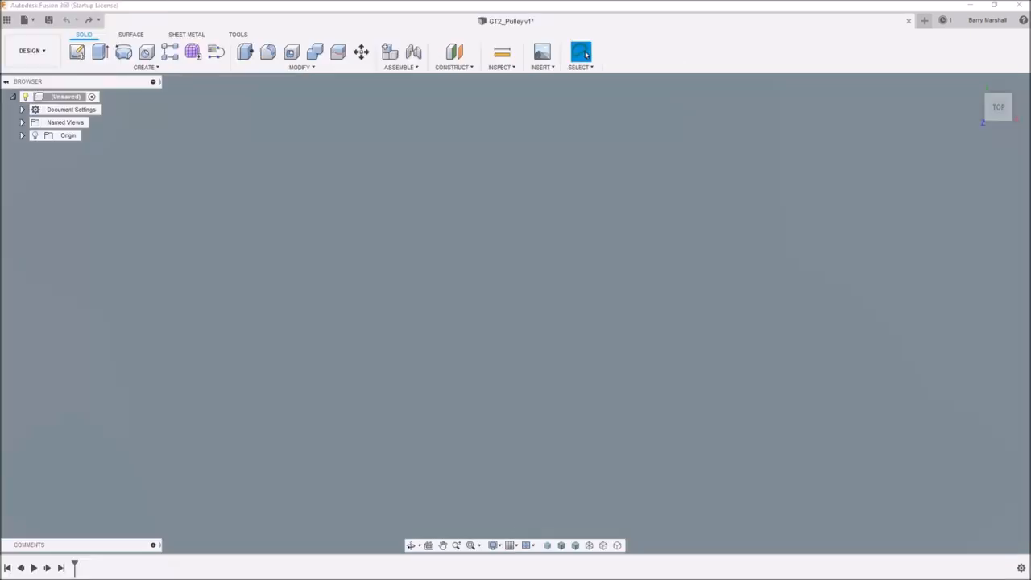
mouse_move(4, 443)
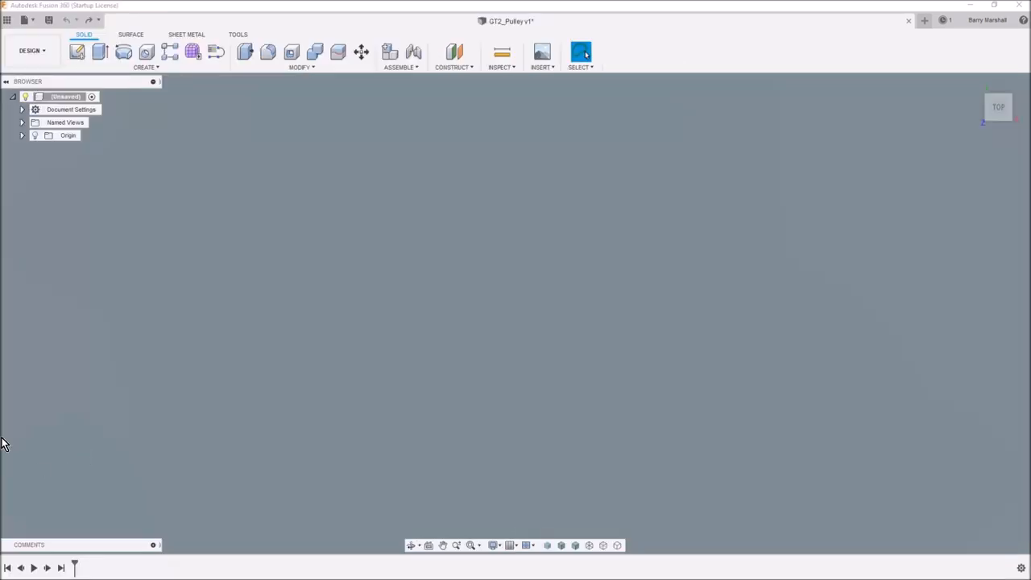
mouse_move(177, 234)
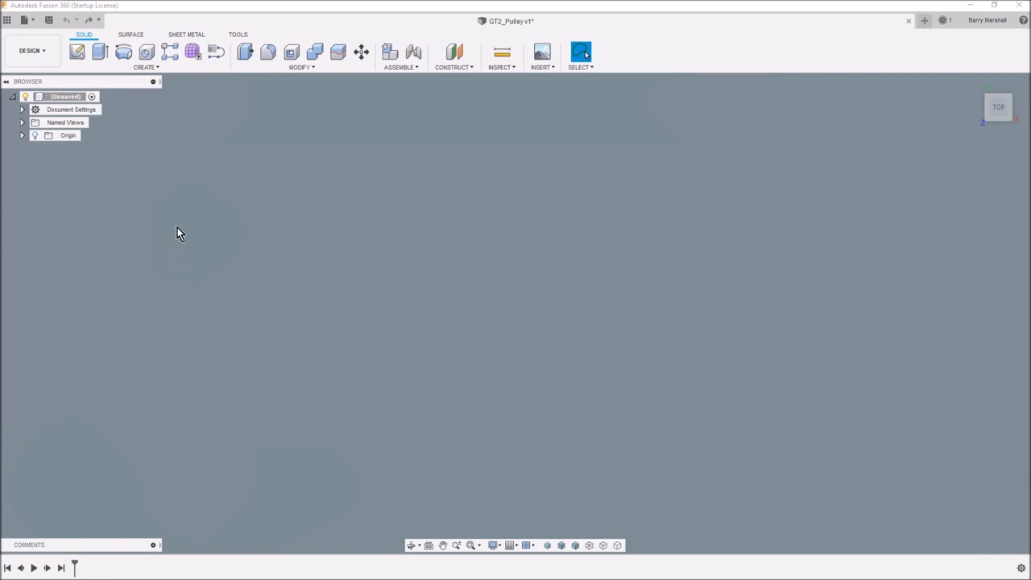
mouse_move(202, 153)
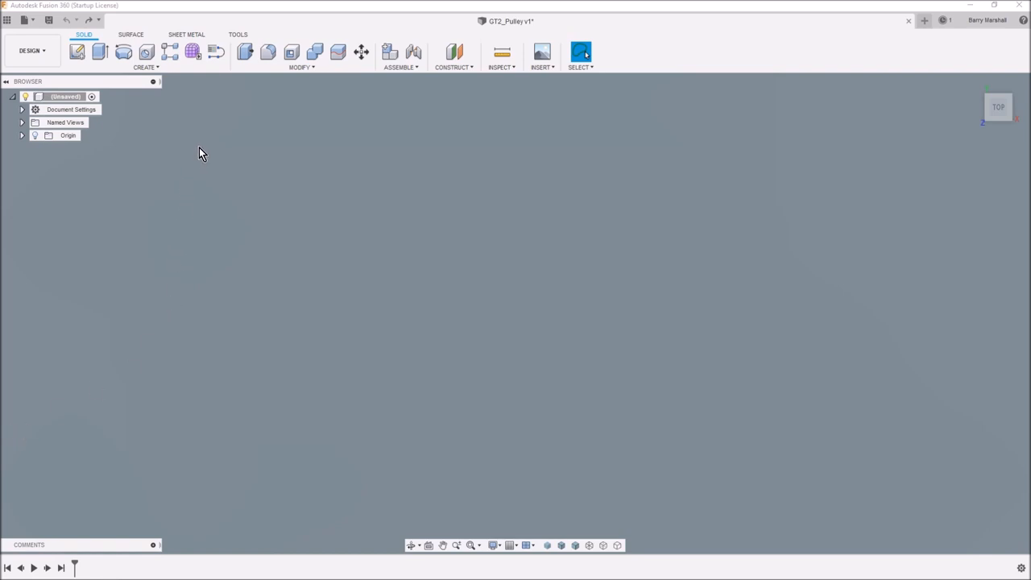
- Create a new component under the design root and rename Component1 to GT2-Pulley
right_click(65, 97)
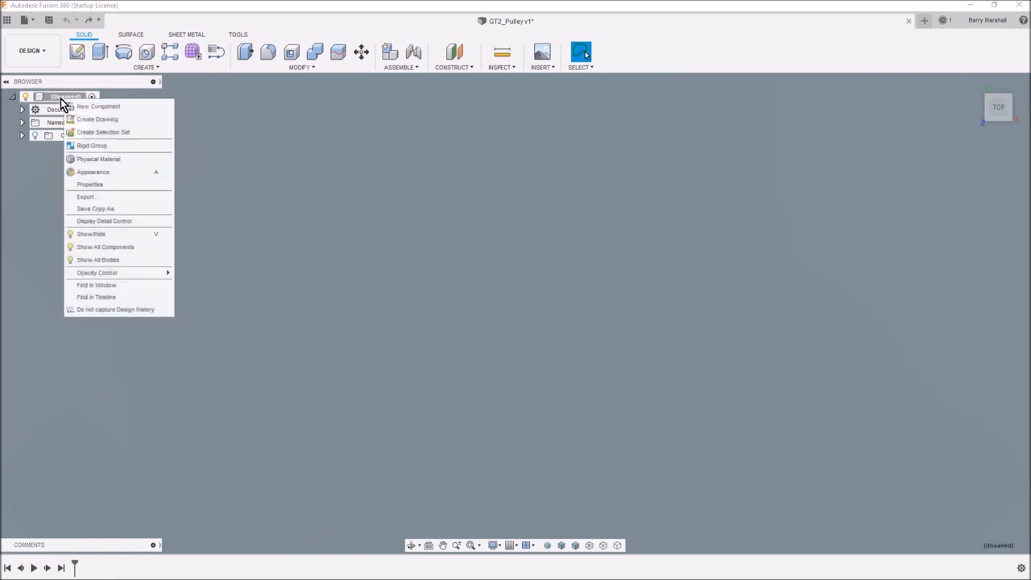
mouse_move(97, 272)
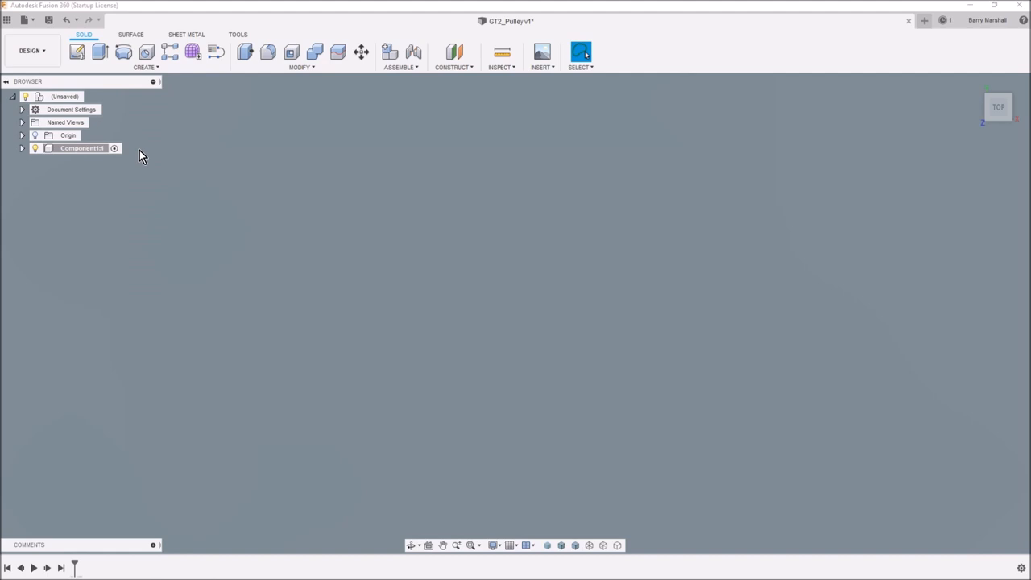
left_click(81, 148)
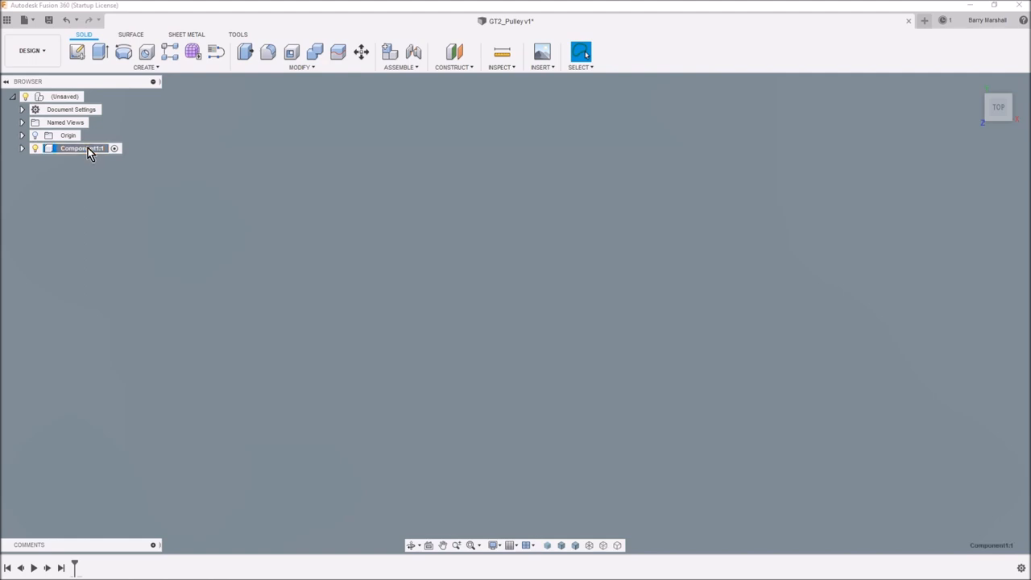
double_click(79, 149)
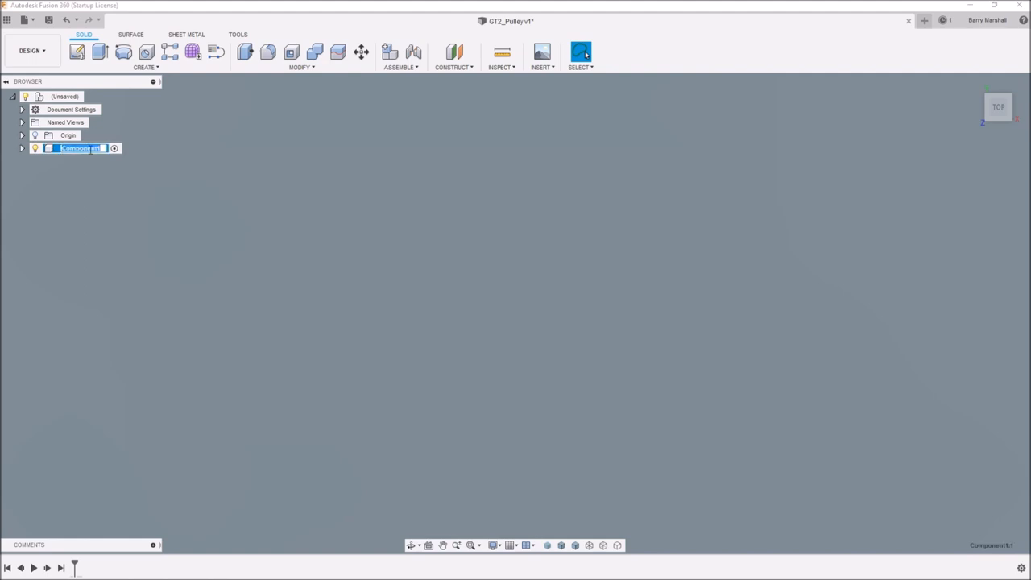
type("GT2-")
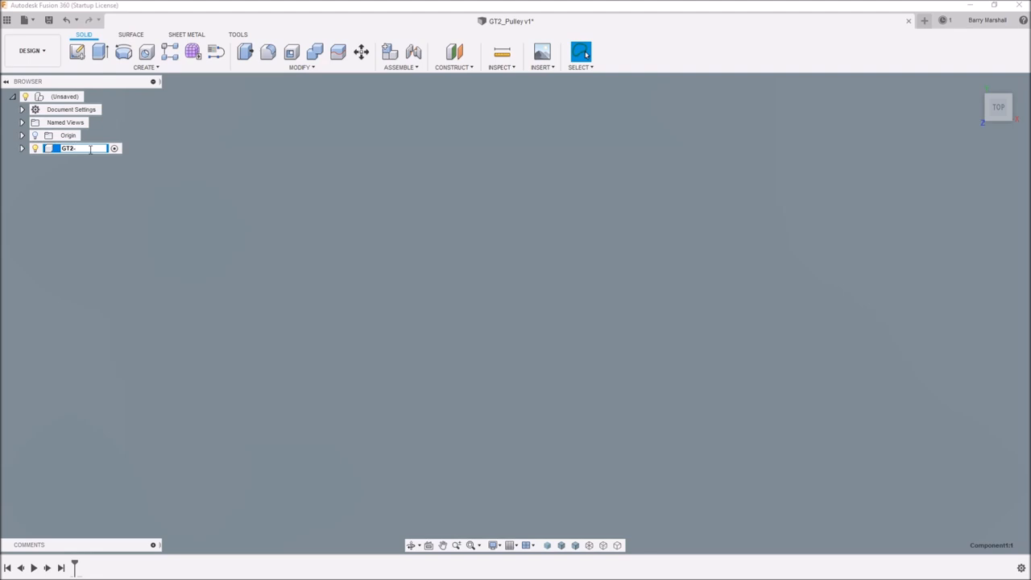
type("Pulley:1")
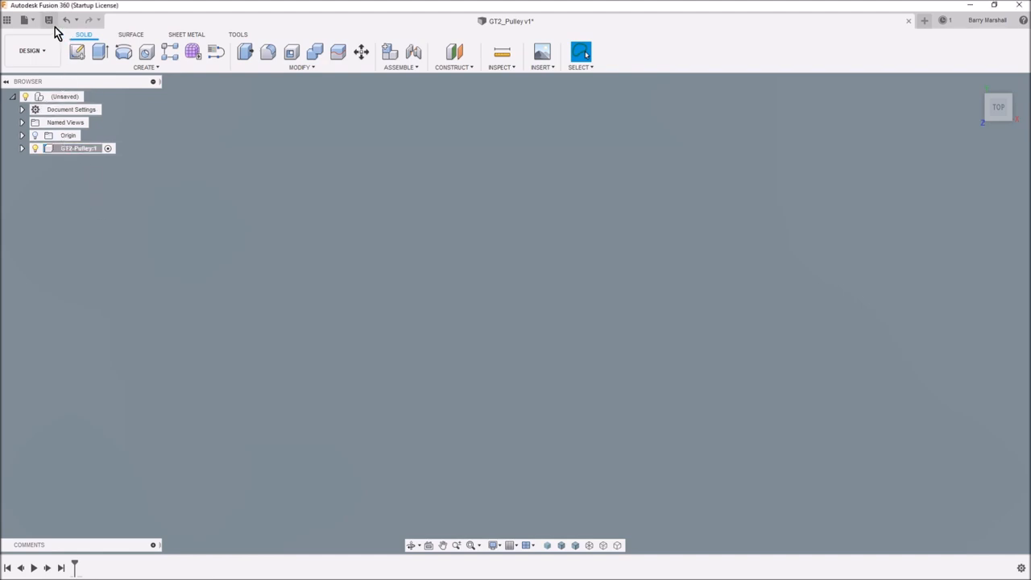
- Save the design as version 1 with the default description and expand GT2-Pulley
left_click(49, 20)
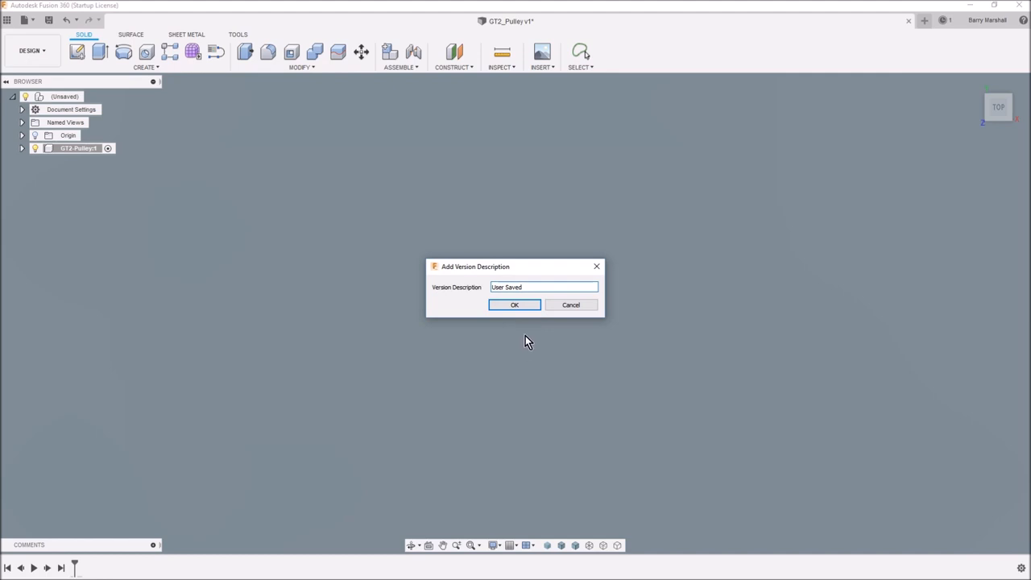
left_click(514, 304)
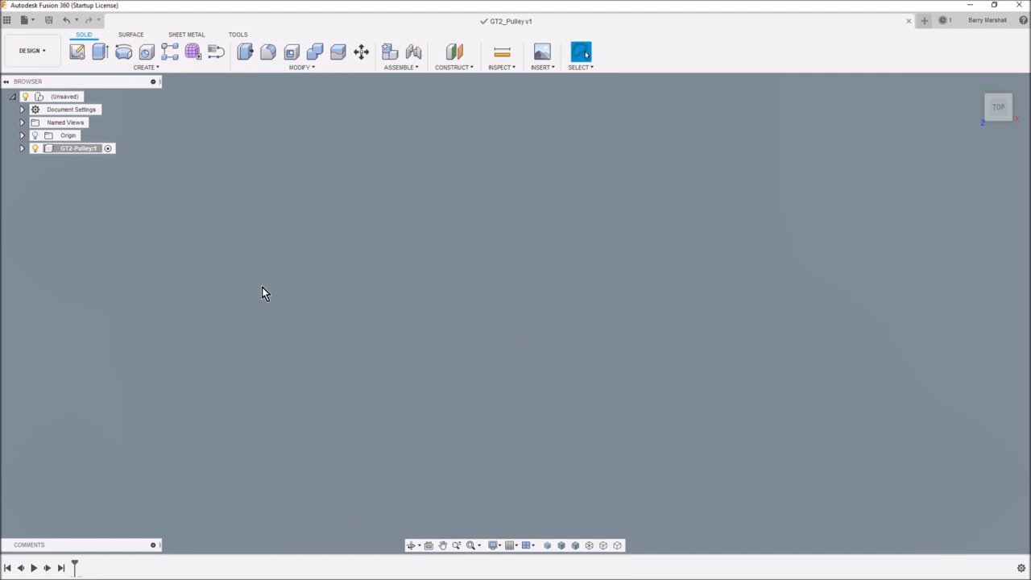
mouse_move(20, 151)
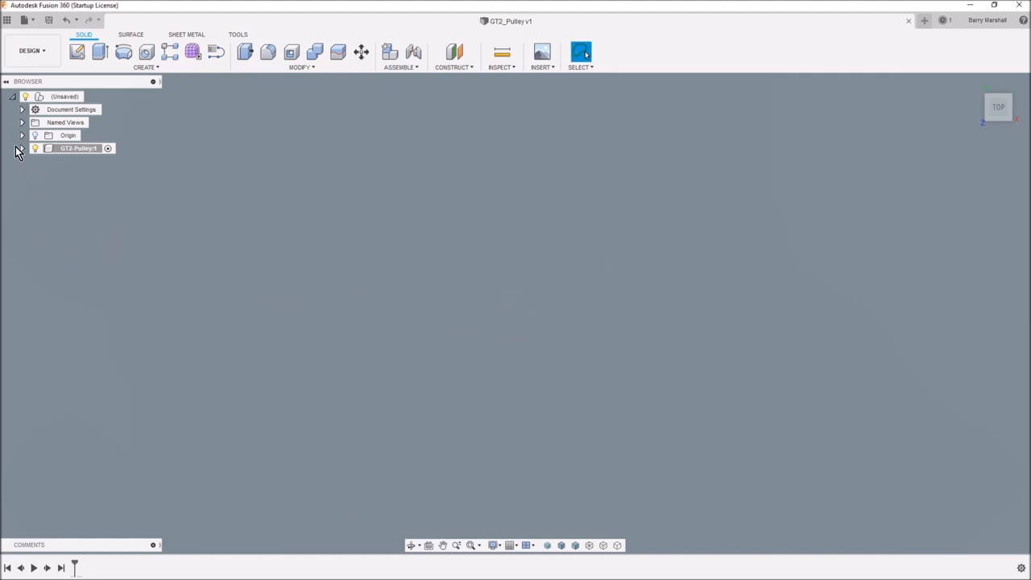
left_click(23, 148)
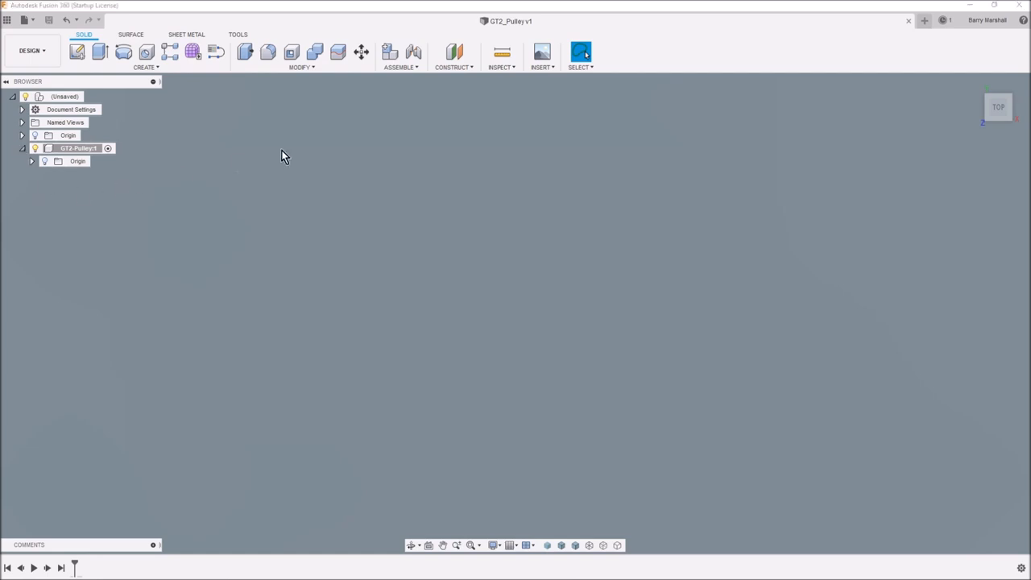
- Attach the GT2-riem-specificaties-01 belt image as a canvas on the XY plane
left_click(542, 52)
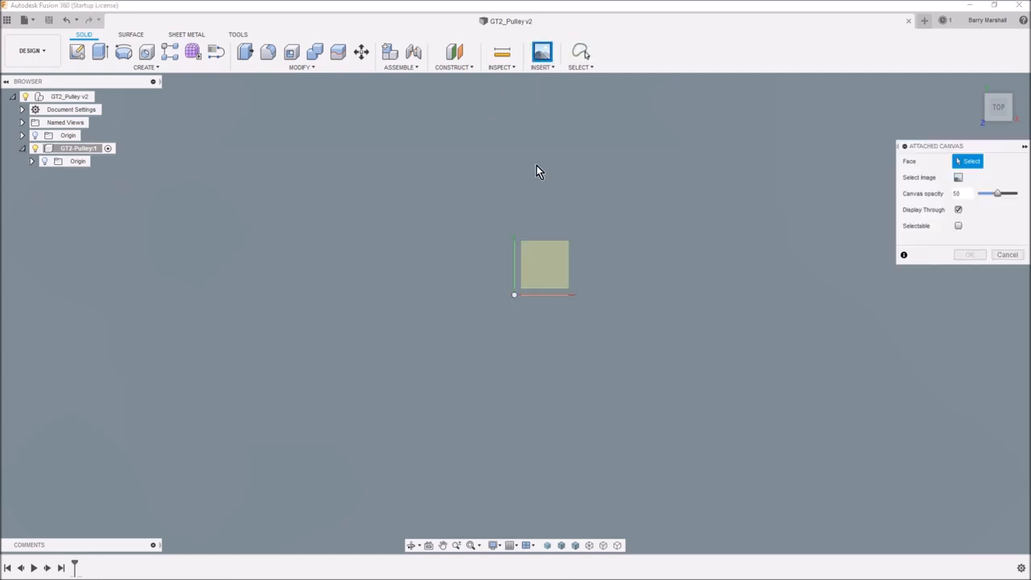
left_click(544, 265)
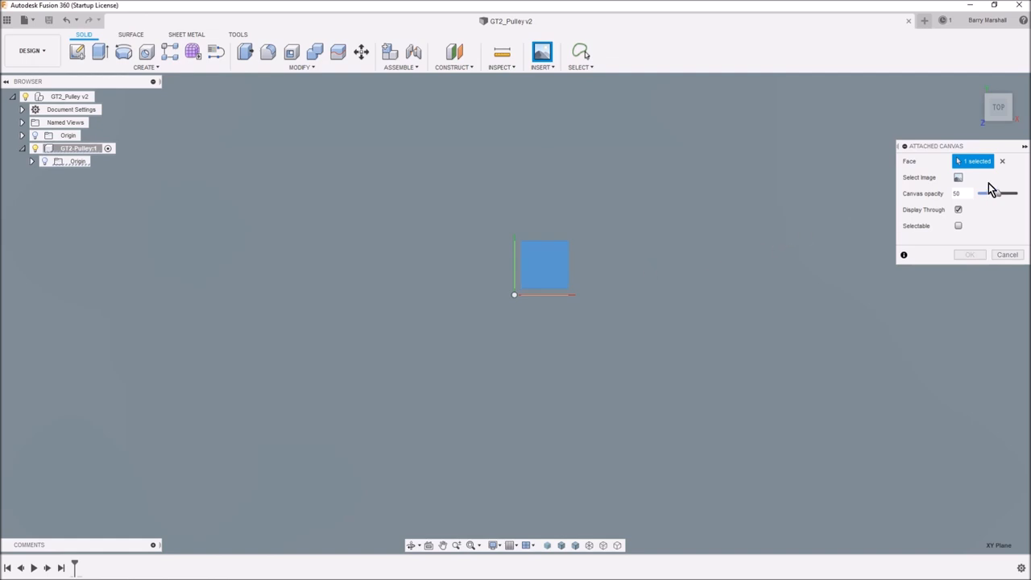
left_click(958, 177)
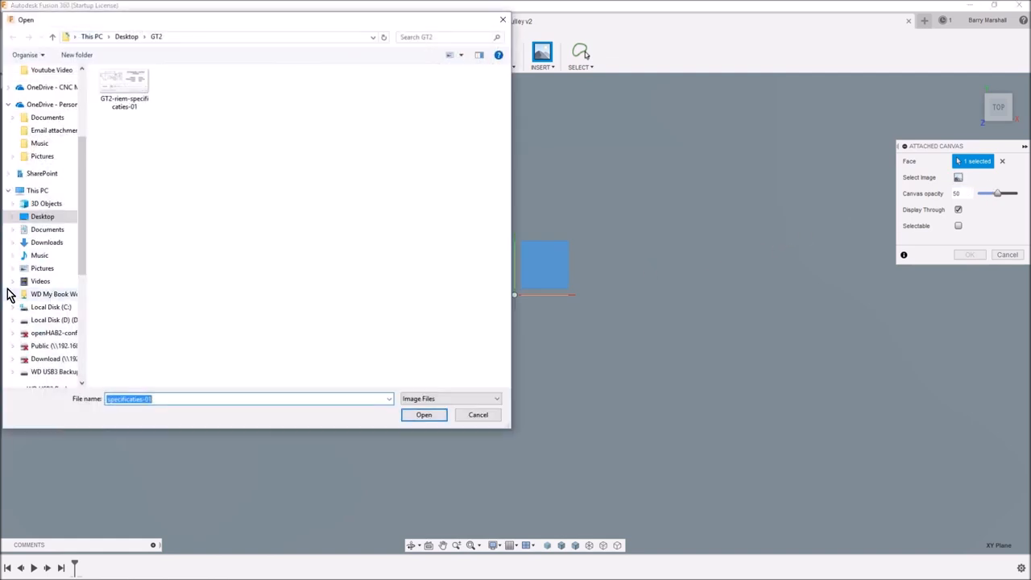
left_click(424, 414)
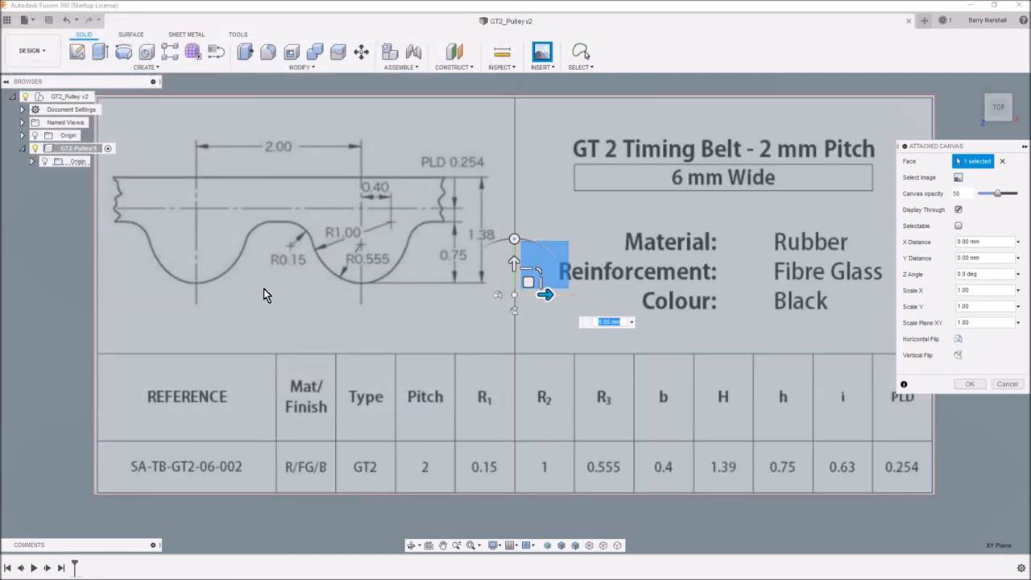
mouse_move(834, 399)
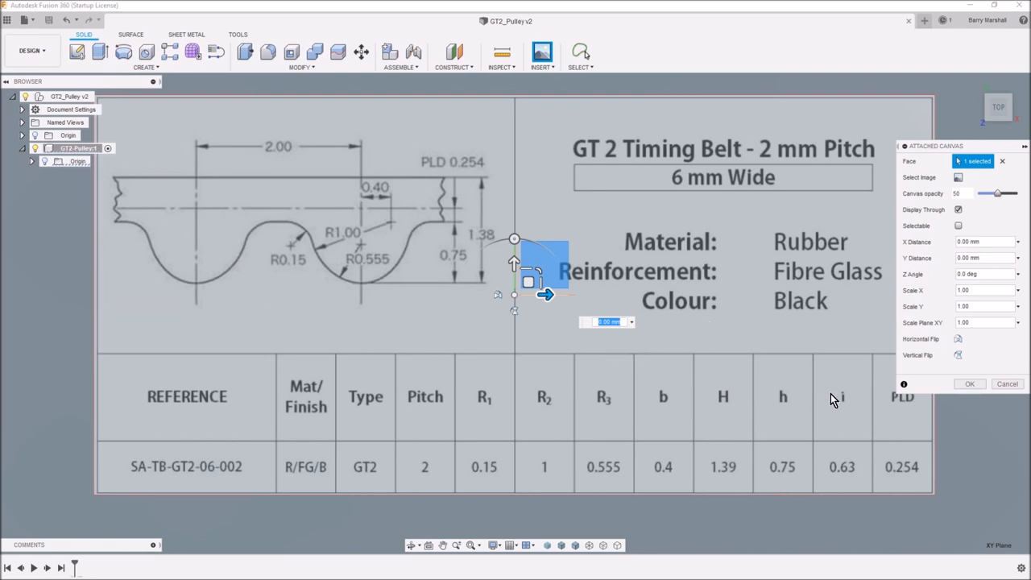
left_click(970, 384)
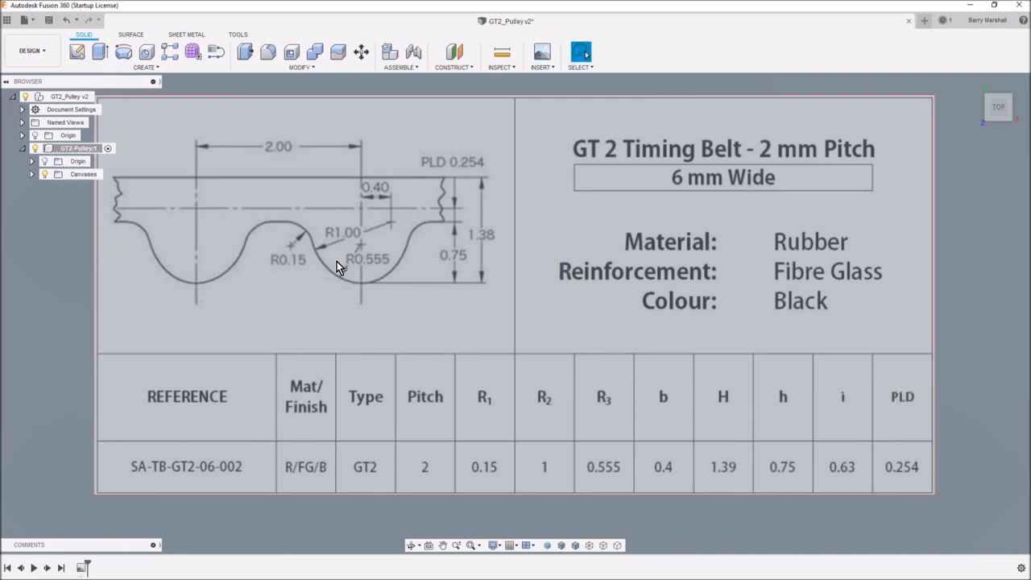
left_click(32, 174)
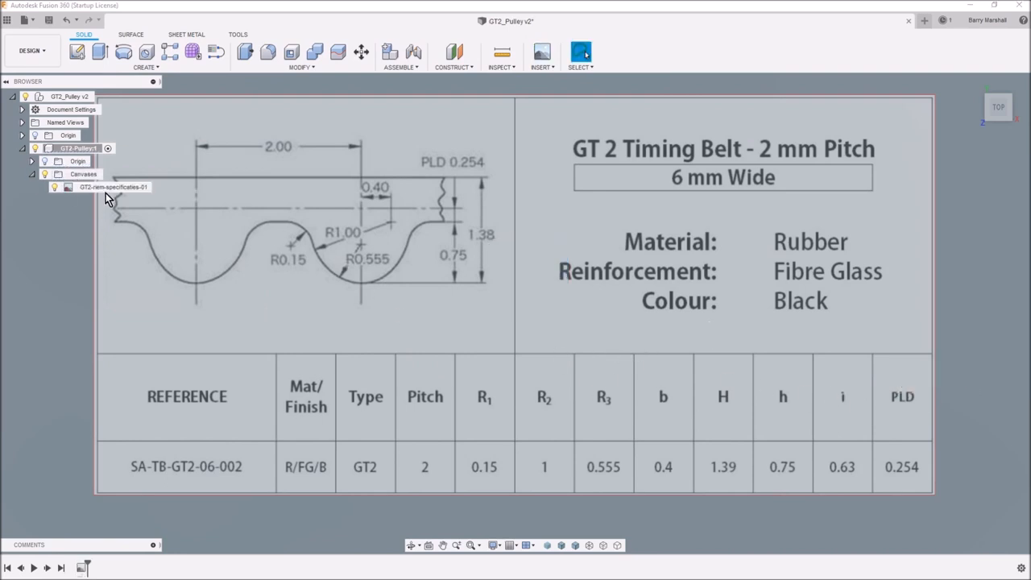
left_click(112, 187)
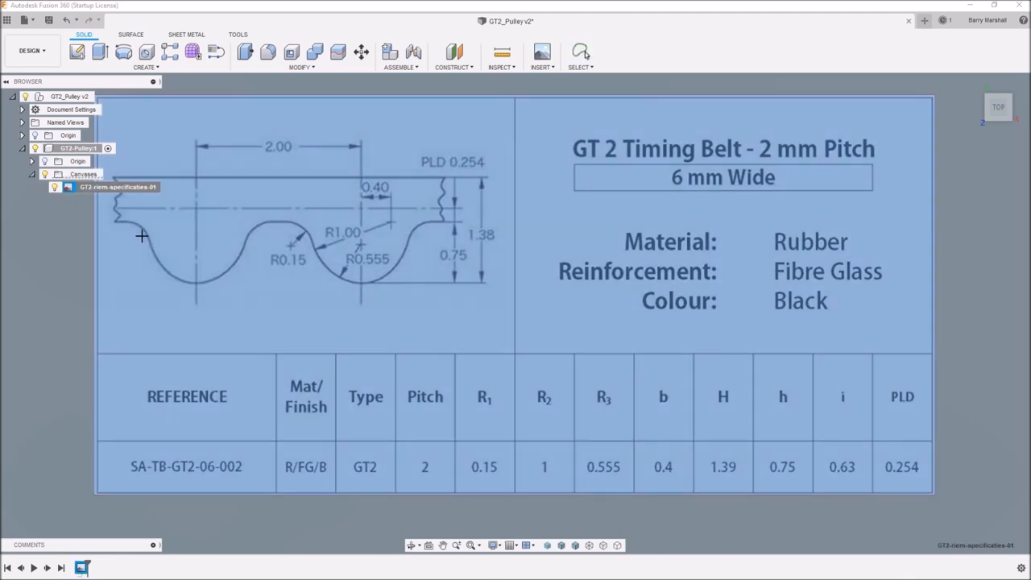
scroll("up", 3)
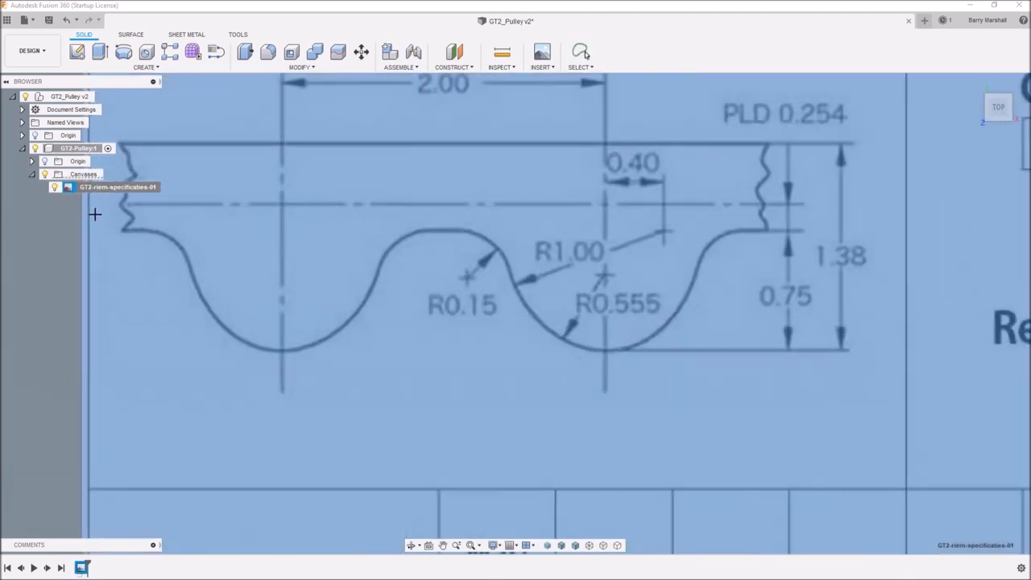
mouse_move(282, 203)
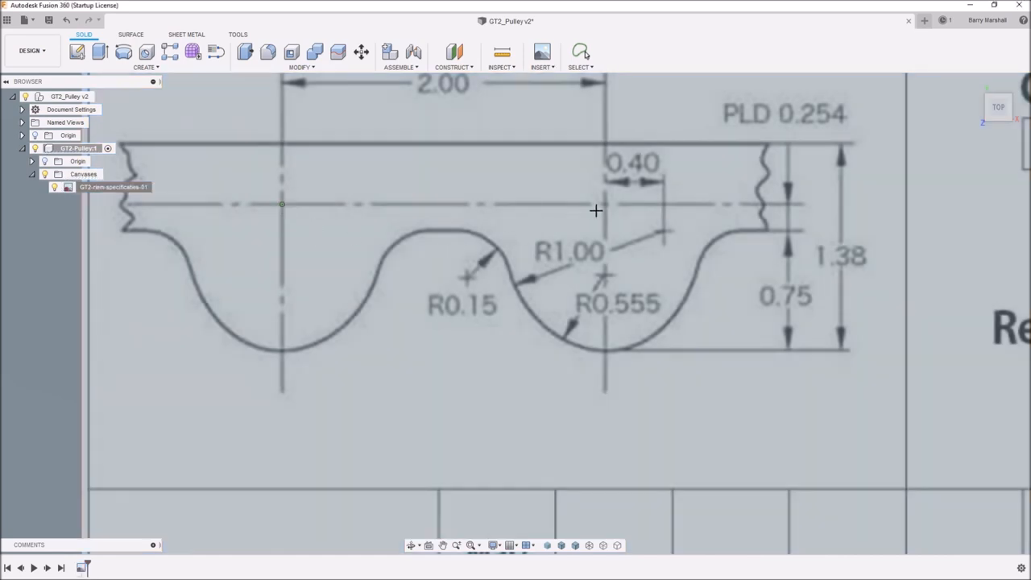
mouse_move(606, 205)
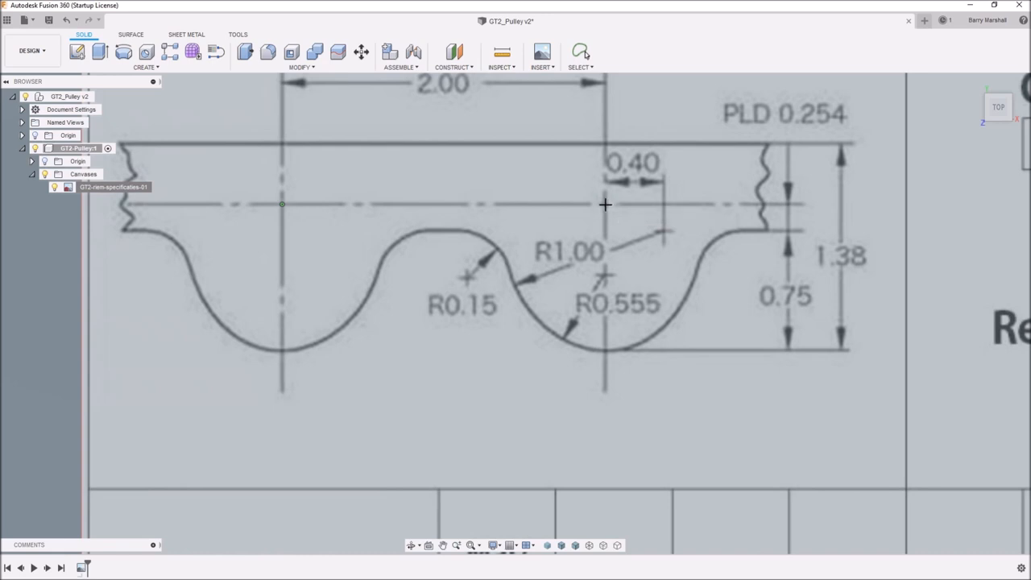
left_click(605, 205)
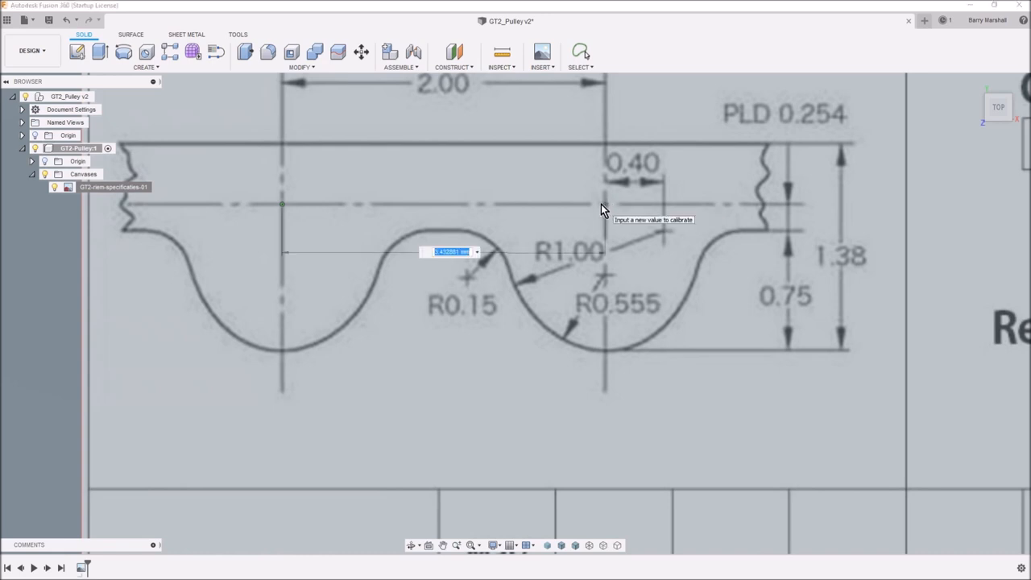
type("2")
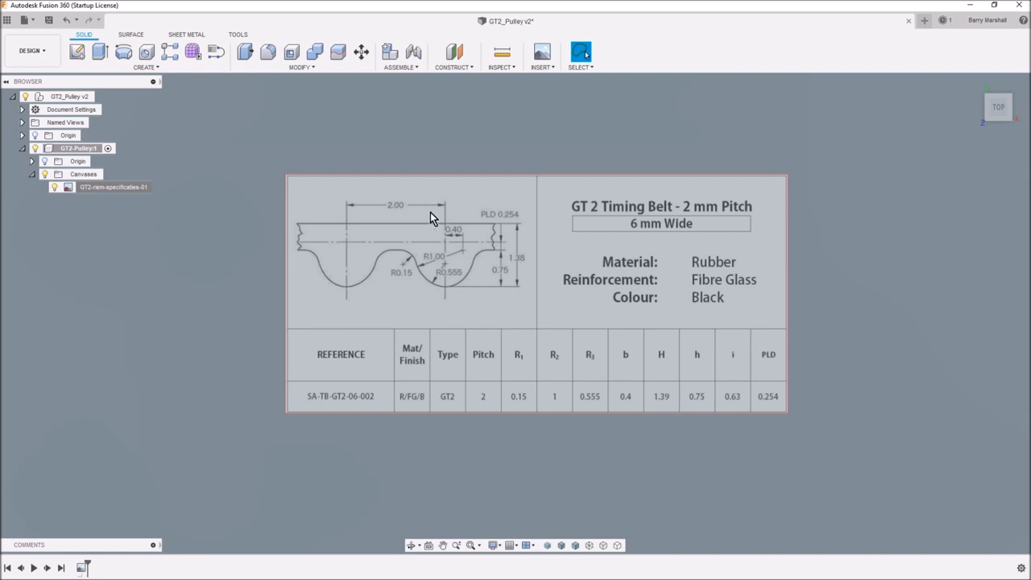
mouse_move(473, 302)
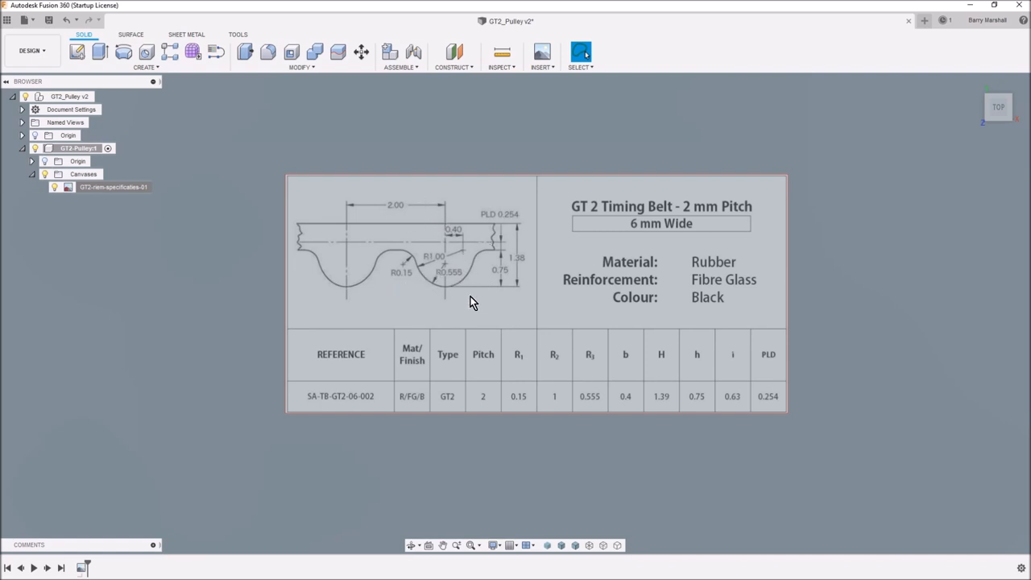
mouse_move(453, 307)
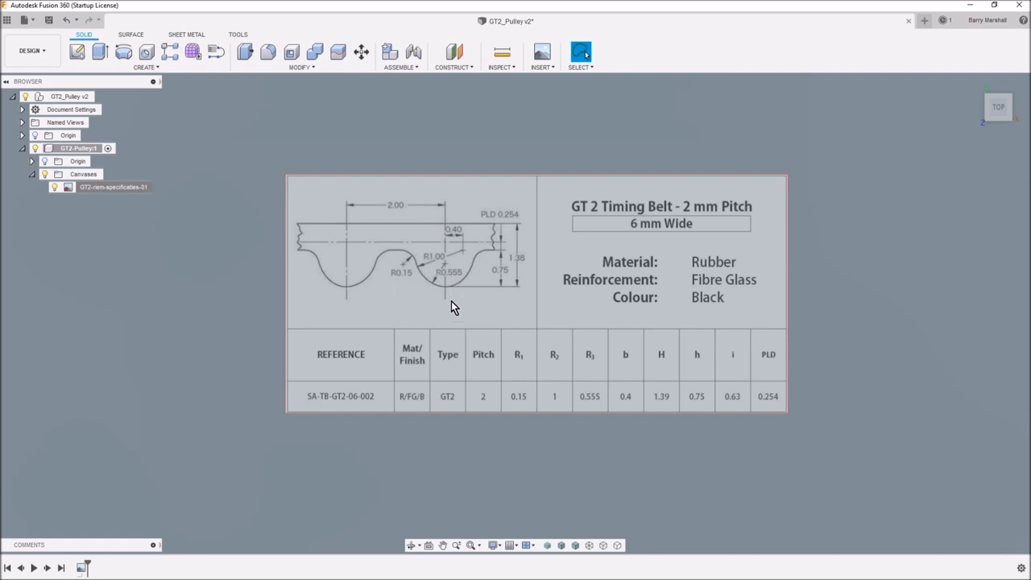
mouse_move(447, 299)
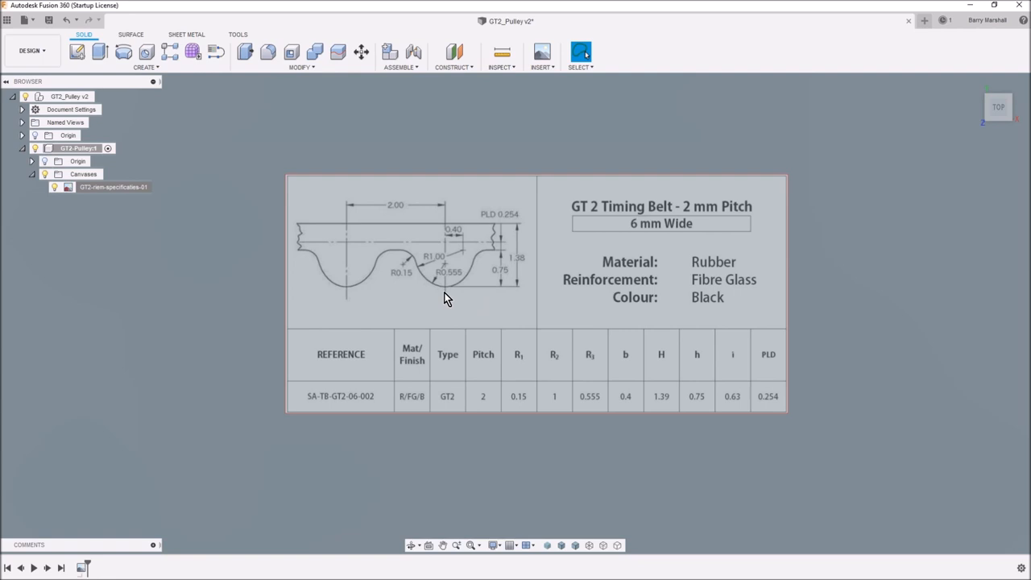
mouse_move(303, 82)
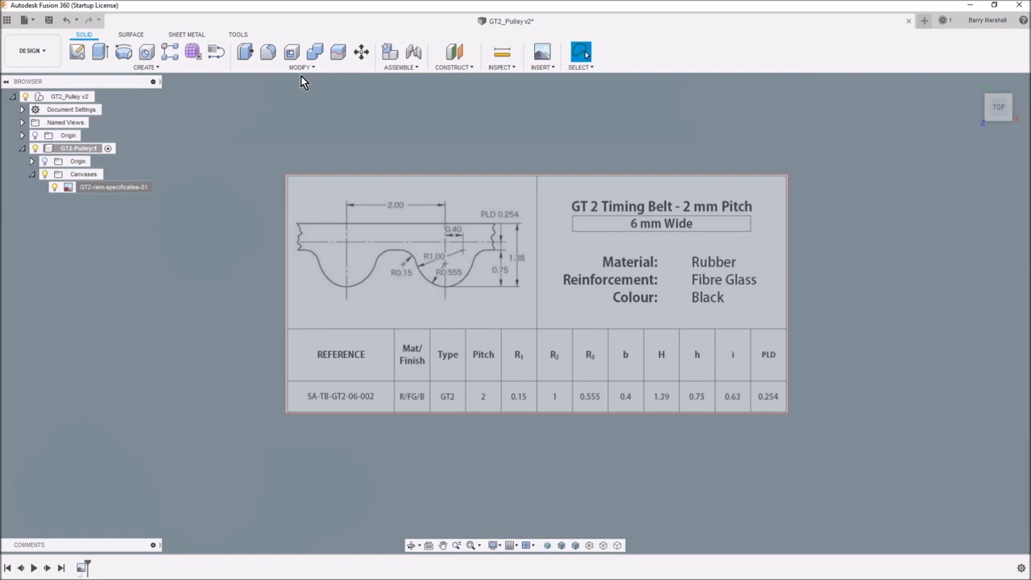
mouse_move(499, 284)
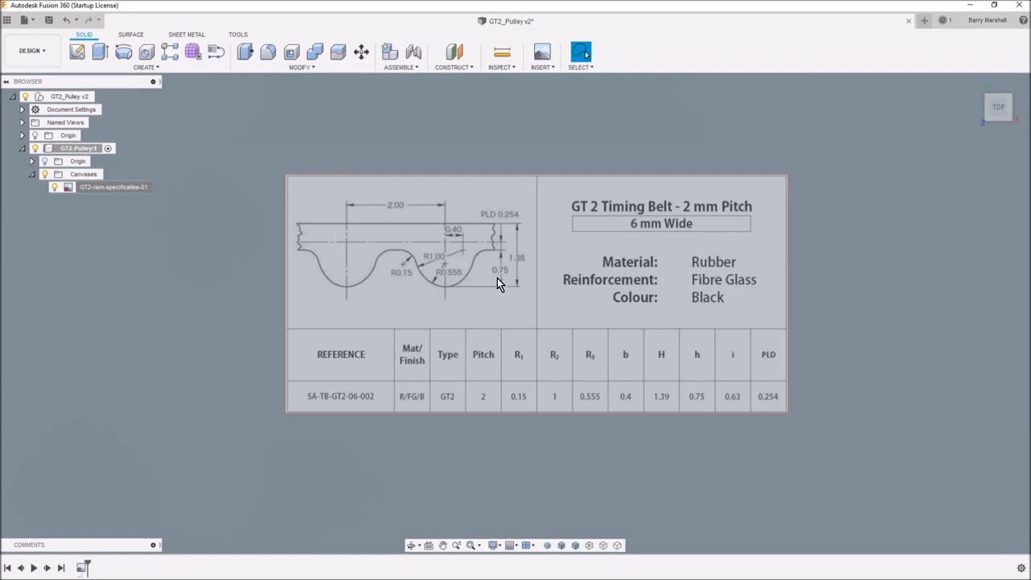
mouse_move(335, 95)
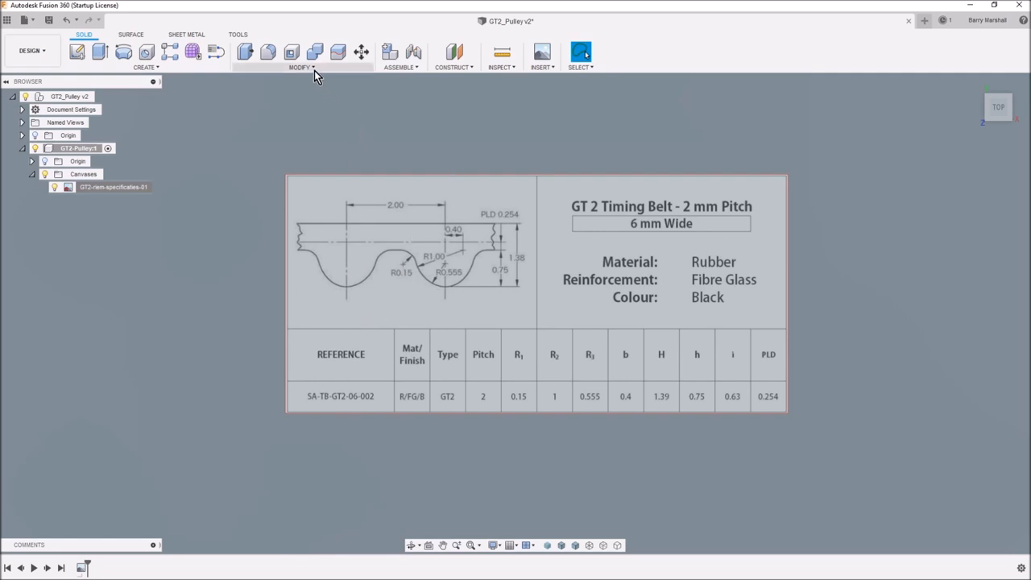
- Add a unitless NumTeeth user parameter with value 20
left_click(301, 67)
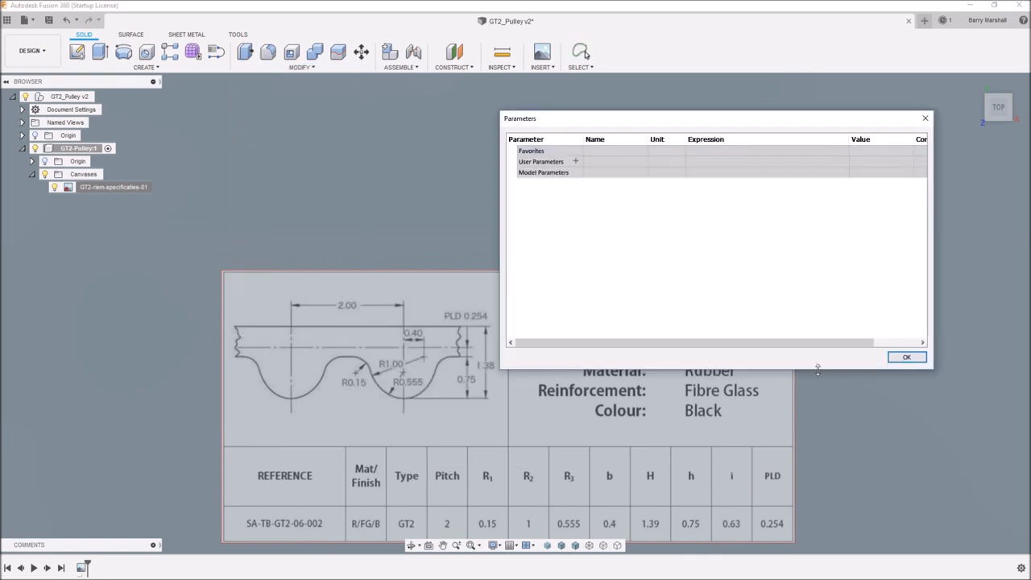
left_click_drag(713, 119, 494, 100)
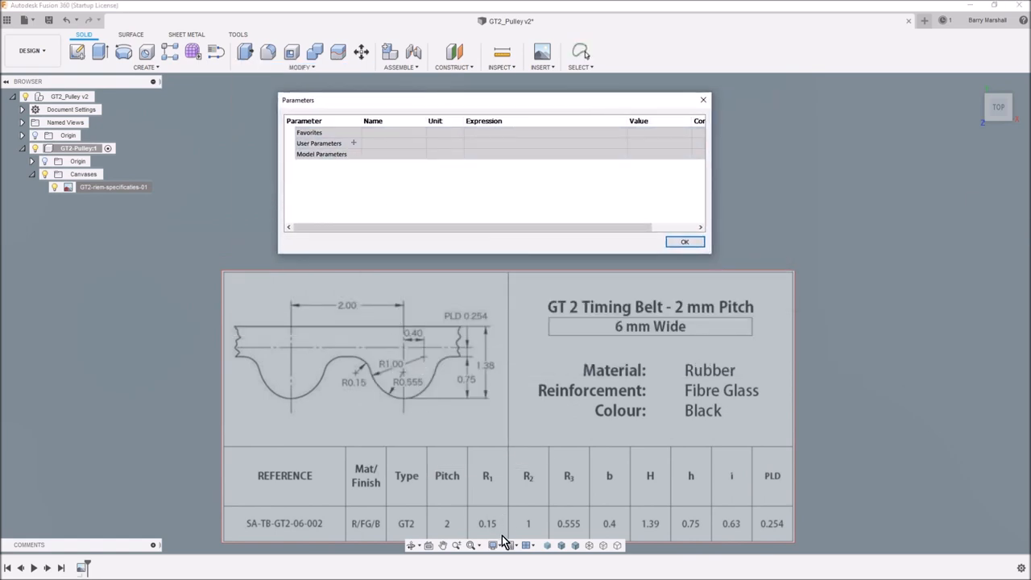
mouse_move(681, 423)
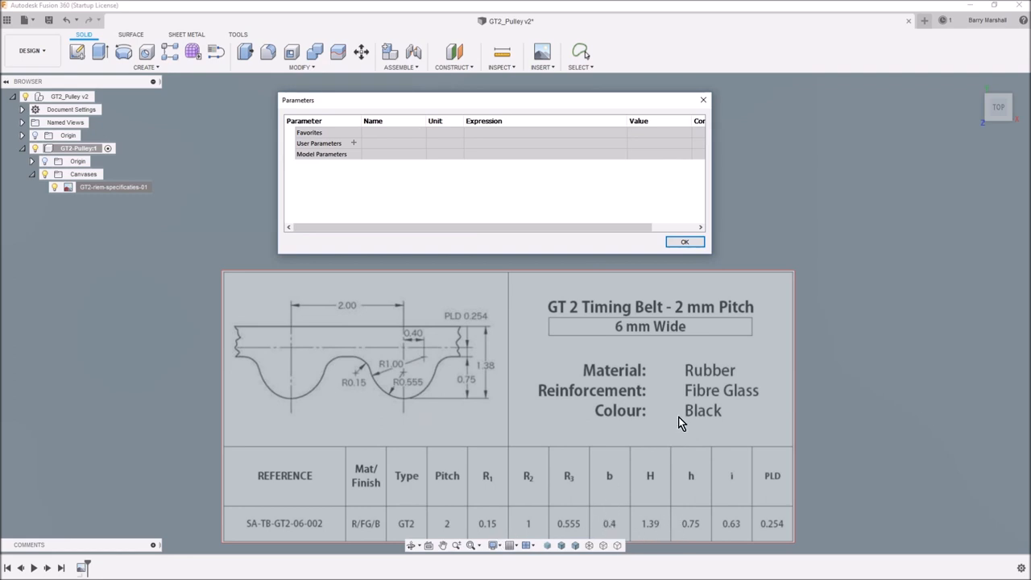
mouse_move(362, 177)
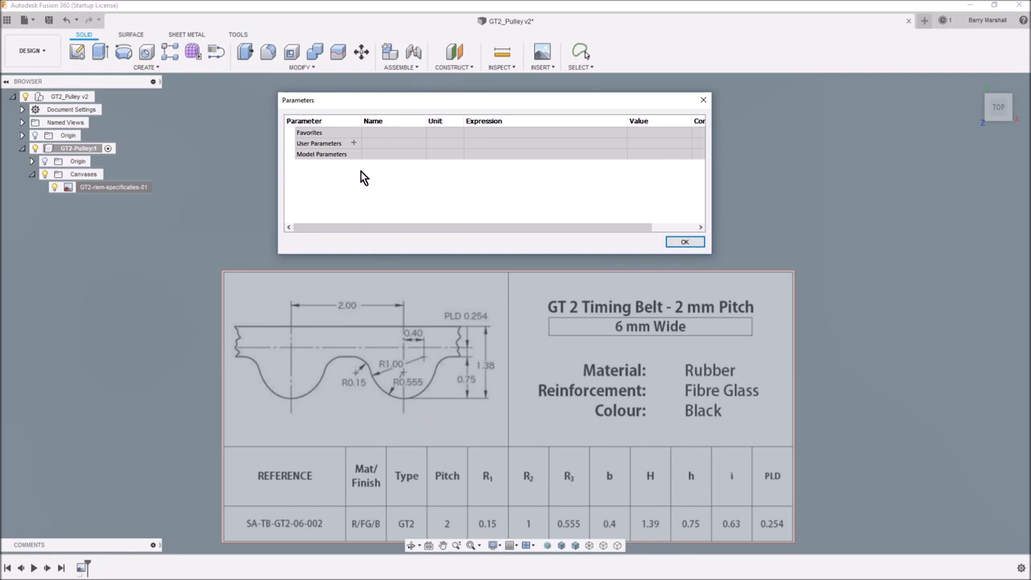
left_click(319, 143)
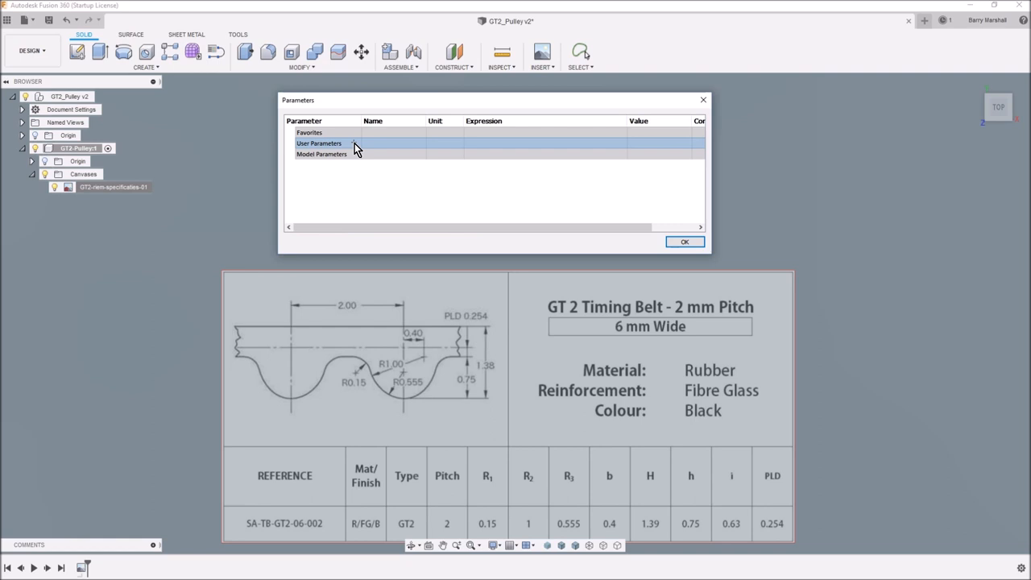
left_click(352, 143)
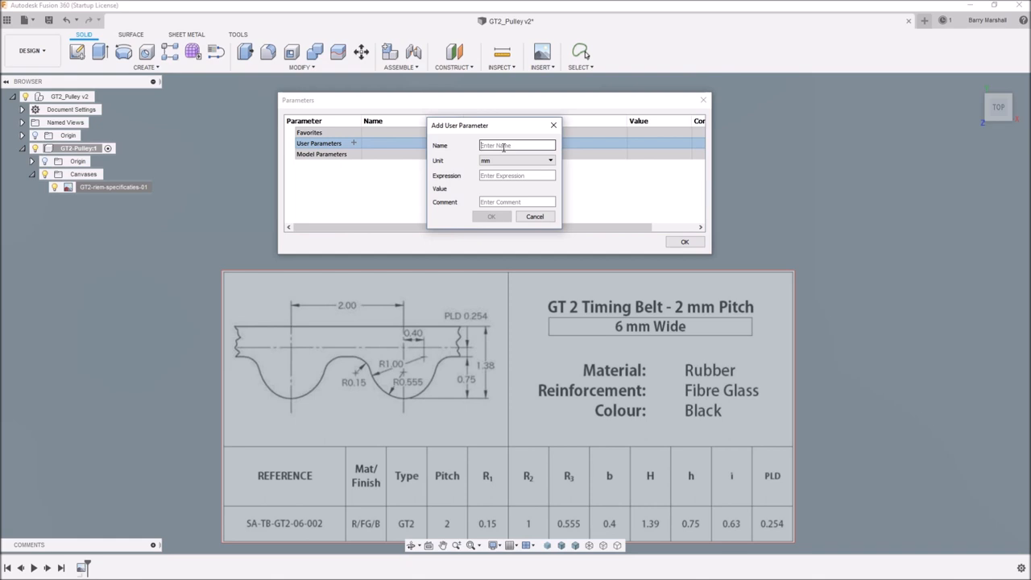
type("NumTe")
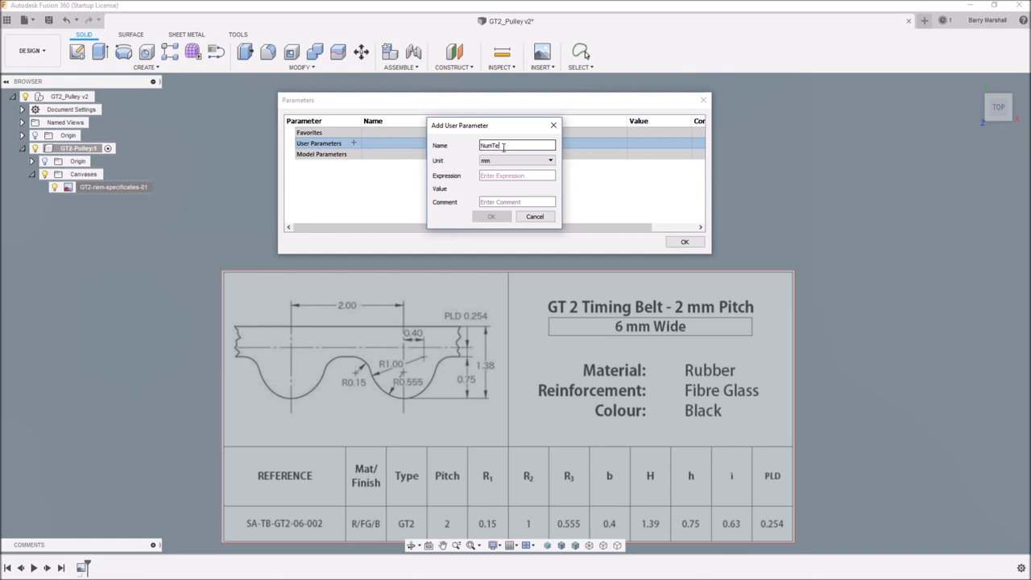
type("eth")
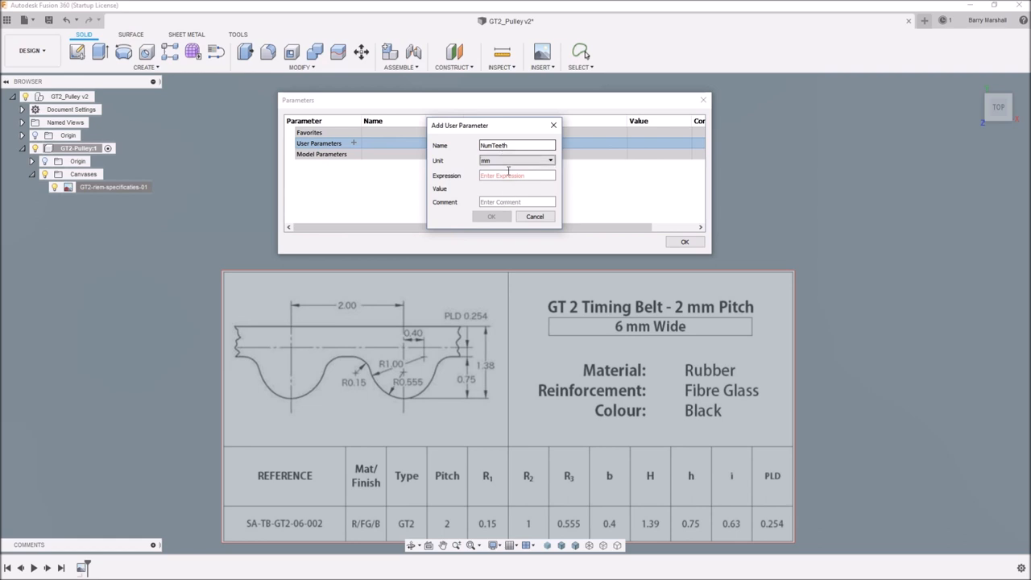
left_click(549, 161)
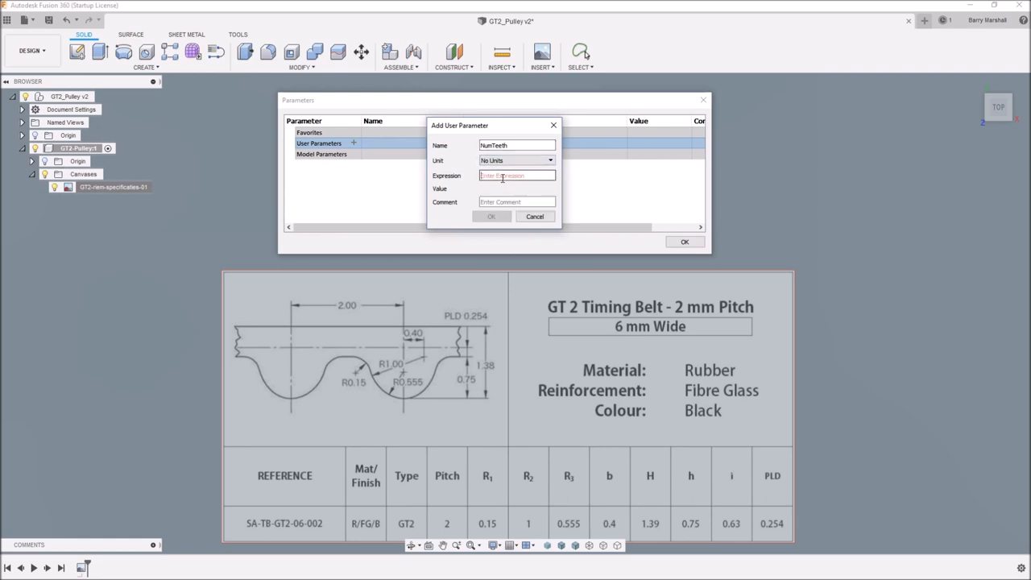
type("20")
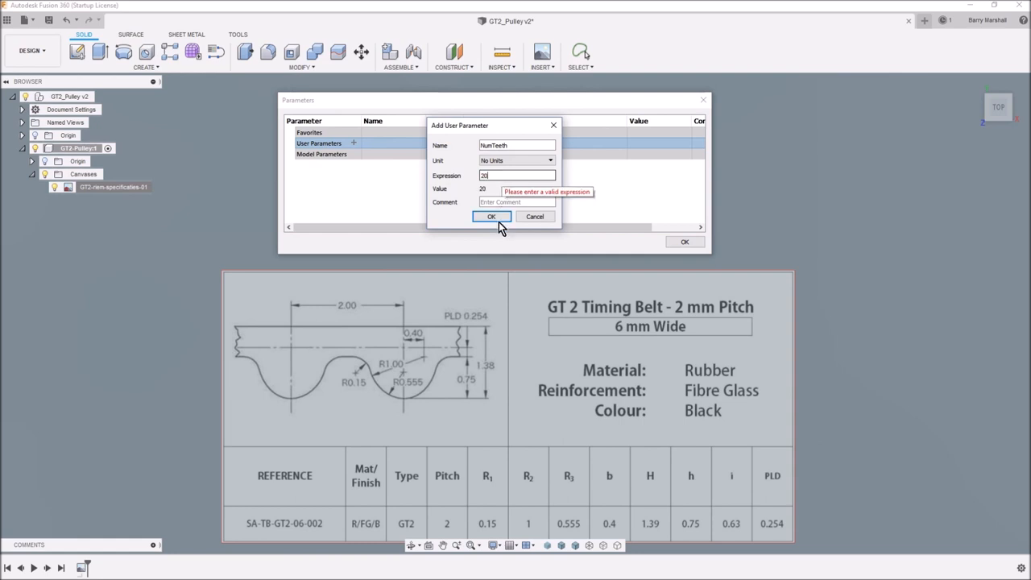
left_click(491, 215)
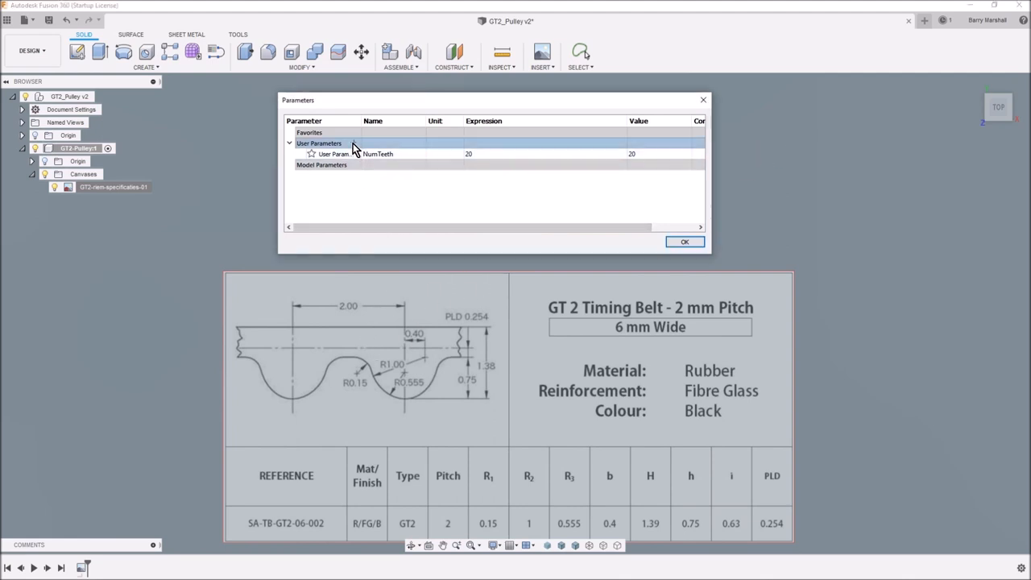
- Add a ToothPitch user parameter of 2 mm
left_click(353, 143)
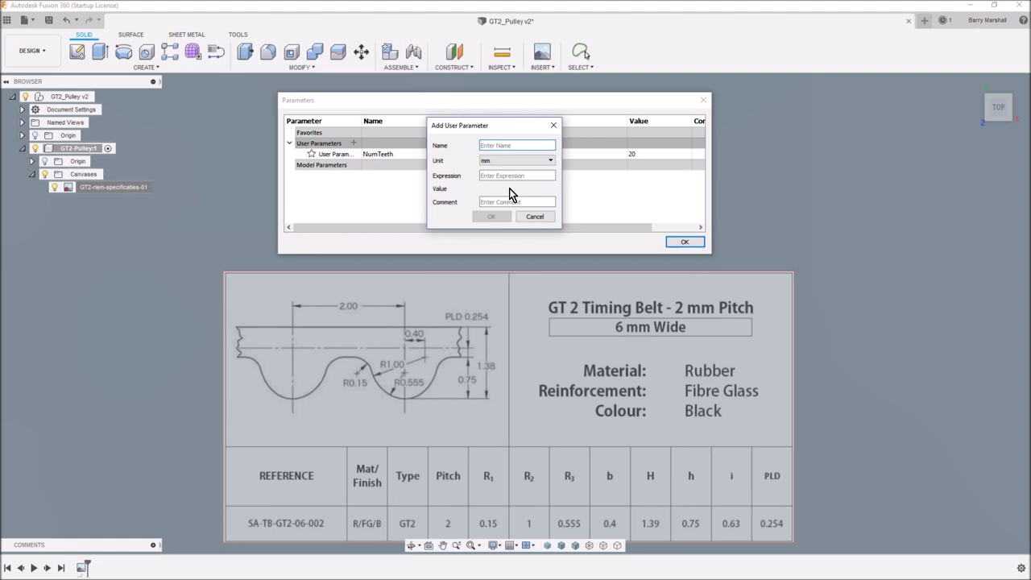
type("Tooth")
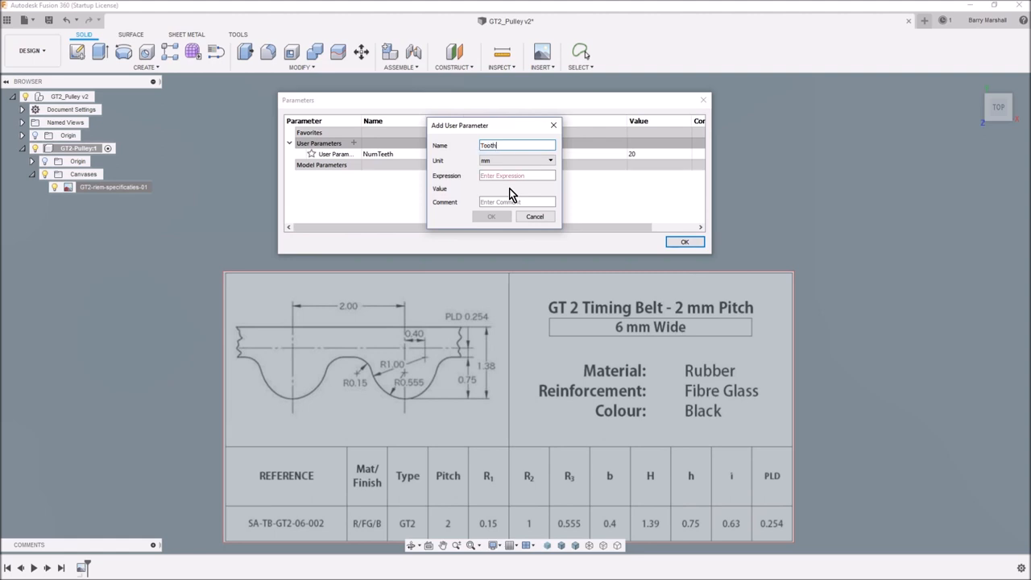
type("Pitch")
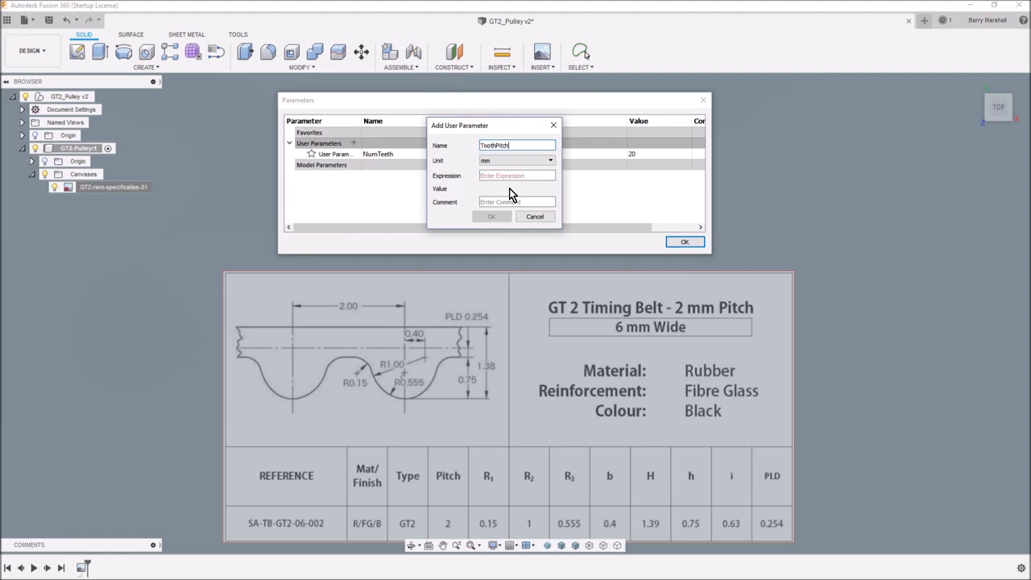
mouse_move(358, 370)
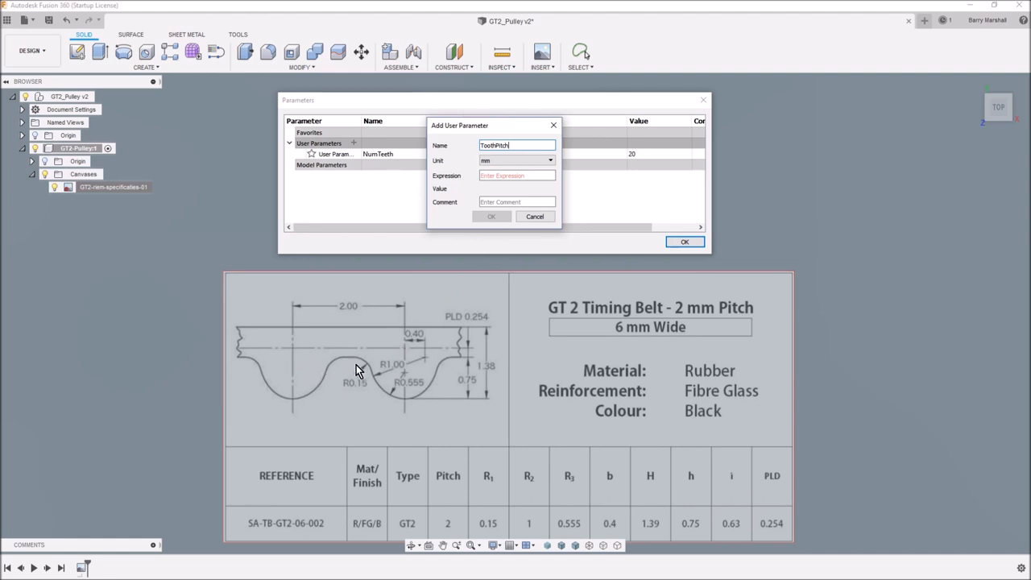
mouse_move(294, 407)
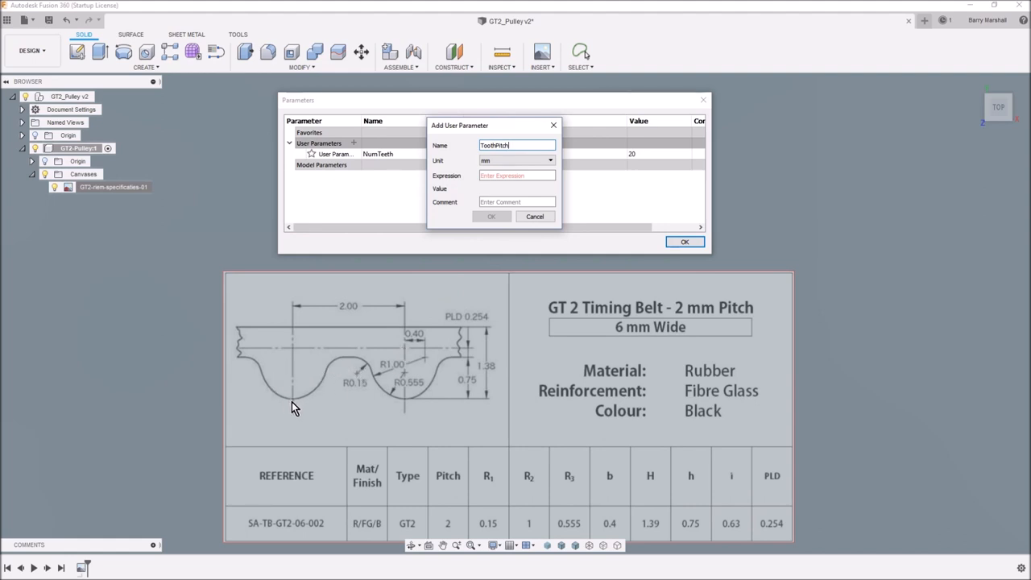
mouse_move(411, 311)
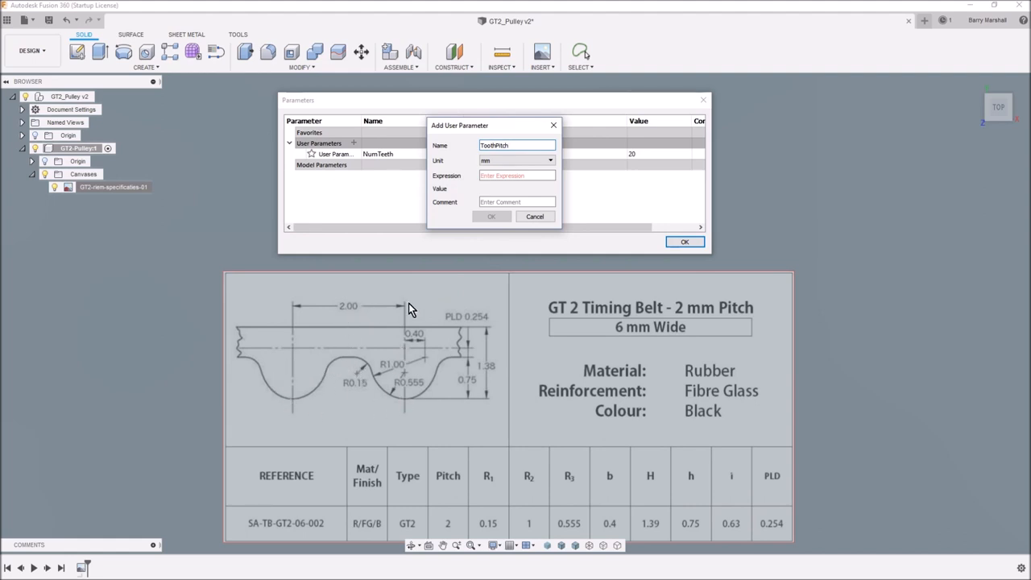
type("2")
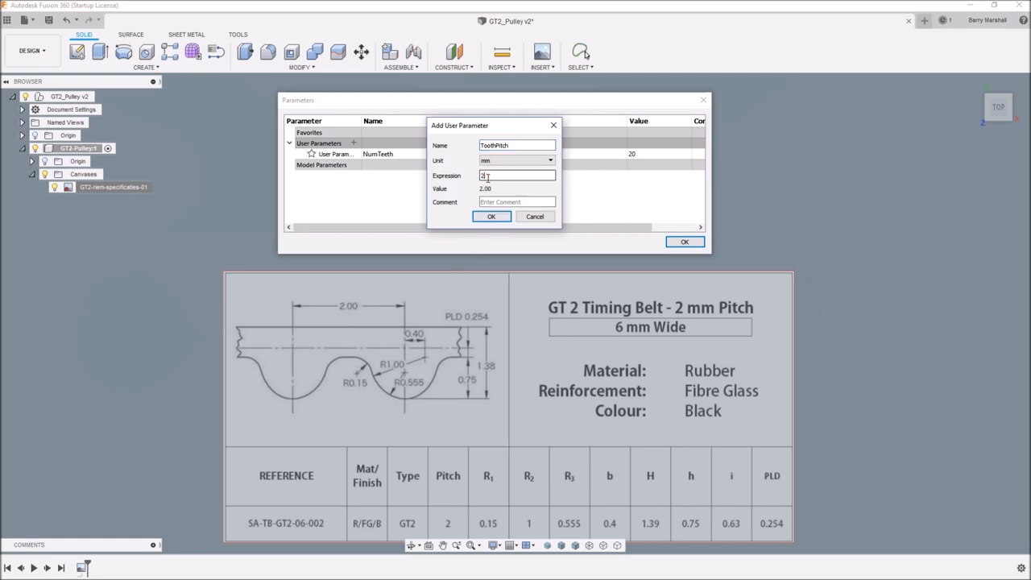
left_click(491, 216)
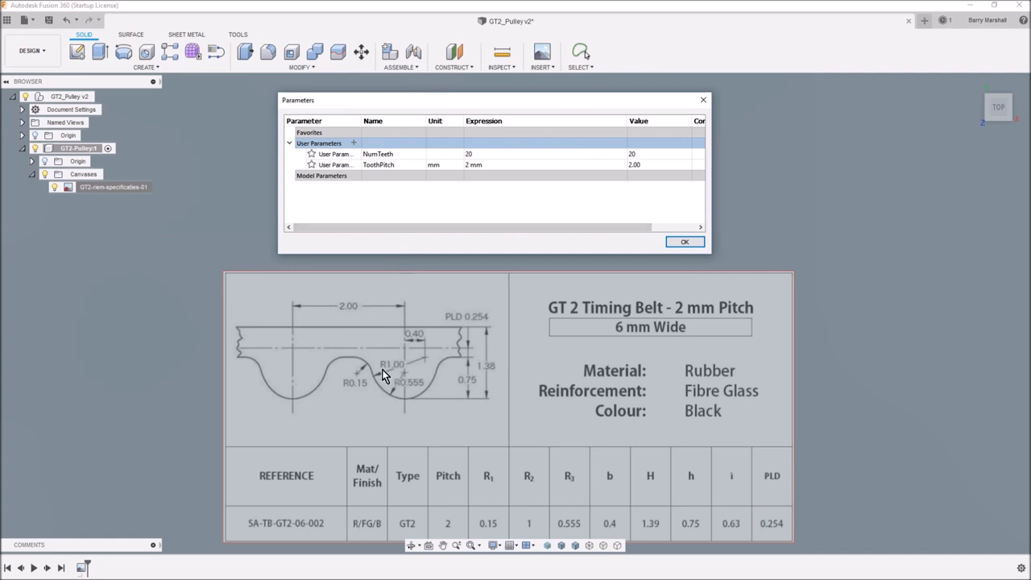
mouse_move(395, 388)
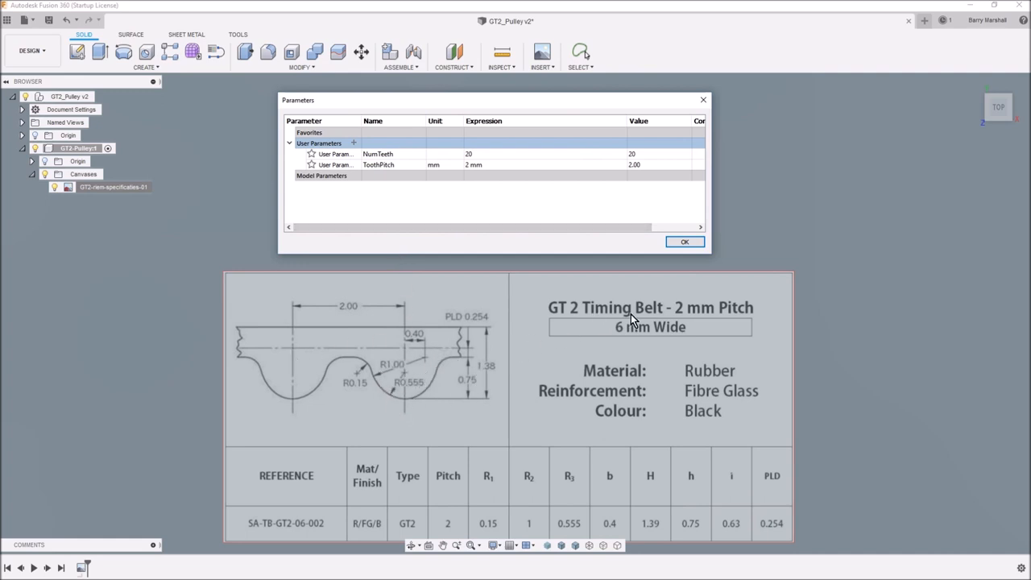
mouse_move(576, 338)
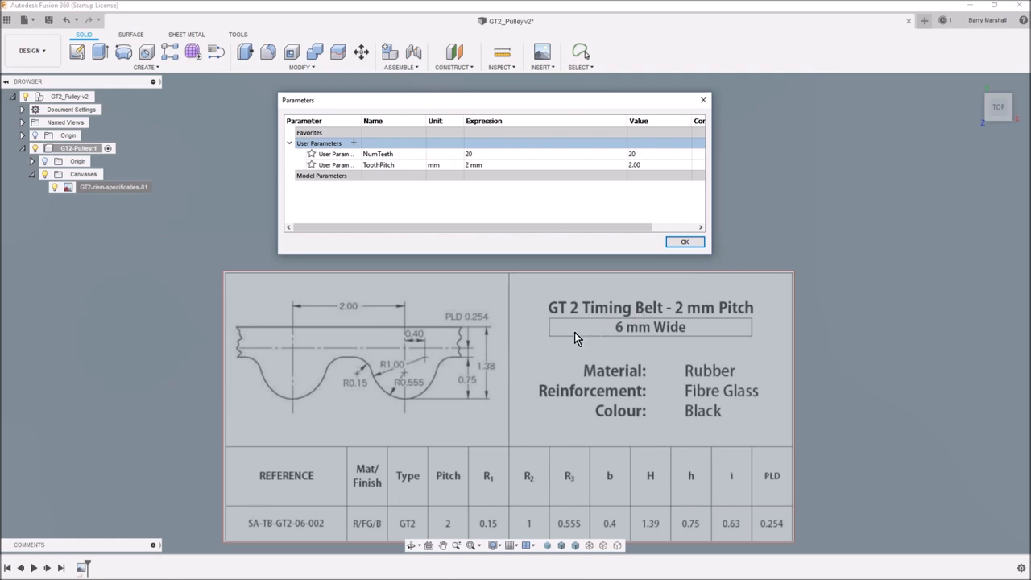
mouse_move(423, 358)
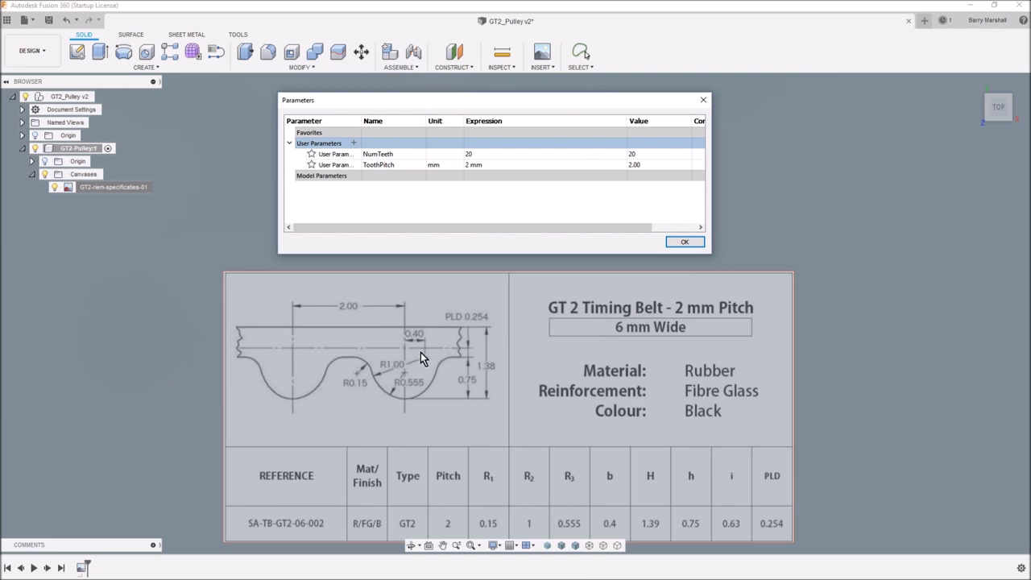
mouse_move(310, 370)
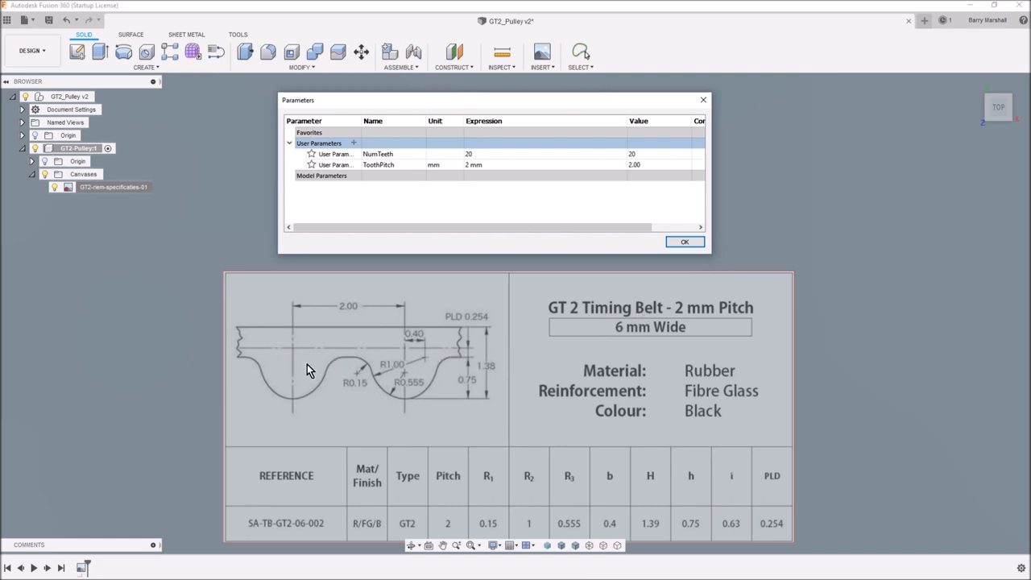
mouse_move(351, 418)
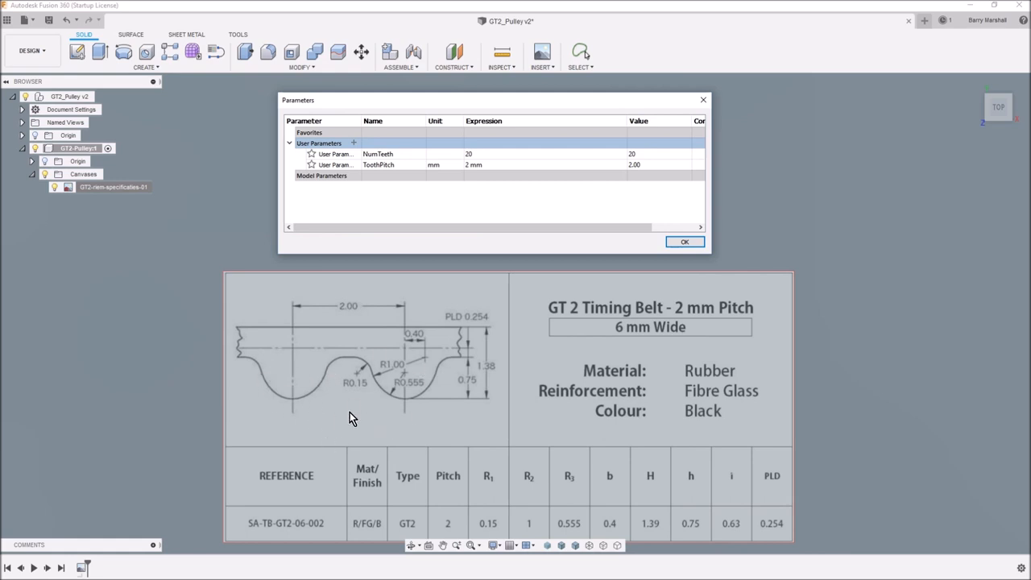
mouse_move(306, 355)
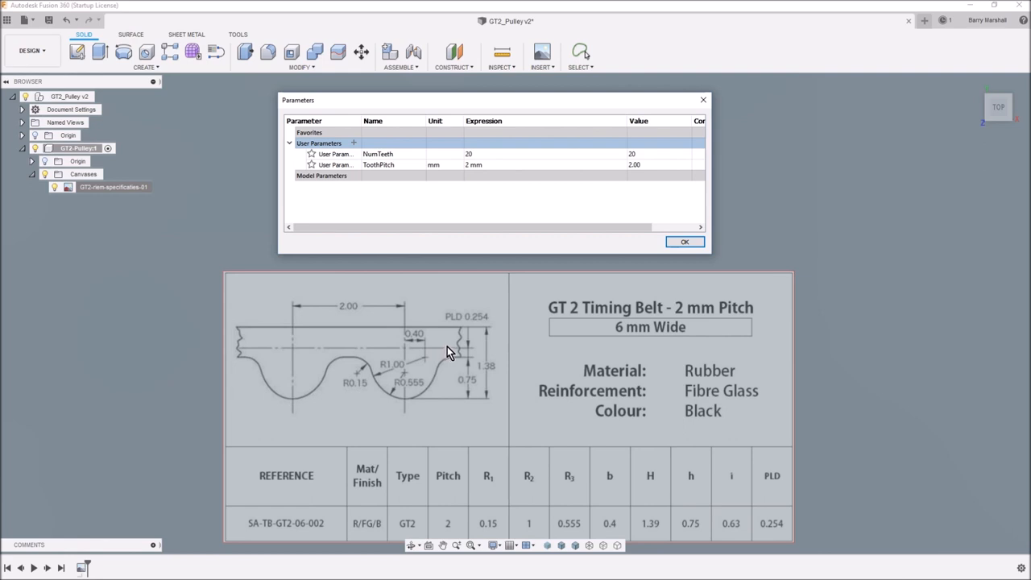
mouse_move(457, 354)
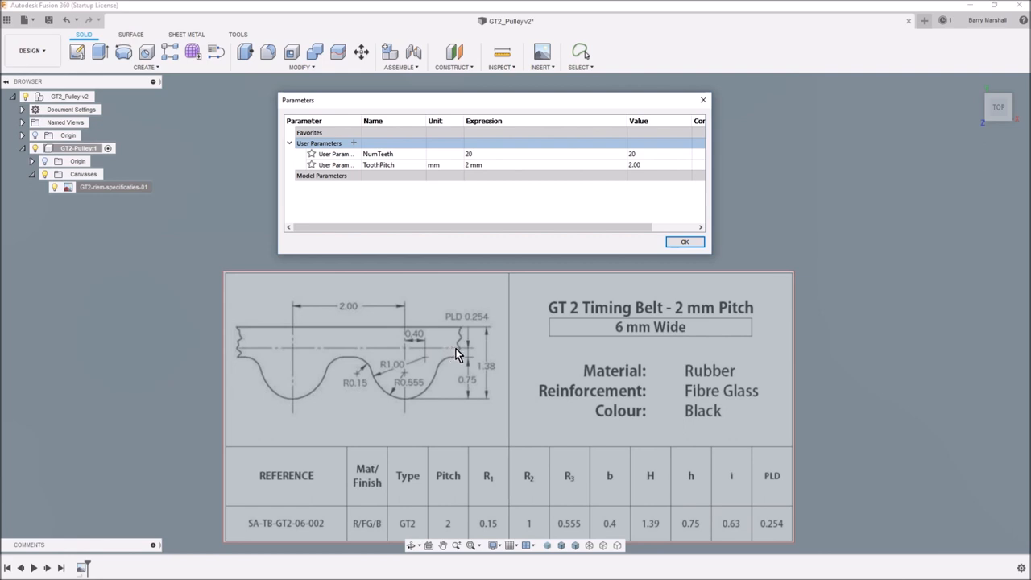
mouse_move(407, 358)
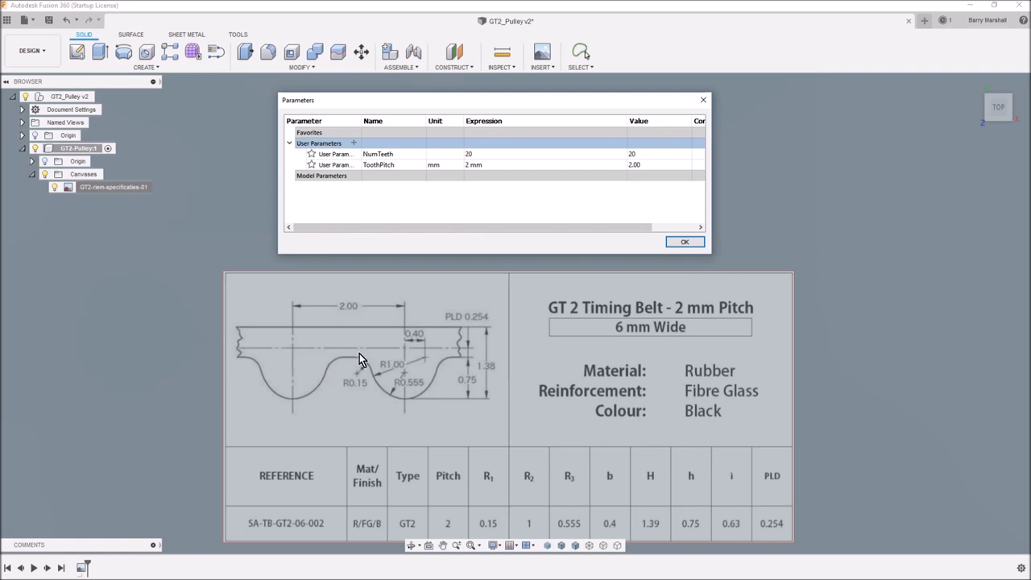
mouse_move(405, 355)
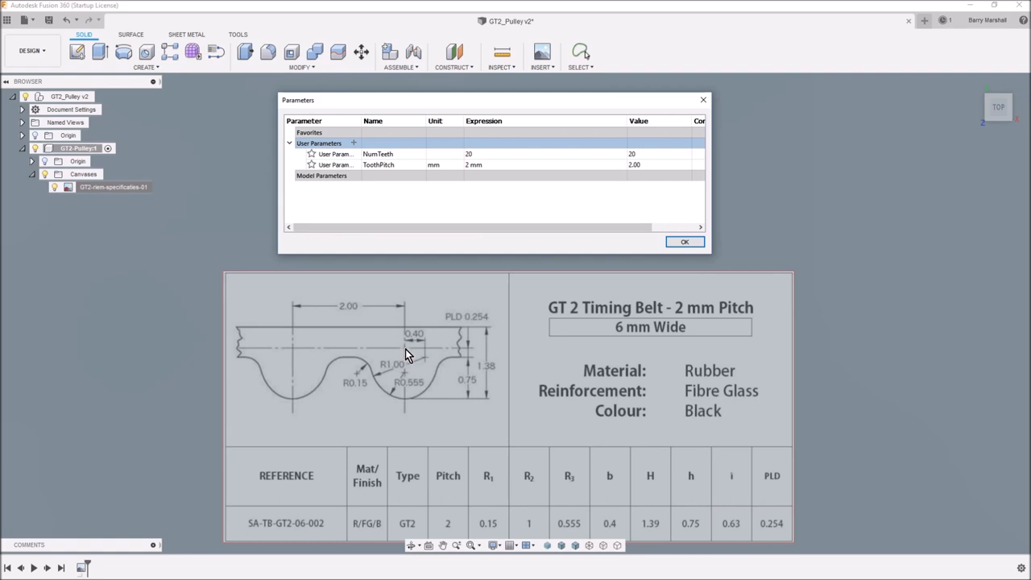
mouse_move(294, 352)
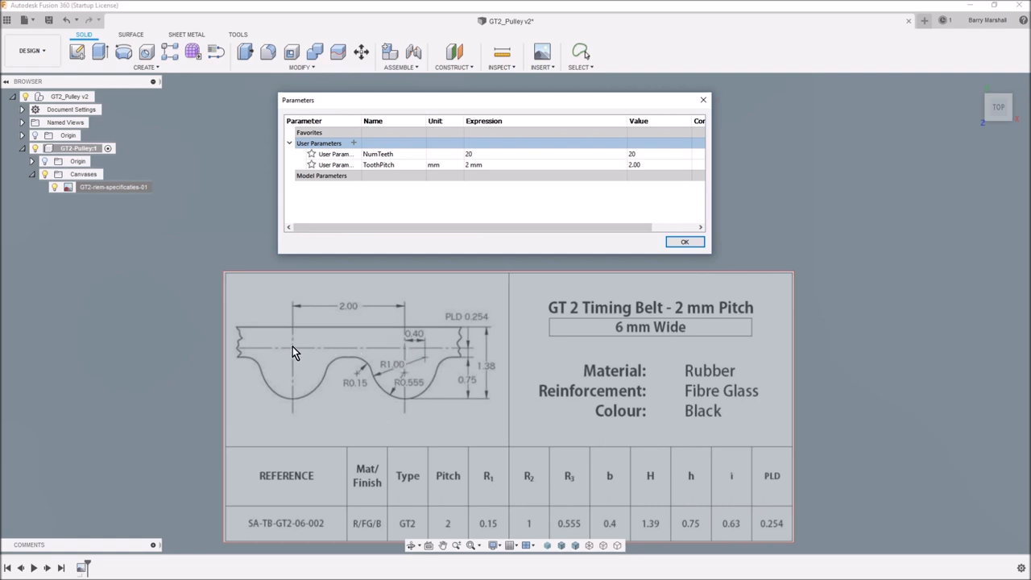
mouse_move(415, 353)
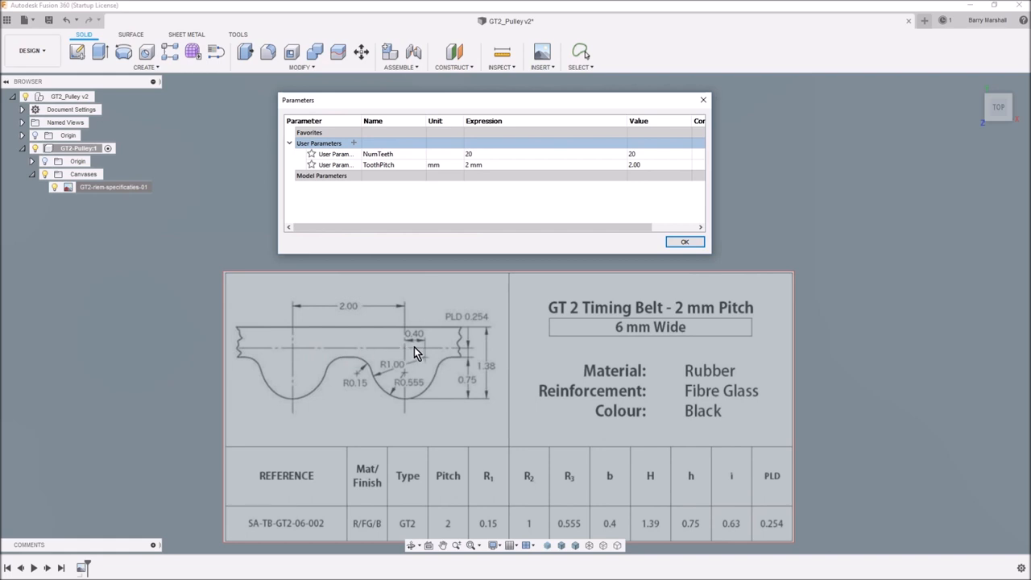
mouse_move(381, 349)
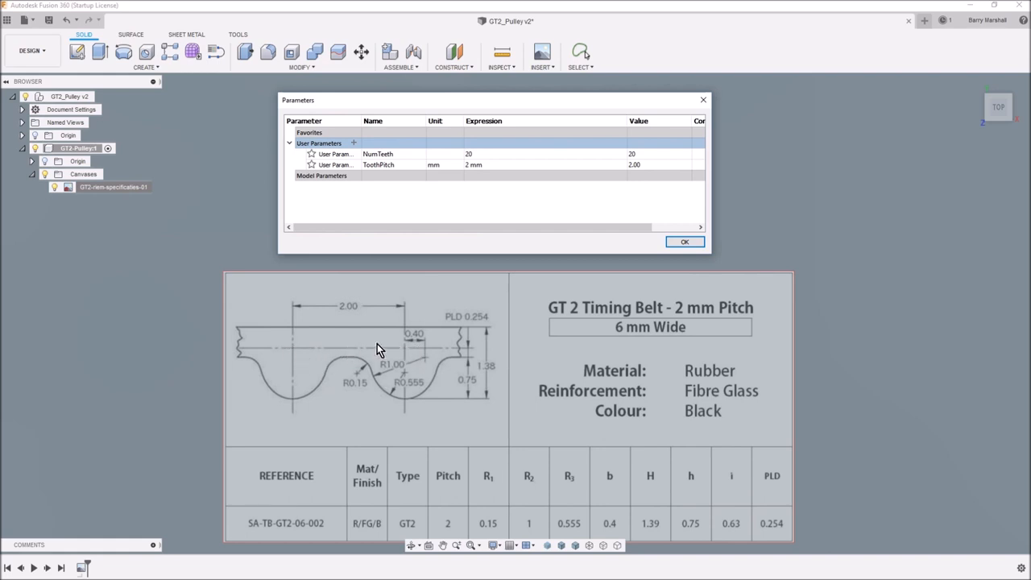
mouse_move(417, 385)
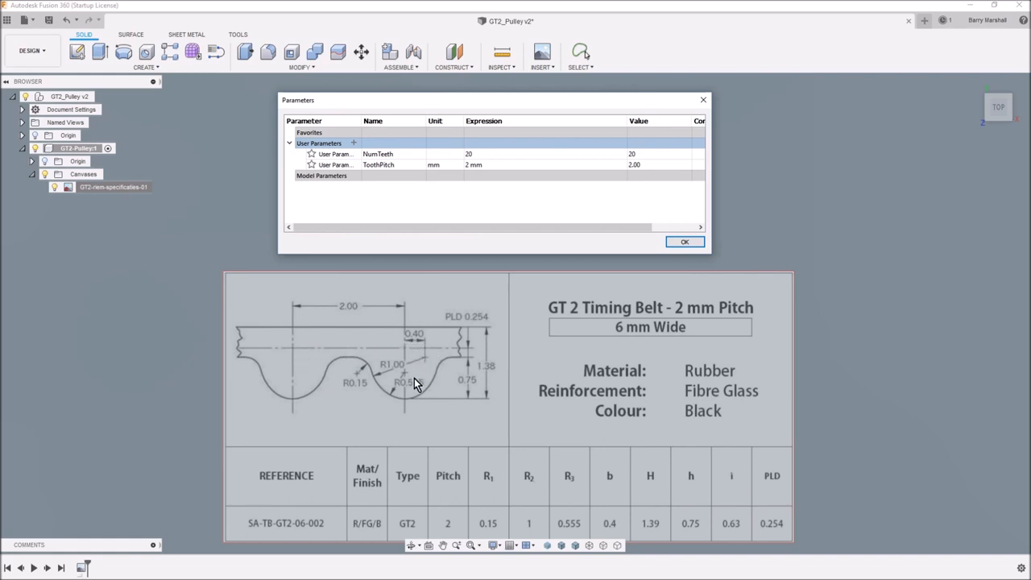
mouse_move(293, 363)
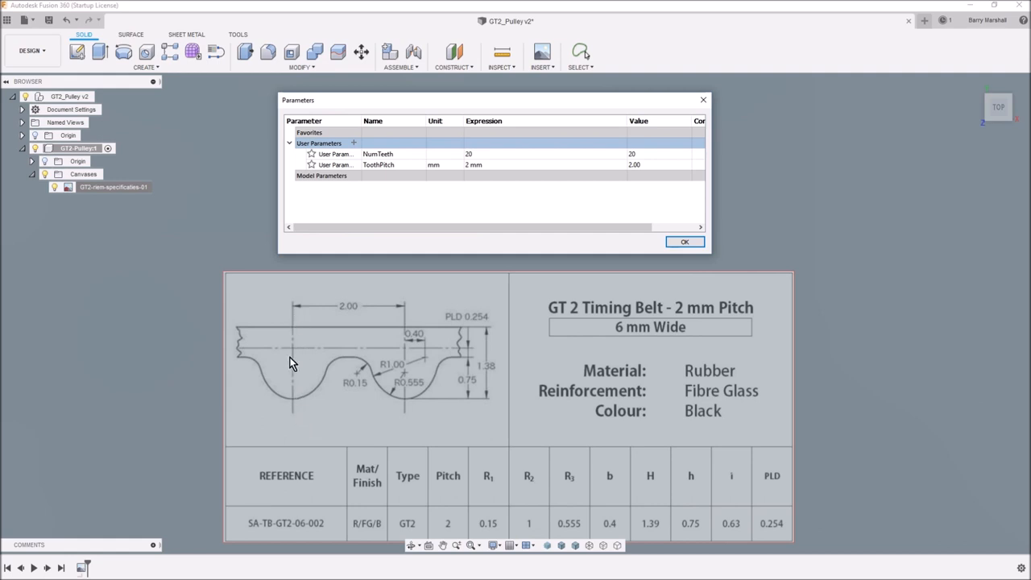
mouse_move(296, 332)
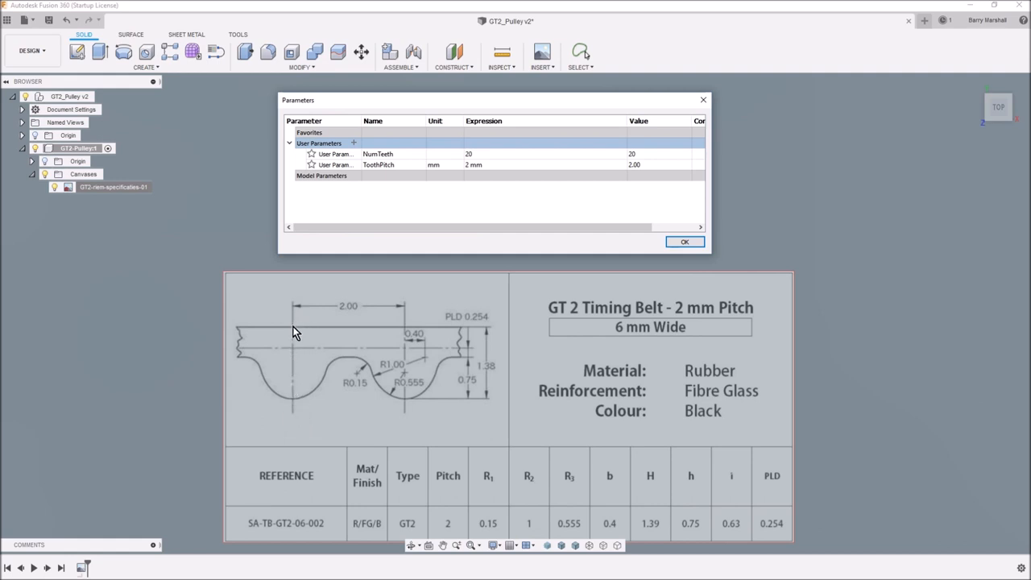
mouse_move(295, 327)
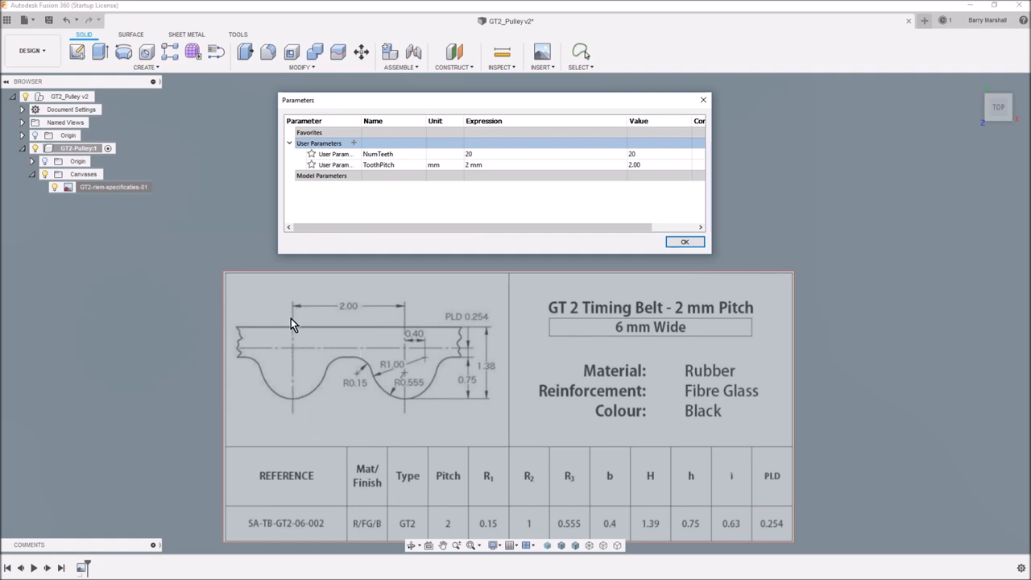
mouse_move(294, 423)
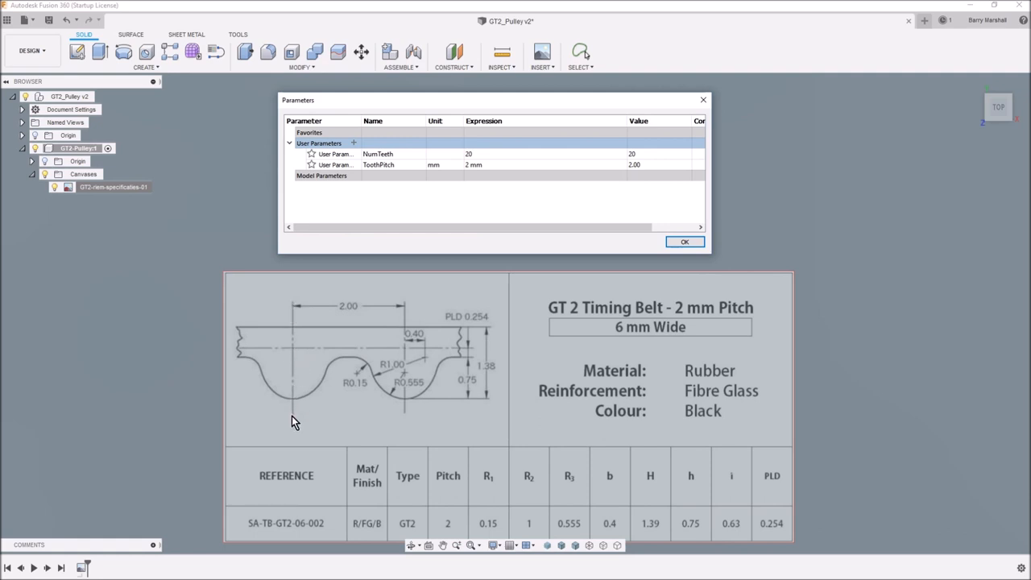
mouse_move(373, 413)
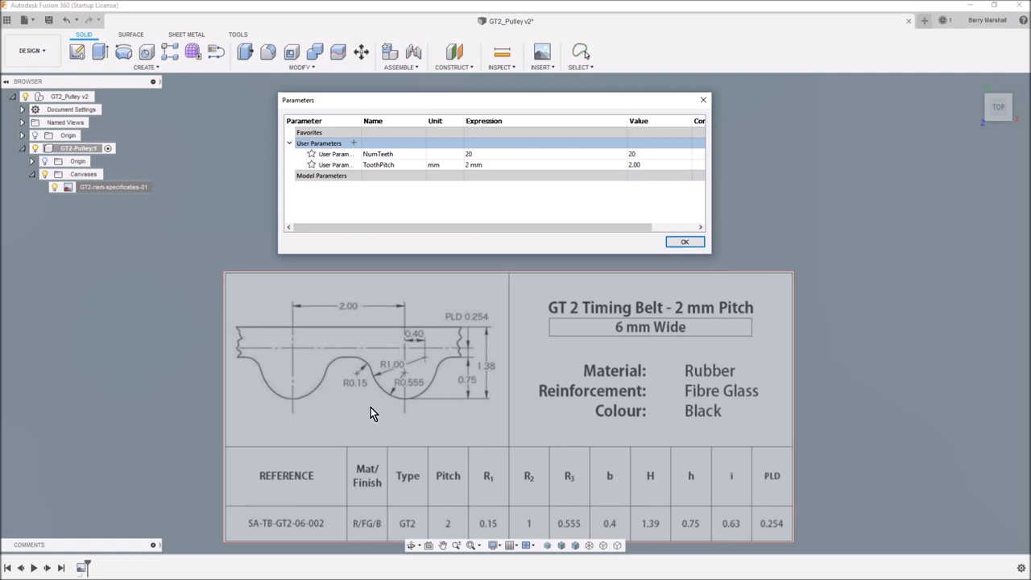
mouse_move(407, 351)
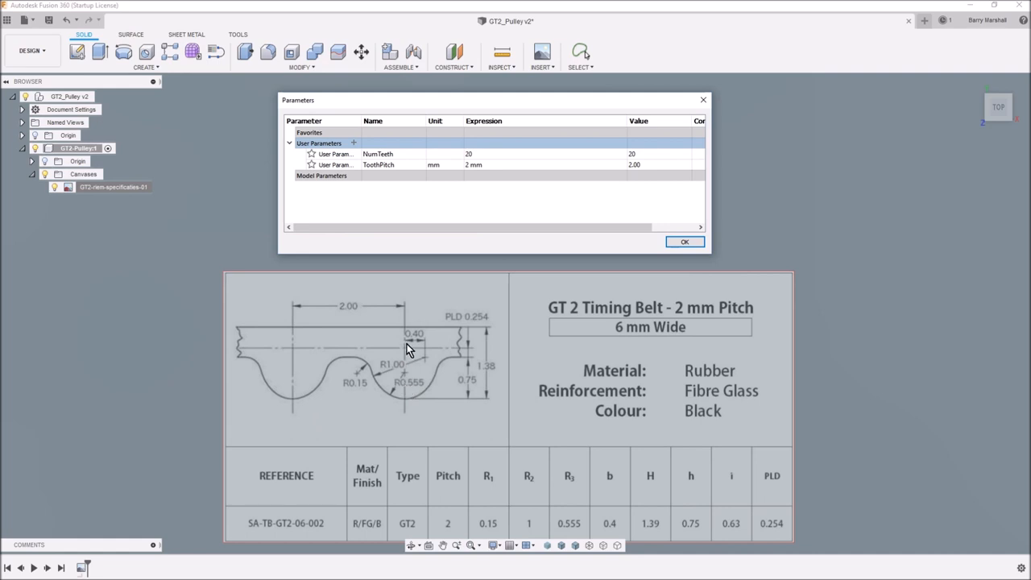
mouse_move(266, 357)
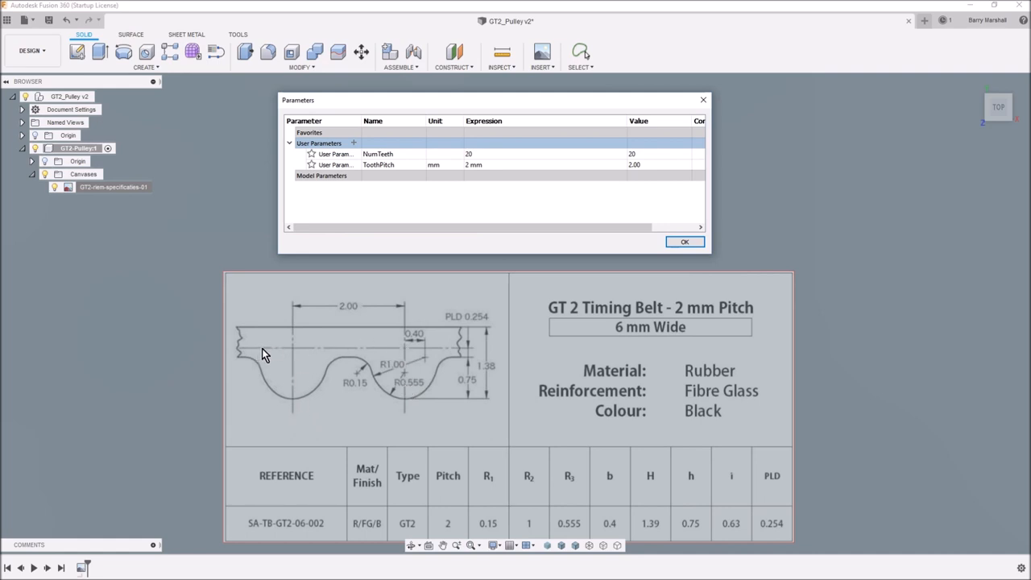
mouse_move(403, 402)
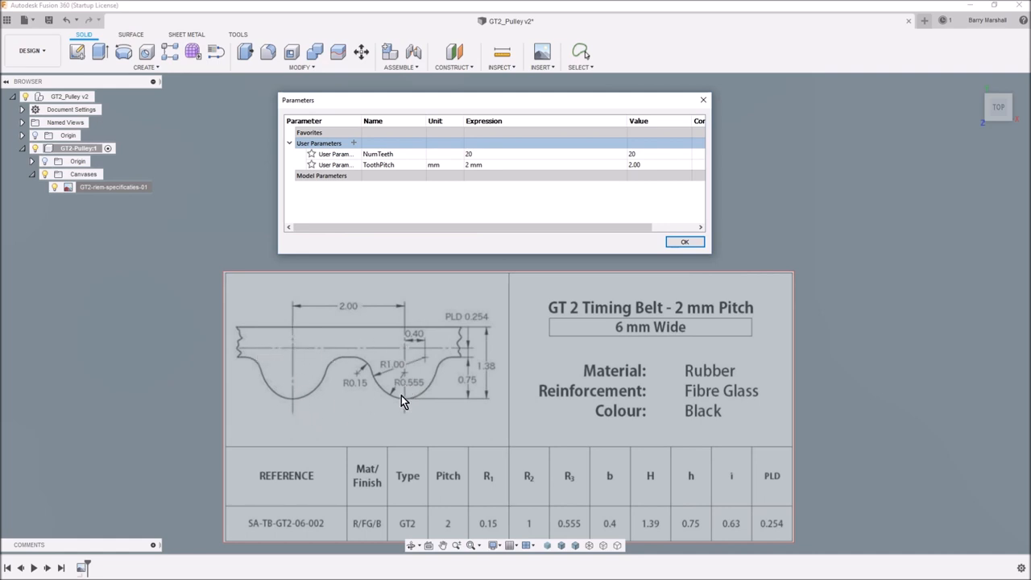
mouse_move(383, 204)
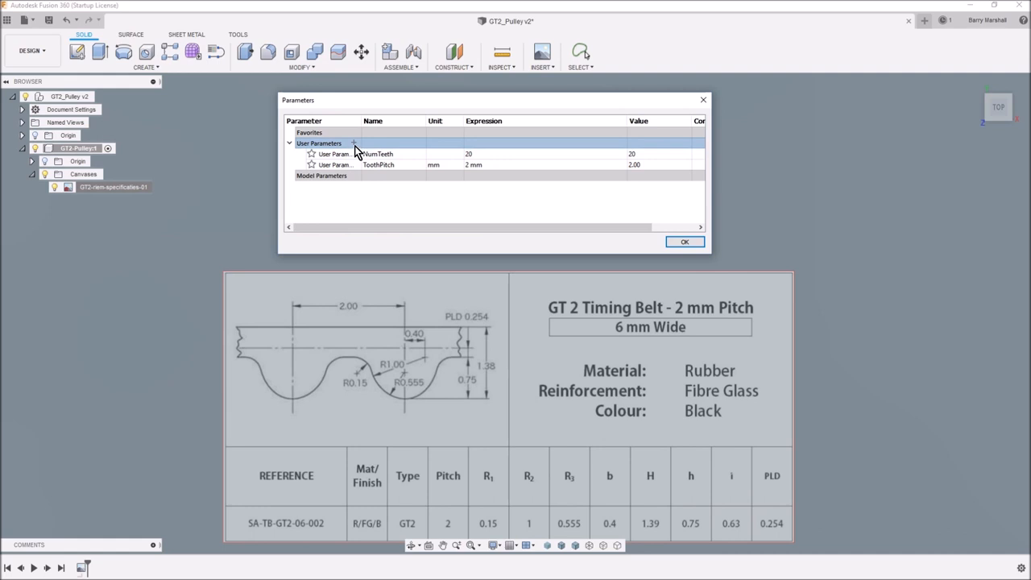
- Add PullyDia in mm with expression NumTeeth*ToothPitch, evaluating to 40 mm
left_click(353, 143)
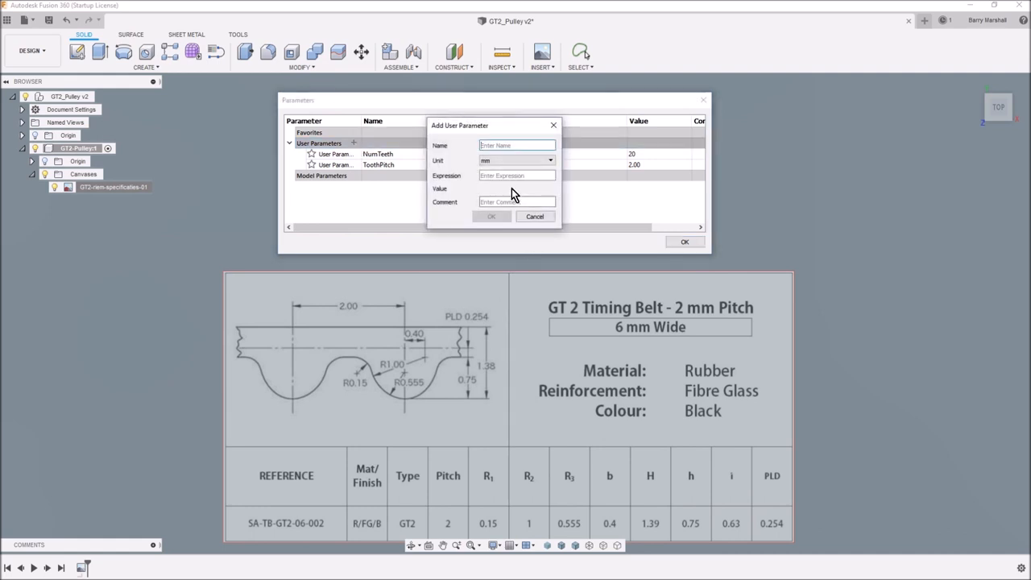
type("Pull")
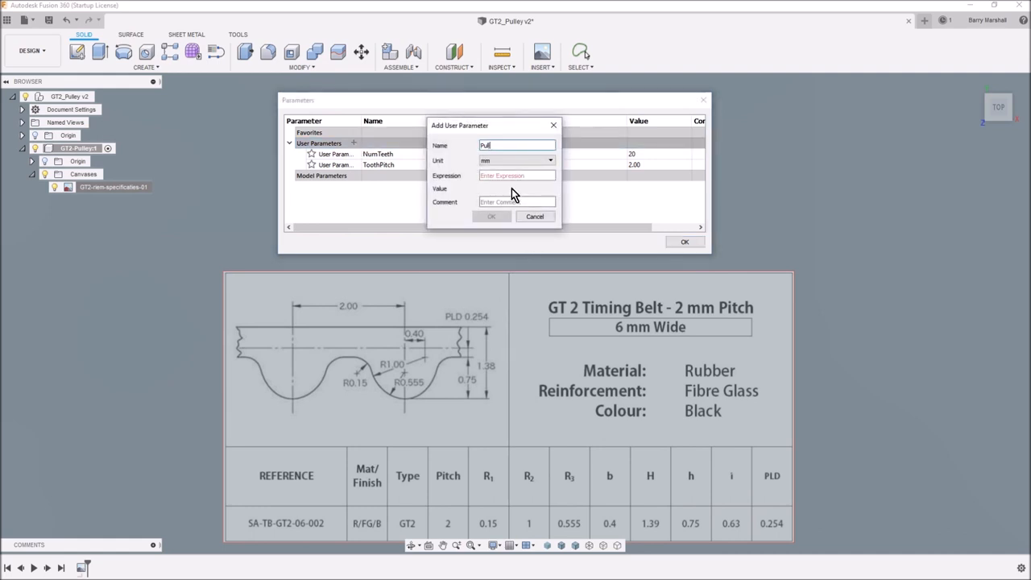
type("yDia")
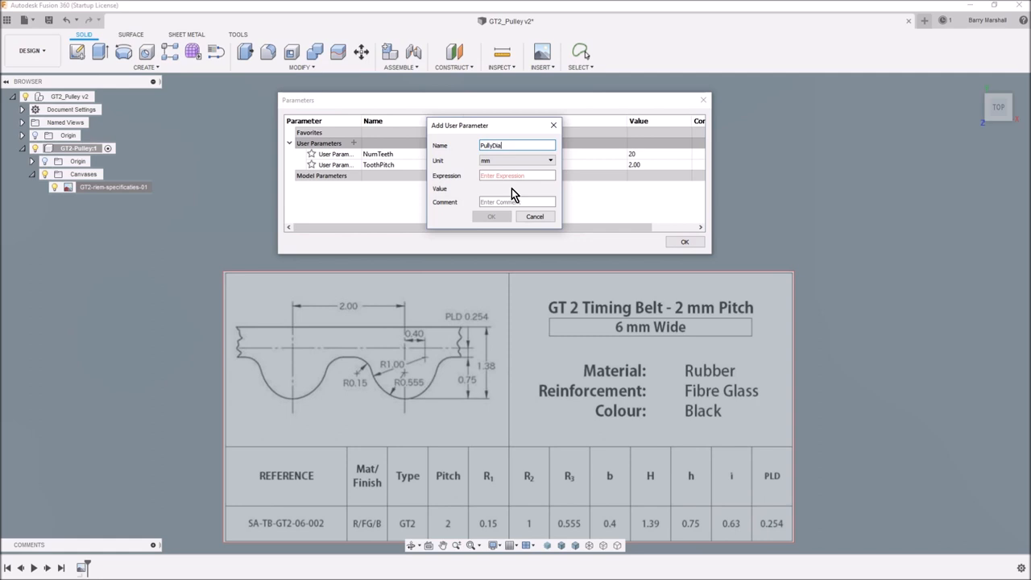
left_click(516, 175)
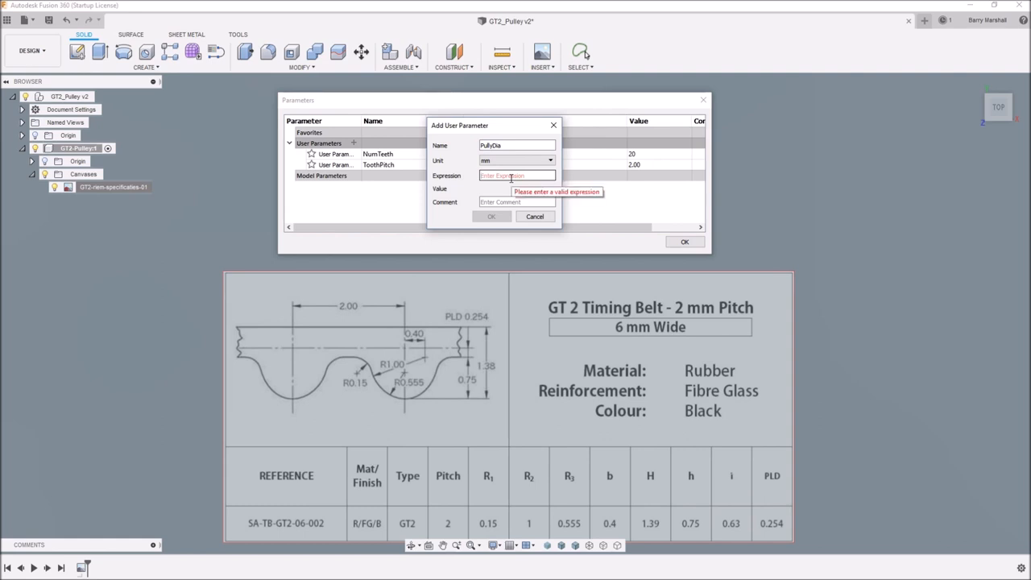
type("NumTeeth*ToothPitch")
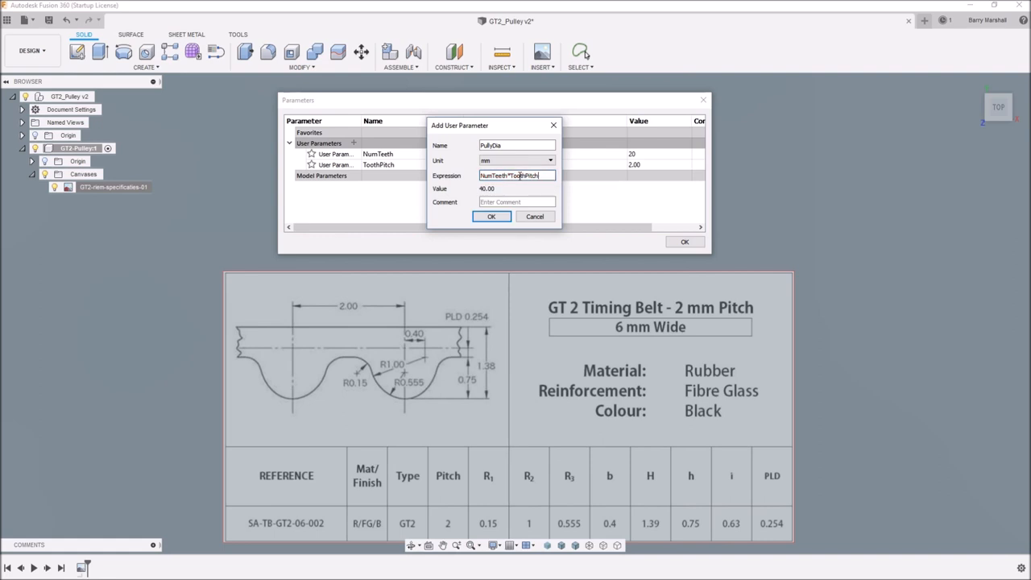
left_click(492, 216)
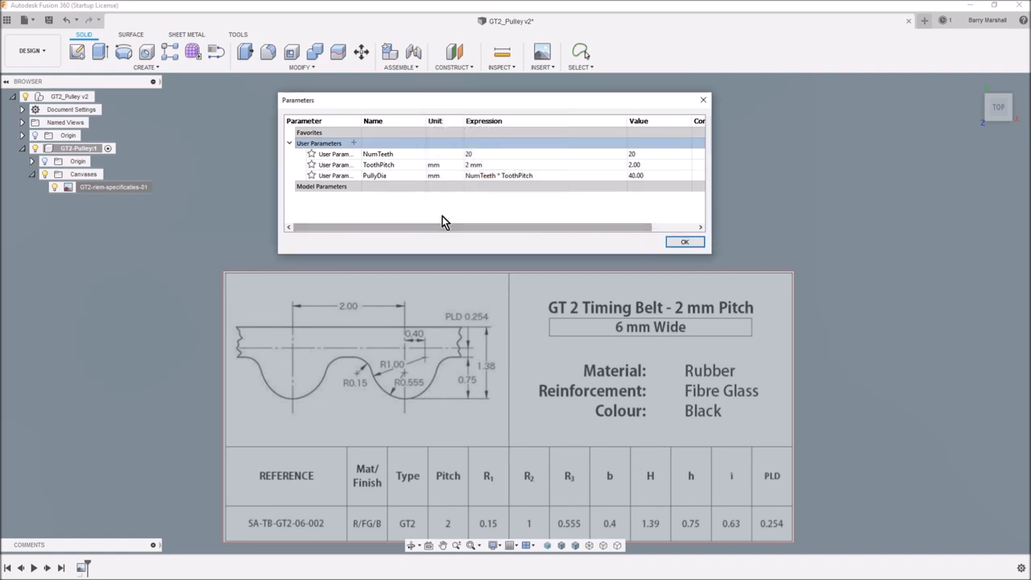
mouse_move(440, 348)
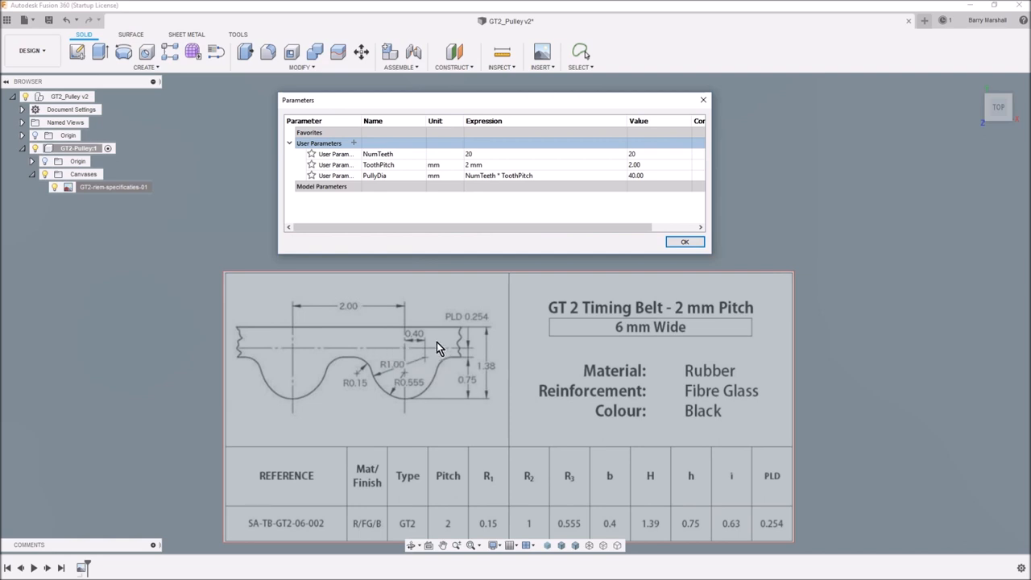
mouse_move(434, 422)
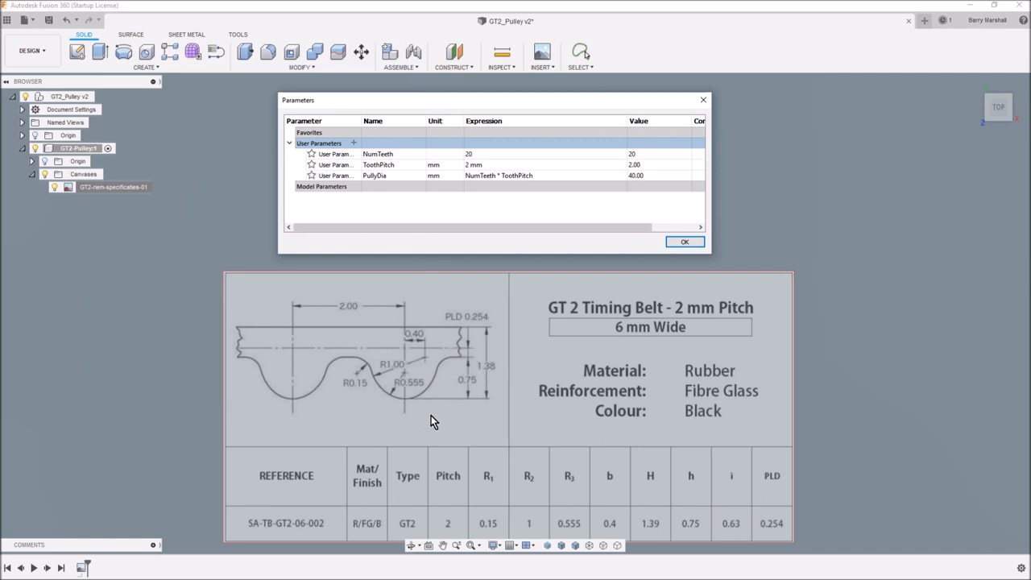
mouse_move(320, 312)
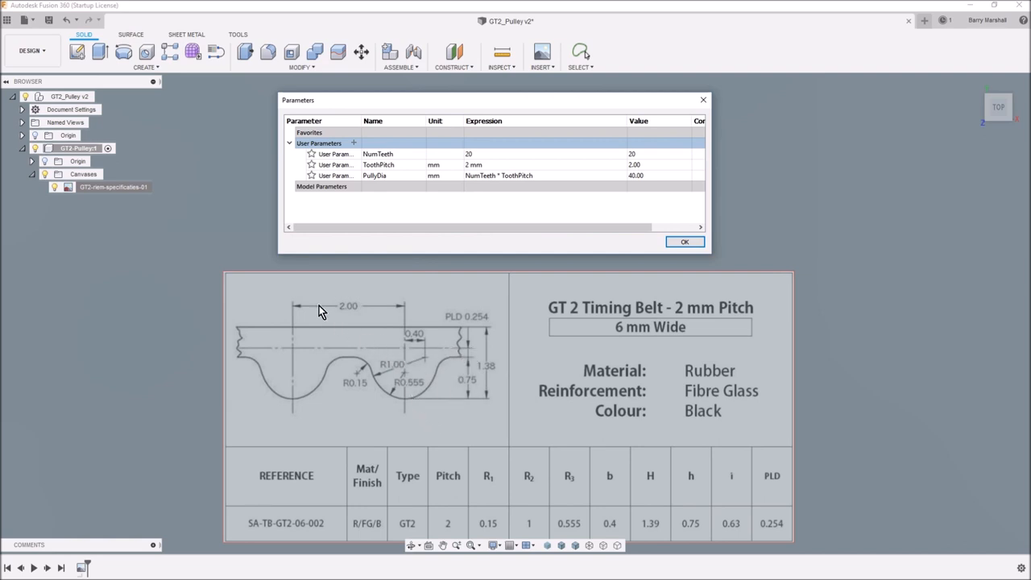
mouse_move(390, 325)
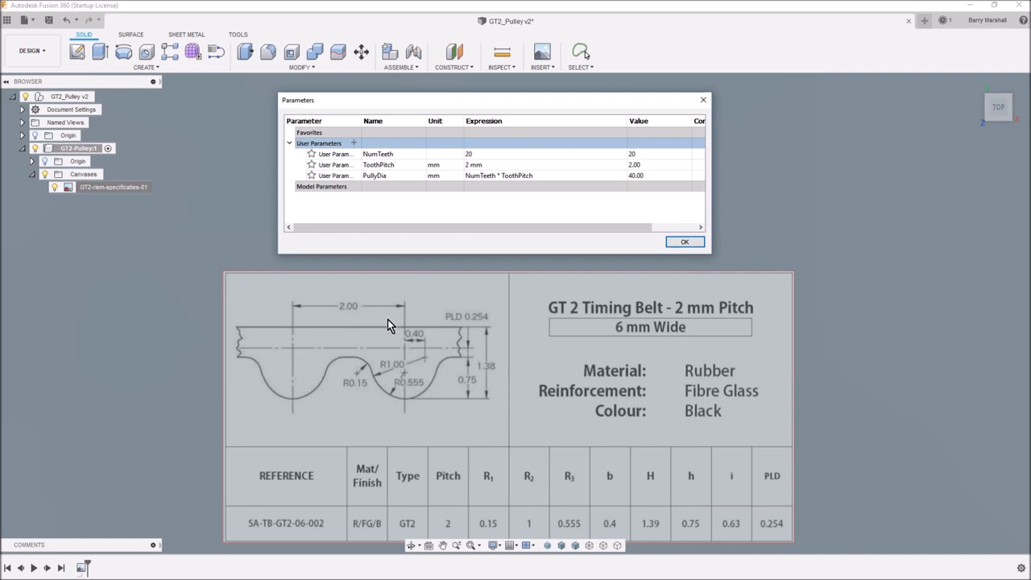
mouse_move(305, 348)
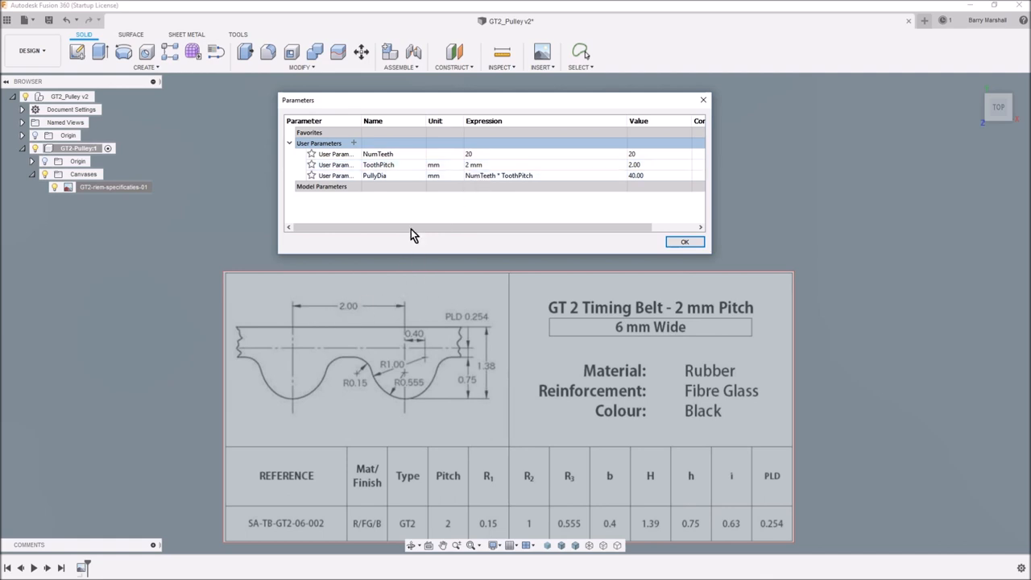
mouse_move(358, 148)
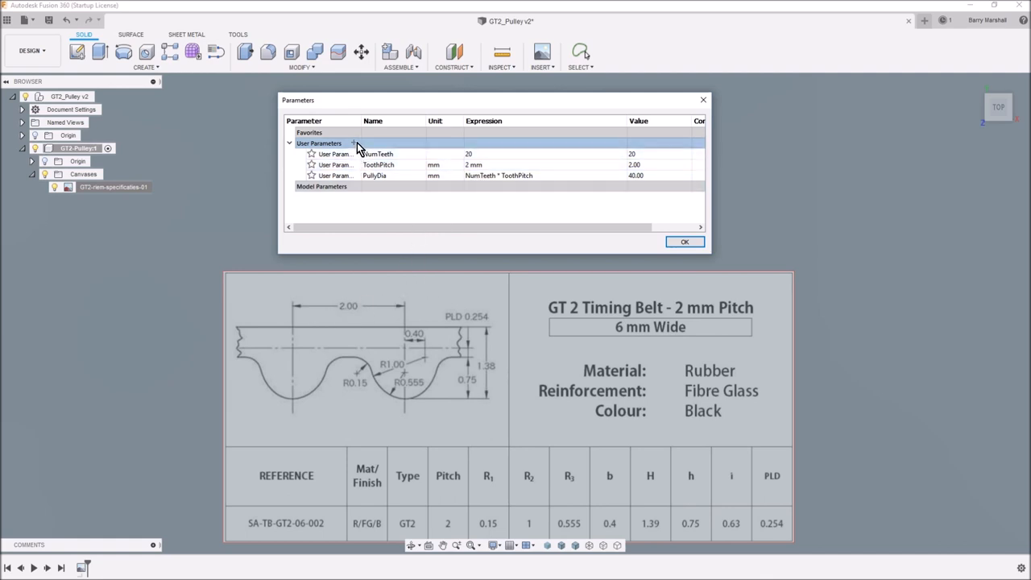
- Fill in a ToothAng parameter in degrees with expression 360/NumTeeth, unconfirmed
left_click(353, 142)
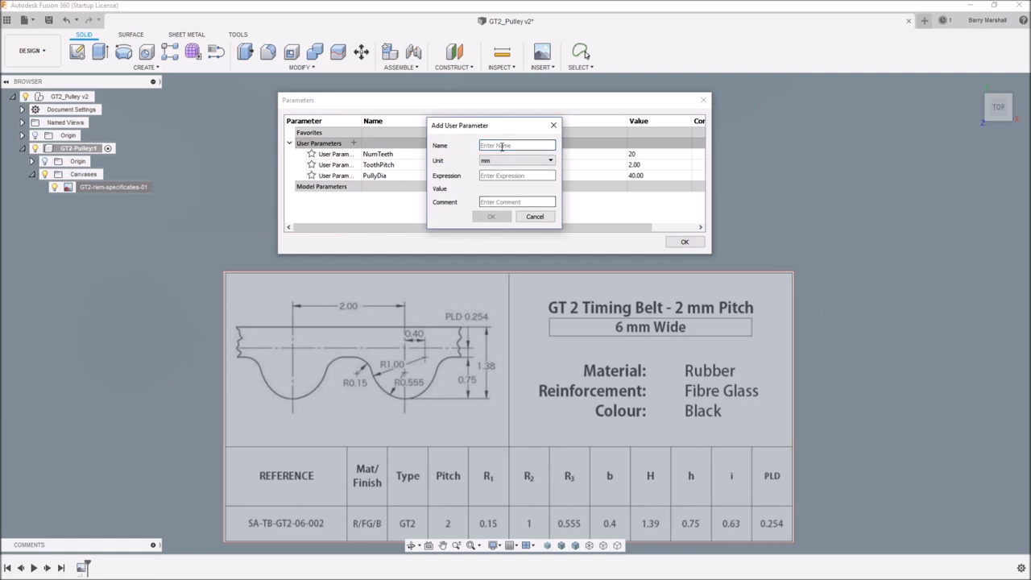
type("Tool")
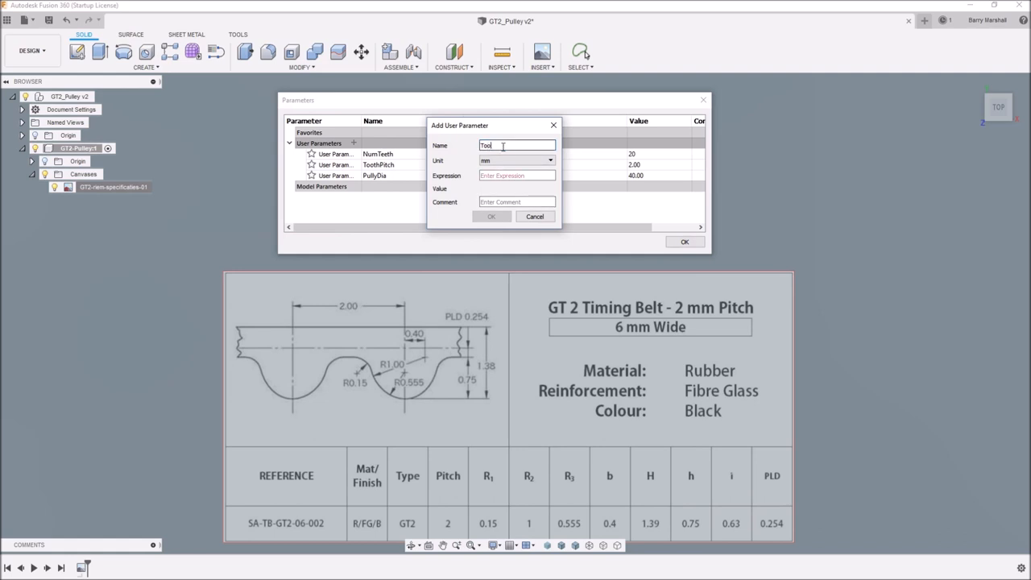
type("ToothAng")
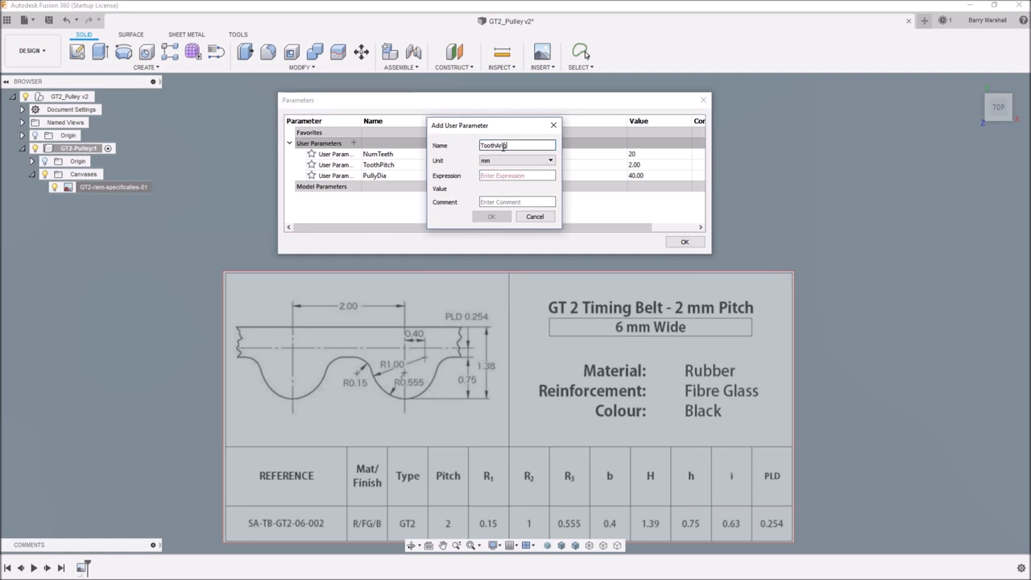
left_click(550, 161)
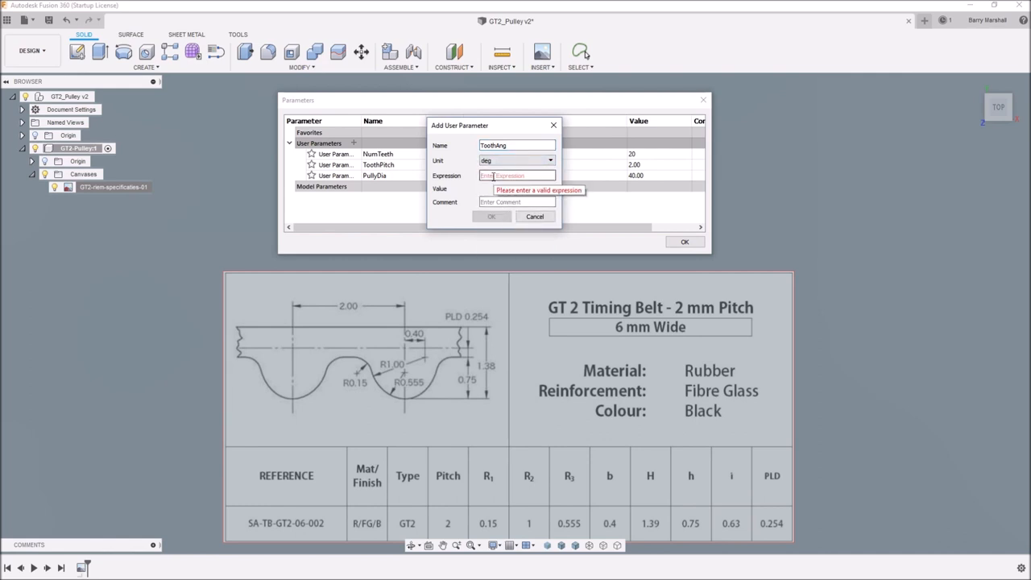
type("360/NumTeeth")
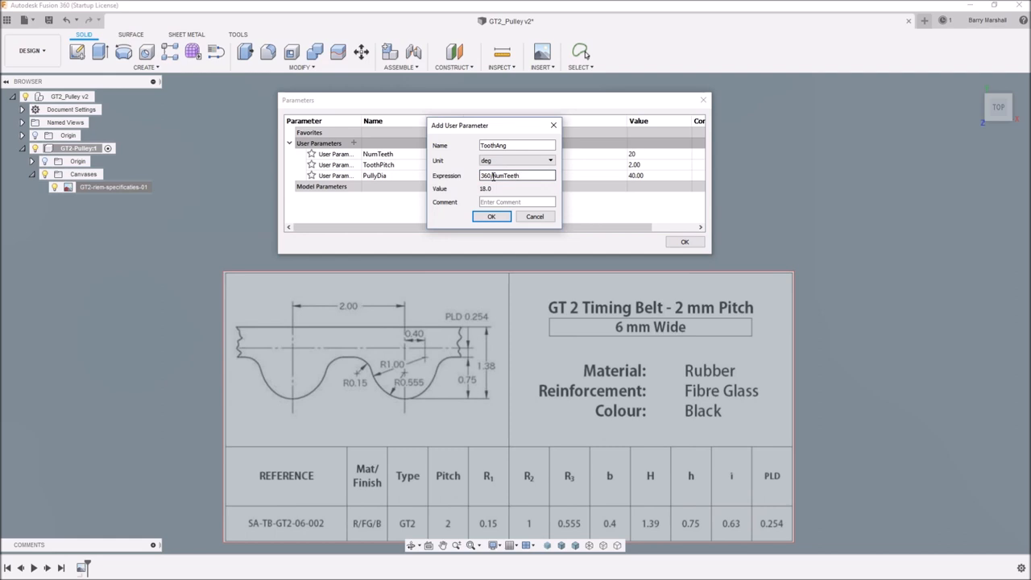
- Confirm ToothAng so it lists as 360/NumTeeth, evaluating to 18 degrees
left_click(491, 216)
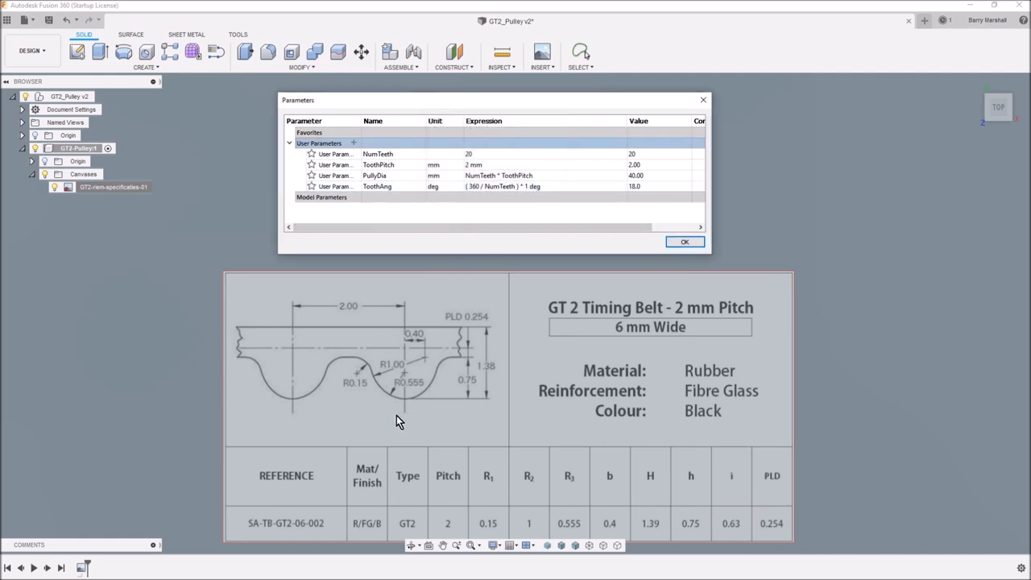
mouse_move(409, 370)
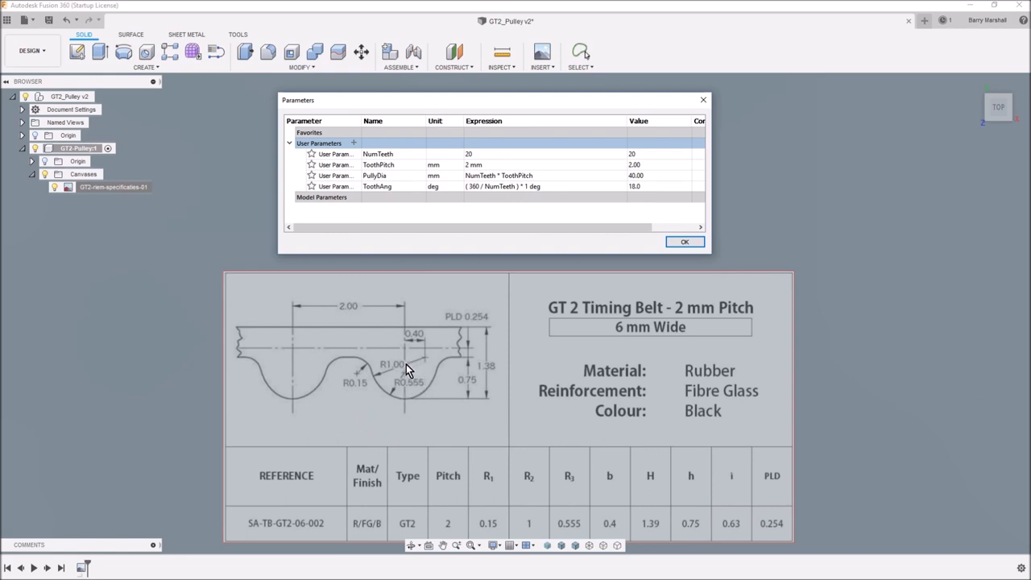
mouse_move(413, 348)
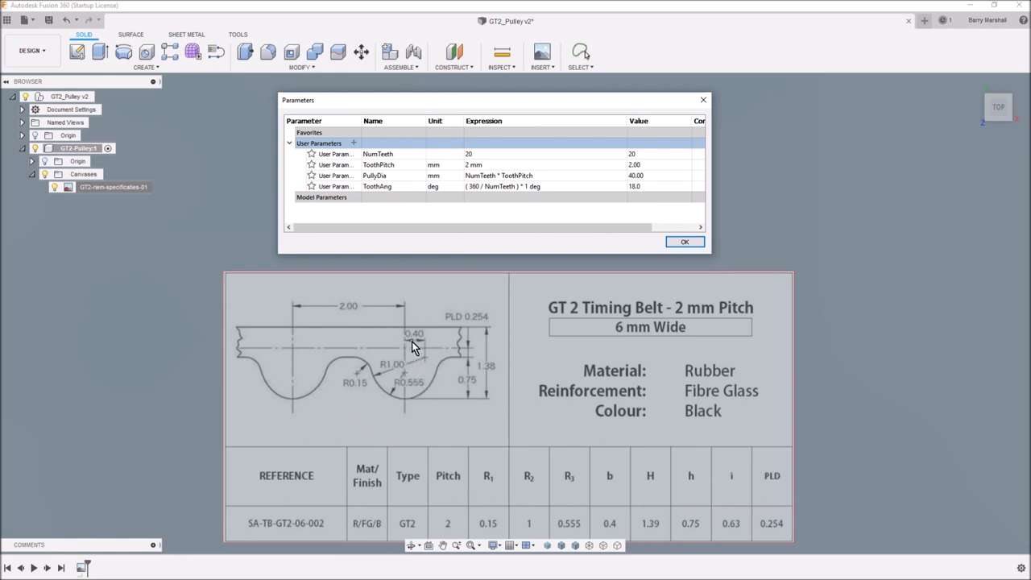
mouse_move(409, 352)
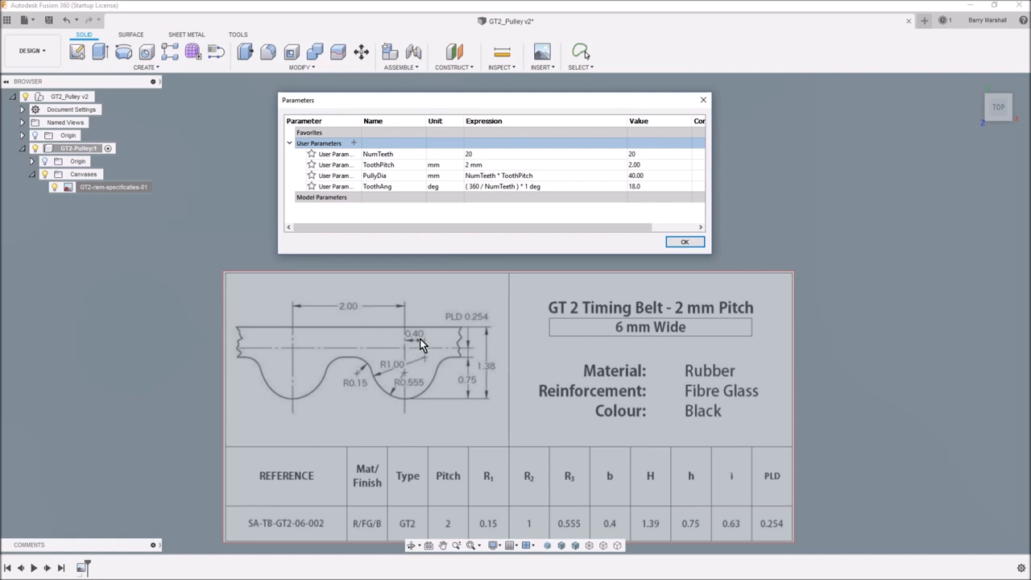
mouse_move(417, 342)
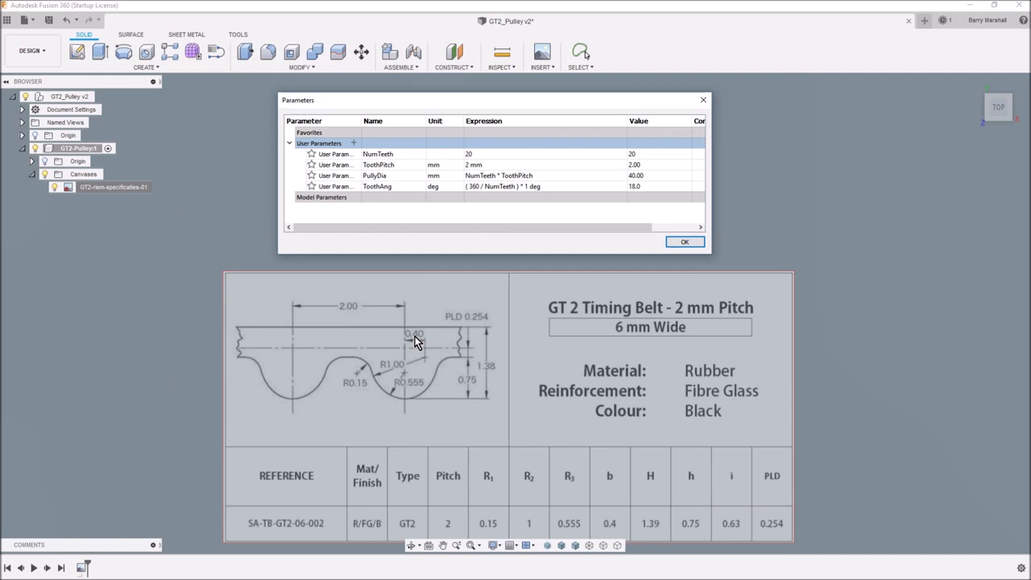
mouse_move(395, 393)
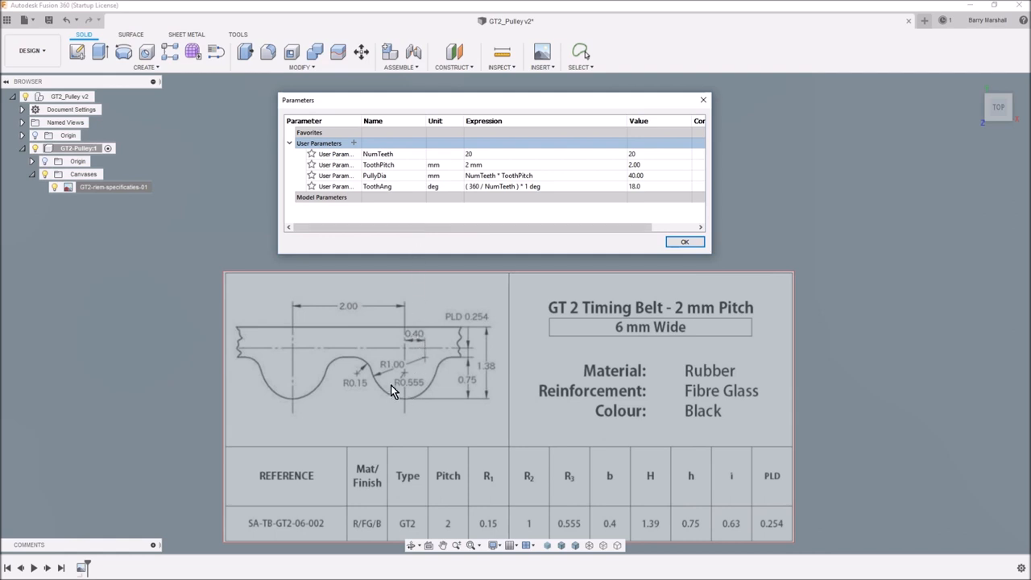
mouse_move(379, 388)
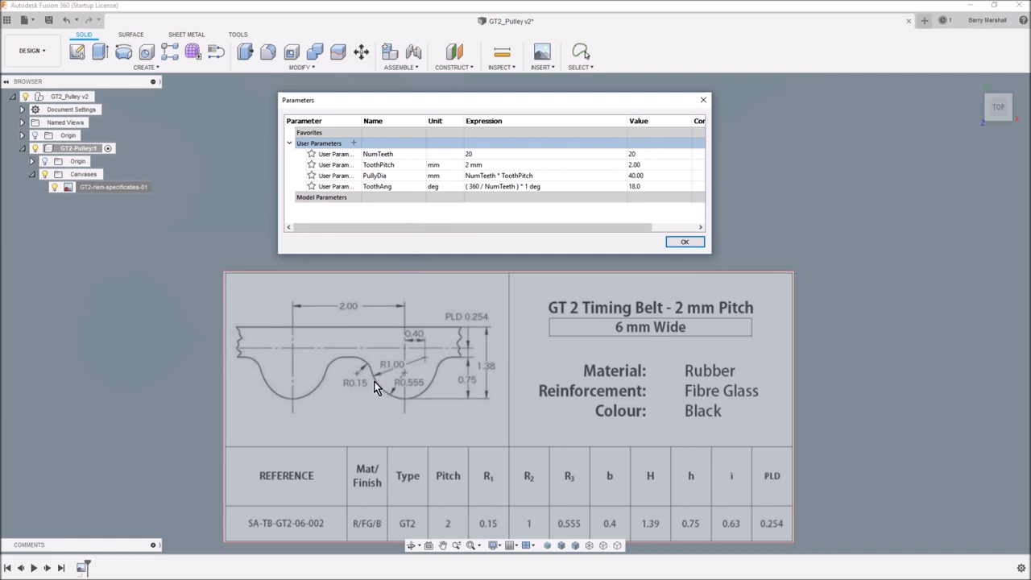
mouse_move(387, 411)
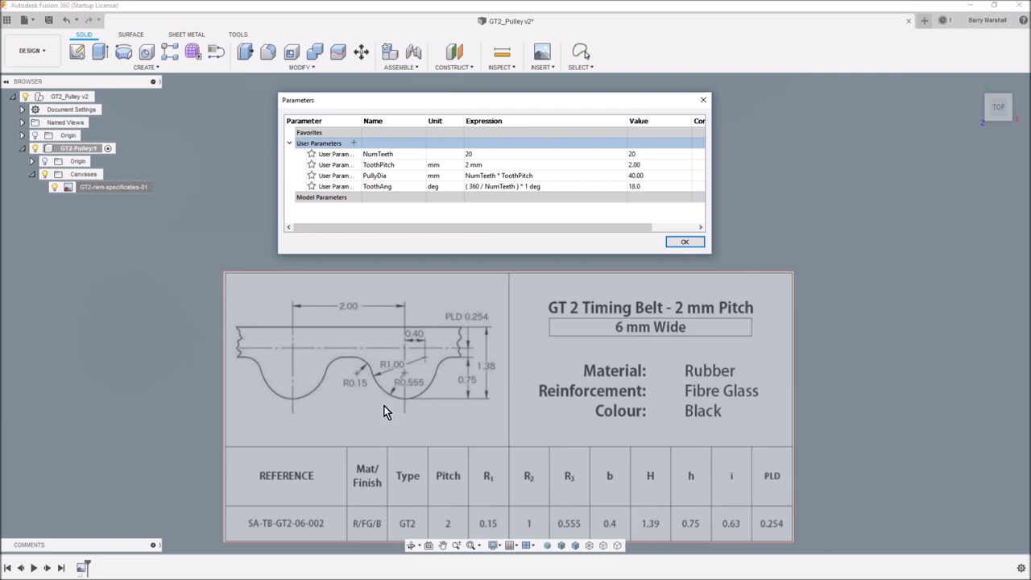
mouse_move(414, 409)
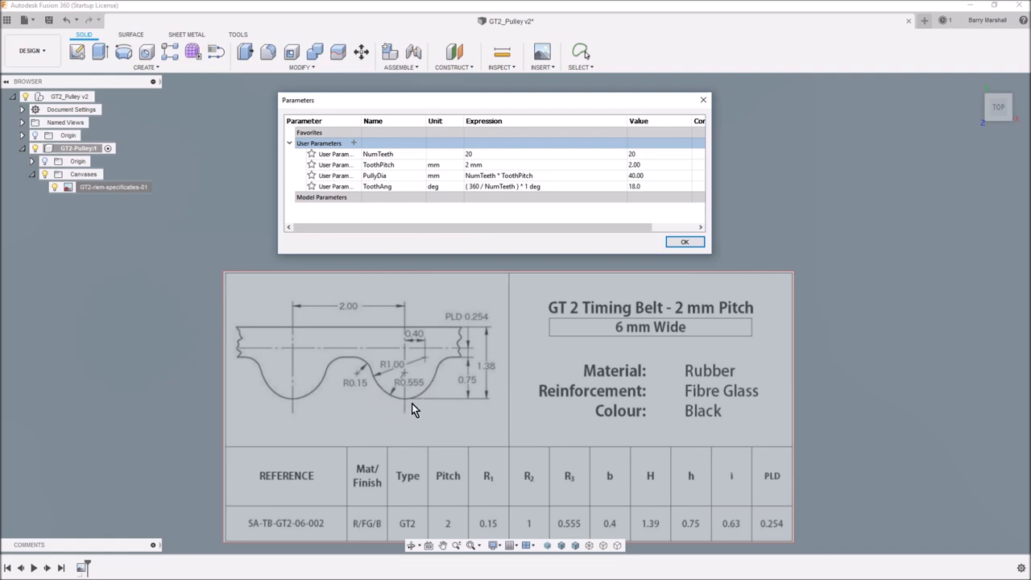
mouse_move(370, 373)
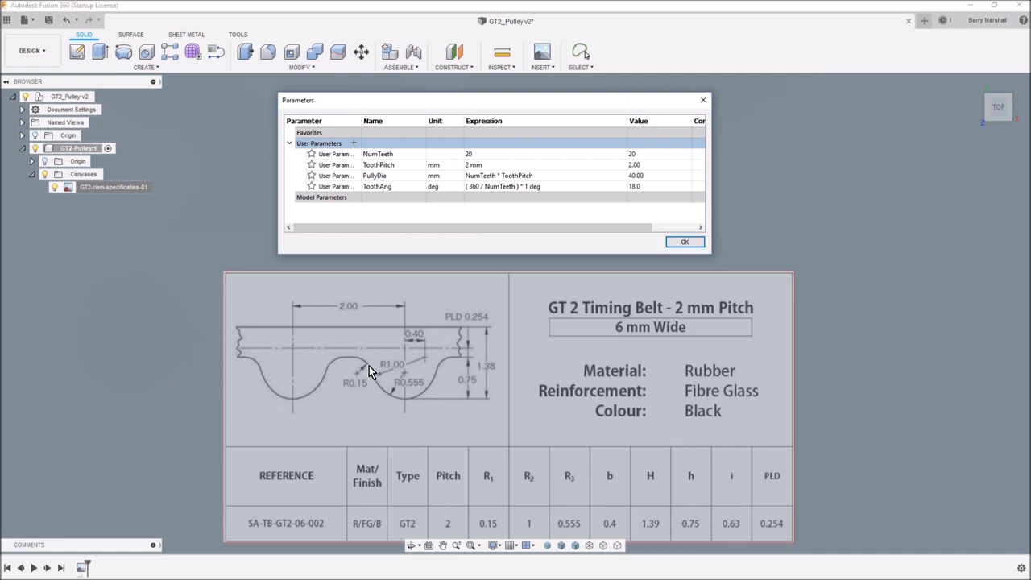
mouse_move(385, 395)
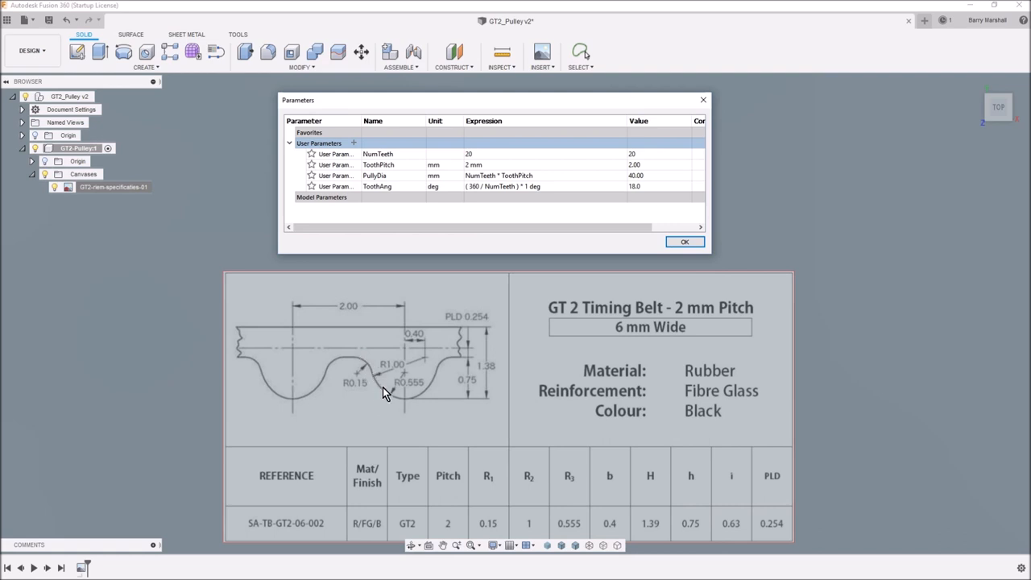
mouse_move(385, 405)
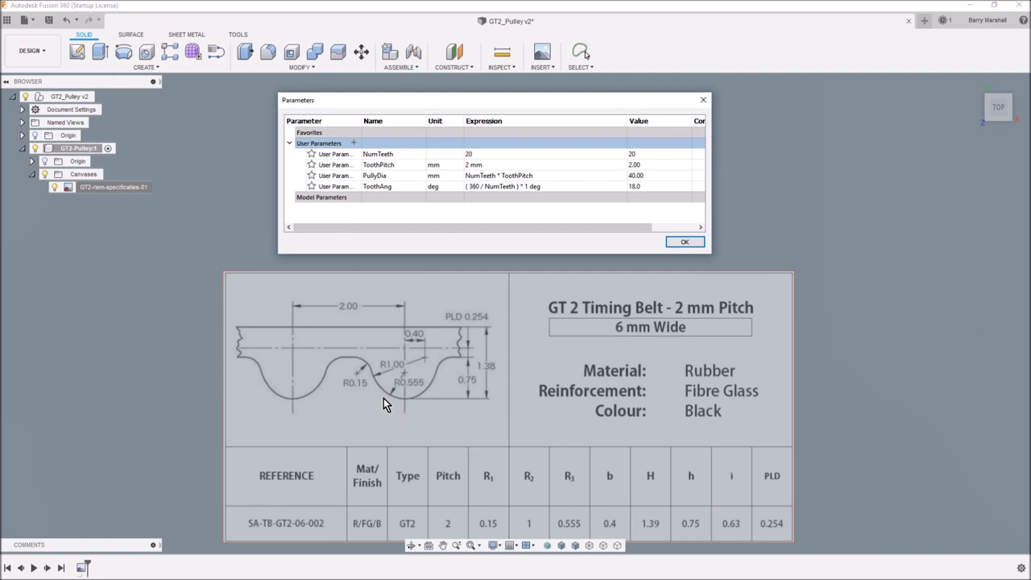
mouse_move(364, 370)
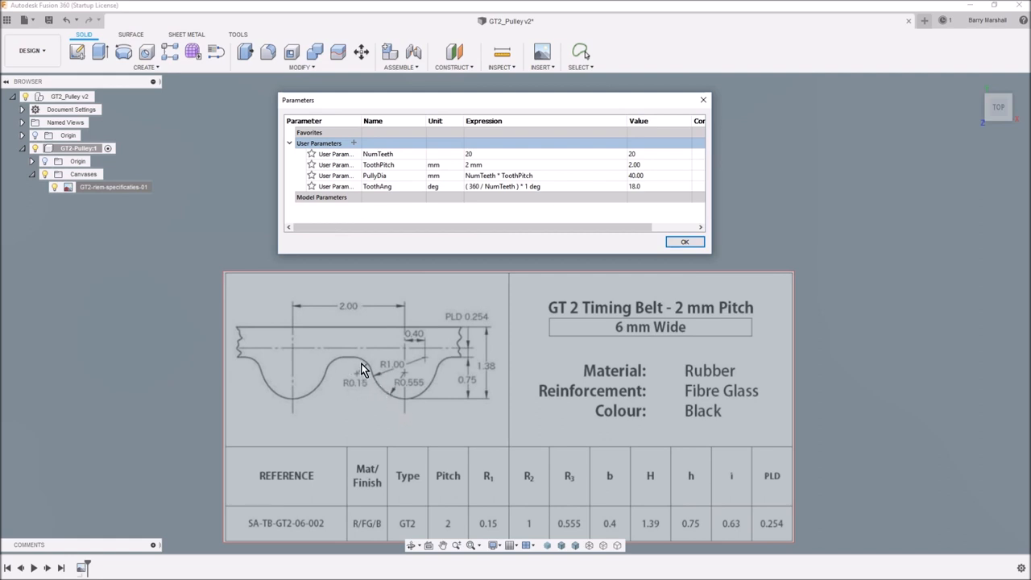
mouse_move(380, 391)
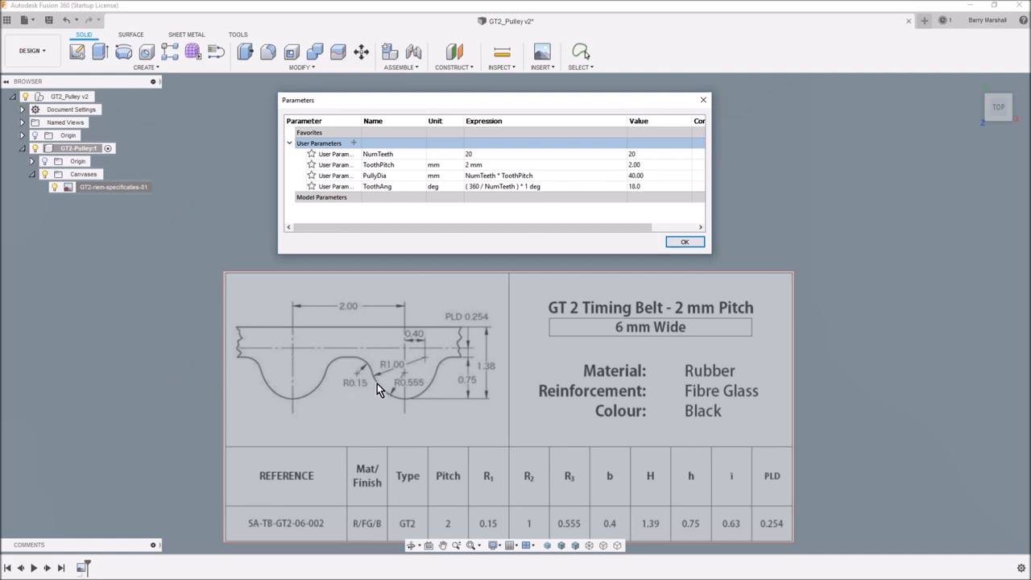
mouse_move(439, 396)
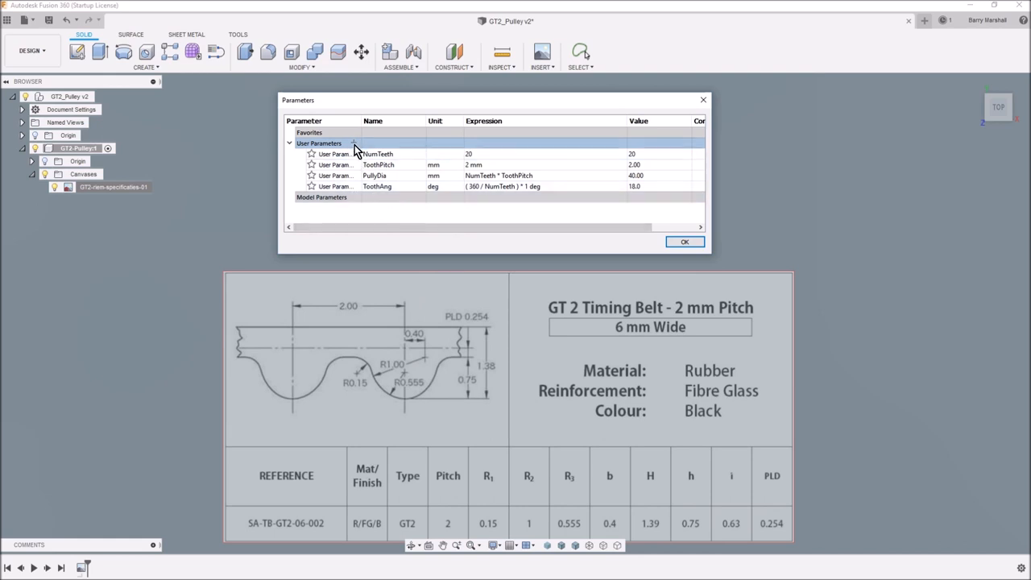
- Add TransOffsetAngle in degrees with expression ToothAng*.2, giving 3.6 degrees
left_click(353, 143)
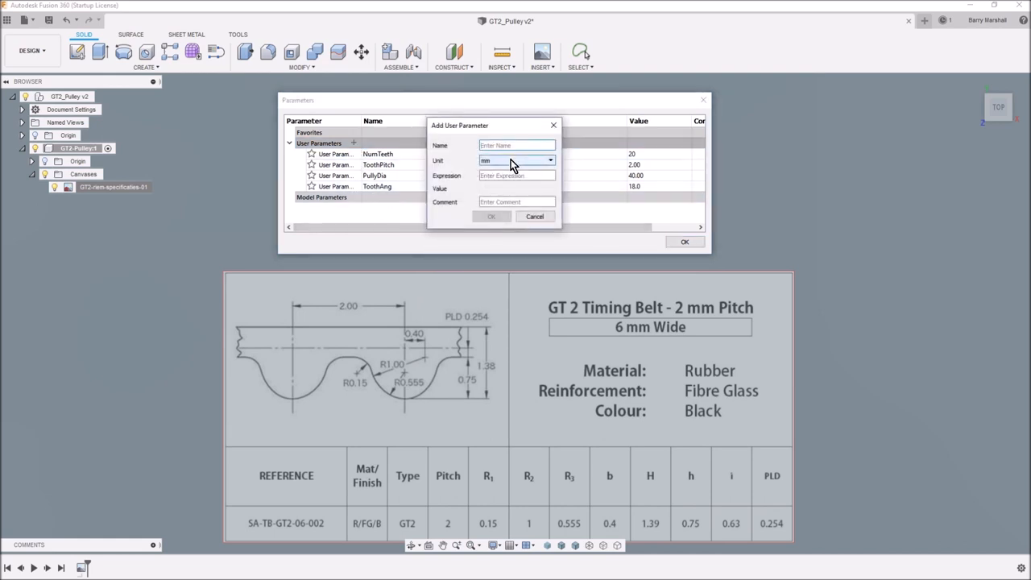
type("1")
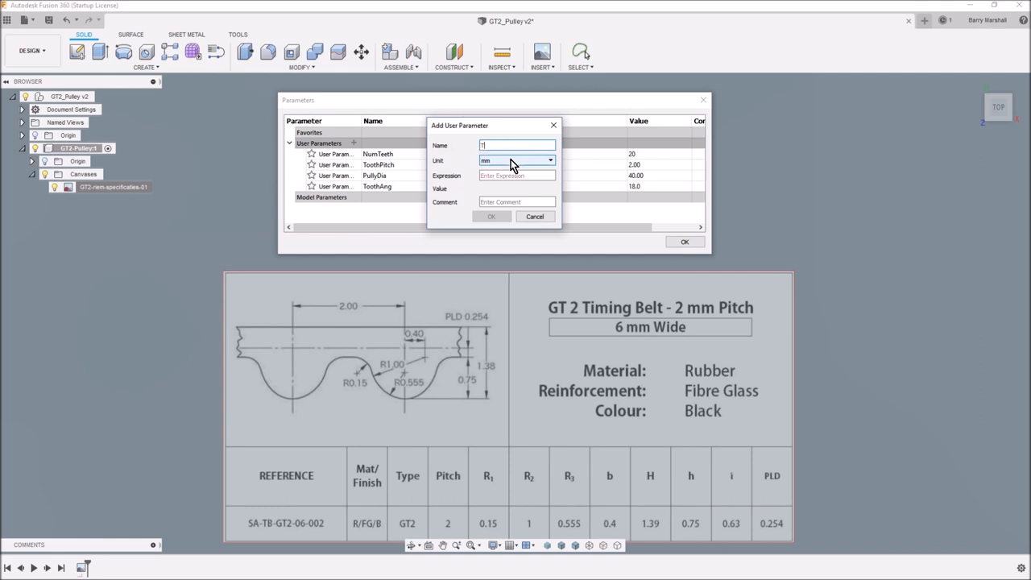
type("TransOff")
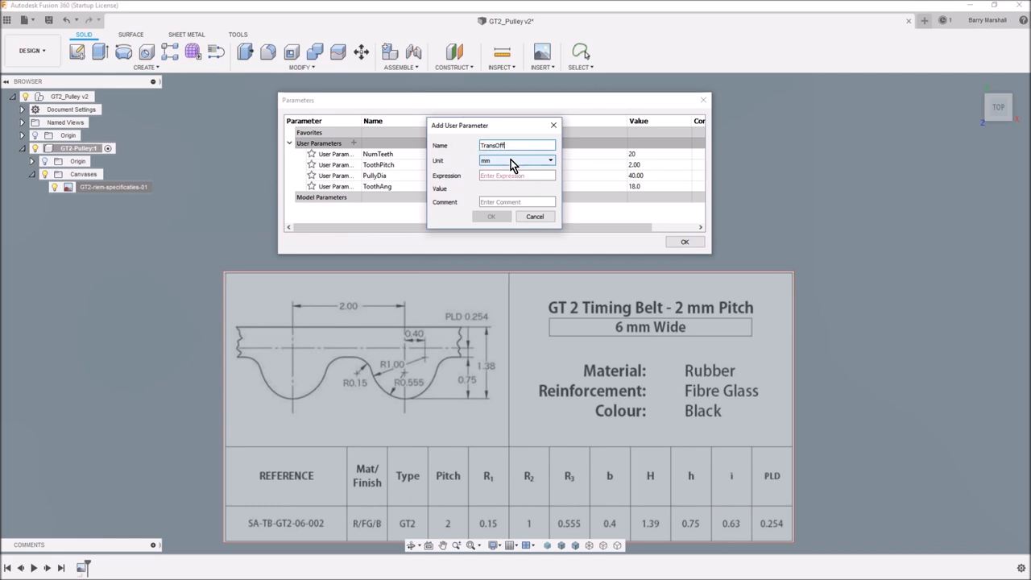
type("setA")
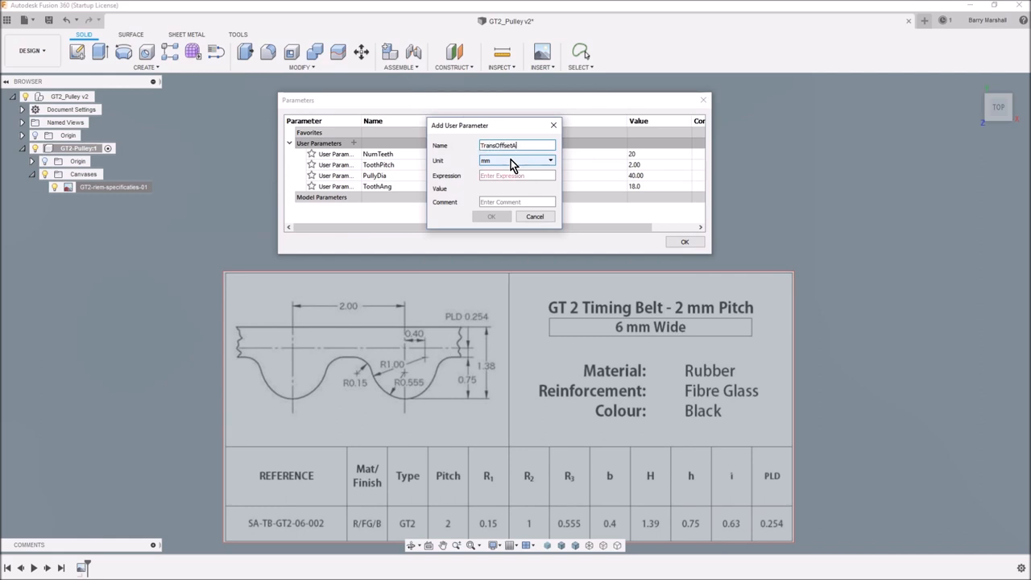
type("ngle")
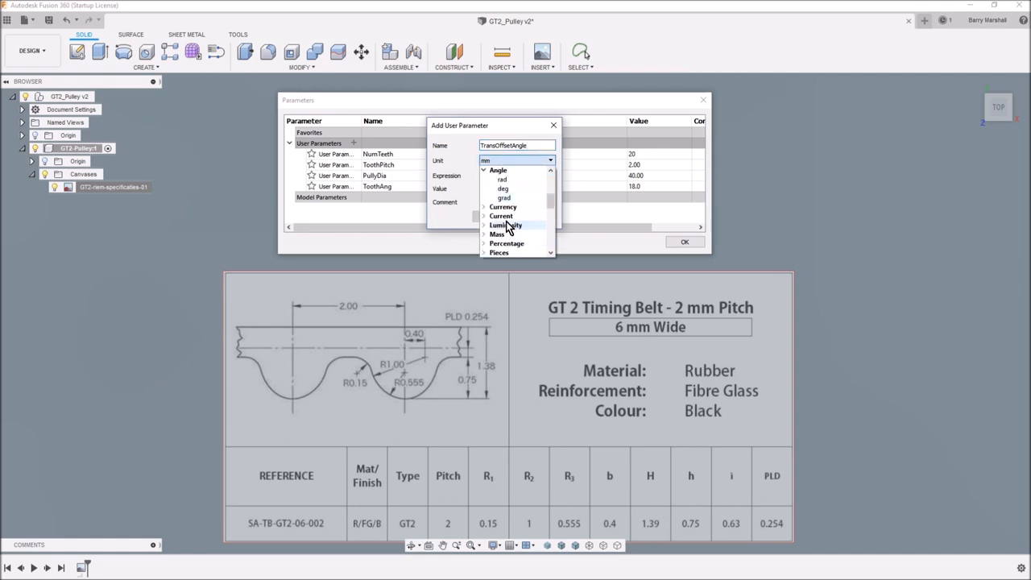
left_click(503, 189)
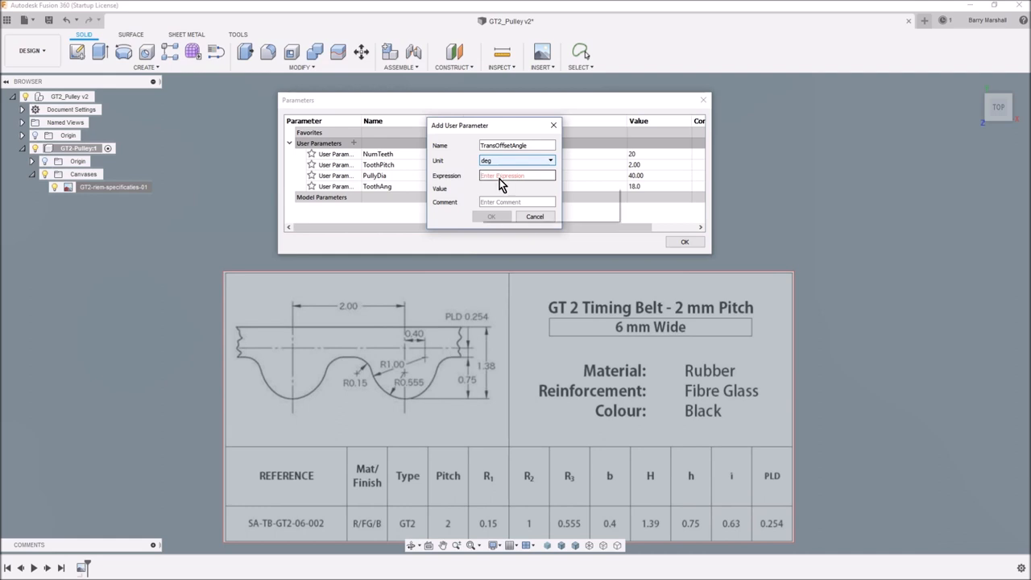
type("too")
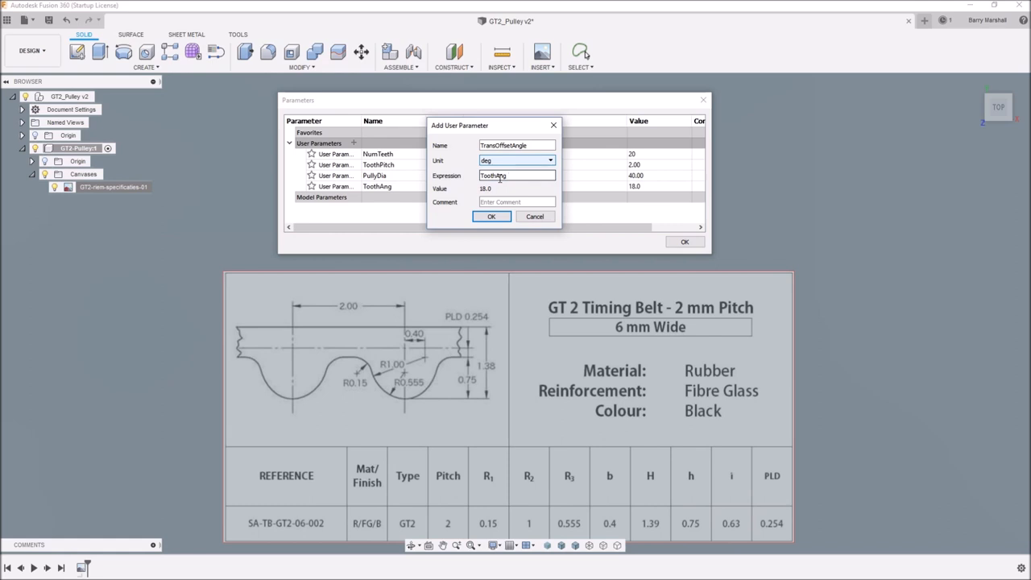
type("*.2")
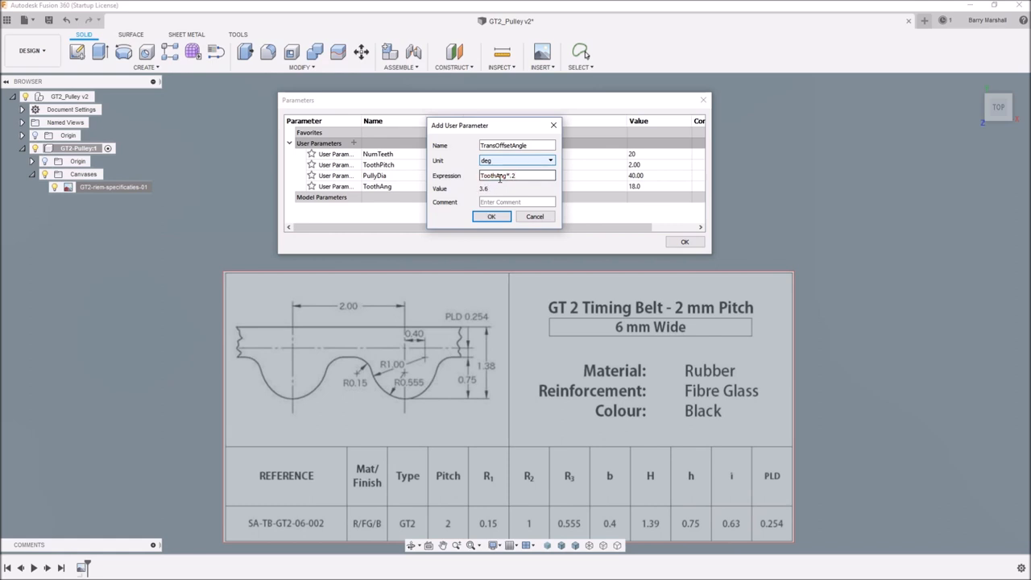
left_click(491, 216)
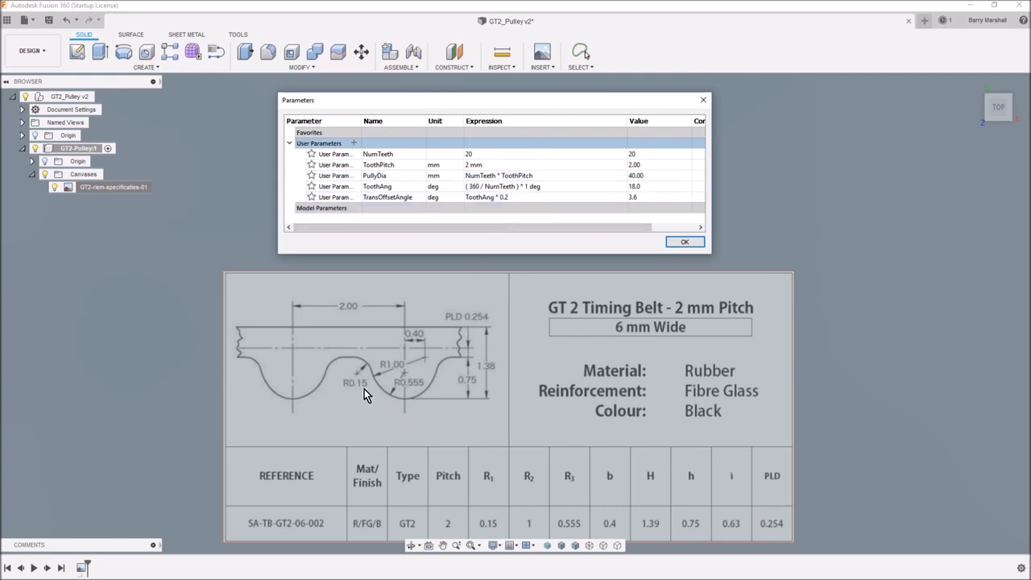
mouse_move(470, 414)
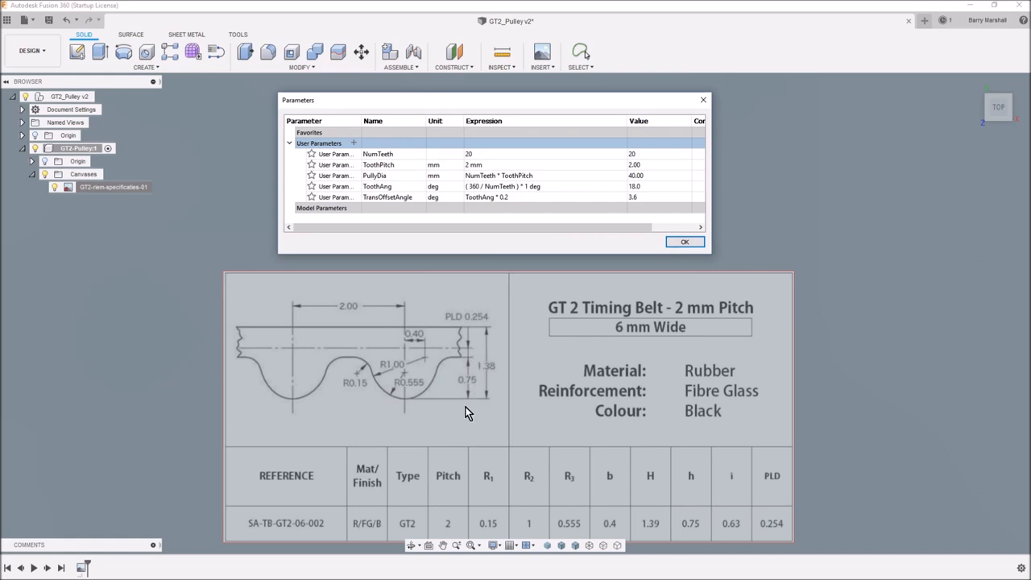
mouse_move(364, 372)
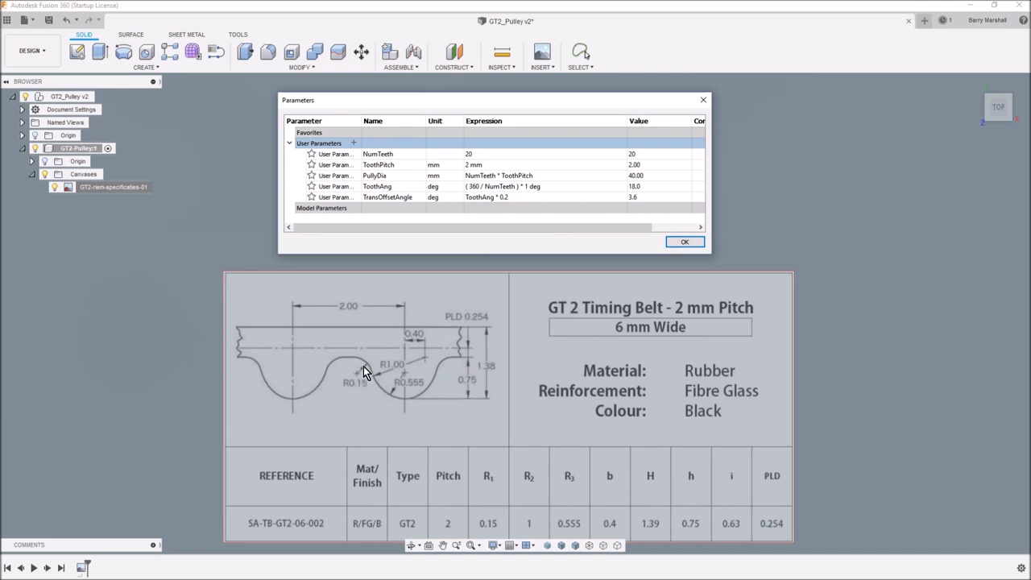
- Add the Shoulder_Radius user parameter at 0.15 mm
left_click(353, 143)
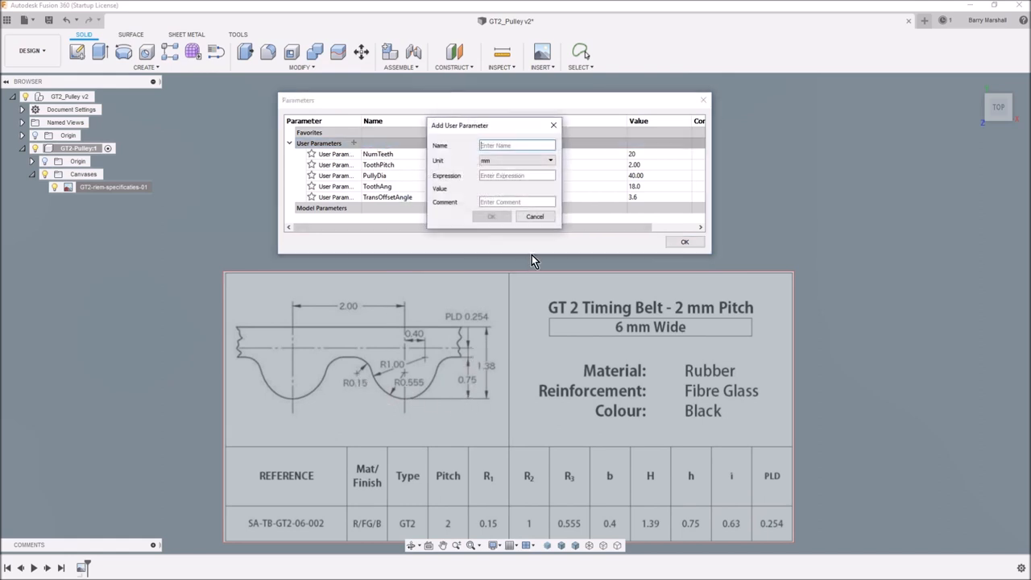
type("ShouldeRa")
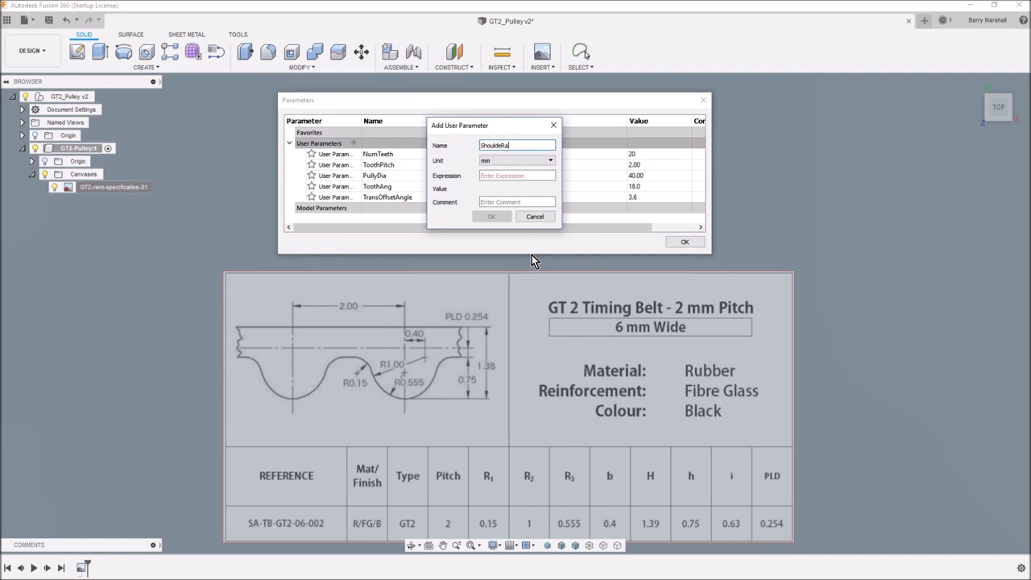
type("dius")
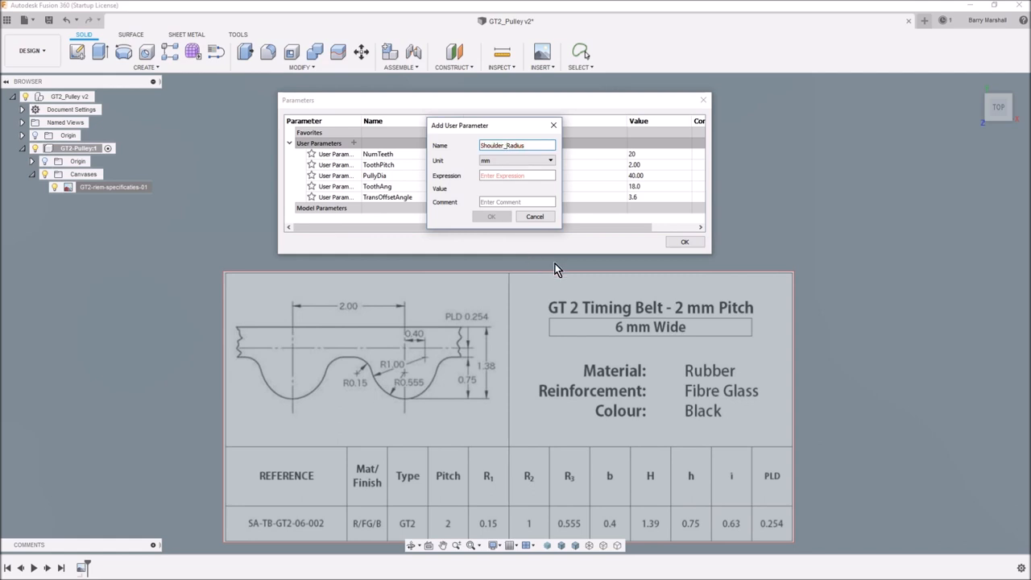
left_click(516, 175)
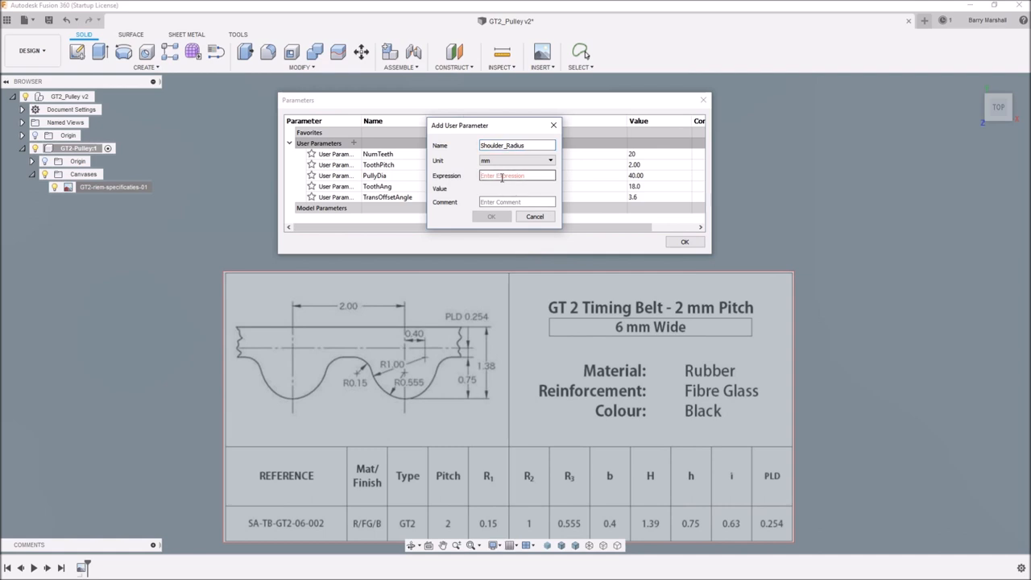
left_click(492, 216)
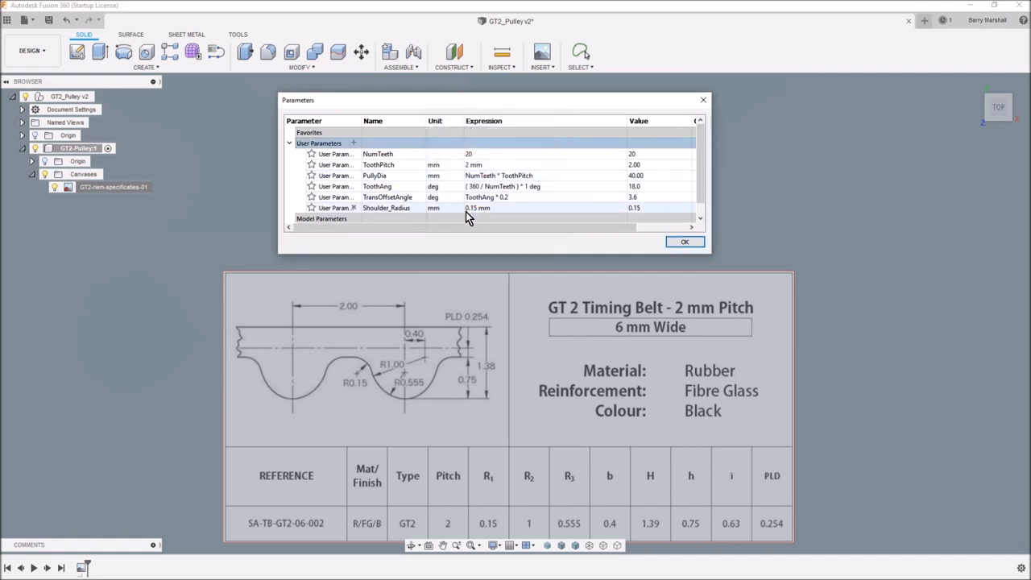
- Add the Root_Radius user parameter at 0.555 mm
left_click(353, 143)
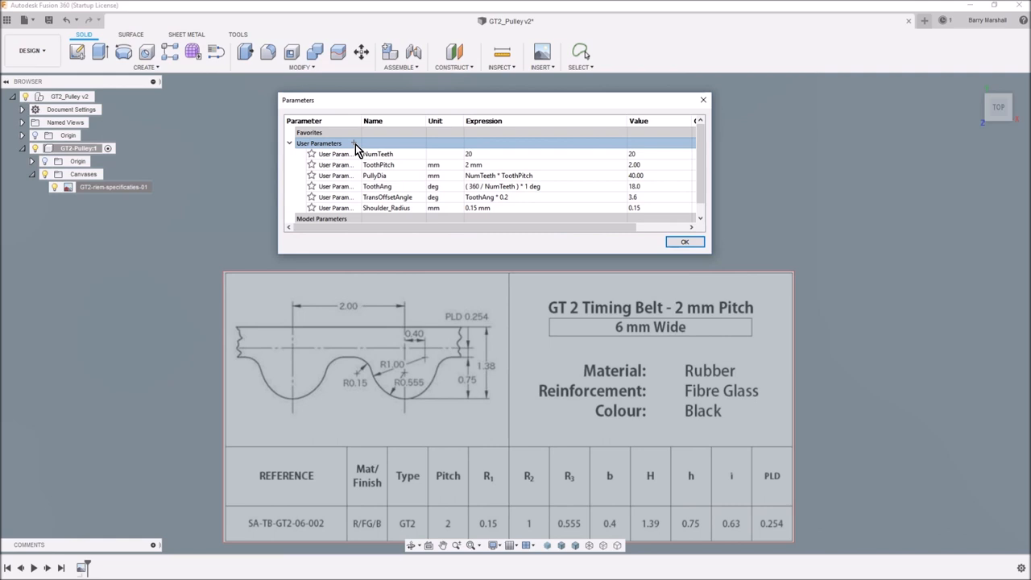
left_click(353, 143)
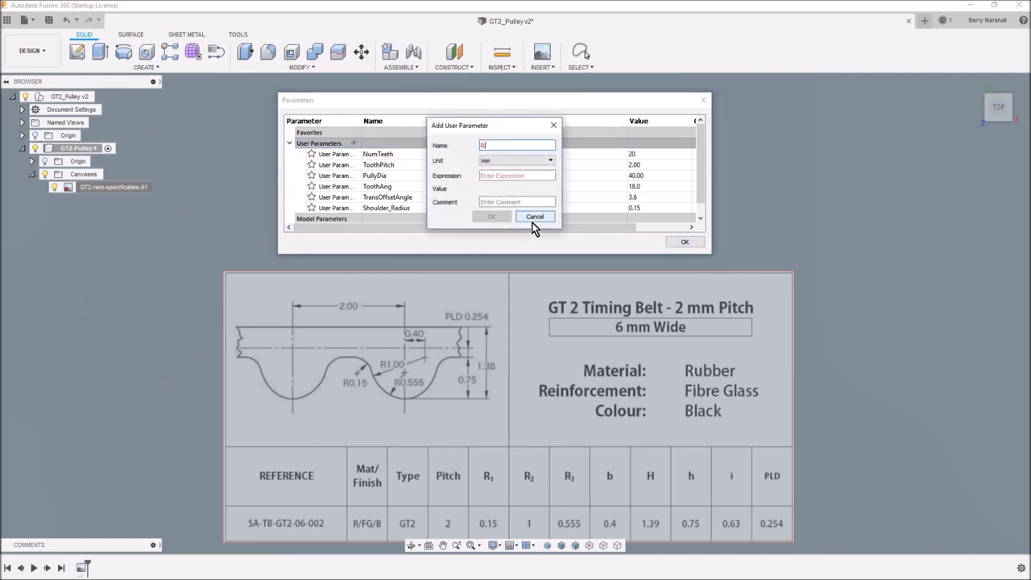
type("oot")
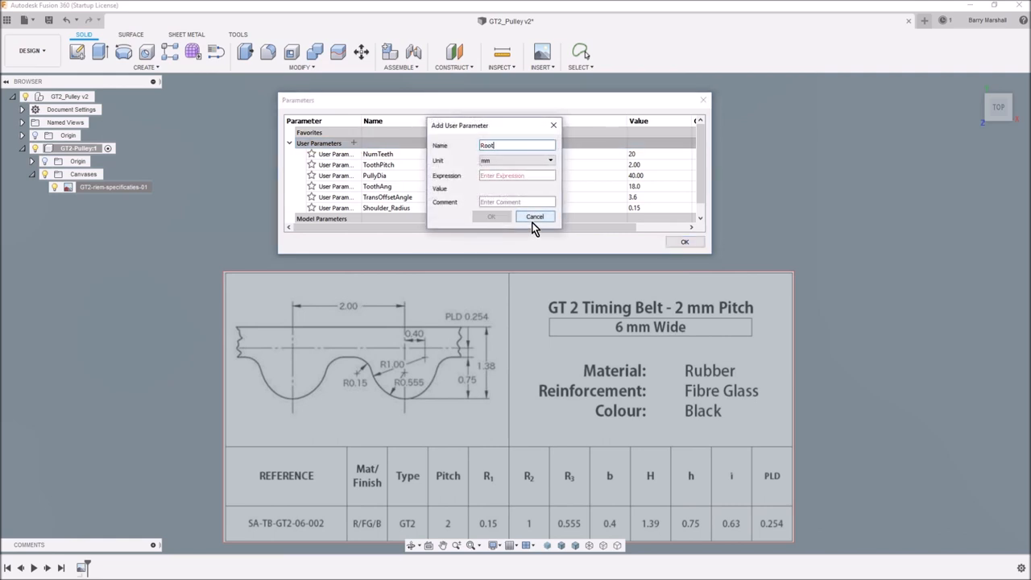
type("_Radius")
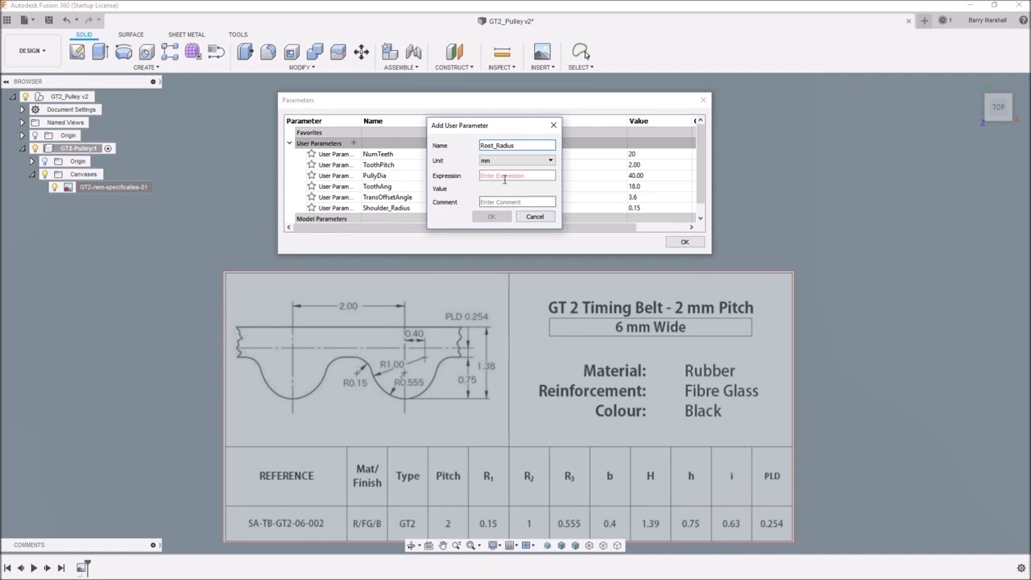
left_click(515, 176)
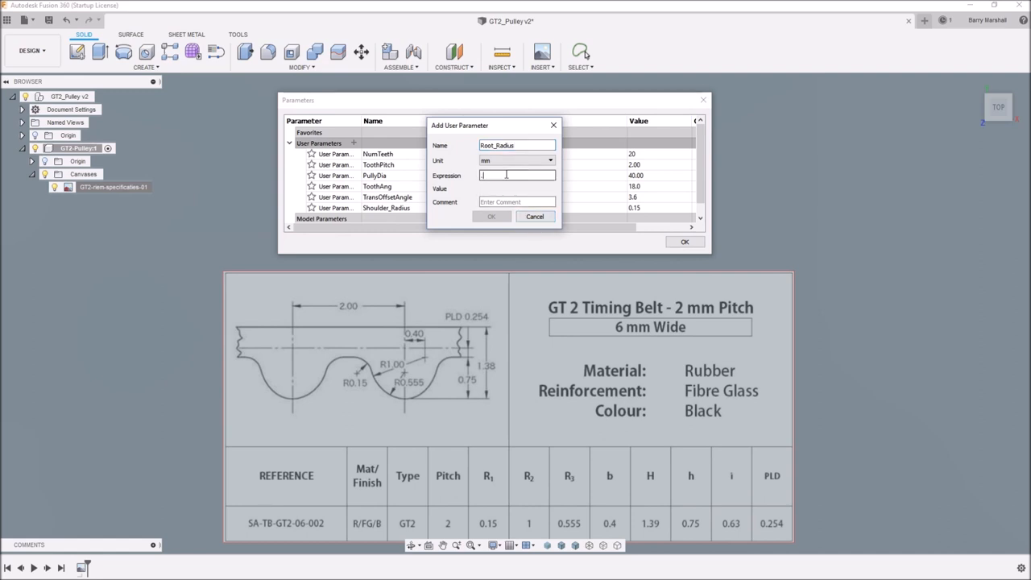
left_click(492, 216)
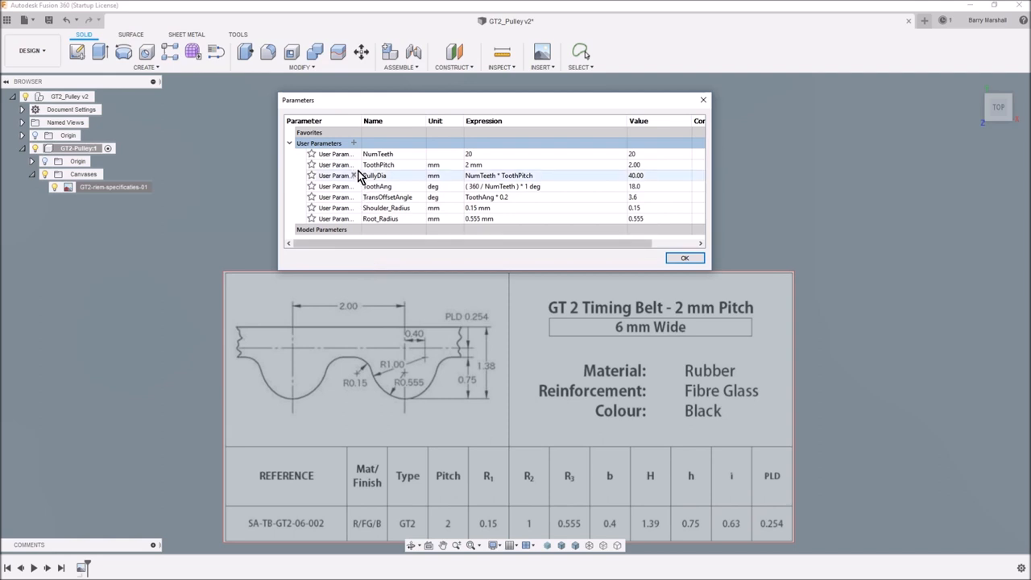
- Add the TransRadius user parameter at 1 mm
left_click(353, 143)
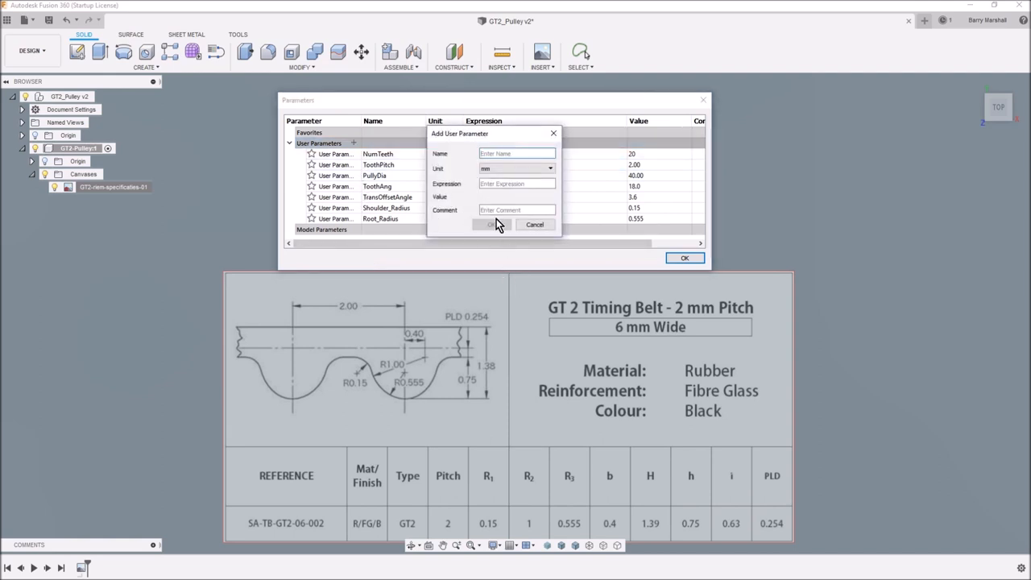
left_click(516, 153)
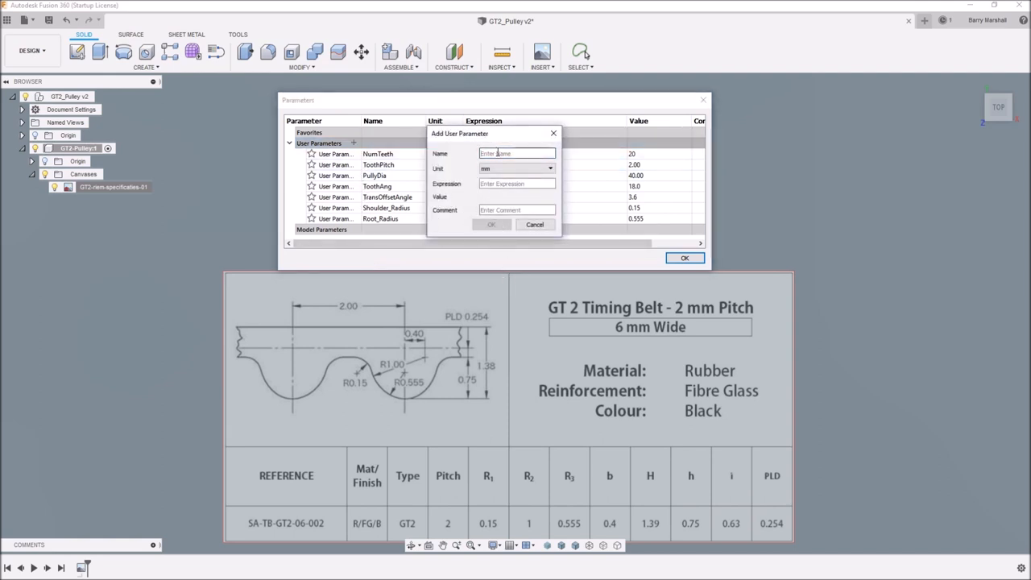
type("TransRad")
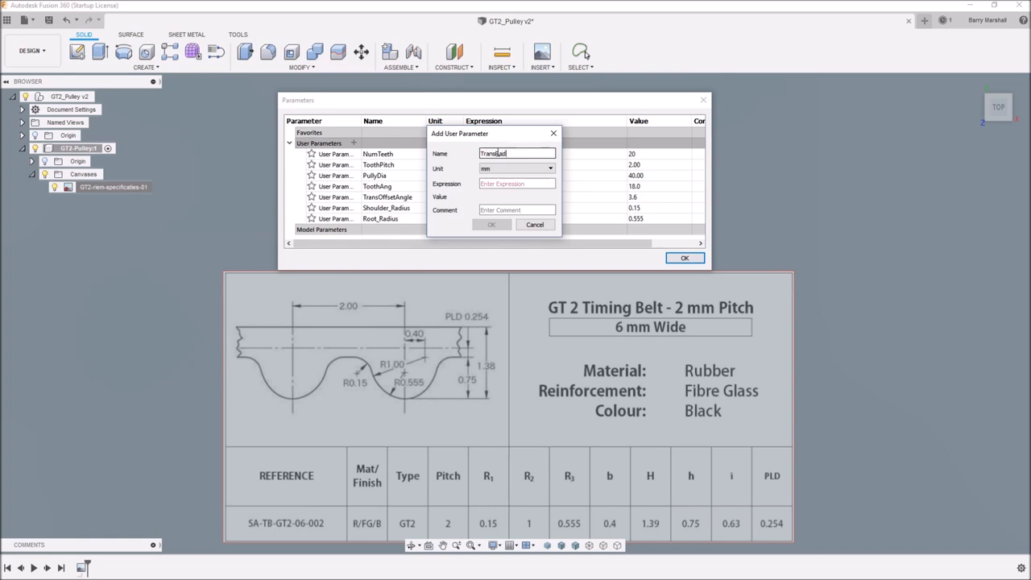
type("ius")
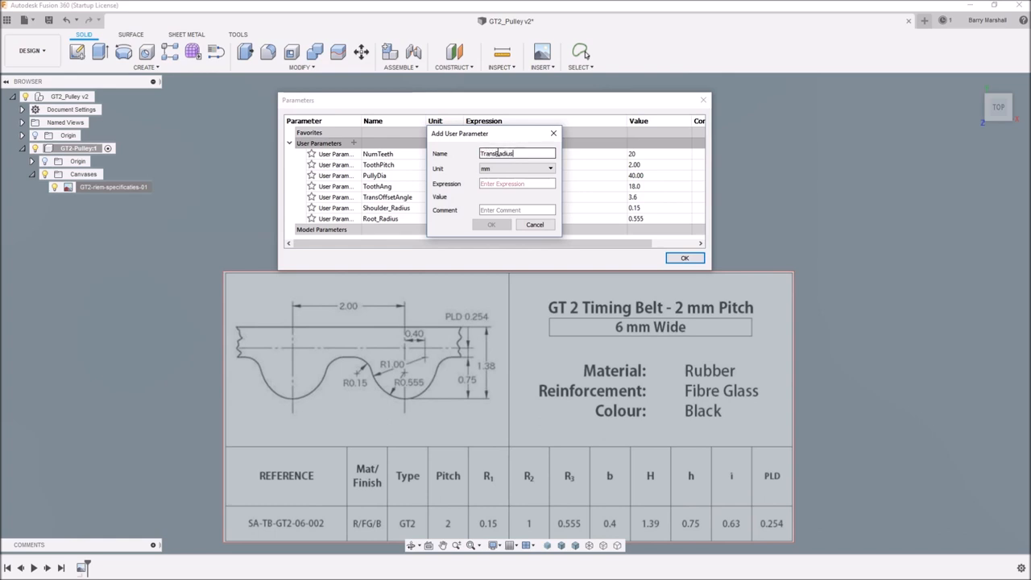
left_click(492, 224)
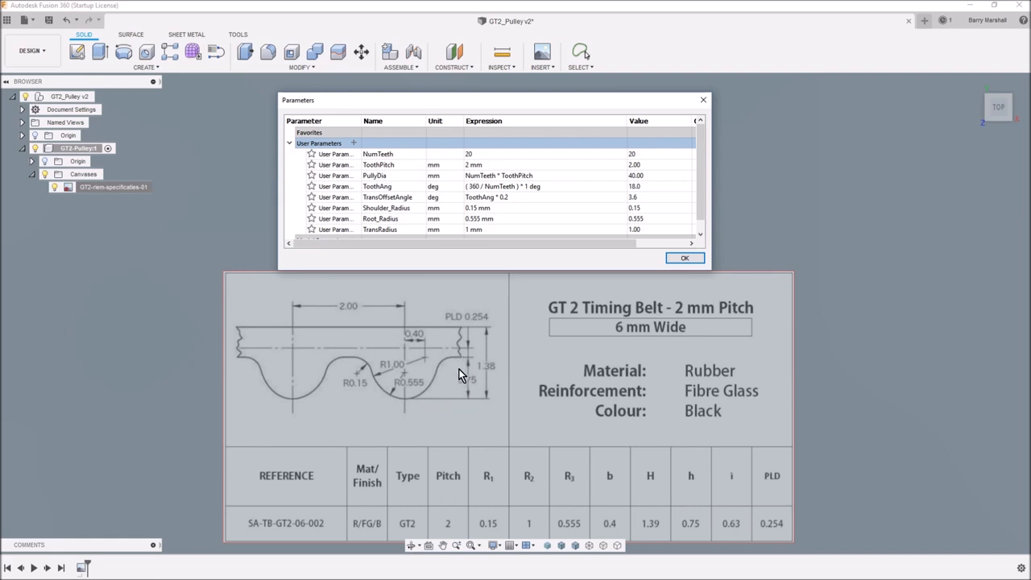
mouse_move(639, 296)
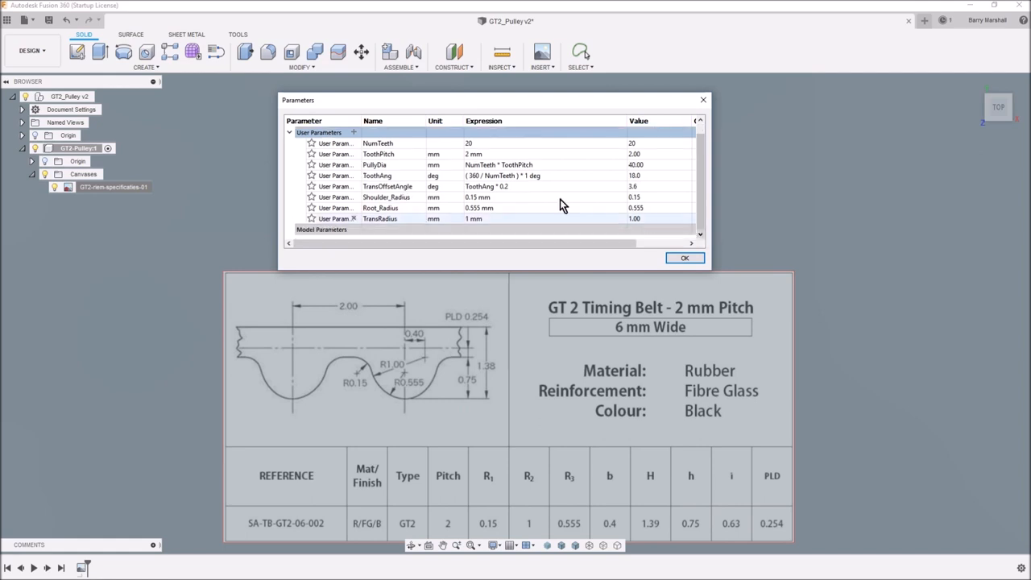
- Add the ToothHeight user parameter at 0.75 mm
left_click(354, 132)
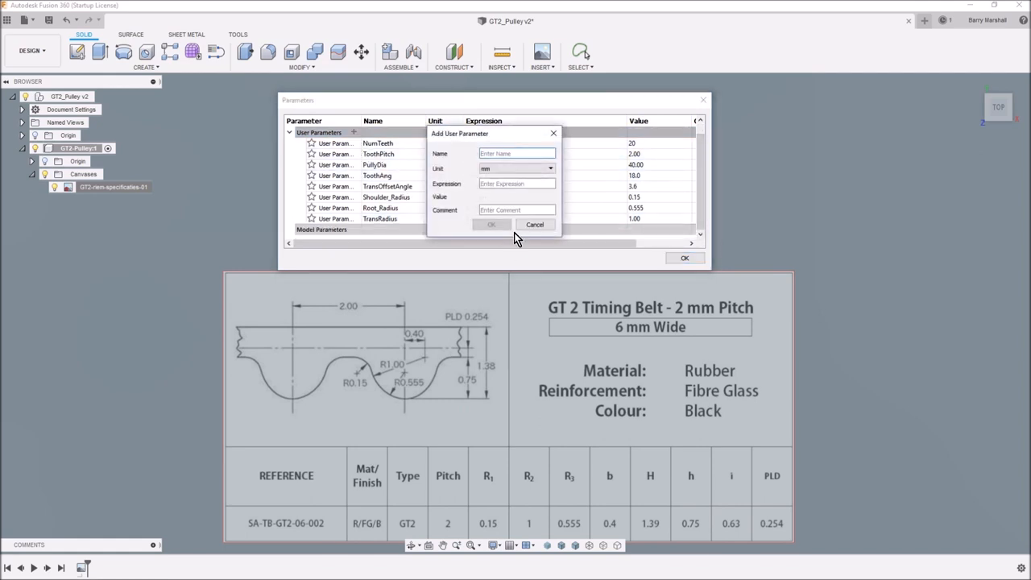
type("Toot")
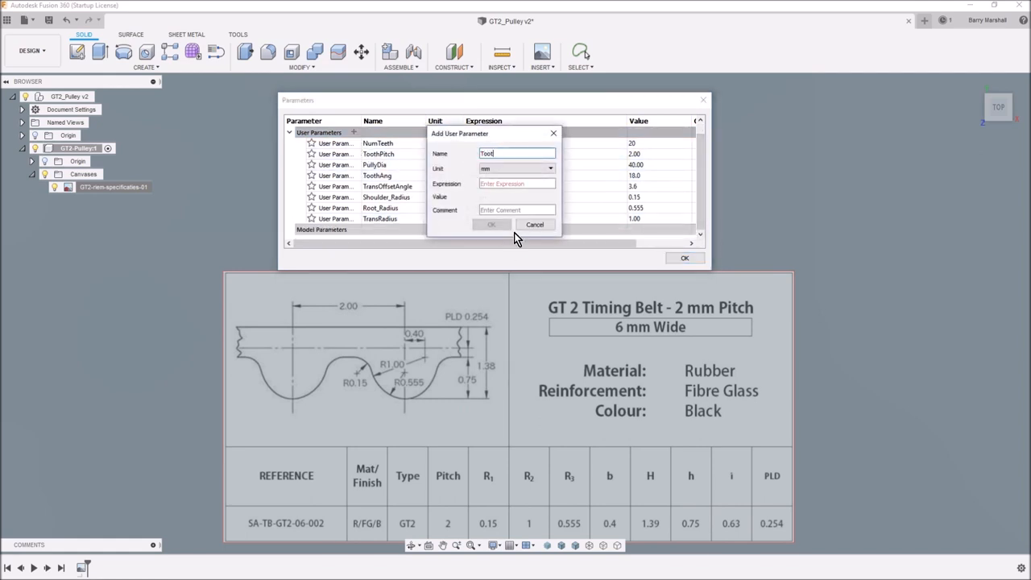
type("ToothHeight")
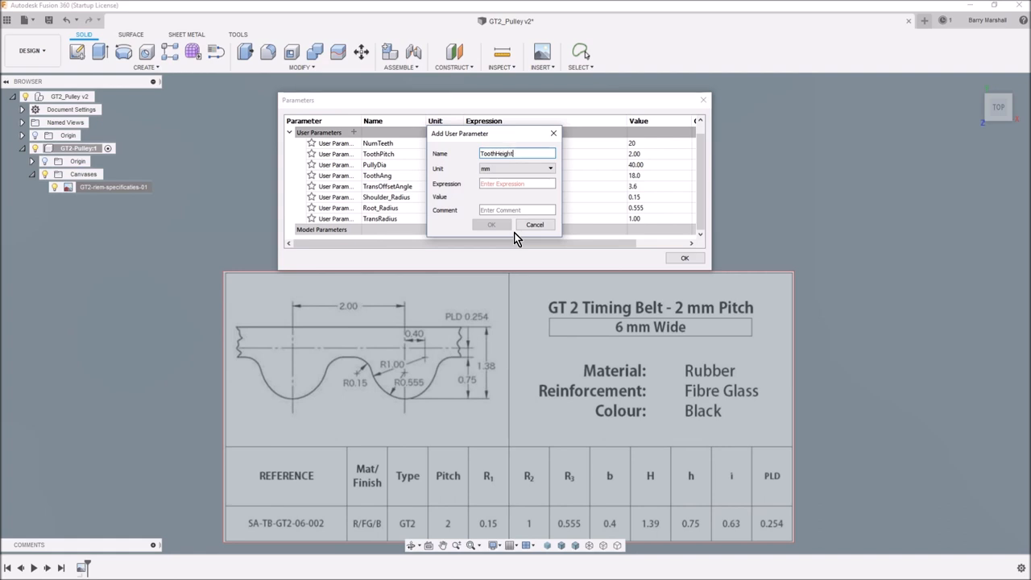
left_click(516, 184)
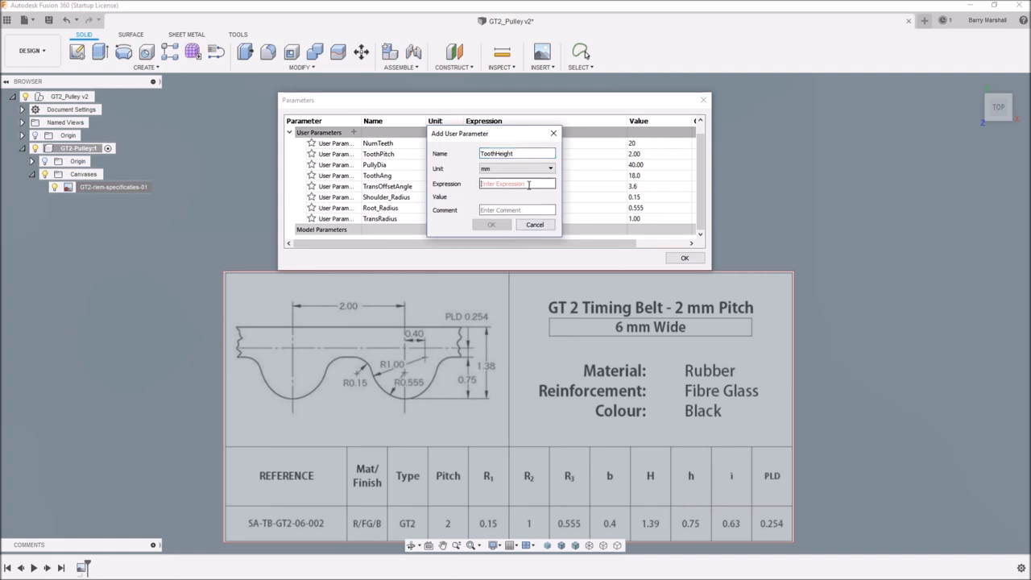
type(".75")
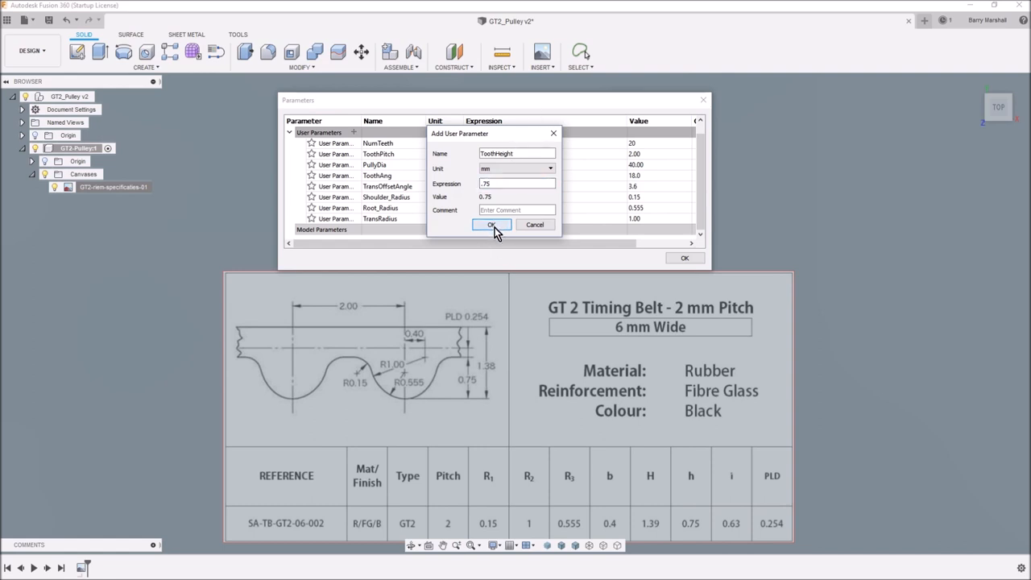
left_click(492, 225)
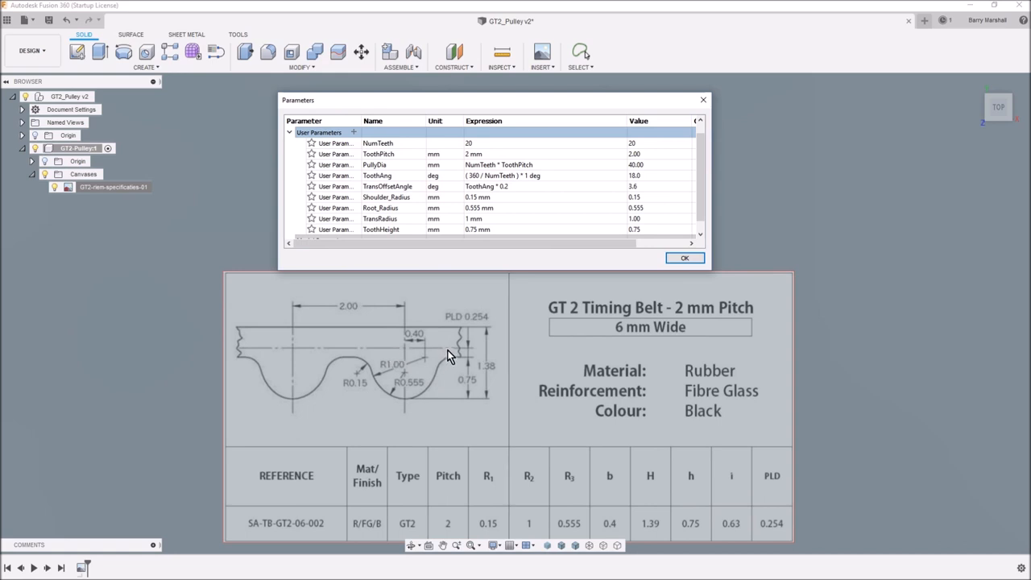
mouse_move(393, 355)
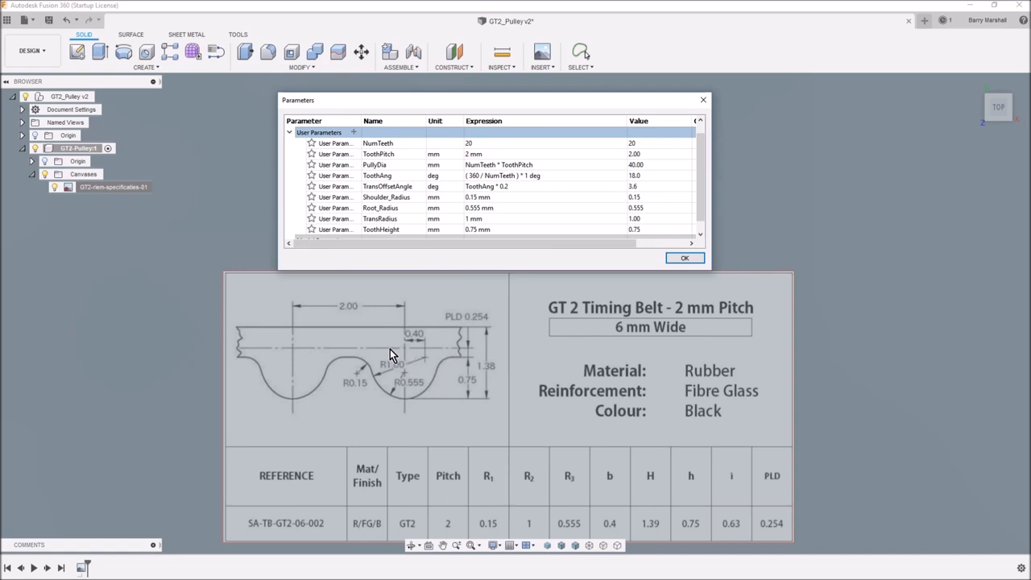
mouse_move(434, 357)
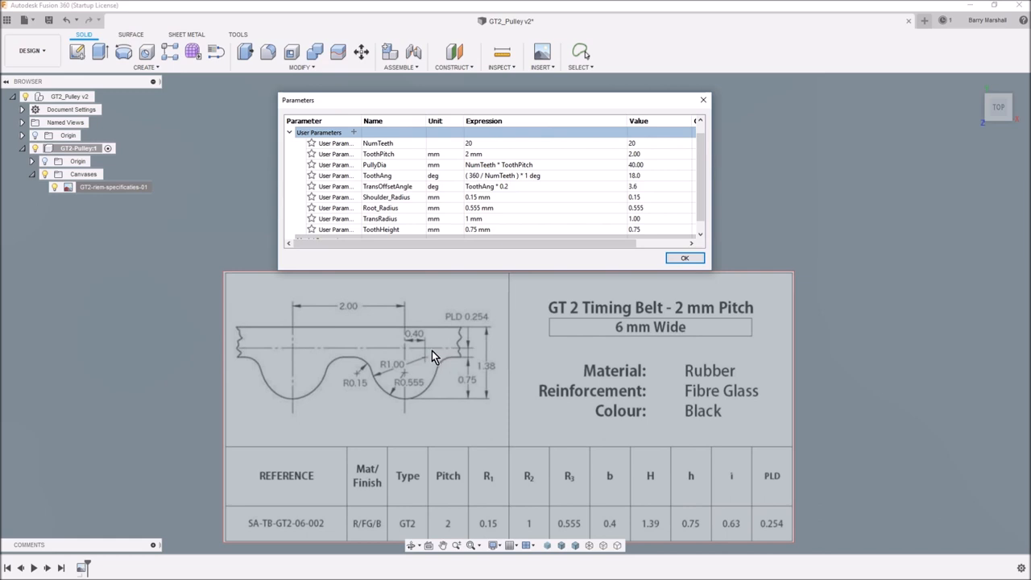
mouse_move(443, 357)
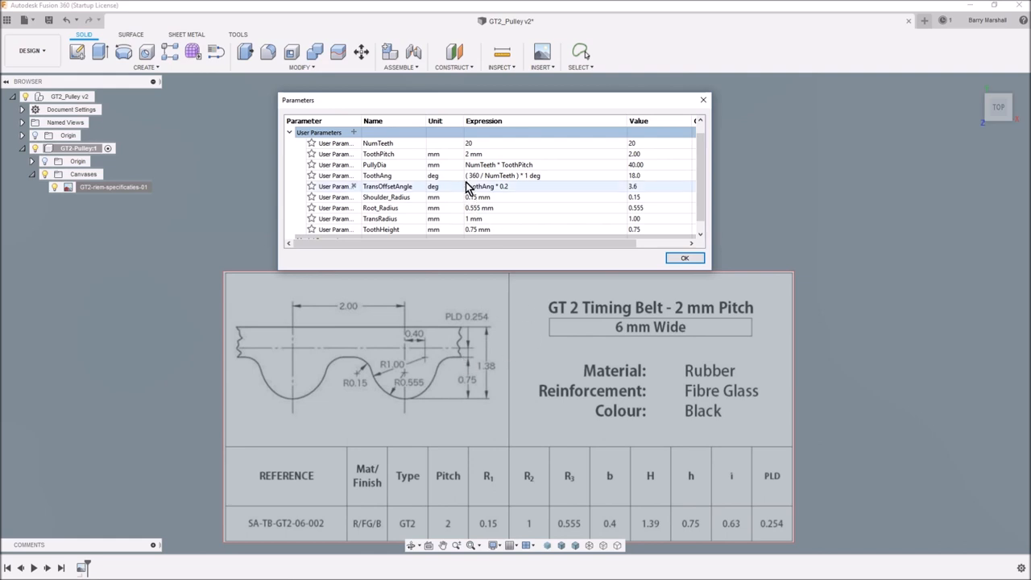
- Add user parameter PLD with expression .25 (about 0.254 mm) below ToothHeight
left_click(353, 132)
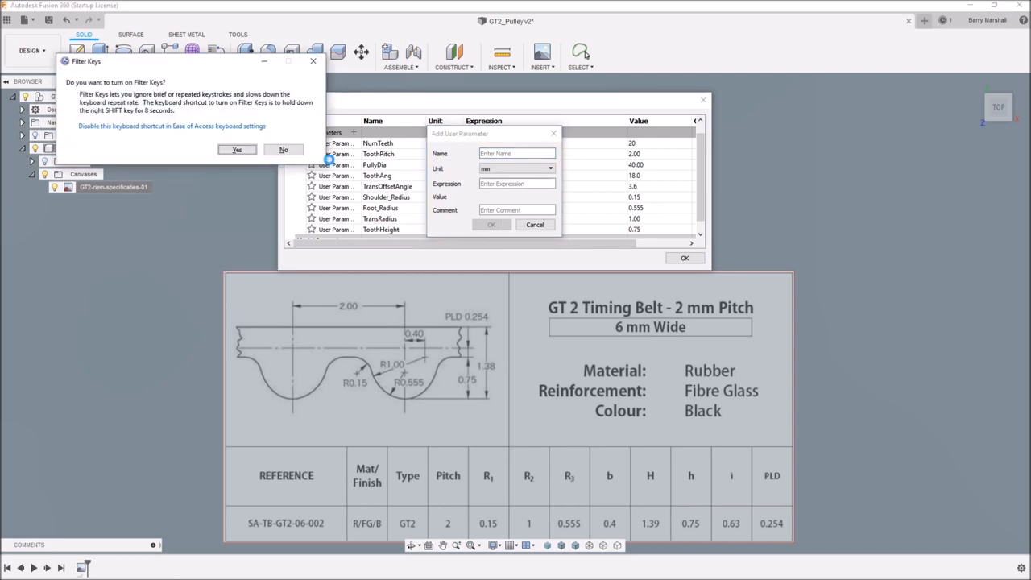
left_click(282, 150)
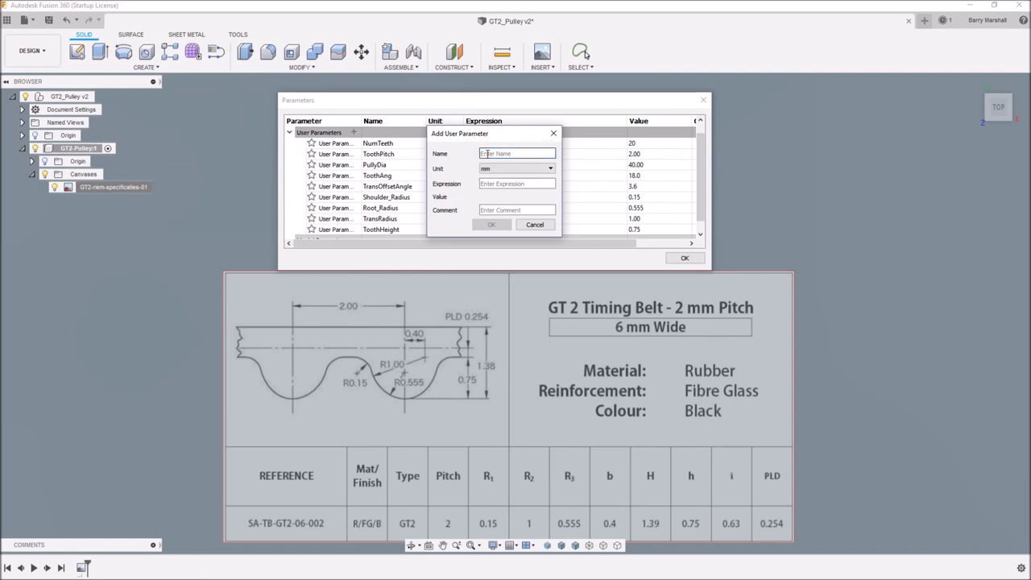
type("PLD")
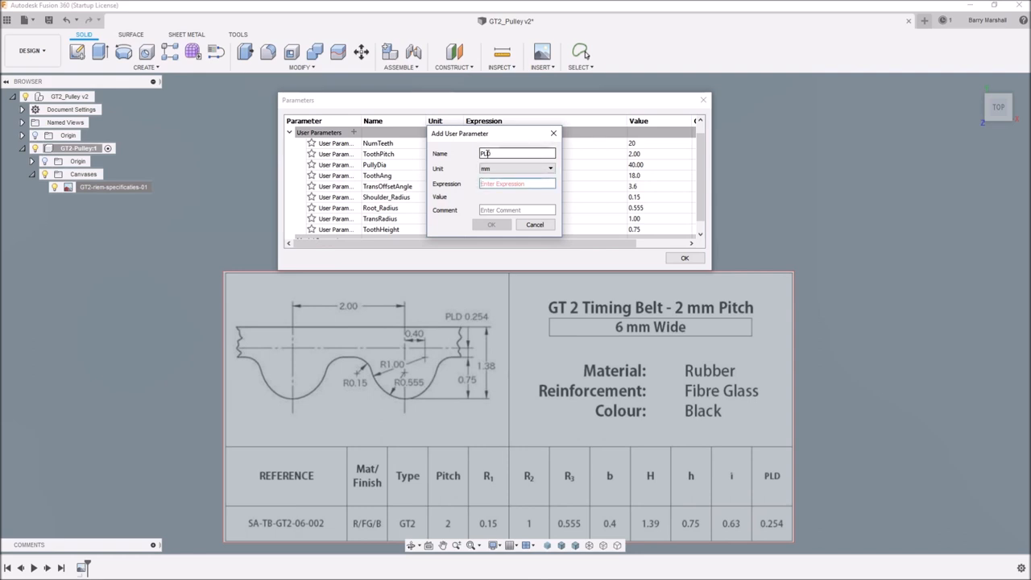
type(".254")
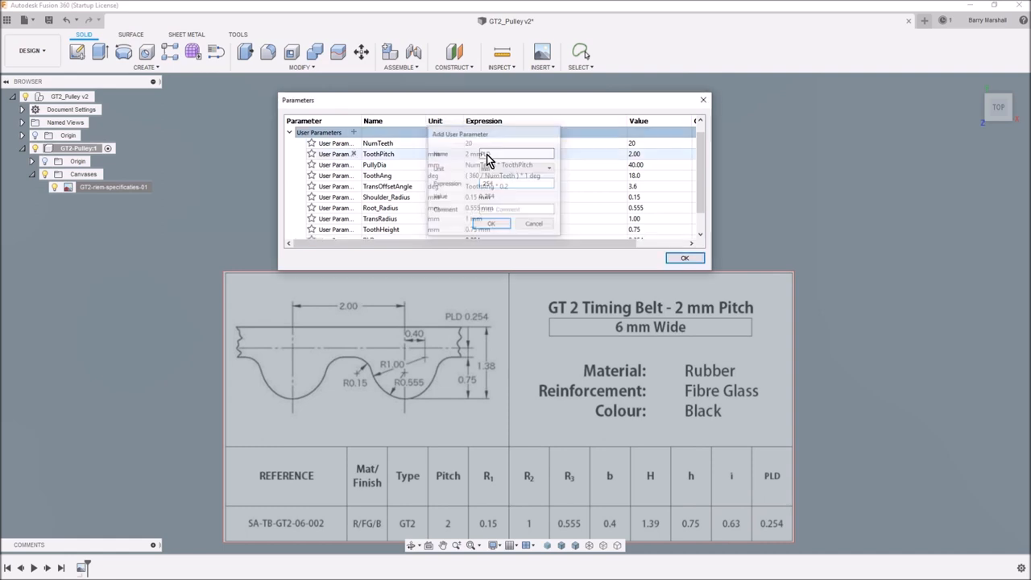
left_click(490, 223)
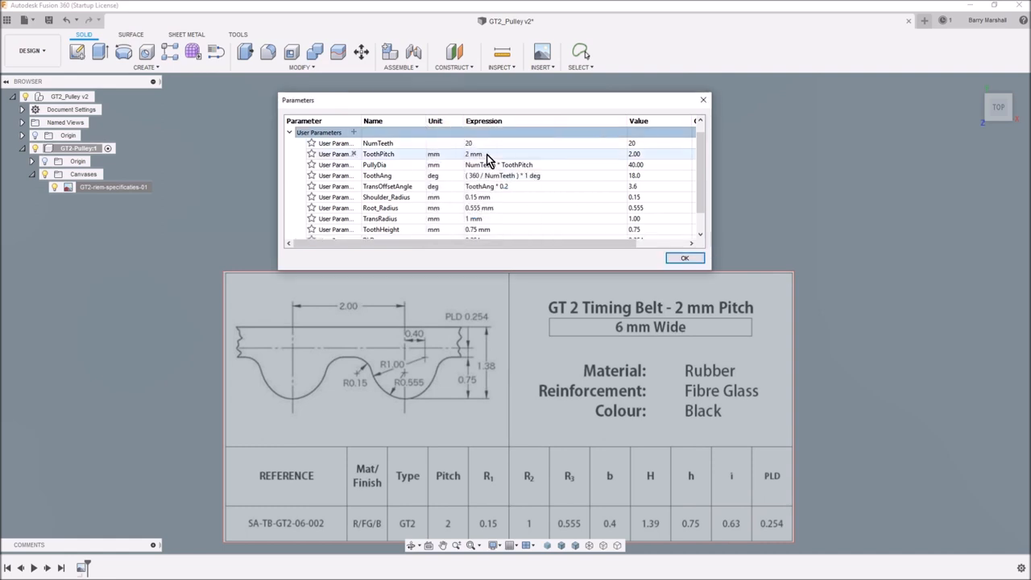
scroll("down", 3)
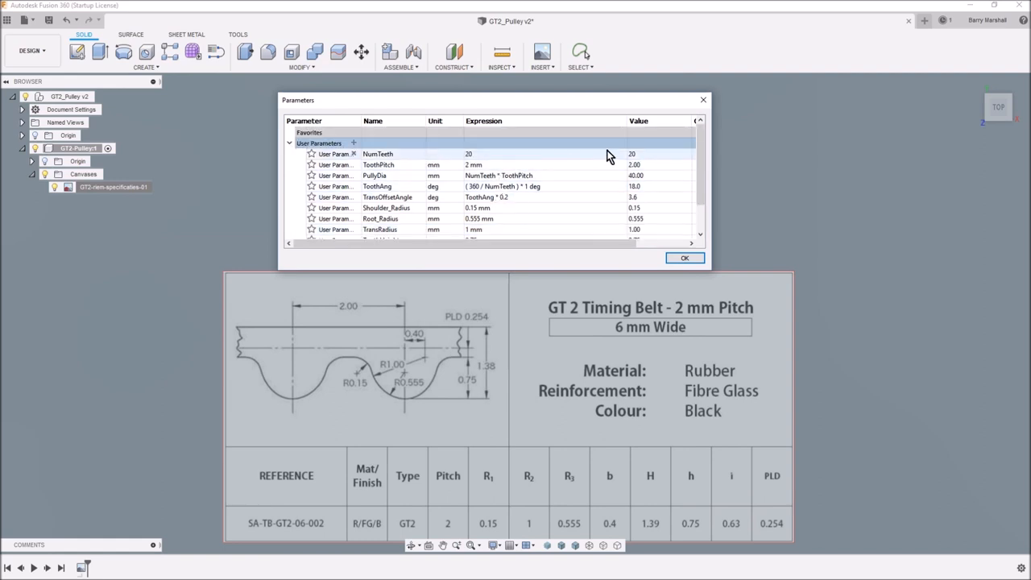
- Close Parameters and start a new sketch on the XZ top origin plane
left_click(684, 257)
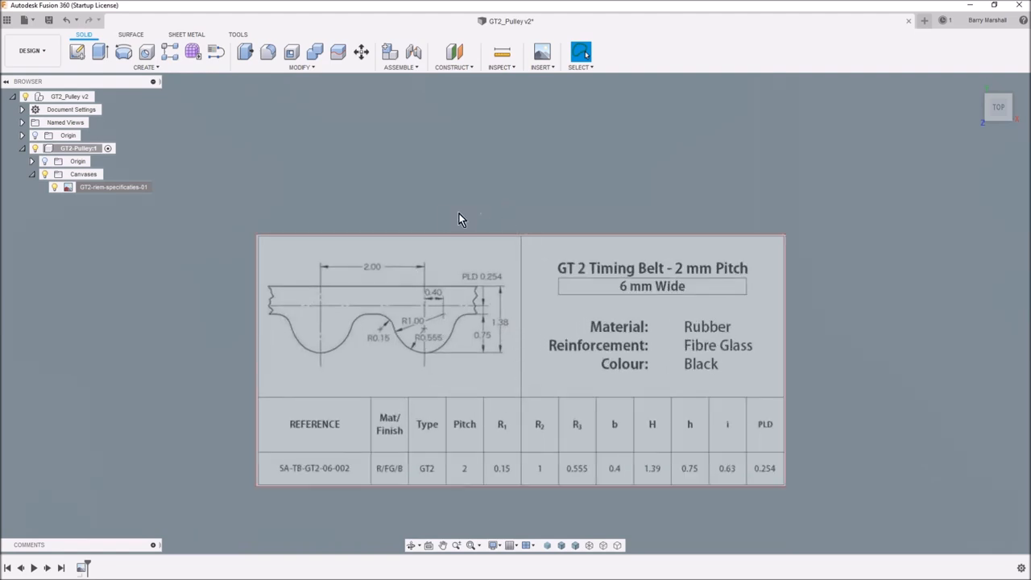
mouse_move(271, 160)
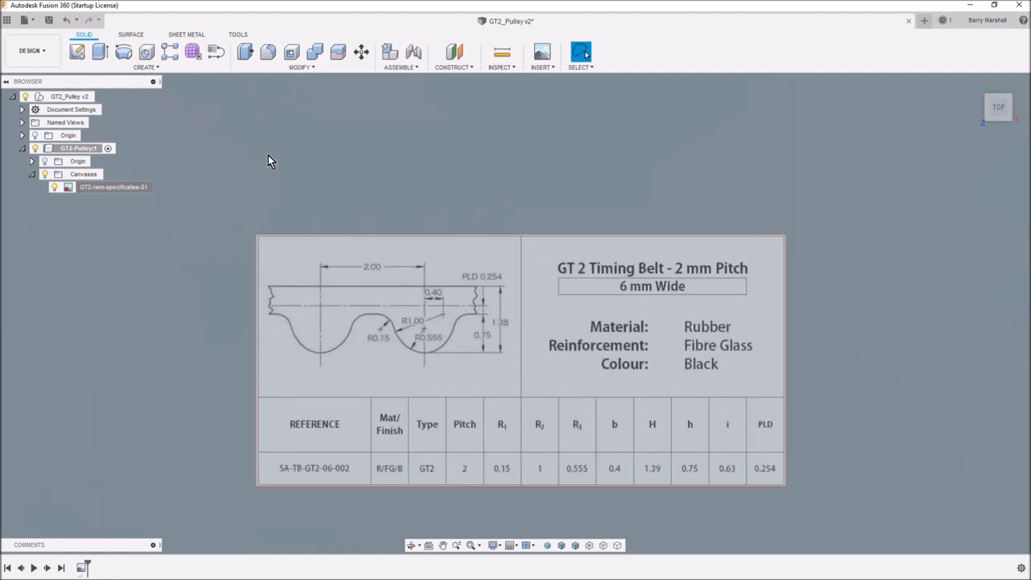
left_click(76, 52)
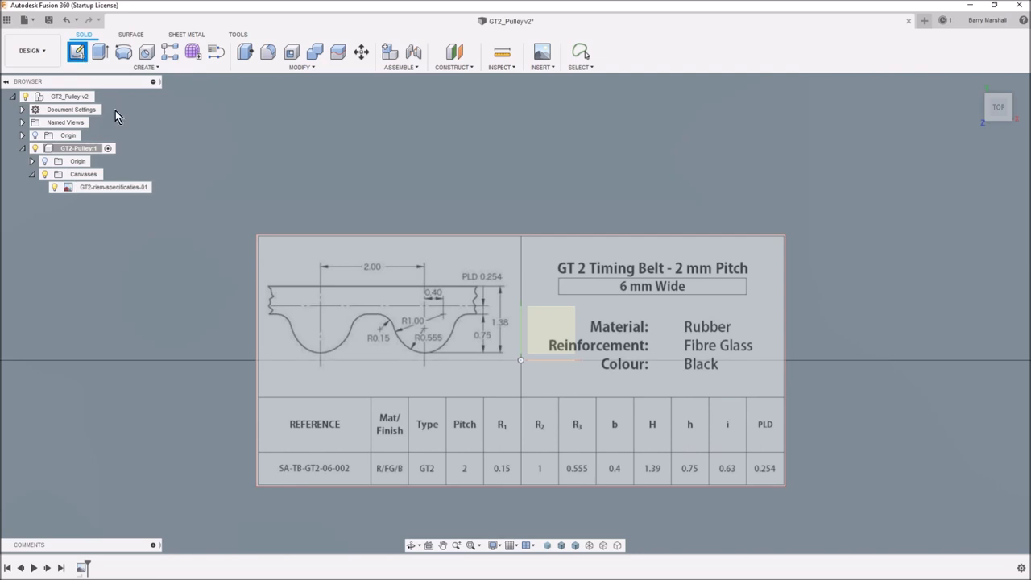
left_click(77, 52)
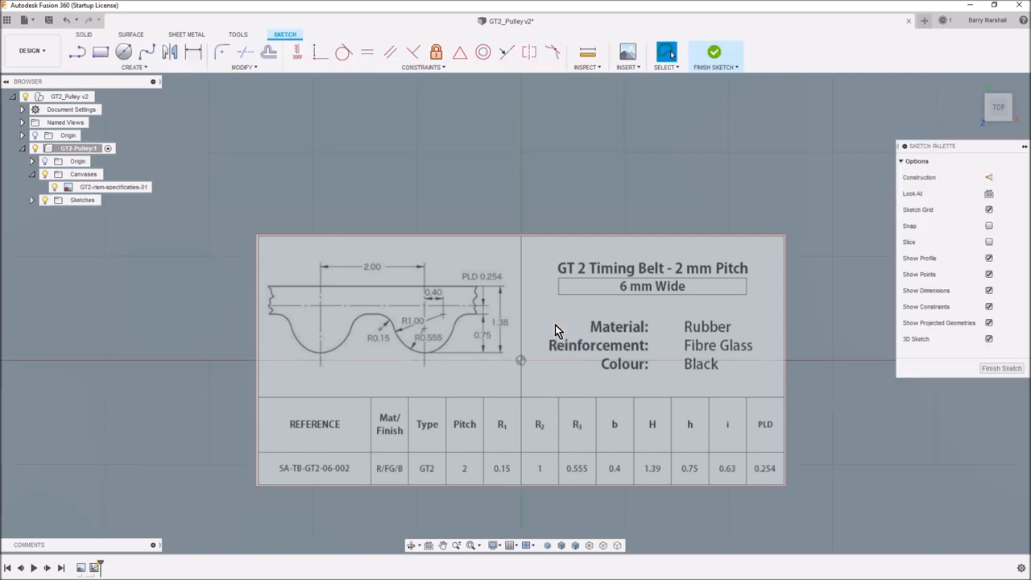
mouse_move(528, 380)
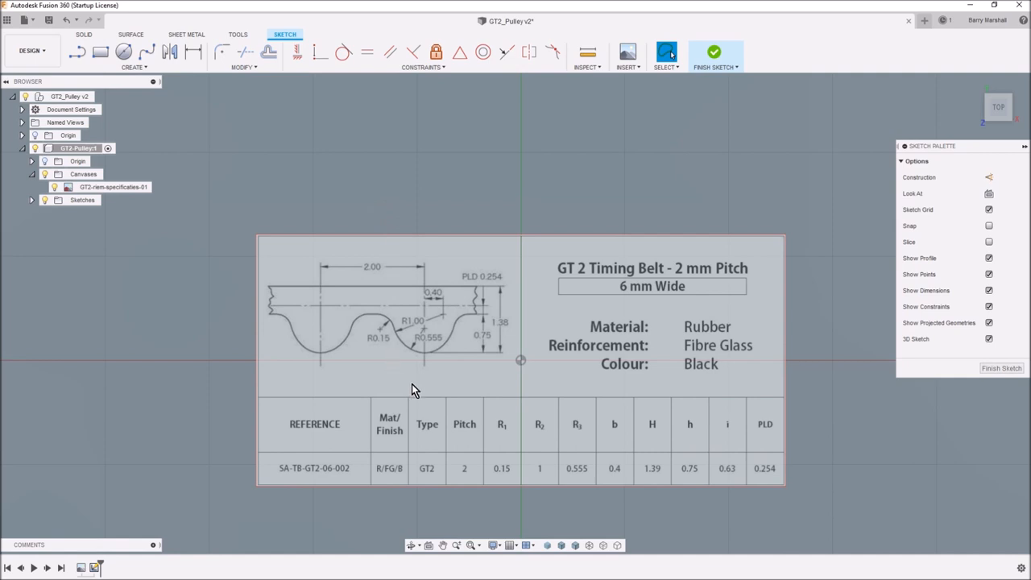
mouse_move(451, 374)
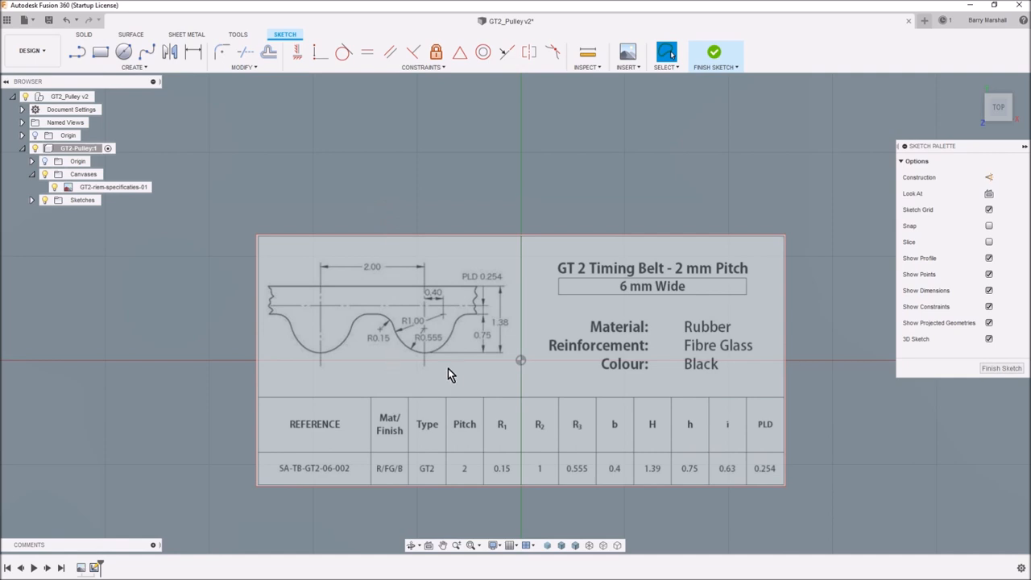
mouse_move(208, 71)
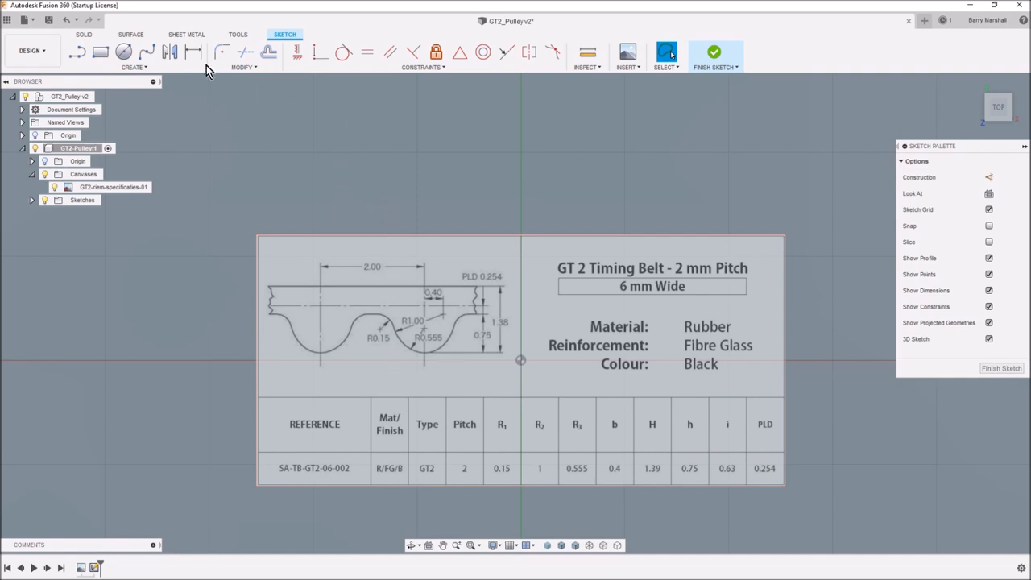
- Draw two concentric circles at the origin and convert both to construction geometry
left_click(123, 52)
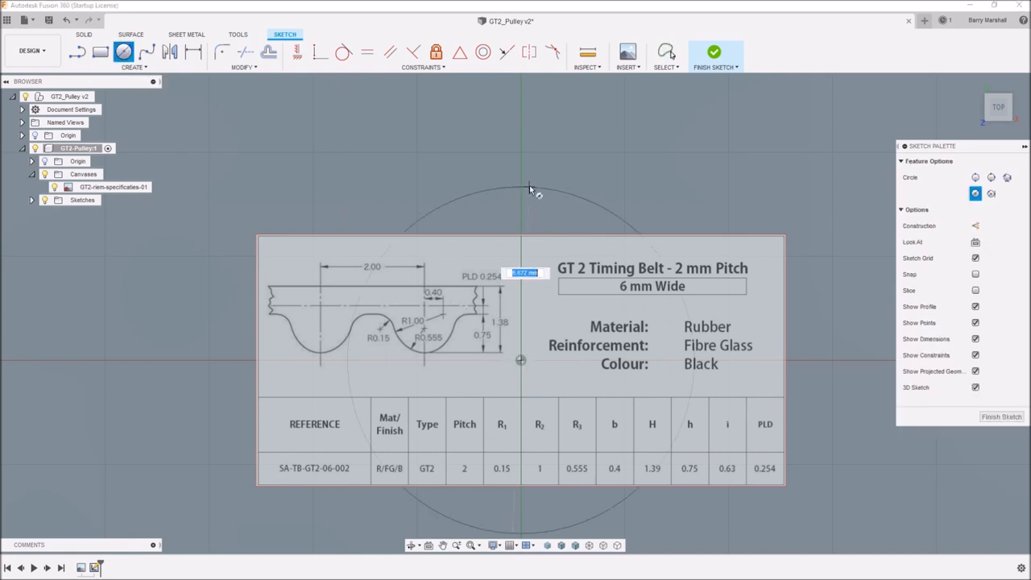
mouse_move(530, 135)
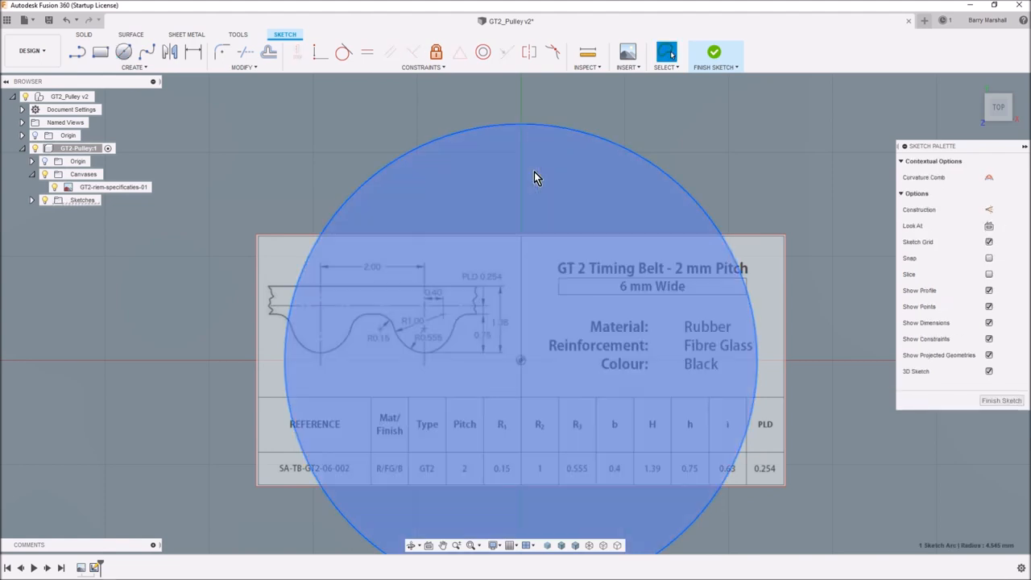
right_click(539, 177)
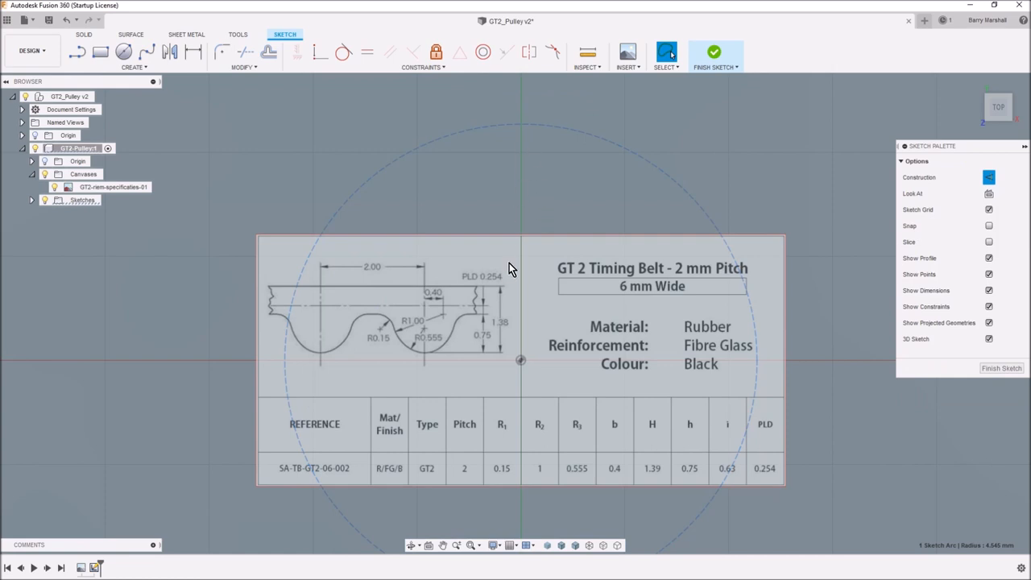
mouse_move(493, 287)
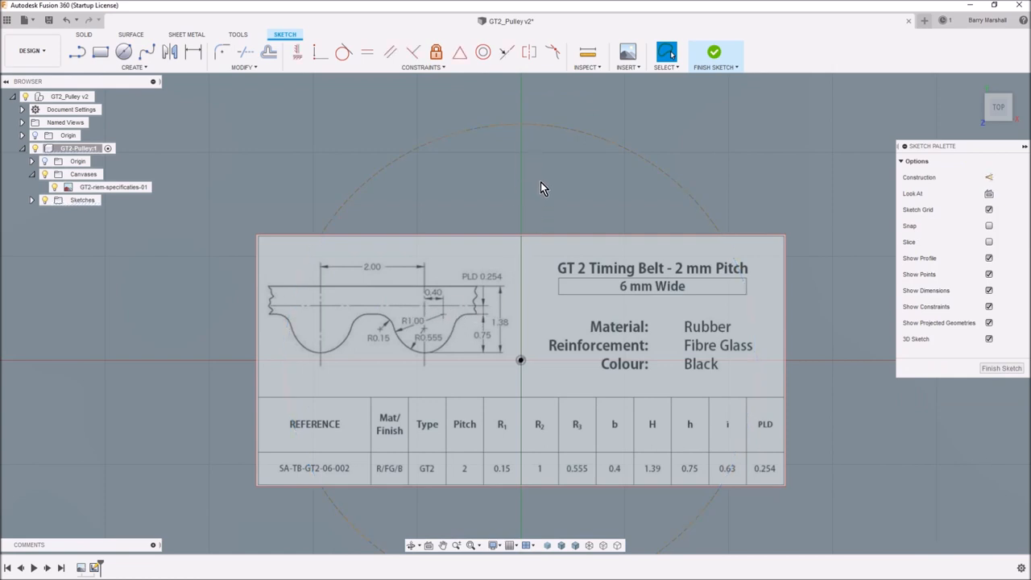
mouse_move(428, 368)
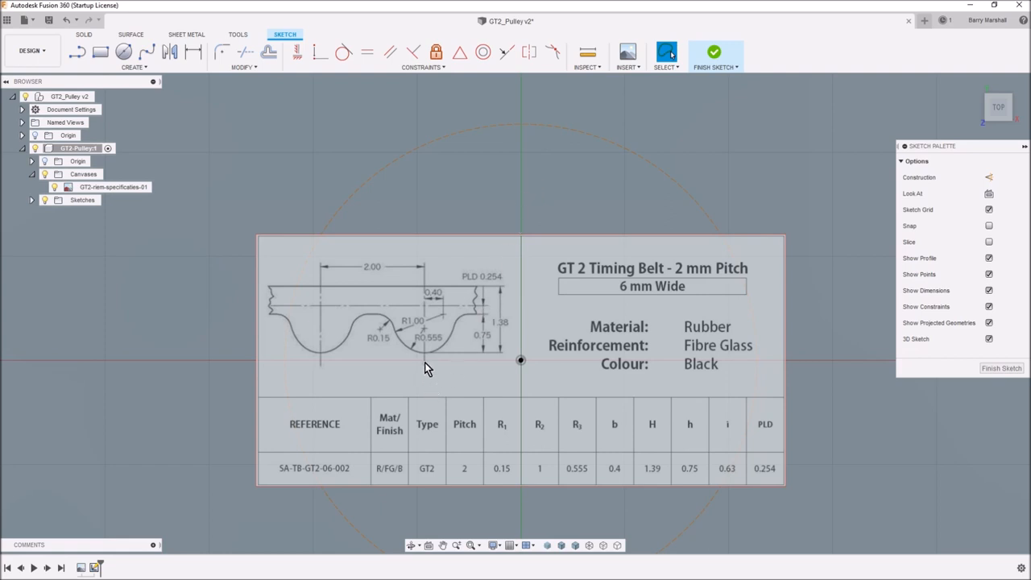
mouse_move(425, 357)
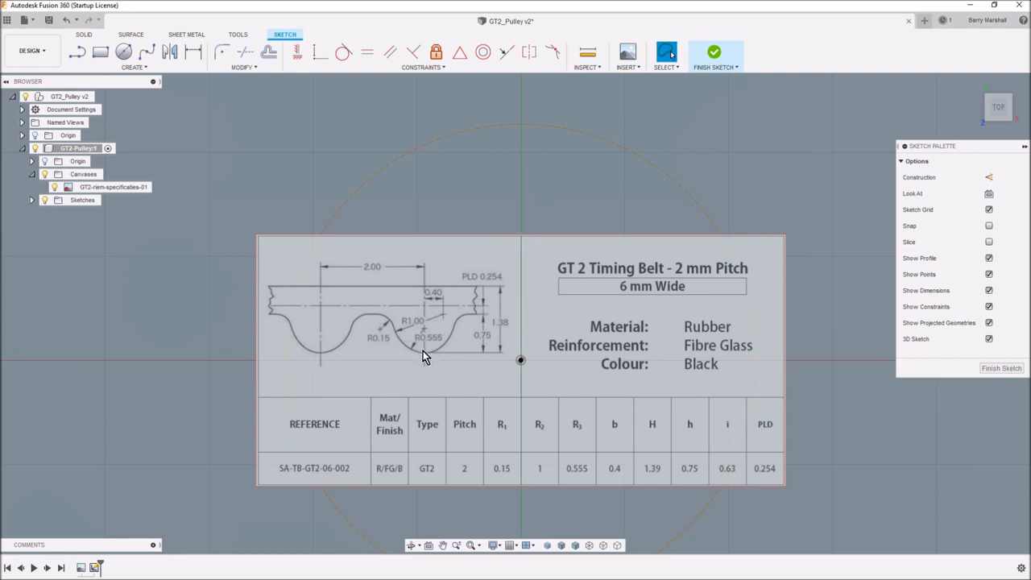
mouse_move(470, 269)
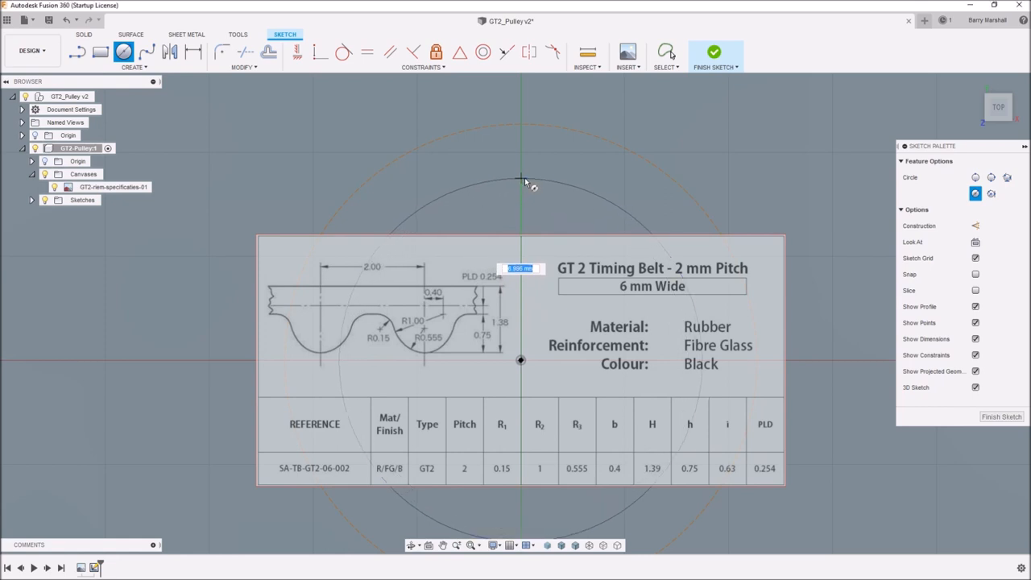
right_click(522, 186)
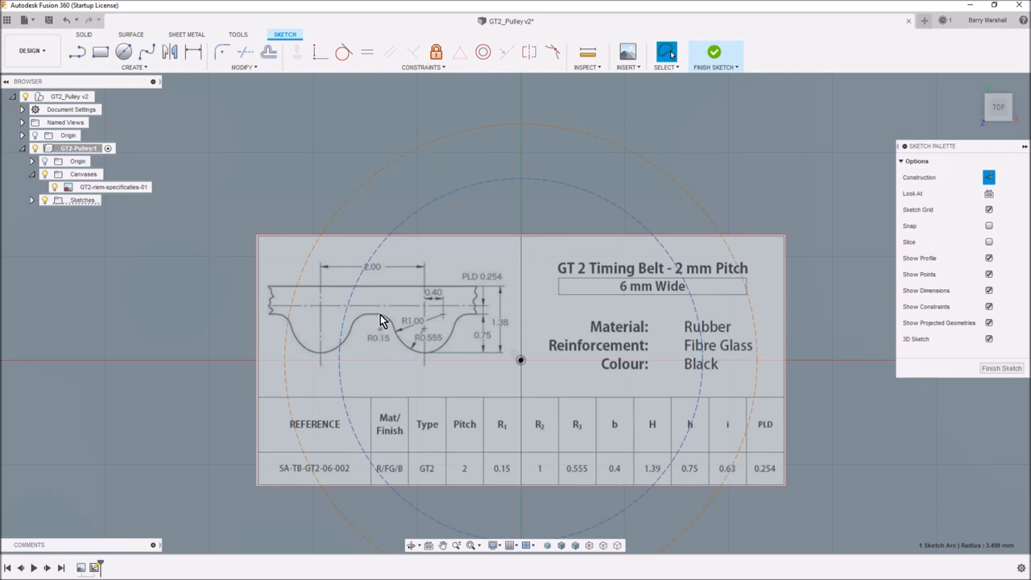
mouse_move(373, 320)
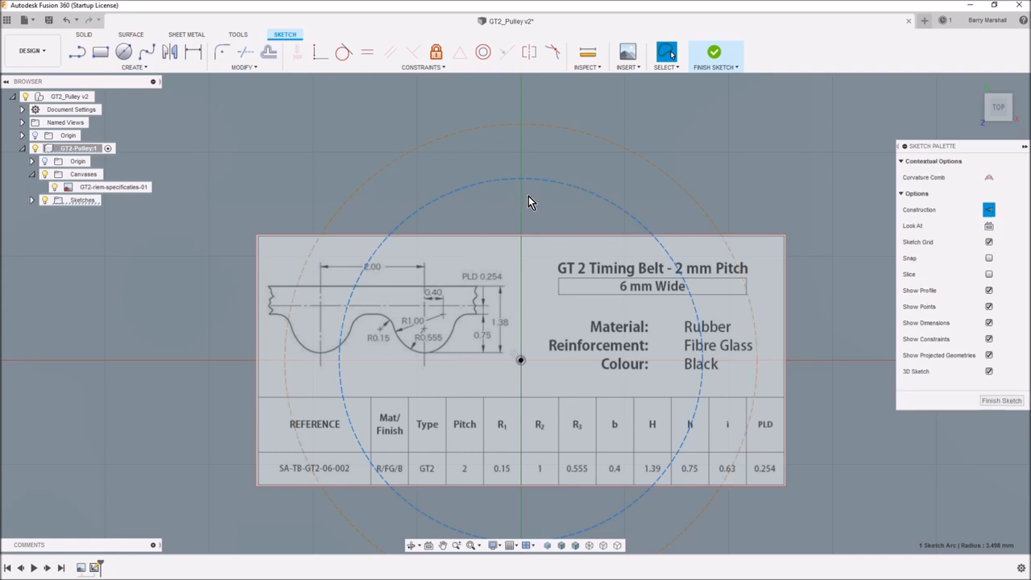
mouse_move(500, 274)
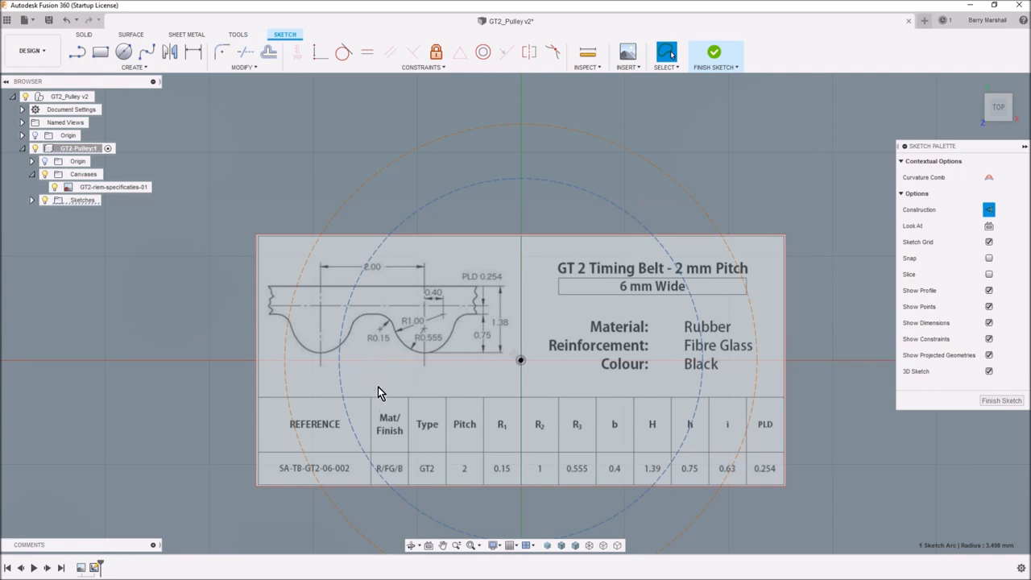
mouse_move(373, 285)
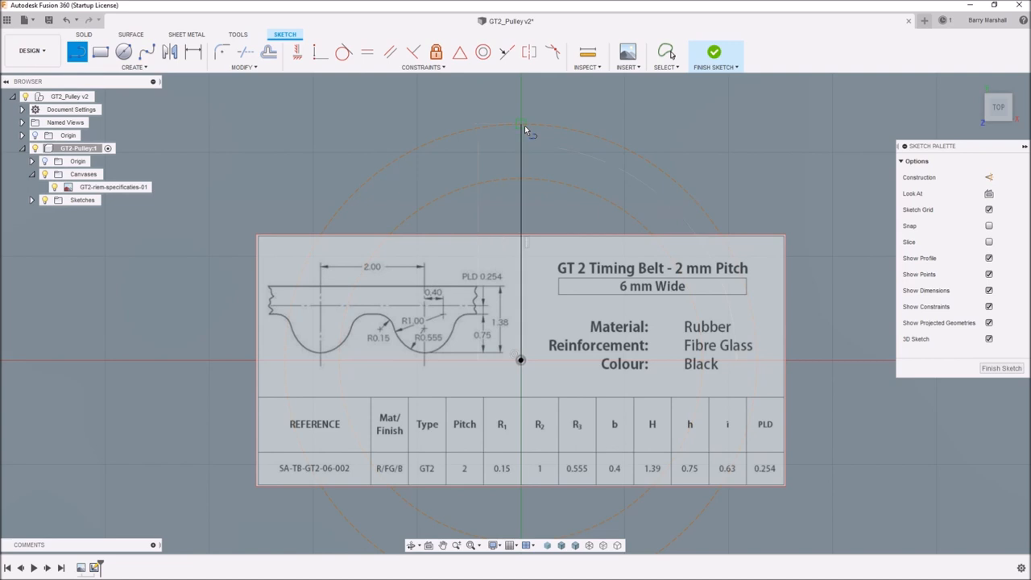
- Constrain the origin-to-outer-circle line vertical and make it construction geometry
right_click(524, 141)
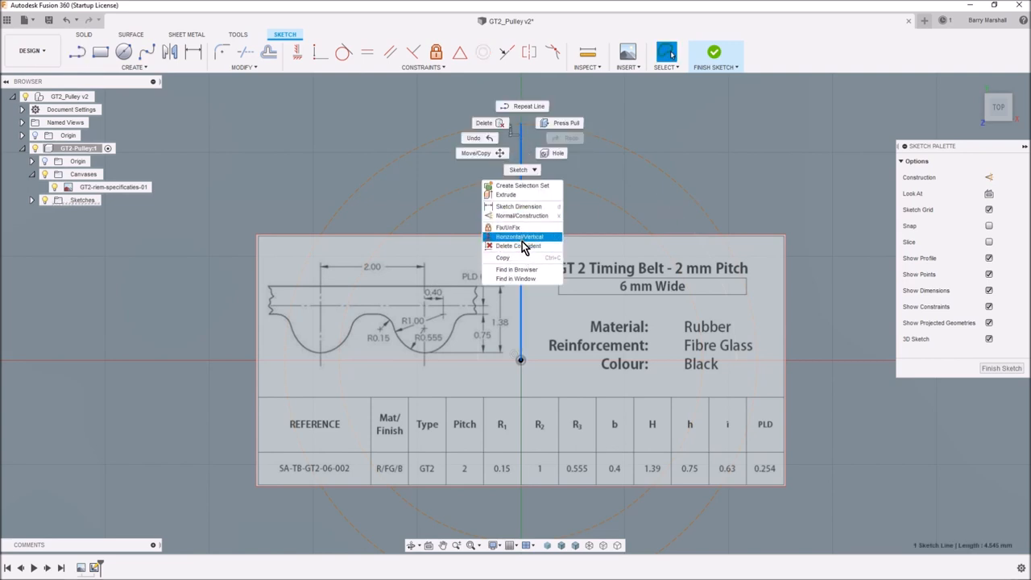
left_click(520, 236)
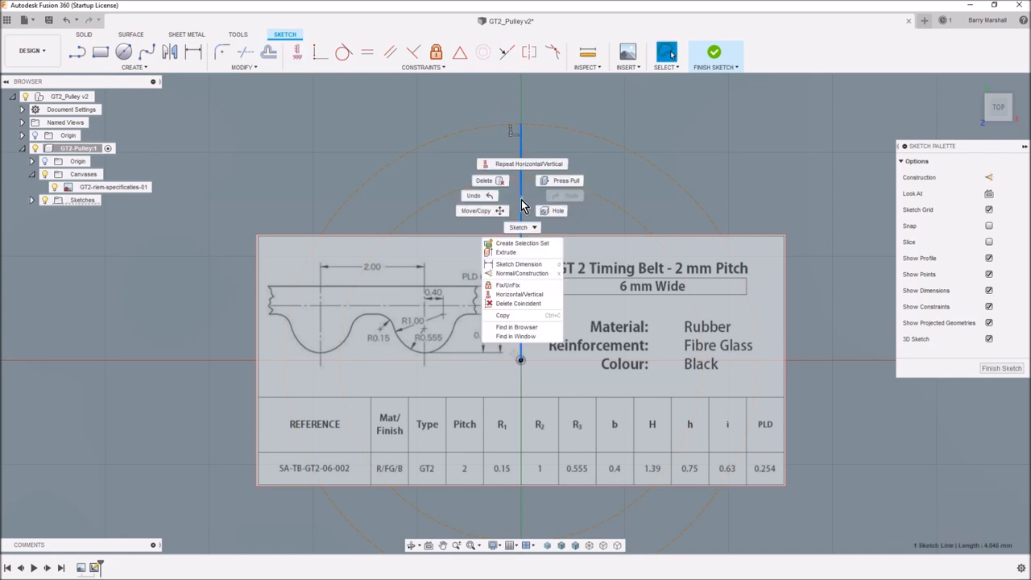
mouse_move(522, 273)
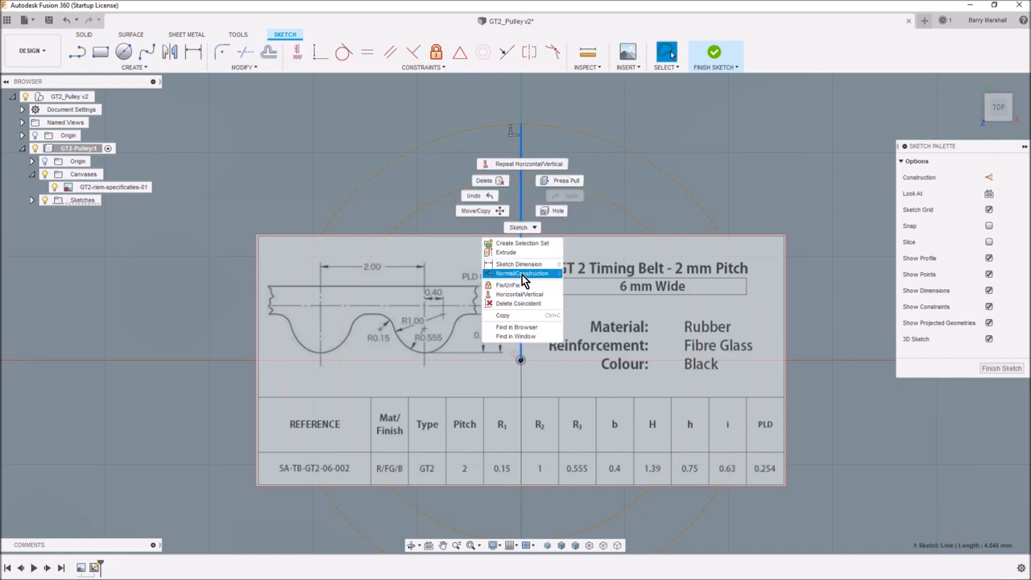
left_click(522, 274)
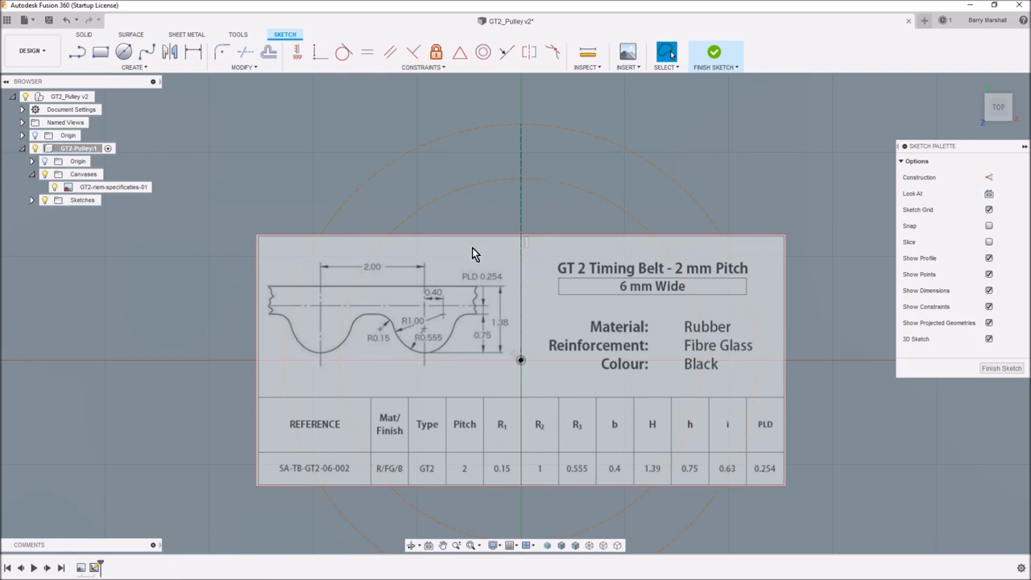
mouse_move(427, 312)
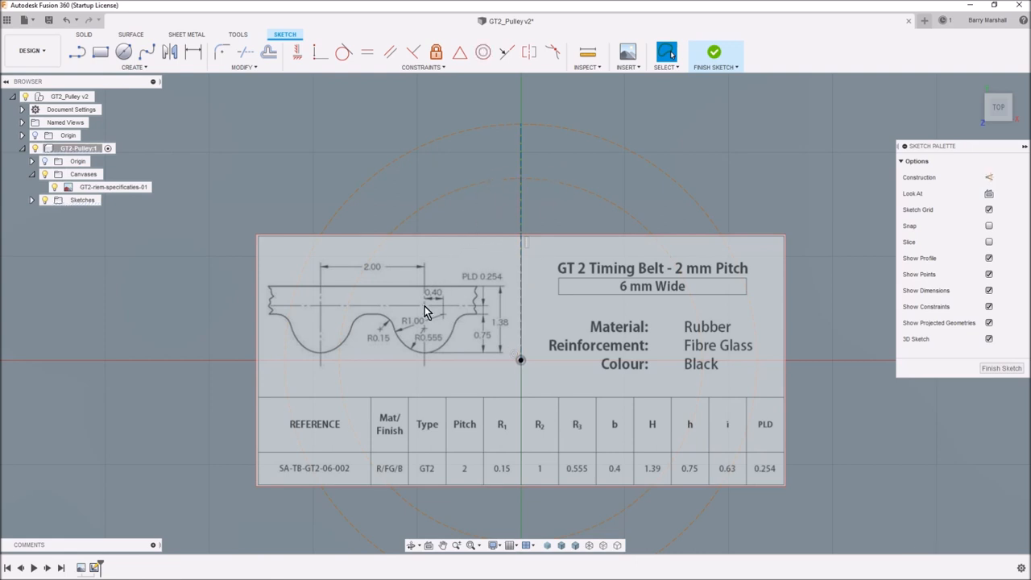
mouse_move(406, 328)
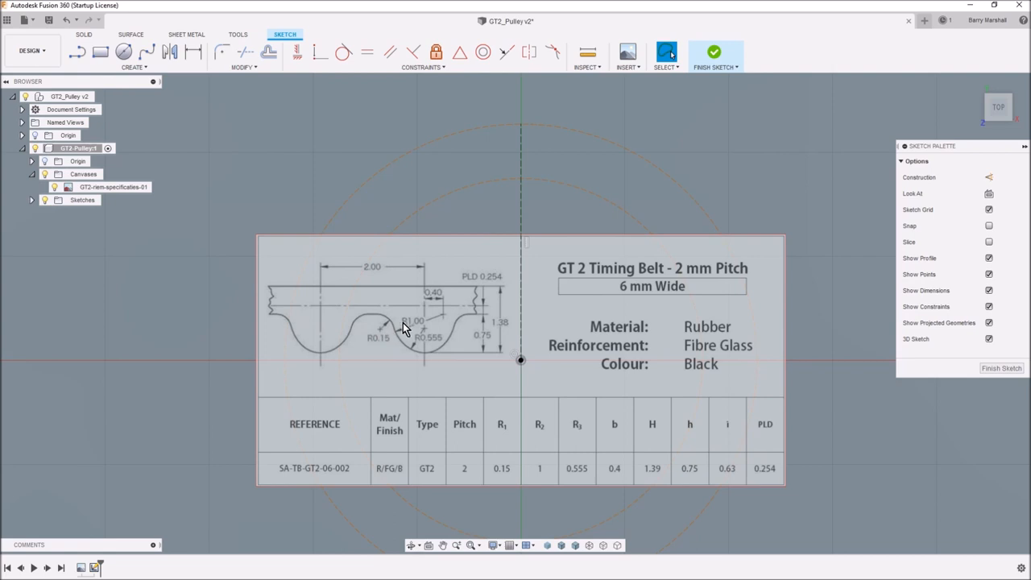
mouse_move(429, 267)
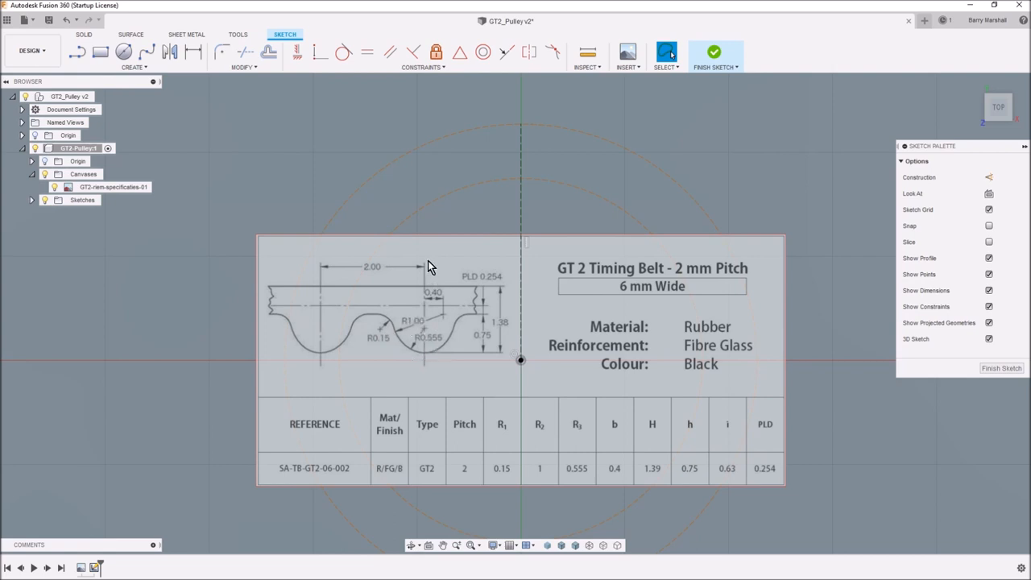
mouse_move(431, 379)
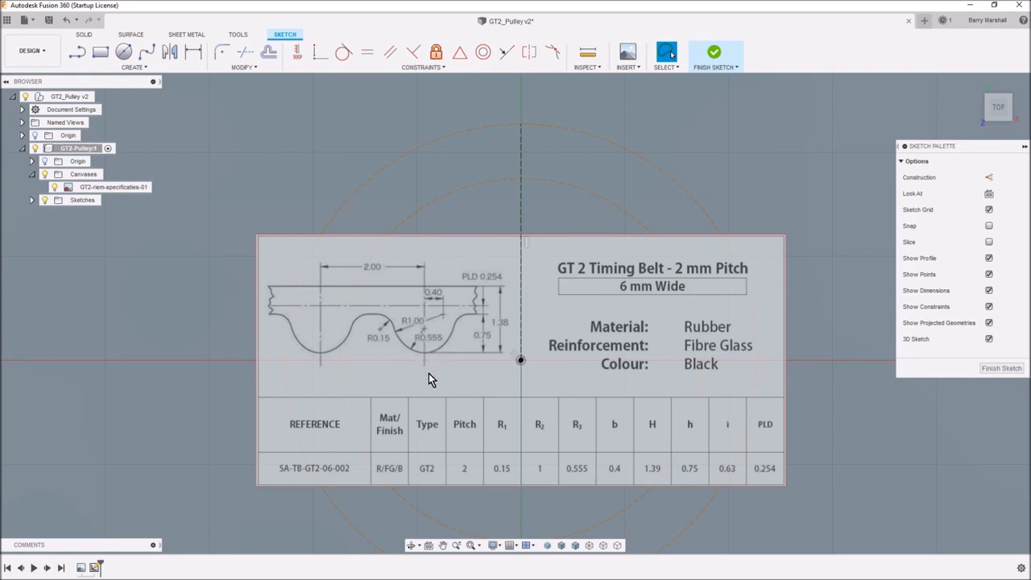
mouse_move(492, 280)
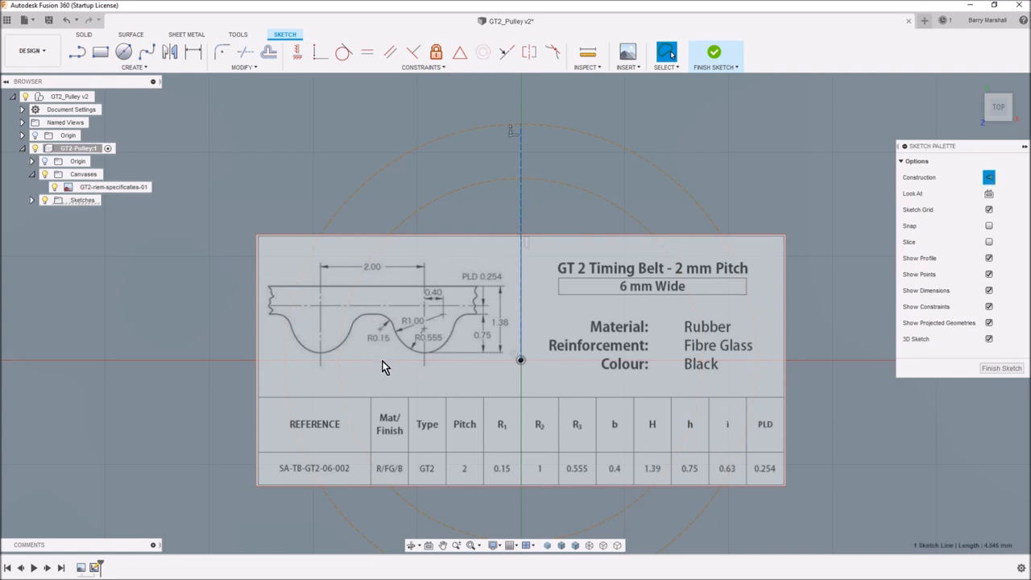
mouse_move(433, 369)
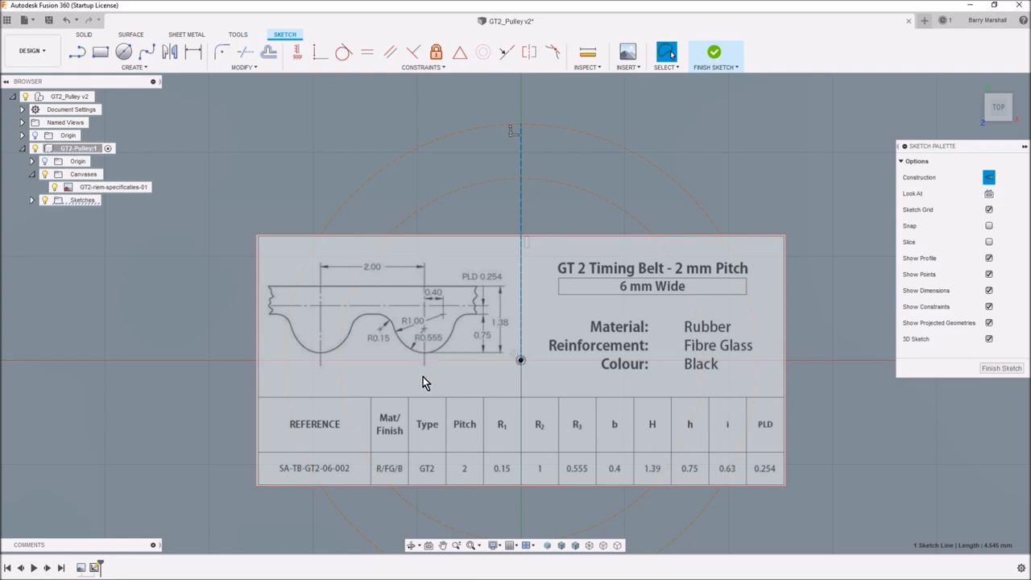
mouse_move(427, 364)
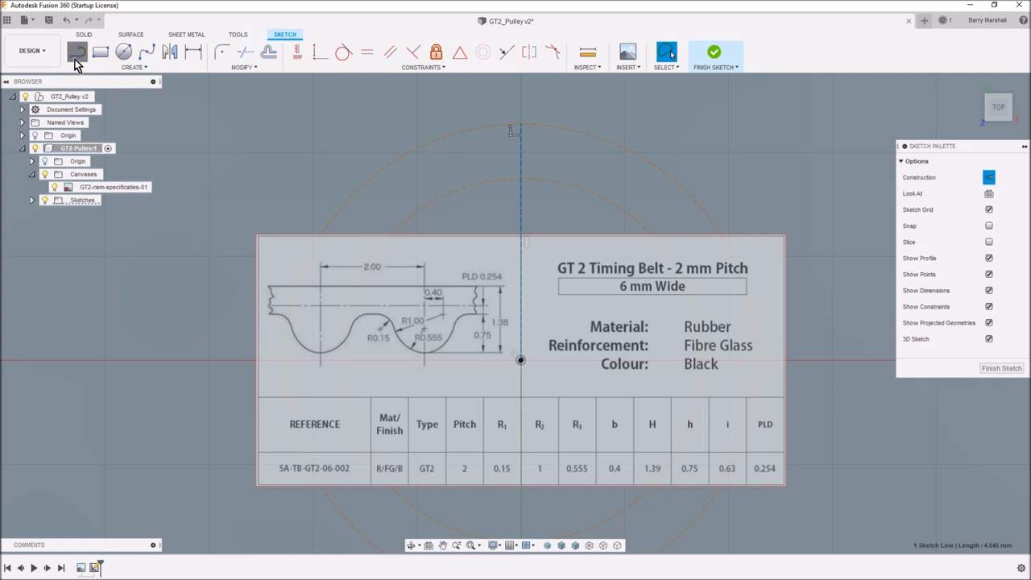
- Draw a second line from the origin to the outer circle and make it construction
left_click(77, 52)
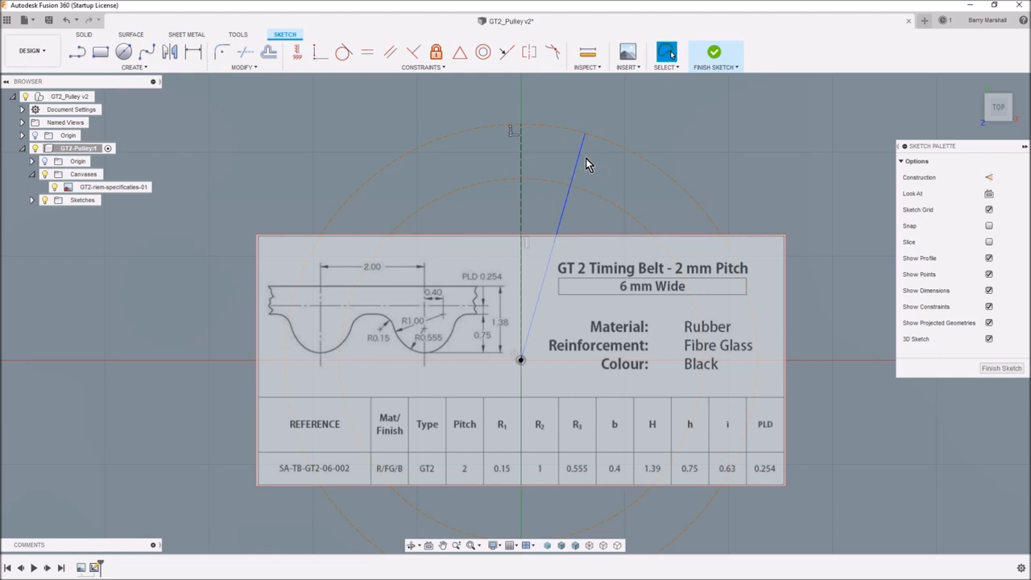
right_click(572, 165)
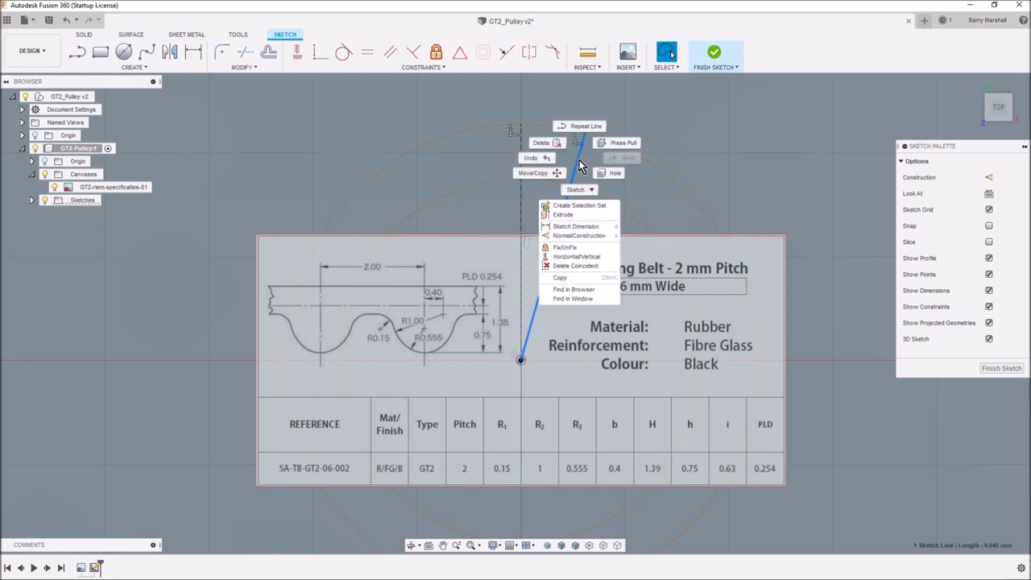
mouse_move(574, 235)
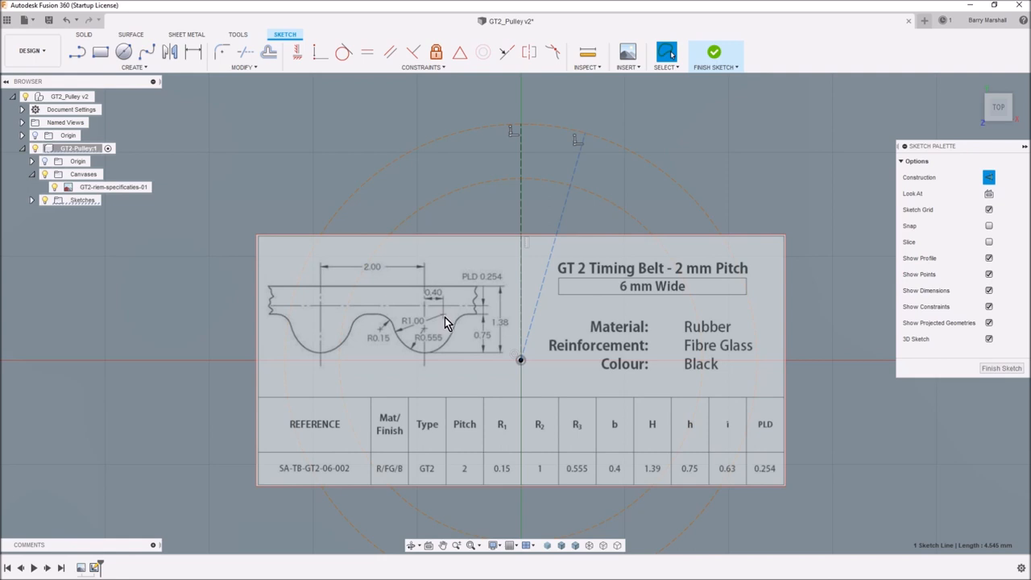
mouse_move(542, 280)
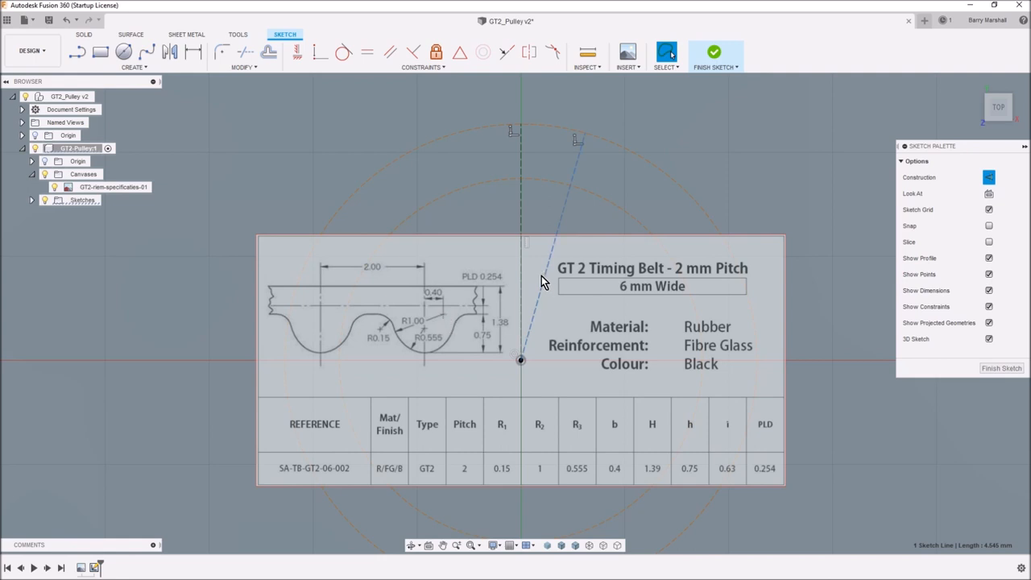
mouse_move(366, 270)
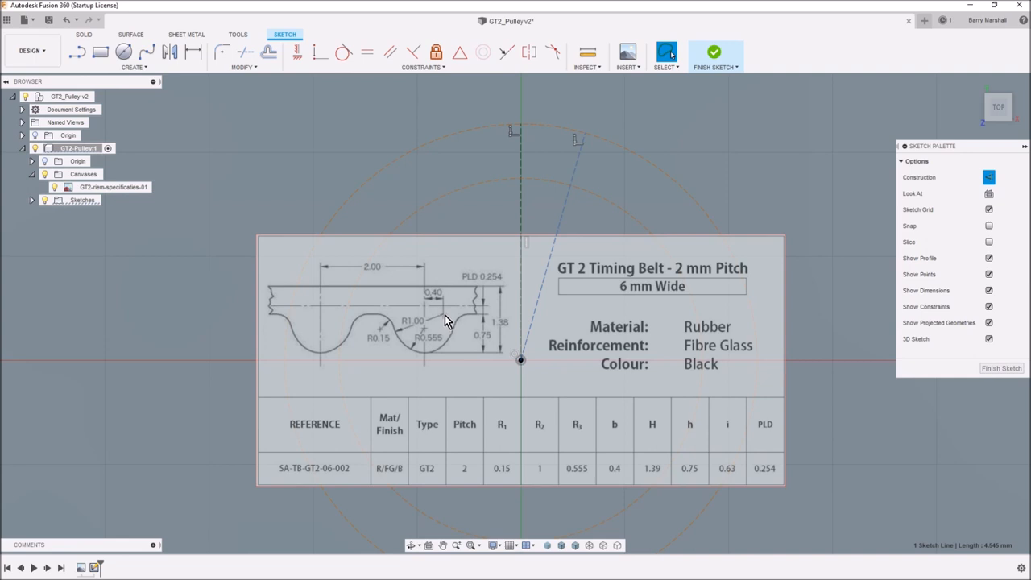
mouse_move(381, 232)
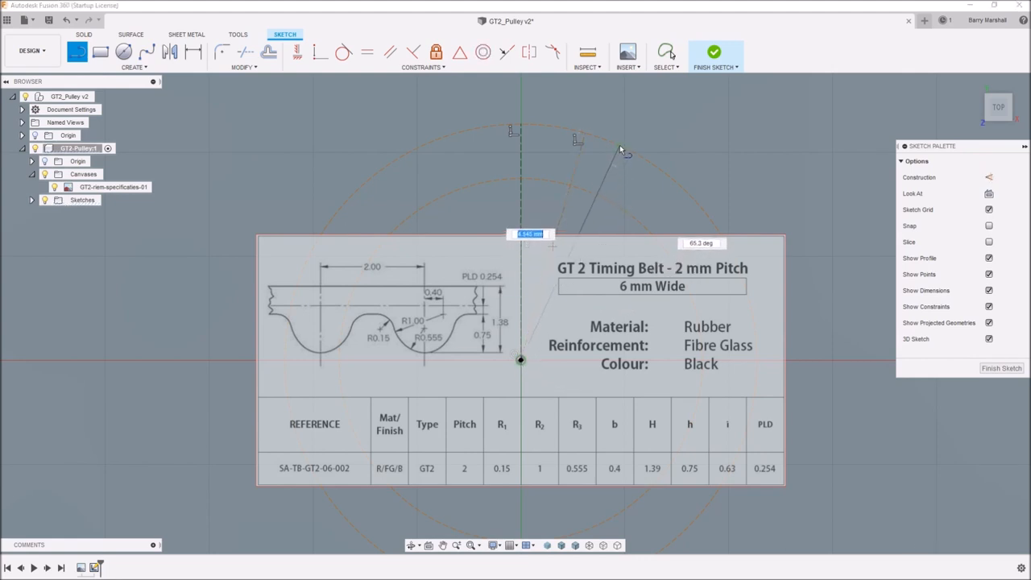
right_click(617, 179)
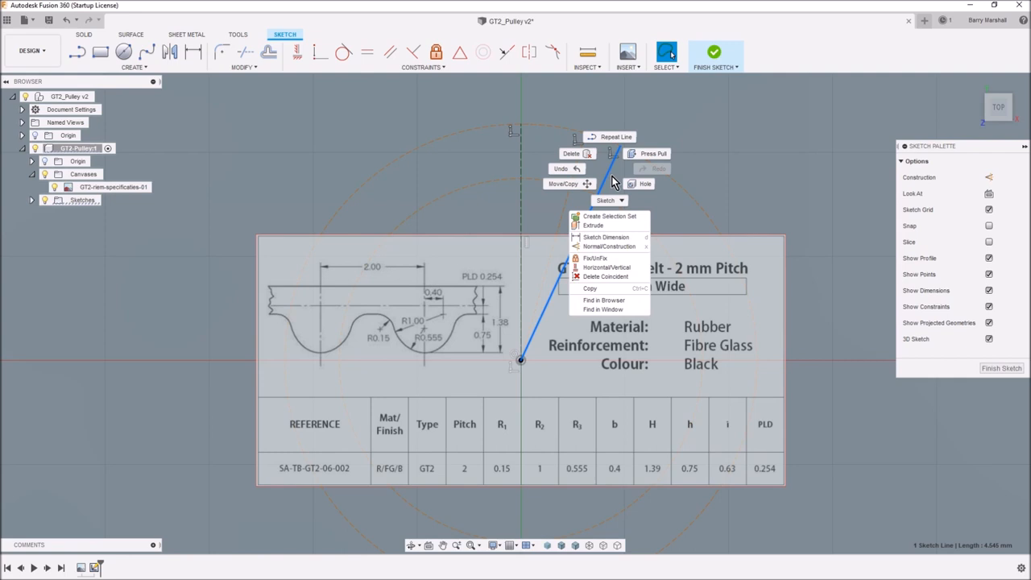
left_click(607, 246)
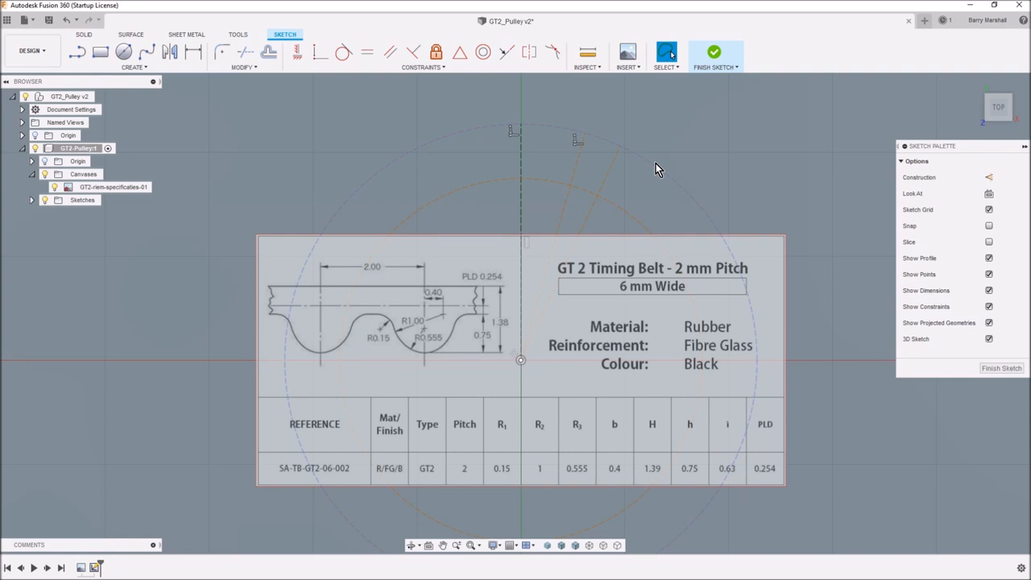
- Dimension the outer circle's diameter with the PullyDia parameter, 40.00 mm
left_click(473, 311)
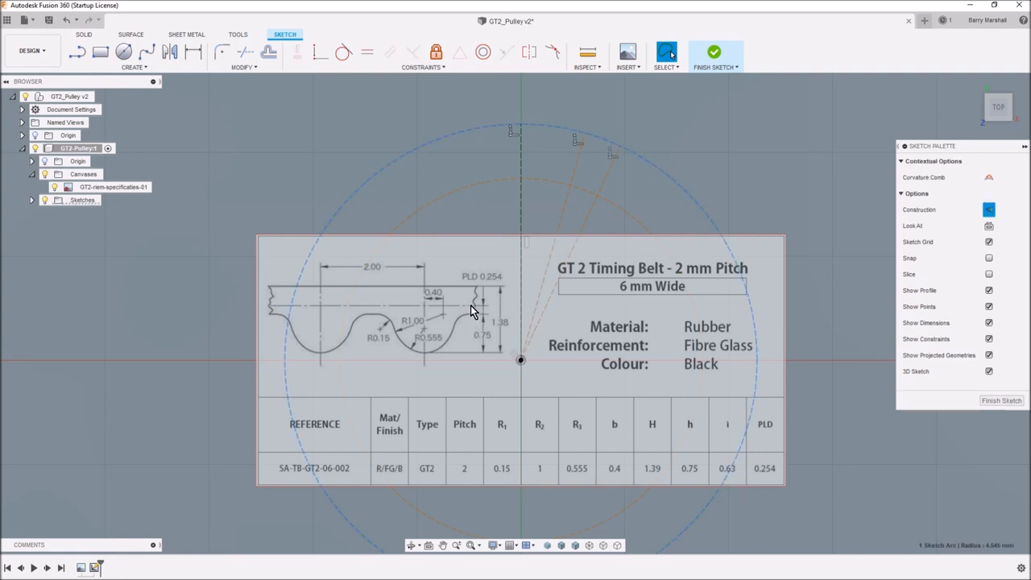
mouse_move(640, 178)
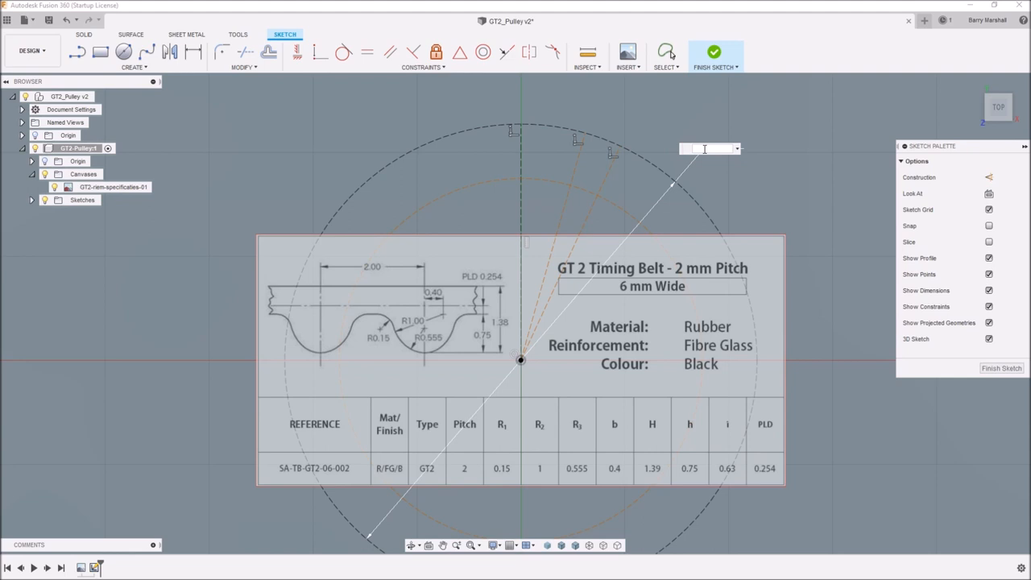
mouse_move(708, 149)
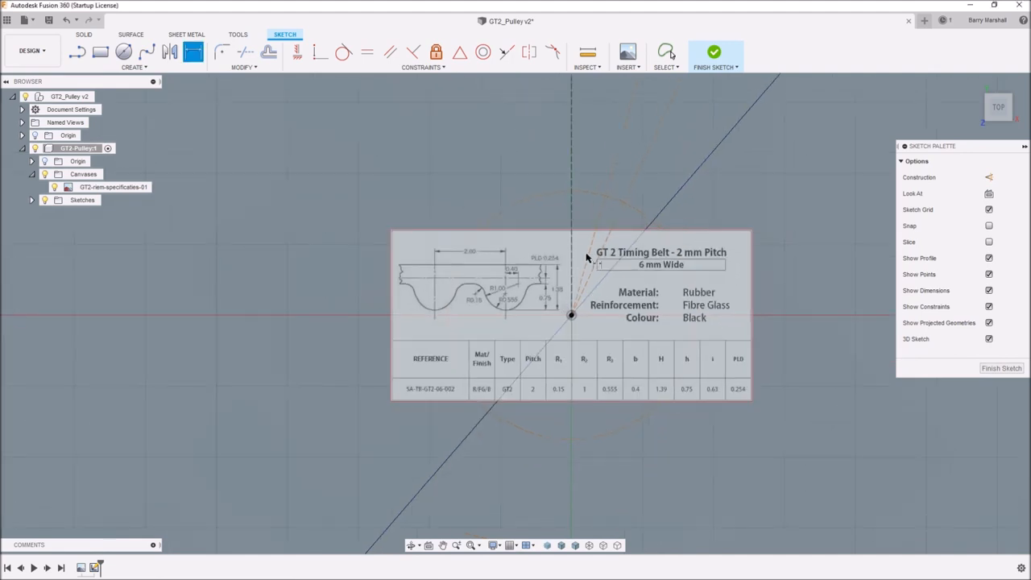
scroll("down", 3)
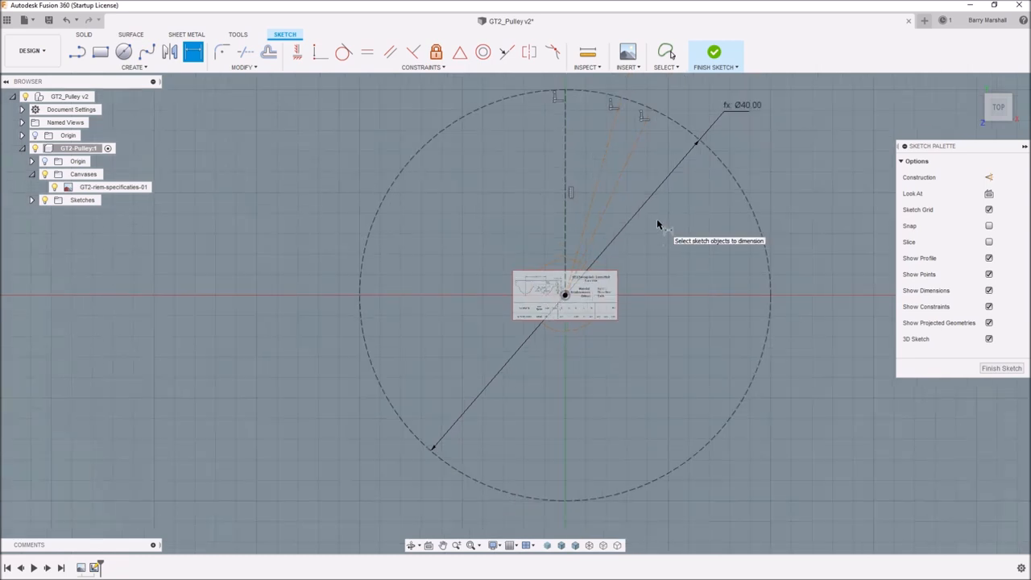
mouse_move(685, 204)
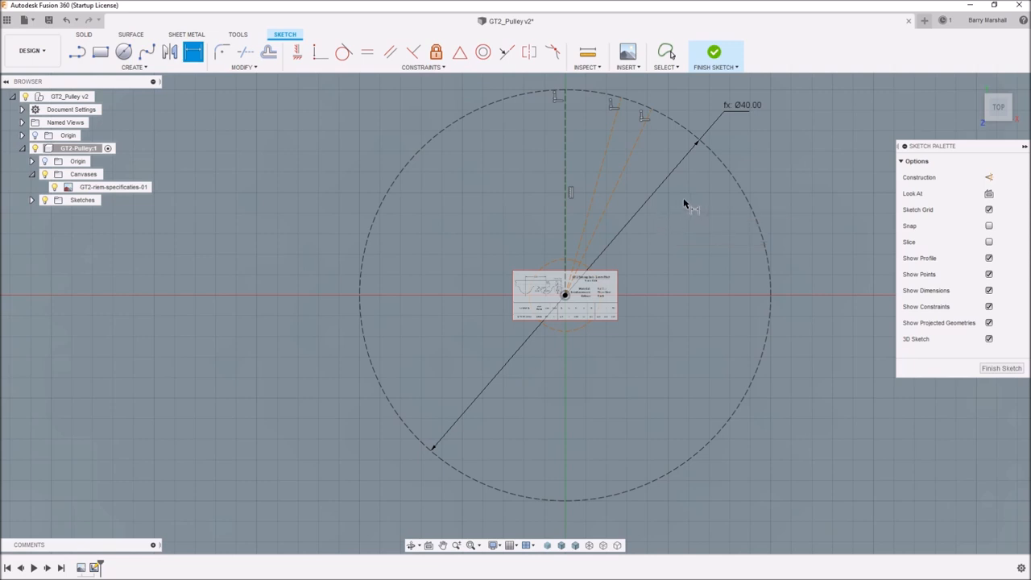
mouse_move(685, 203)
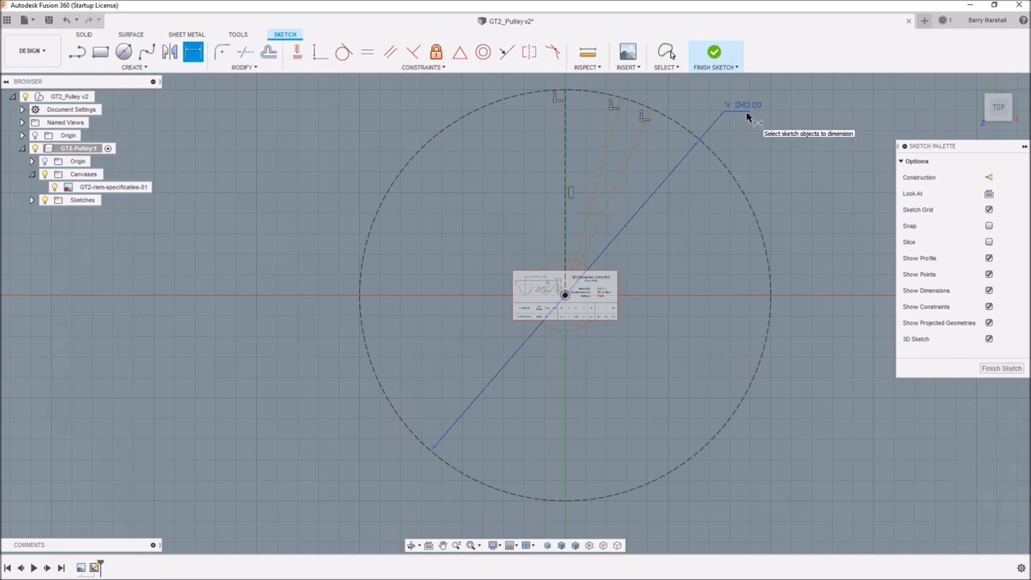
left_click(667, 52)
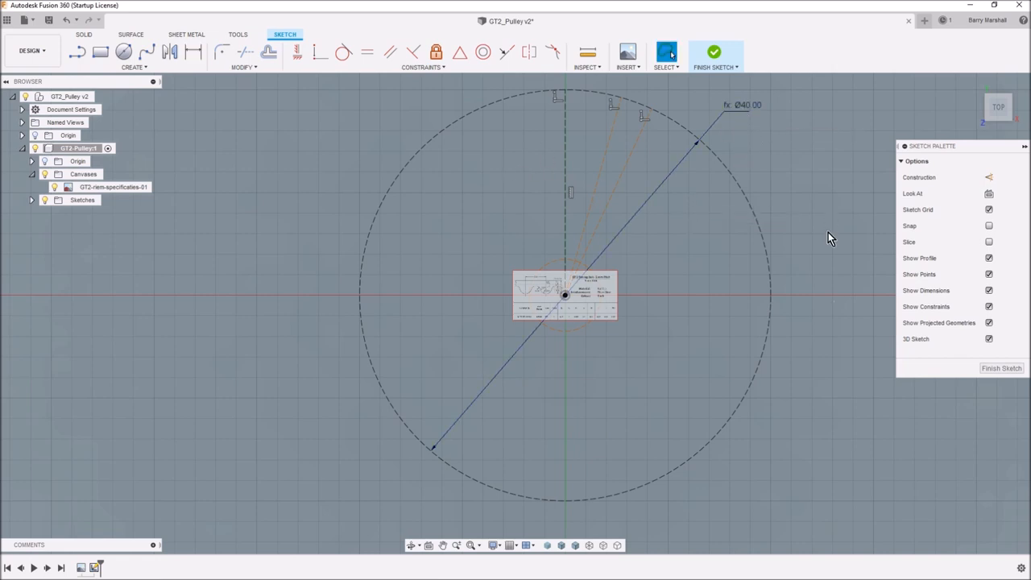
- Finish the sketch and redefine PullyDia as NumTeeth * ToothPitch / PI (12.732 mm)
left_click(714, 56)
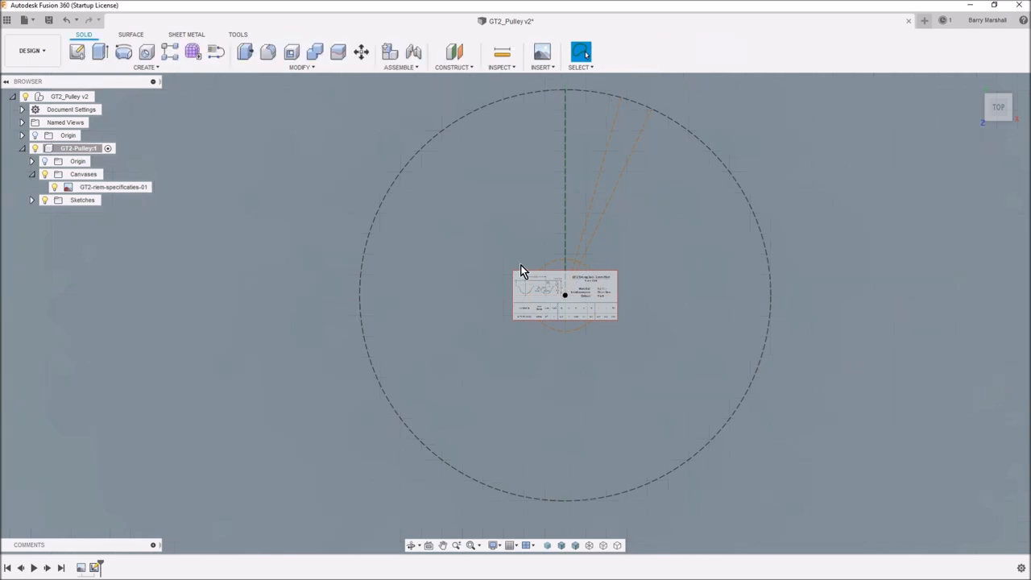
left_click(300, 67)
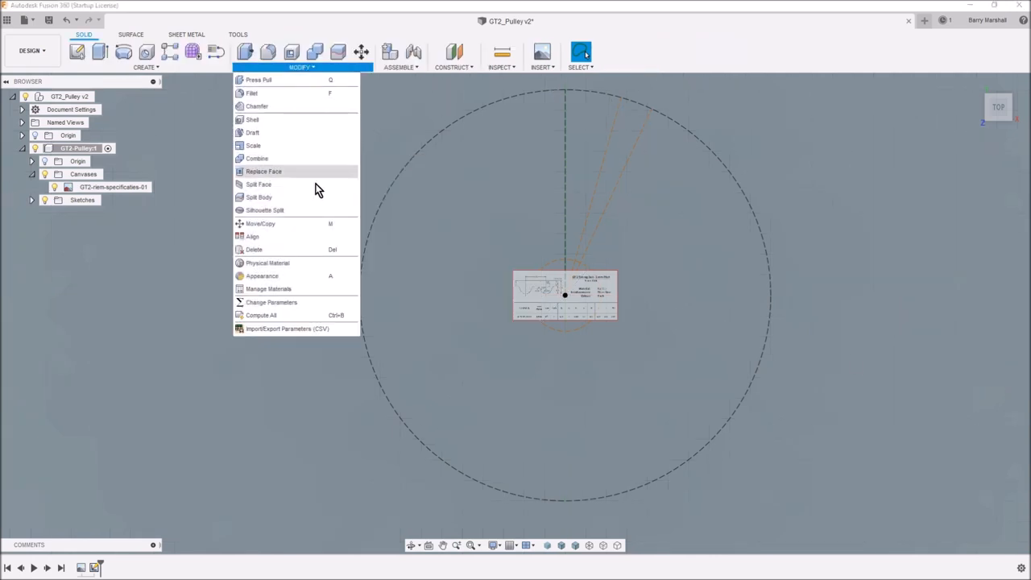
left_click(270, 302)
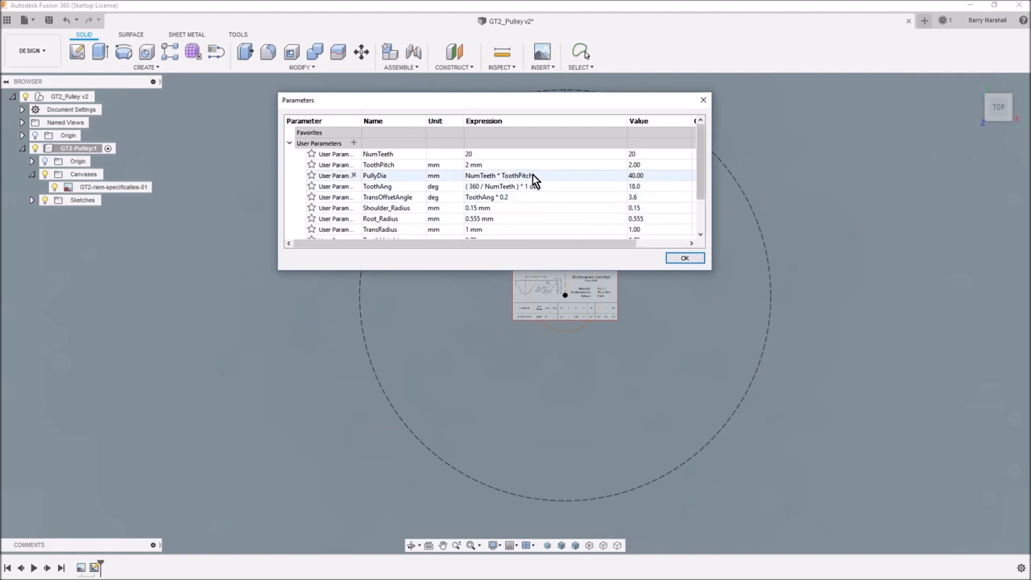
left_click(524, 175)
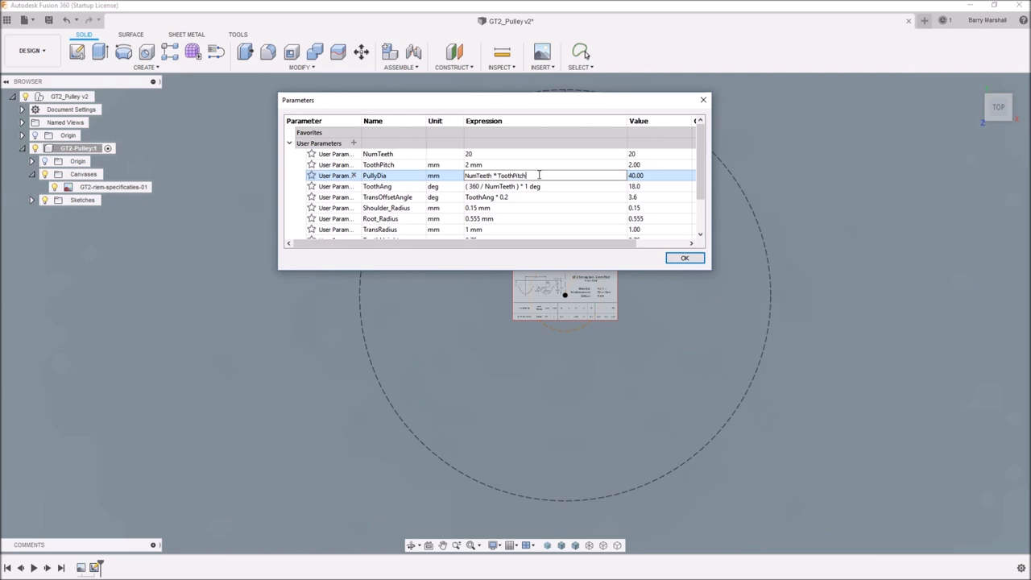
type("/")
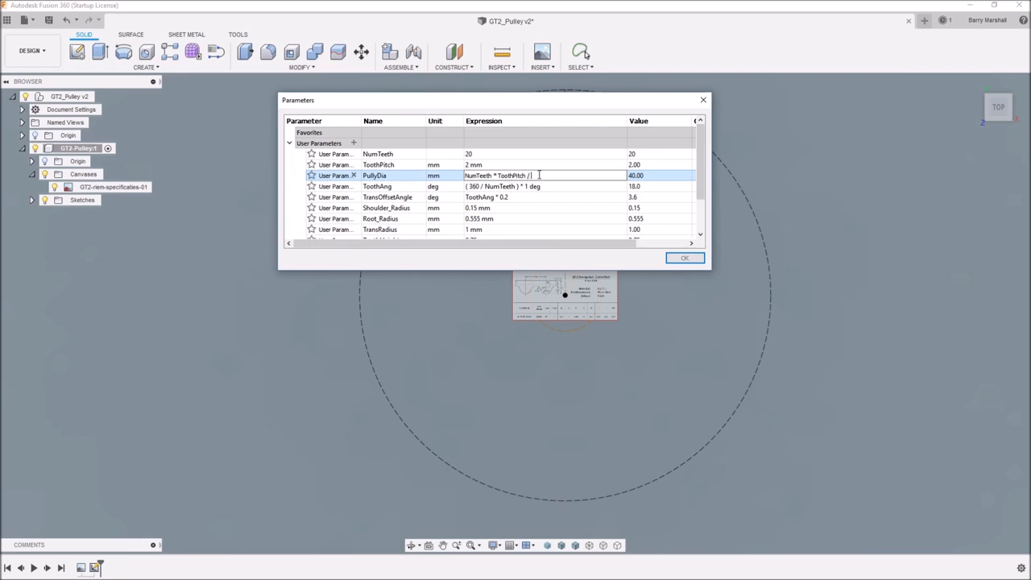
mouse_move(539, 177)
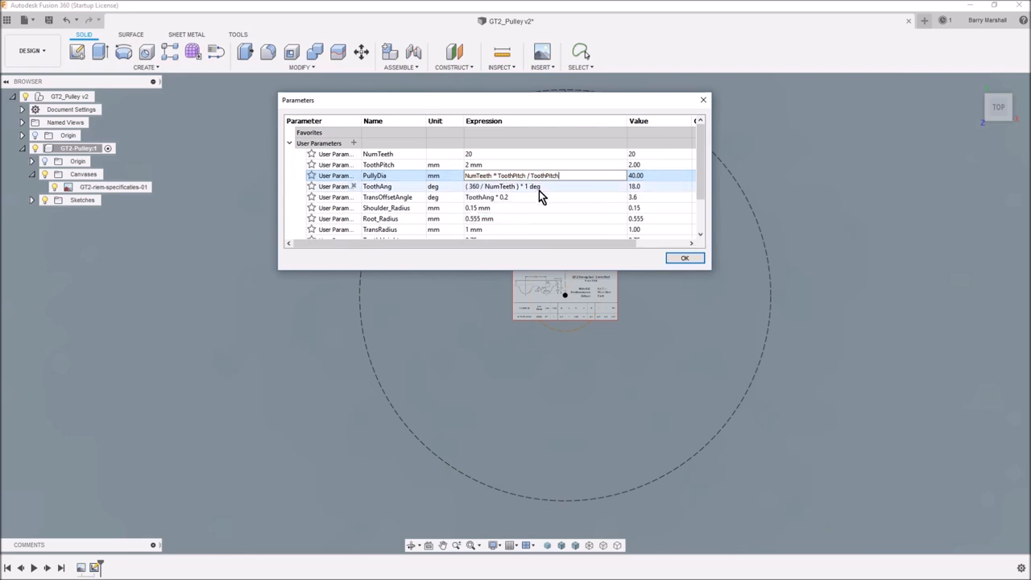
double_click(549, 176)
type("I")
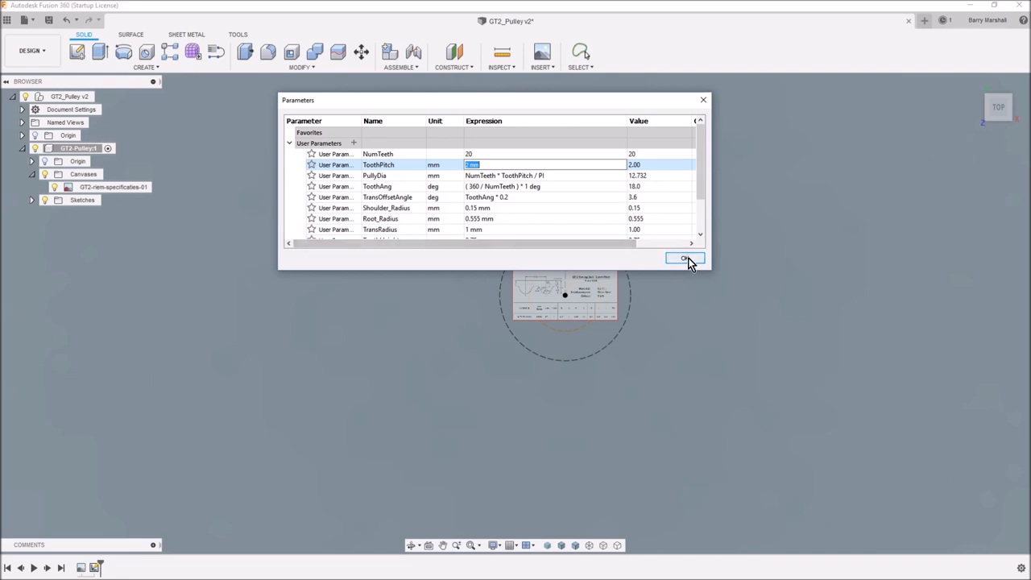
left_click(685, 258)
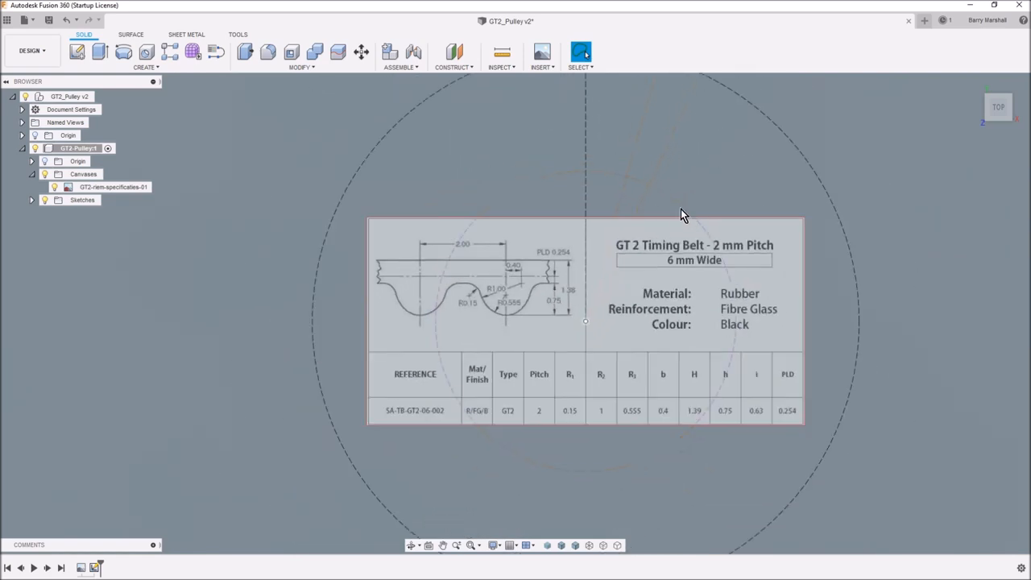
- Pan the view to recentre the pulley sketch
left_click_drag(685, 215, 540, 318)
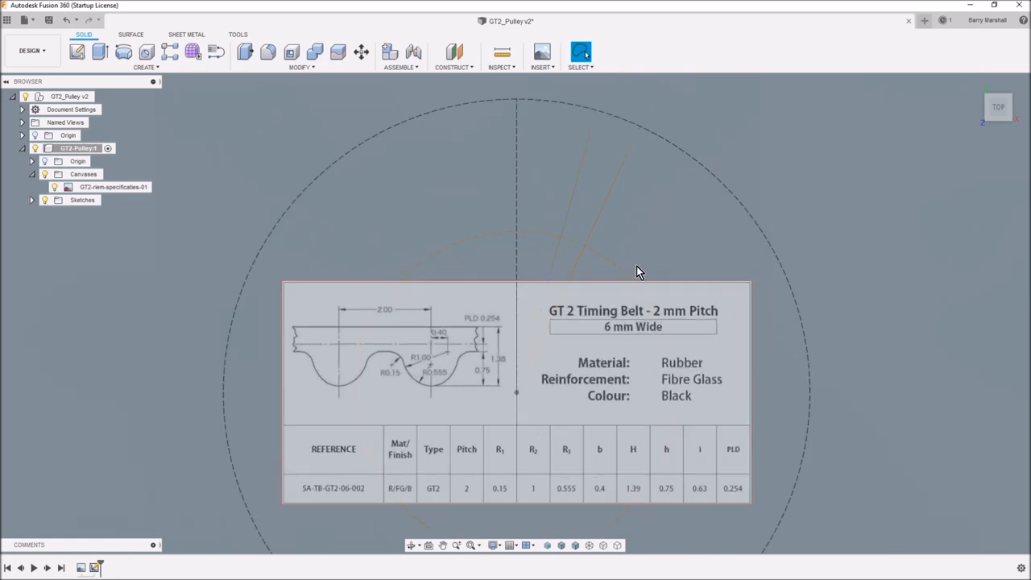
mouse_move(578, 211)
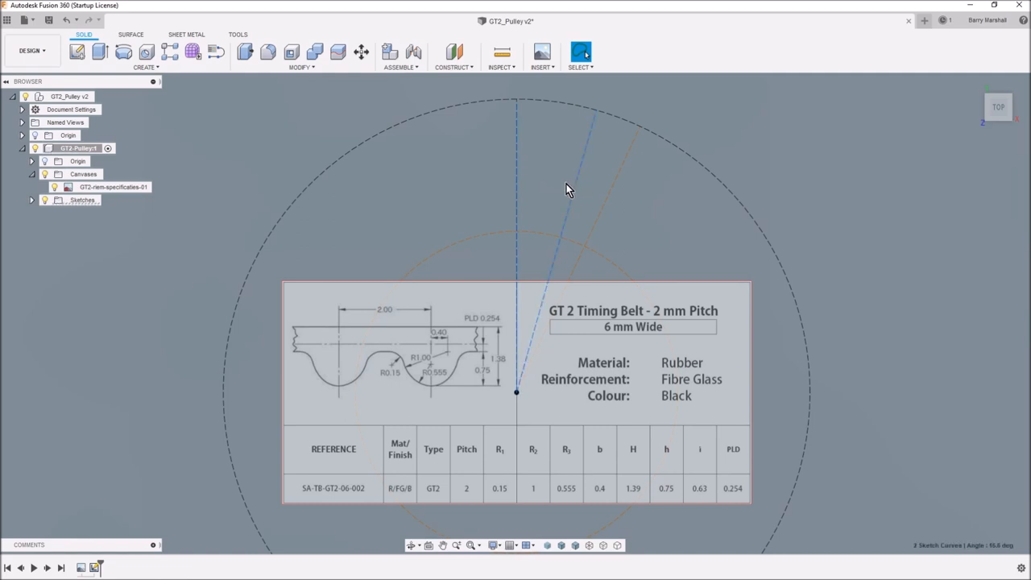
mouse_move(540, 192)
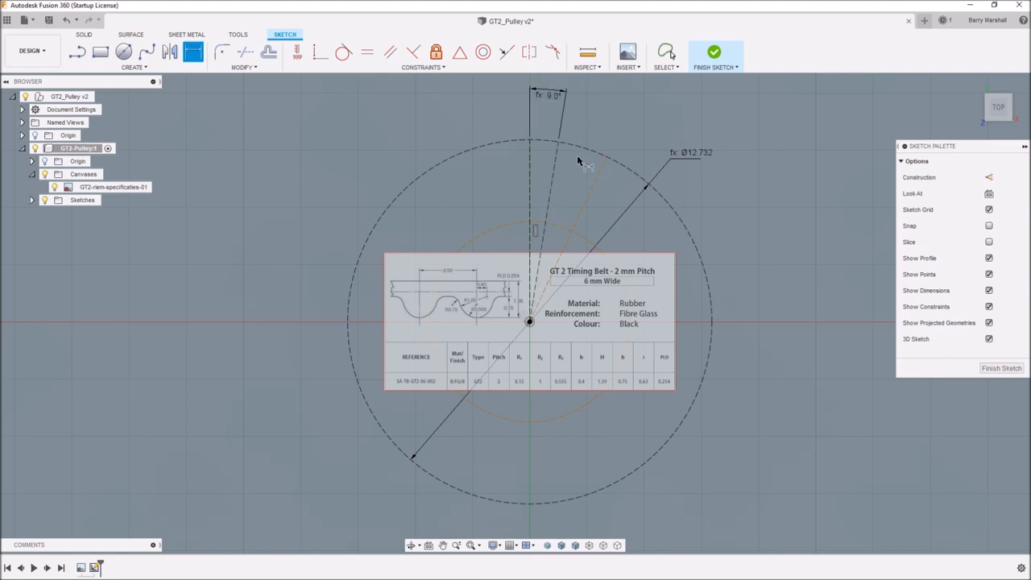
mouse_move(592, 194)
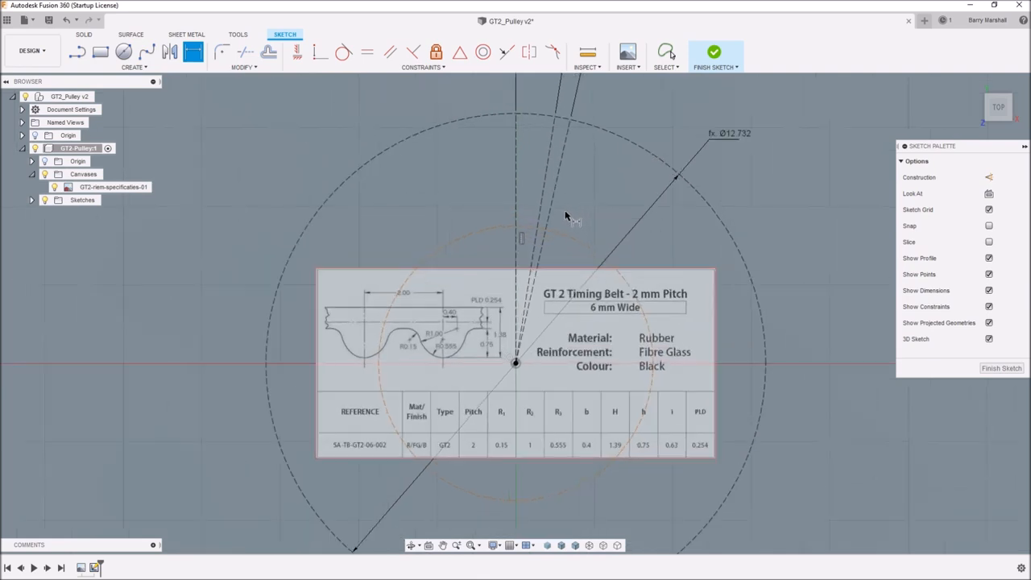
mouse_move(572, 244)
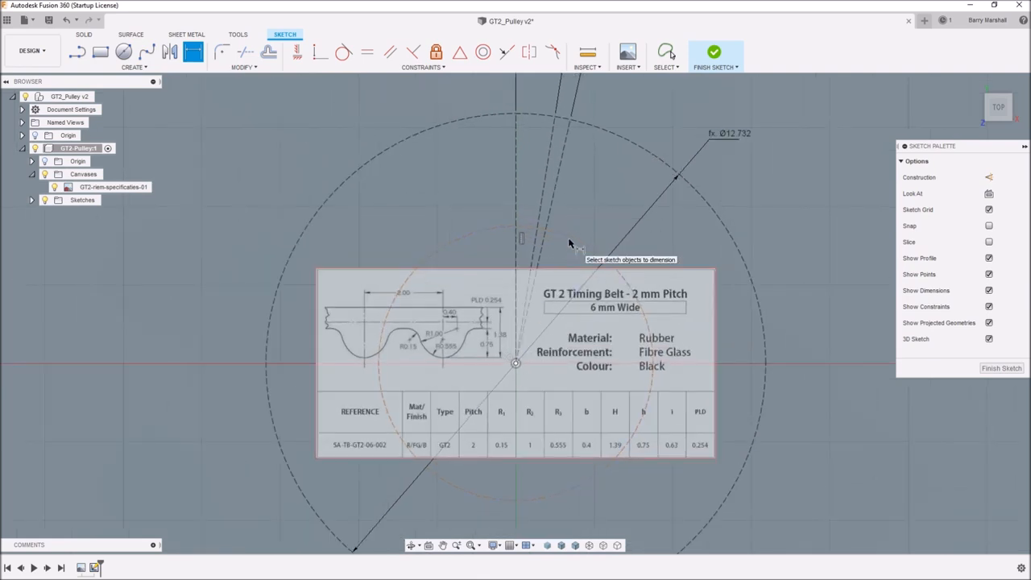
mouse_move(447, 362)
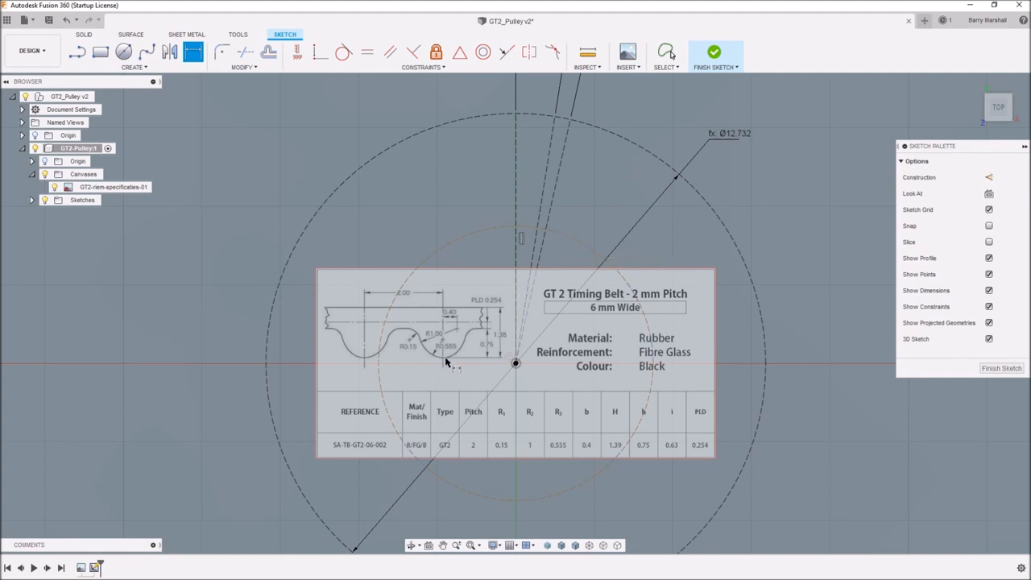
mouse_move(490, 358)
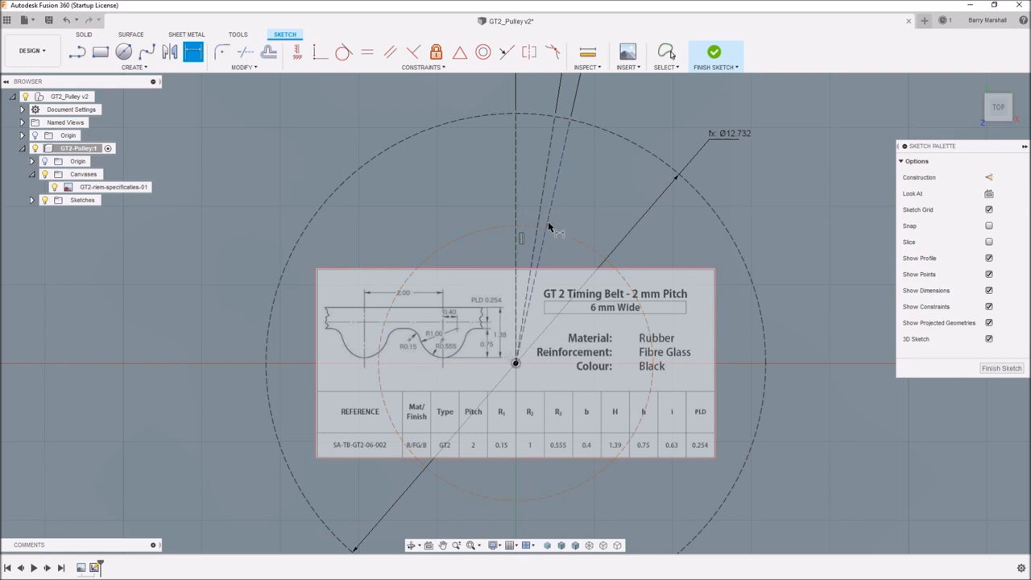
mouse_move(560, 240)
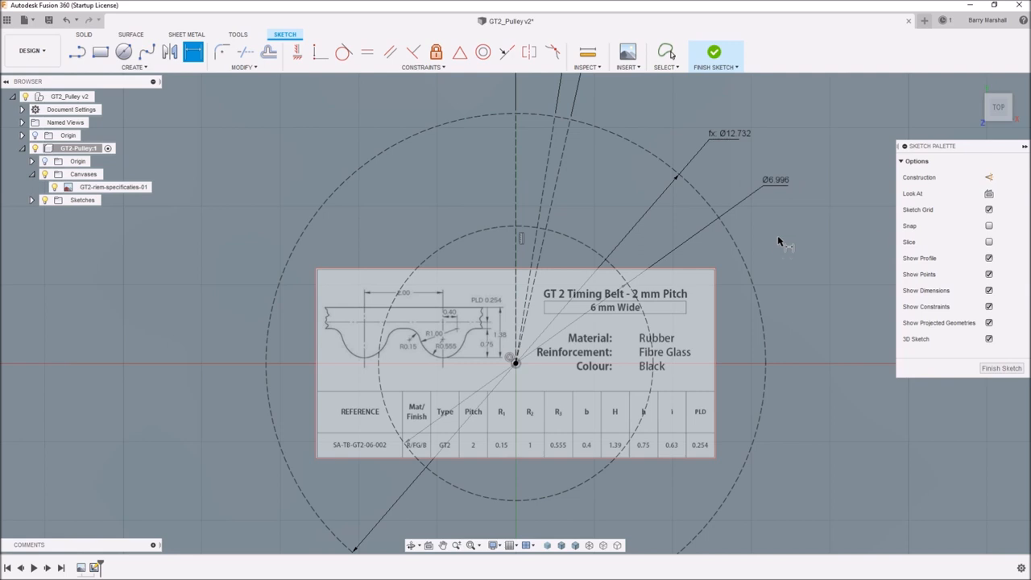
- Dimension the inner circle's offset from the Ø12.732 circle with the pld parameter (1.004)
left_click(666, 51)
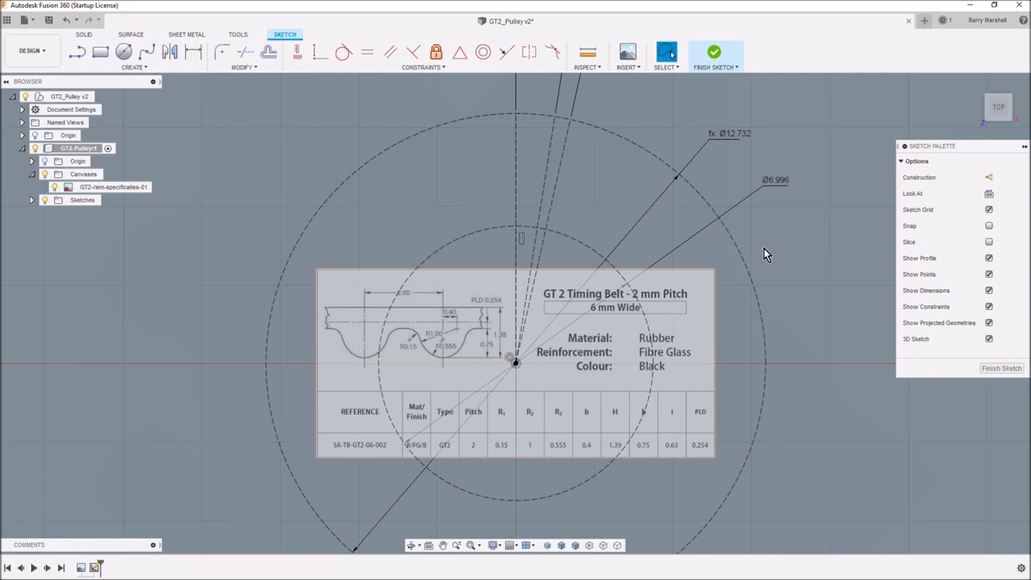
mouse_move(741, 213)
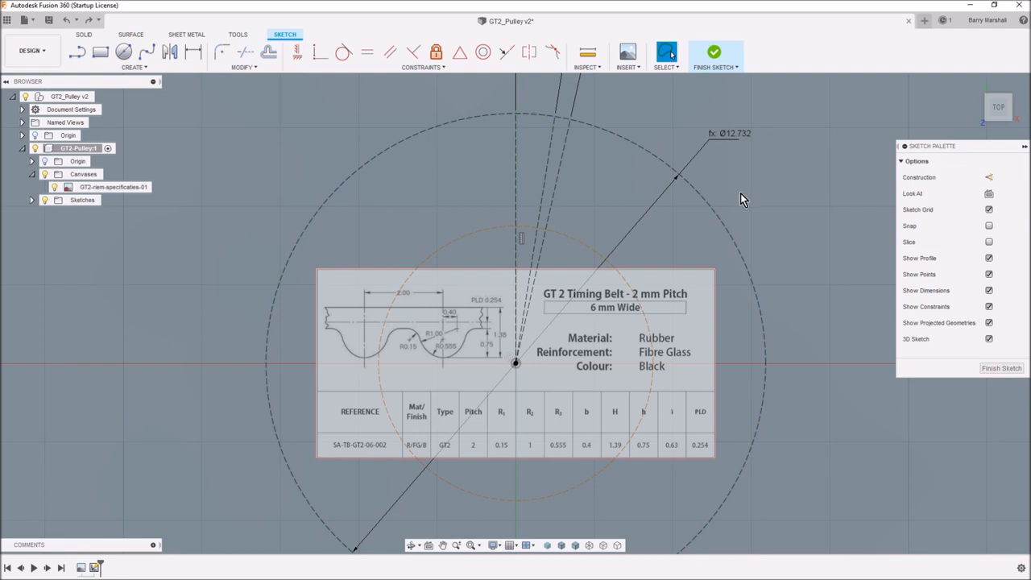
mouse_move(736, 202)
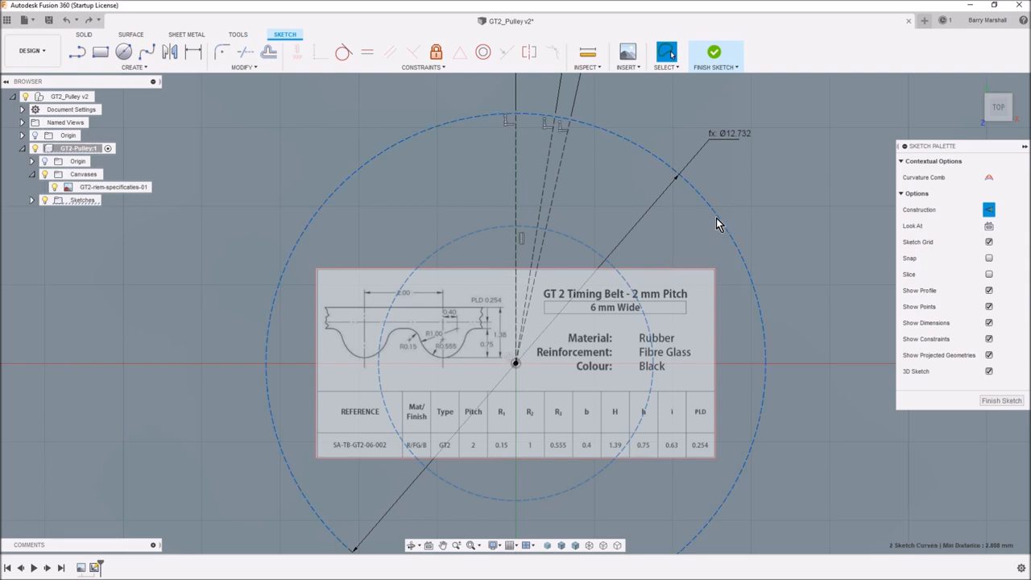
mouse_move(317, 167)
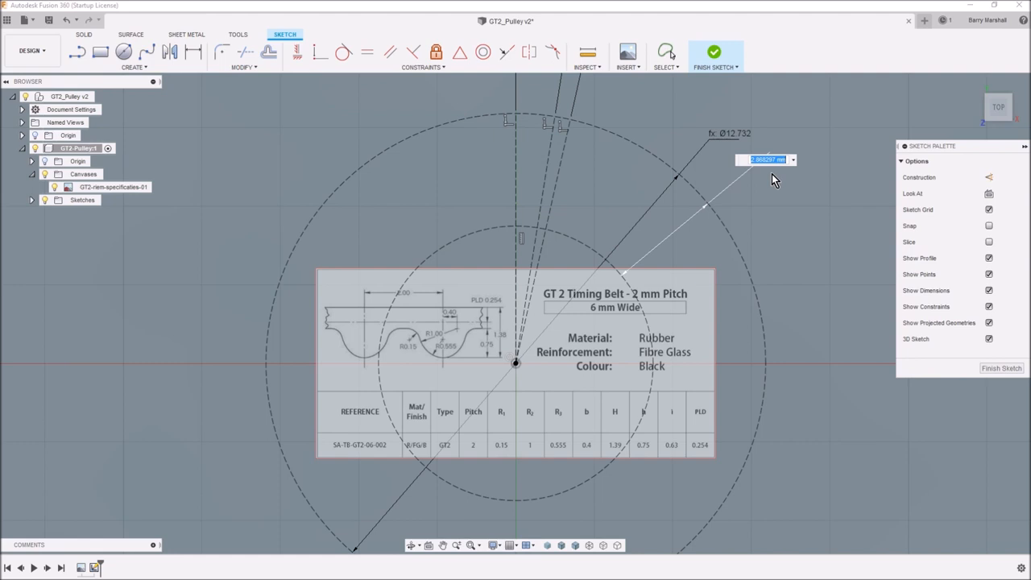
type("pld")
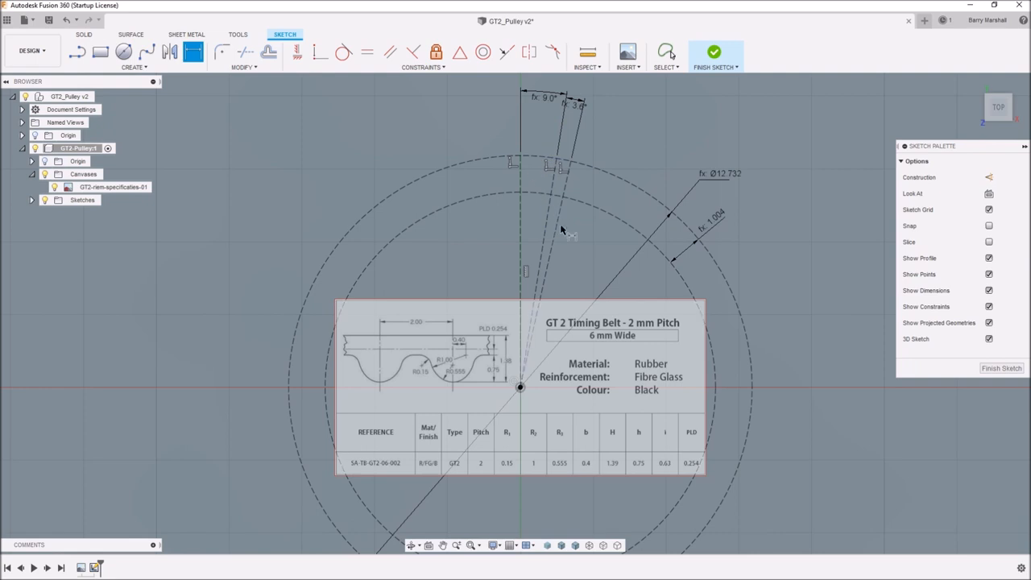
mouse_move(466, 393)
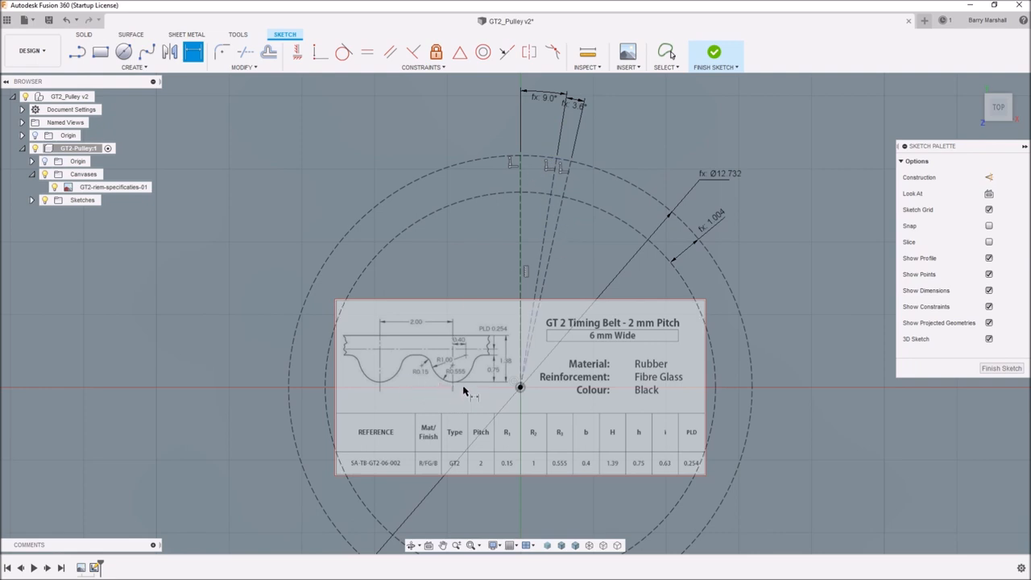
mouse_move(588, 239)
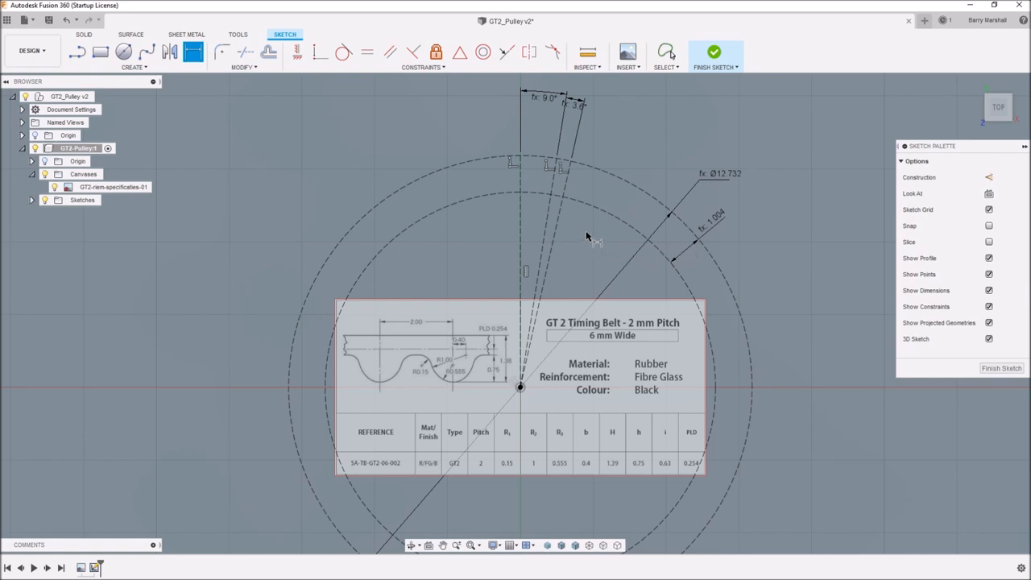
mouse_move(588, 238)
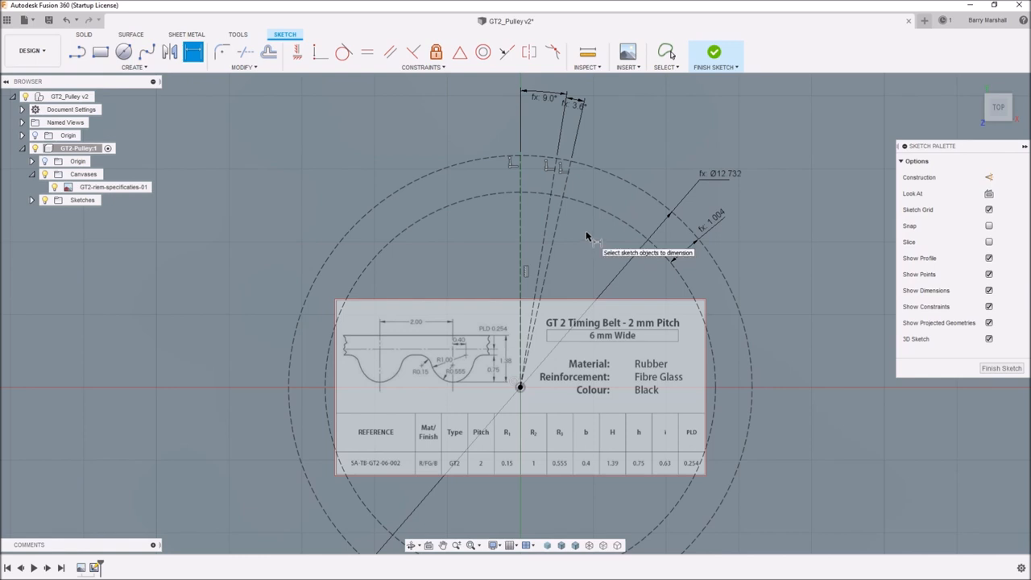
mouse_move(595, 241)
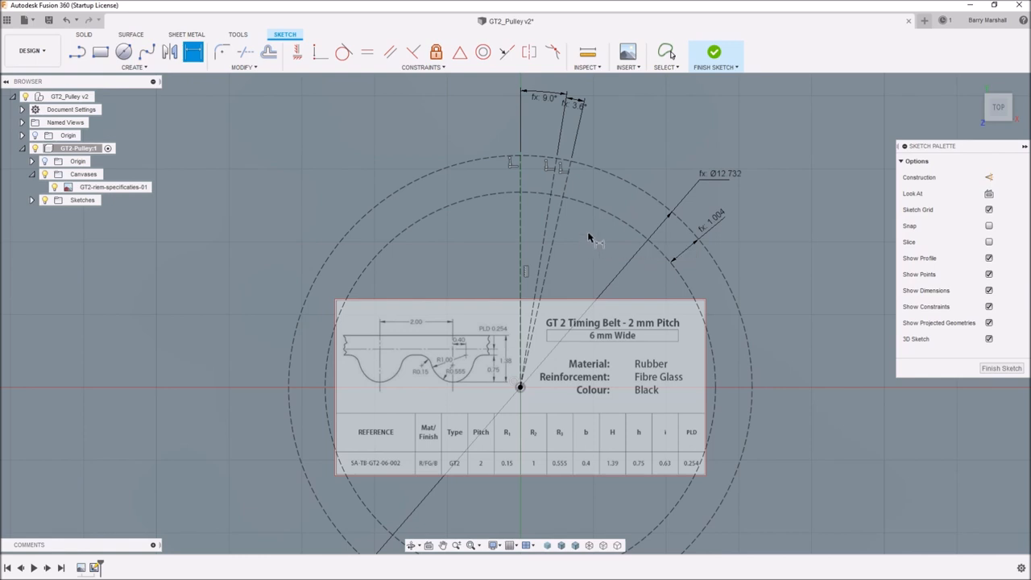
mouse_move(596, 244)
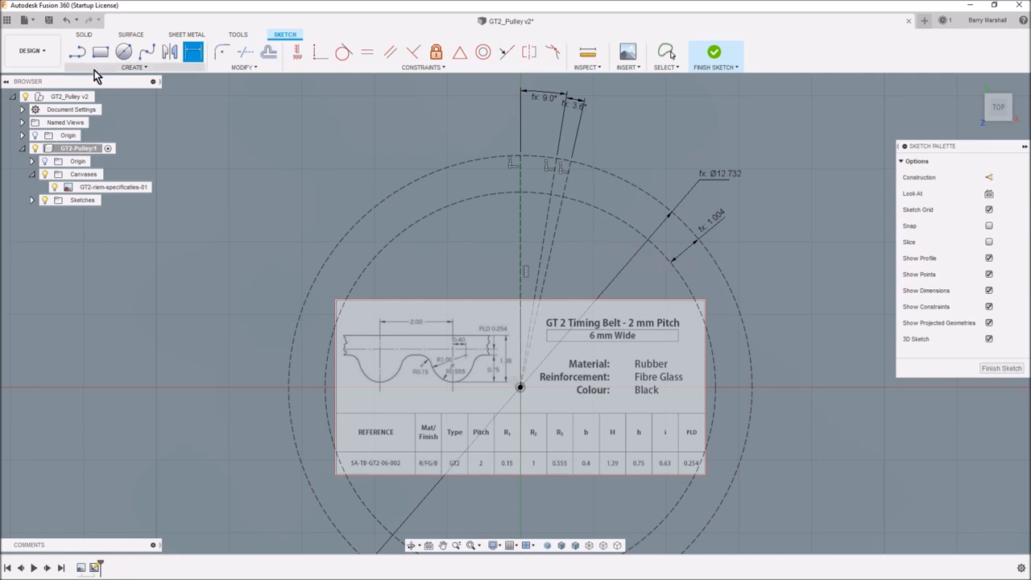
- Draw a third concentric construction circle, offset 0.75 inside using the tooth parameter
left_click(124, 51)
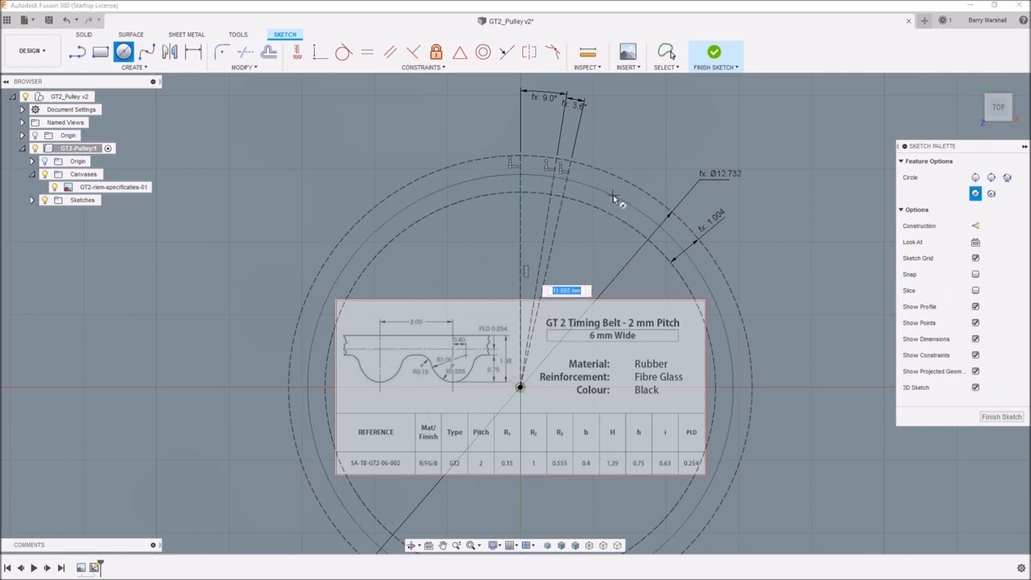
right_click(613, 199)
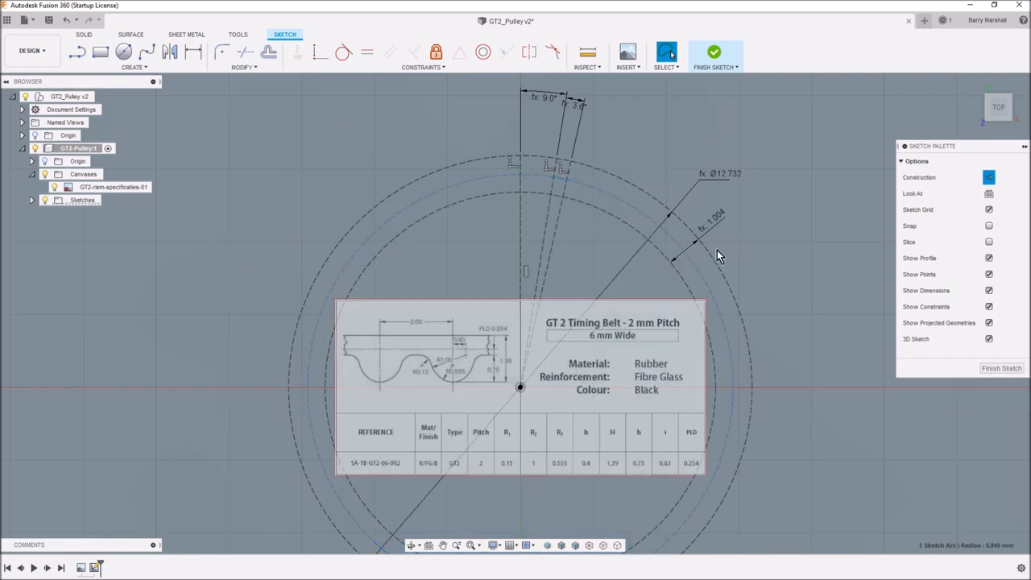
left_click(989, 177)
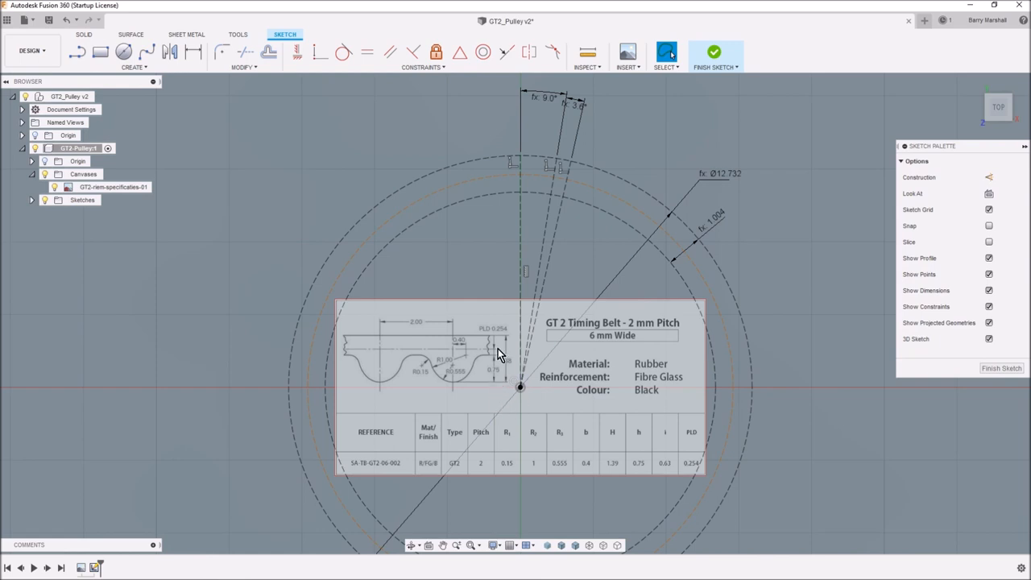
mouse_move(497, 364)
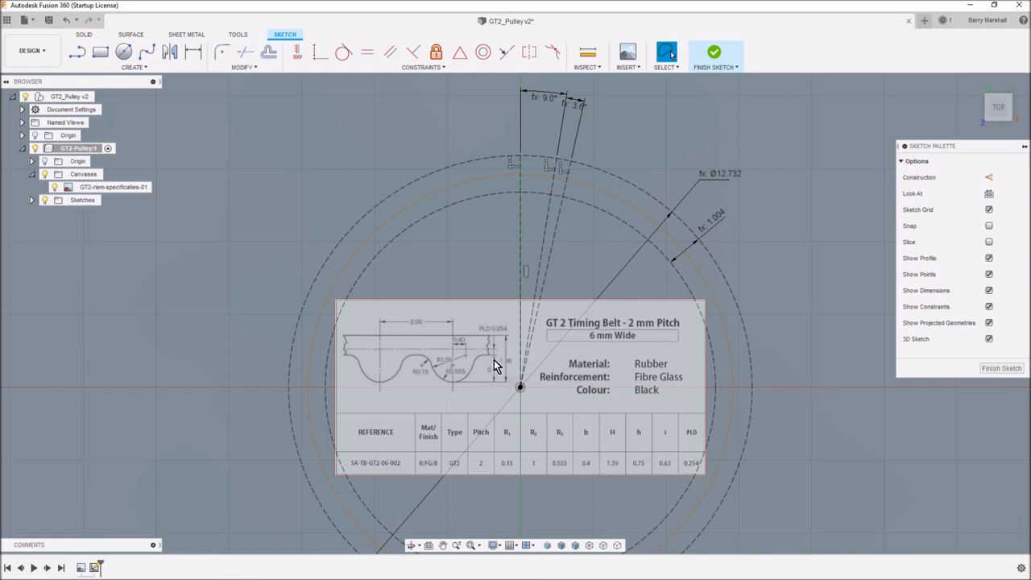
mouse_move(673, 243)
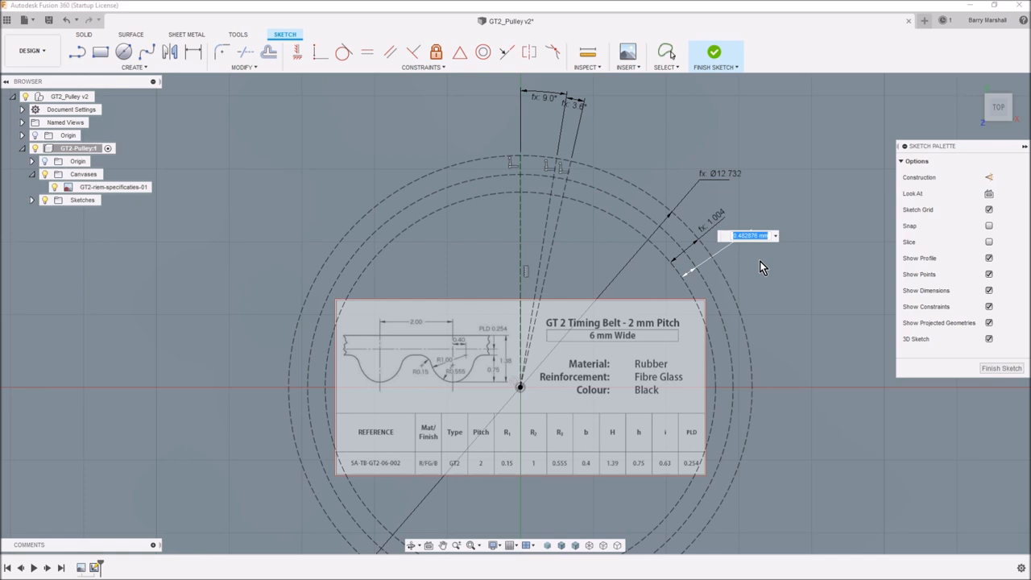
type("too")
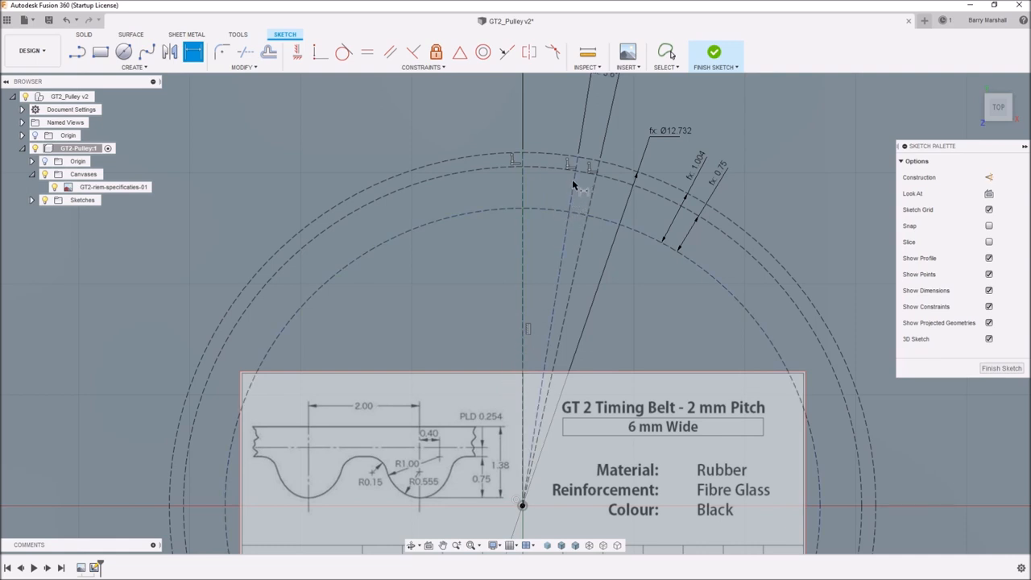
mouse_move(425, 484)
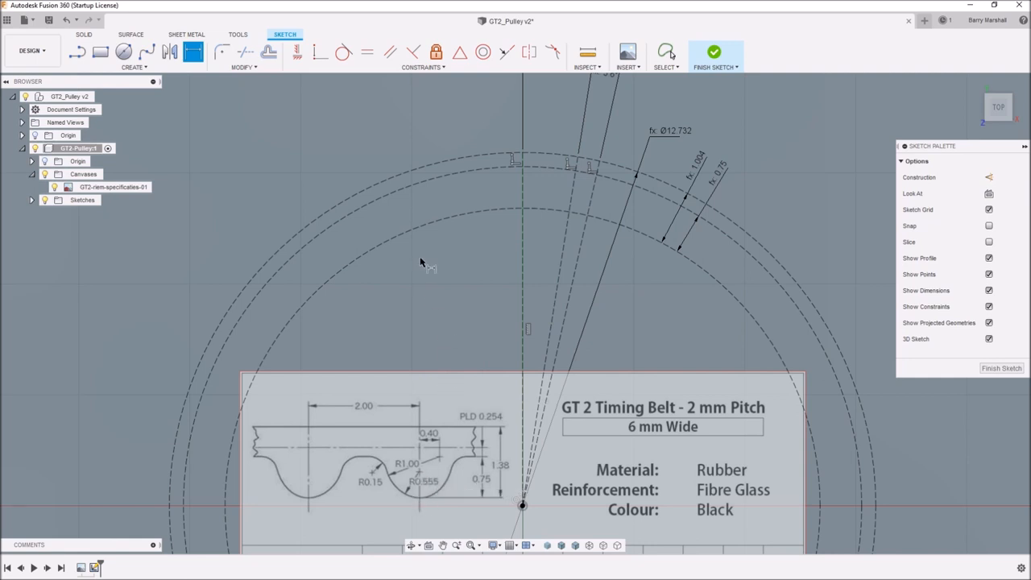
mouse_move(129, 74)
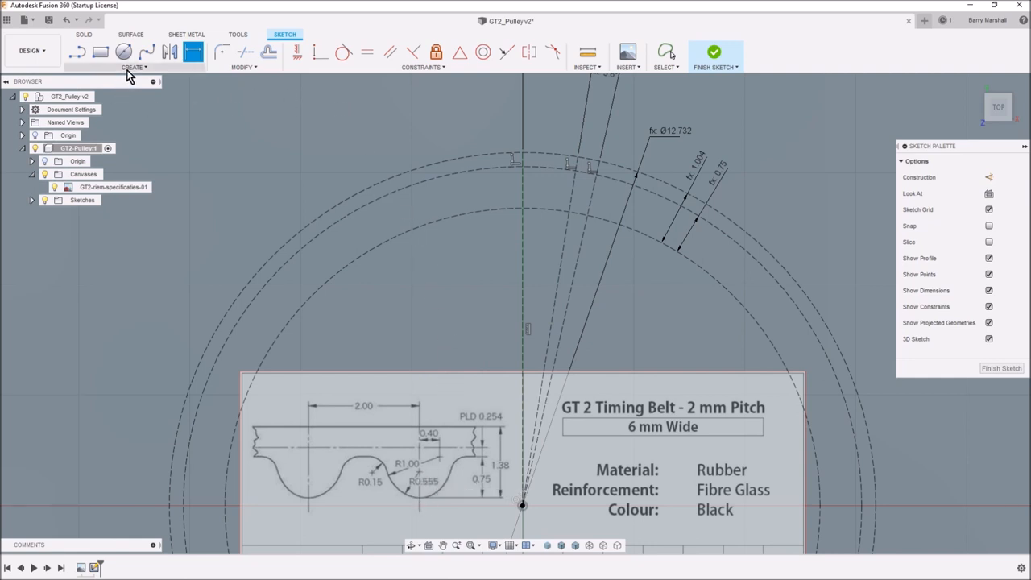
- Draw a center-point arc near the top and set its radius to Root_Radius (0.555)
left_click(133, 67)
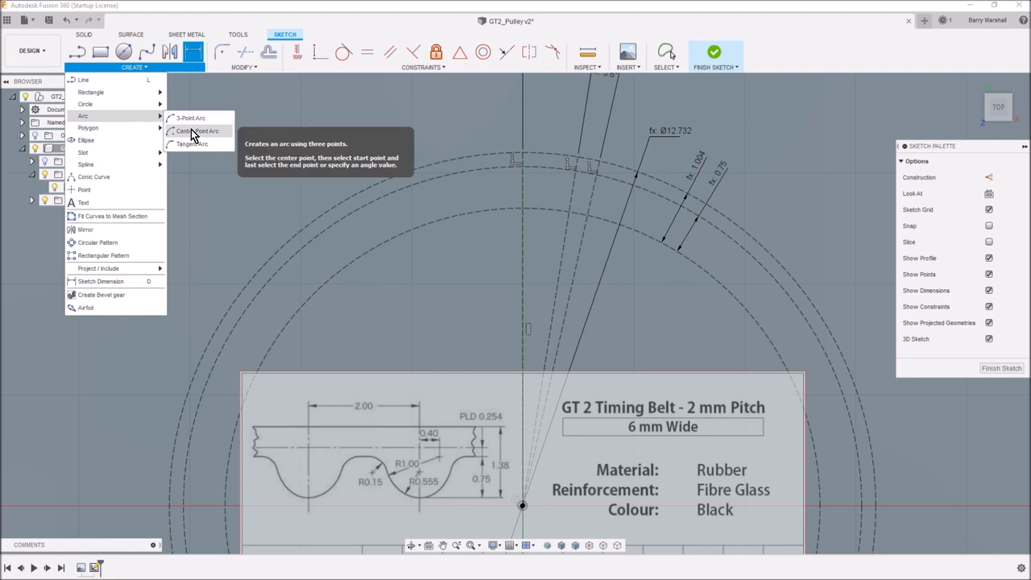
left_click(198, 131)
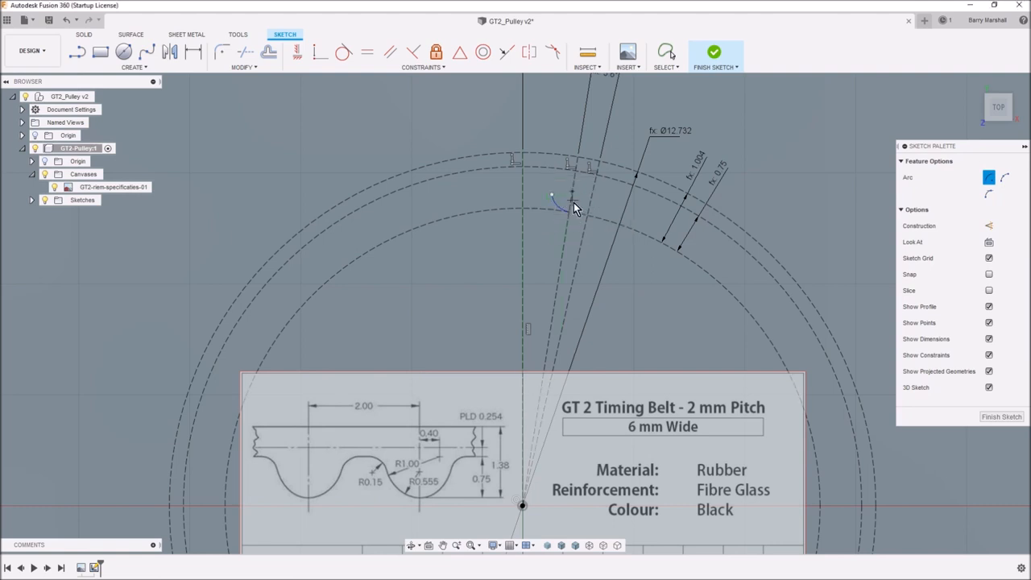
mouse_move(571, 212)
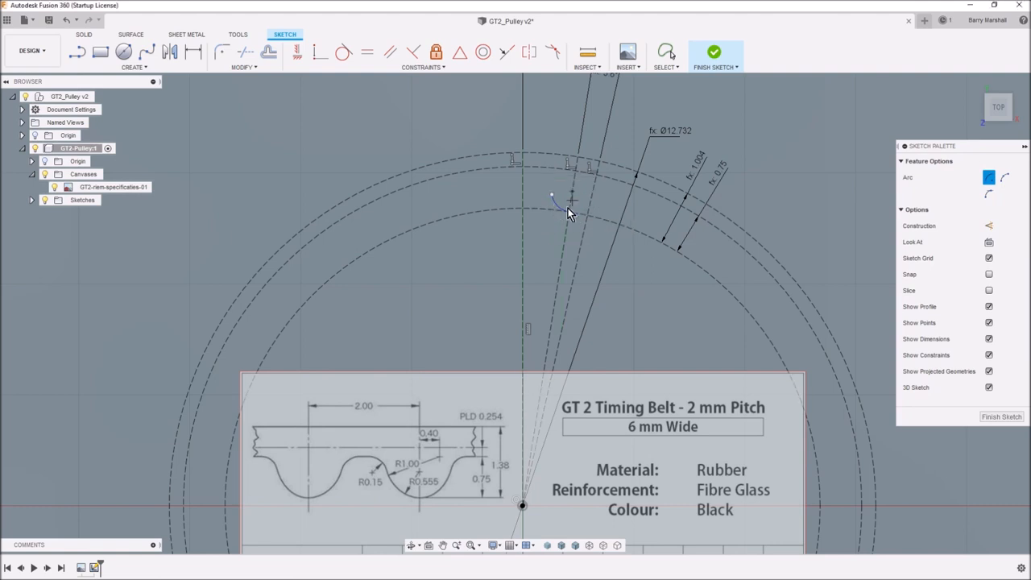
left_click(666, 53)
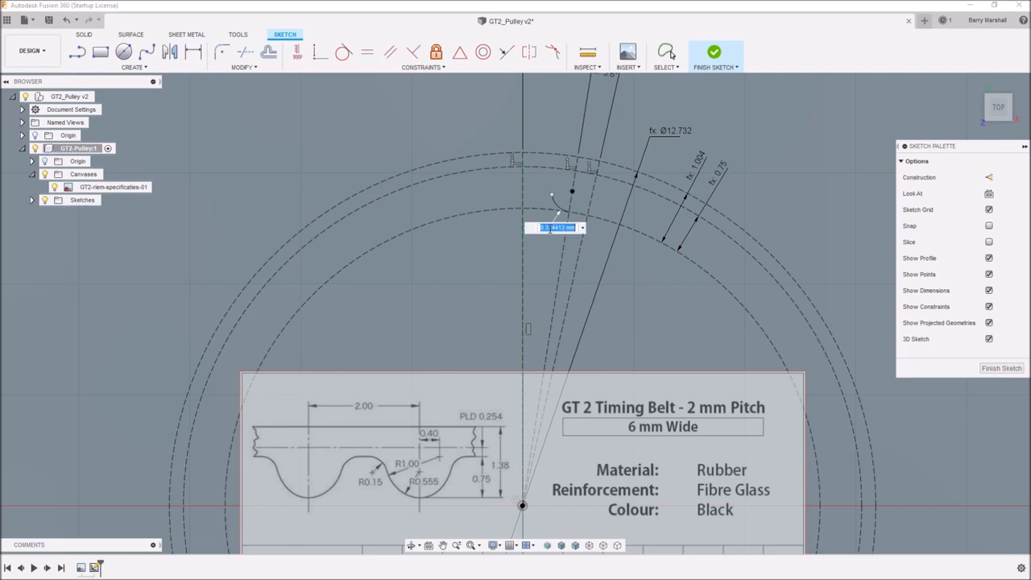
mouse_move(547, 266)
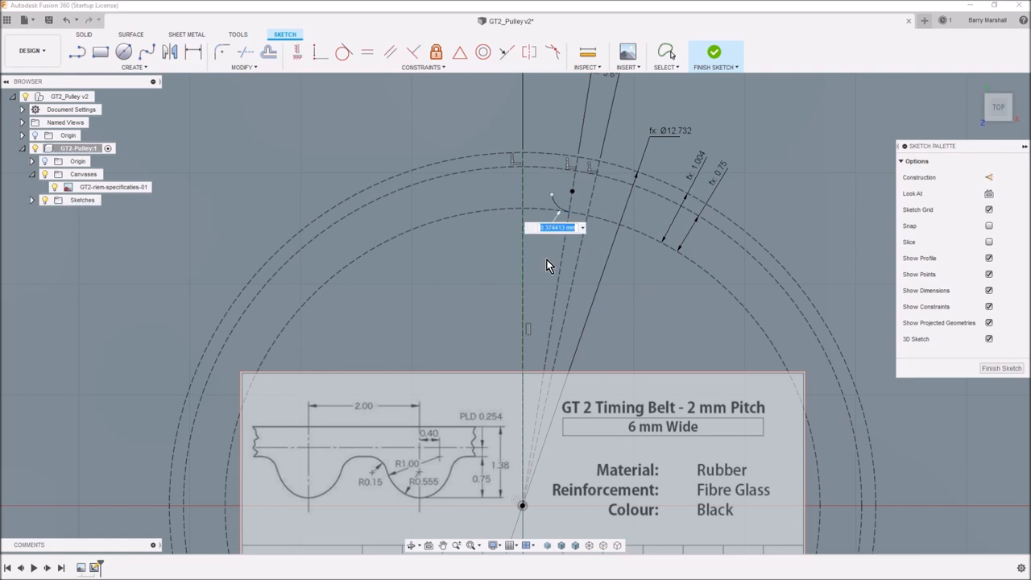
type("Root_Radius")
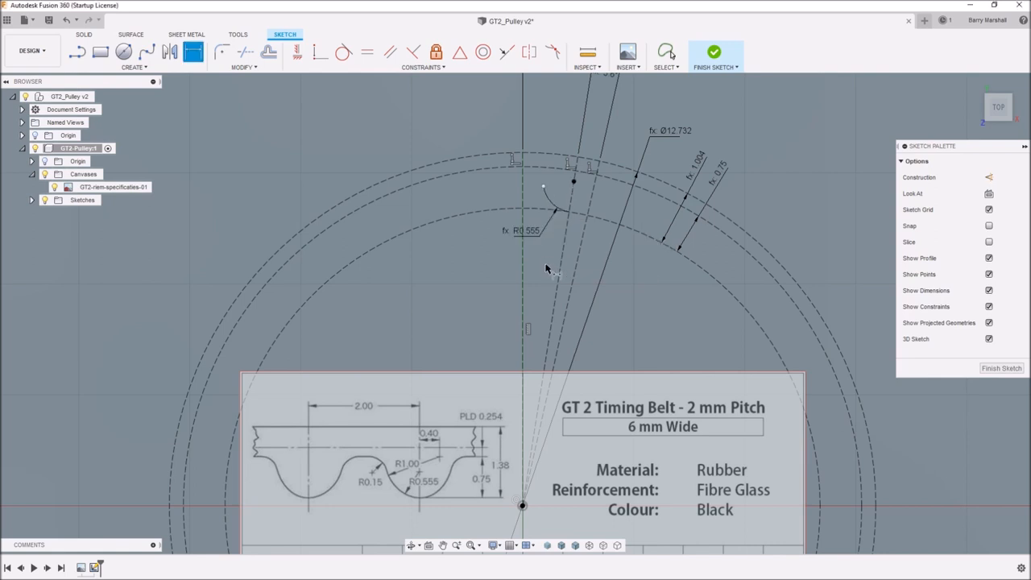
mouse_move(556, 277)
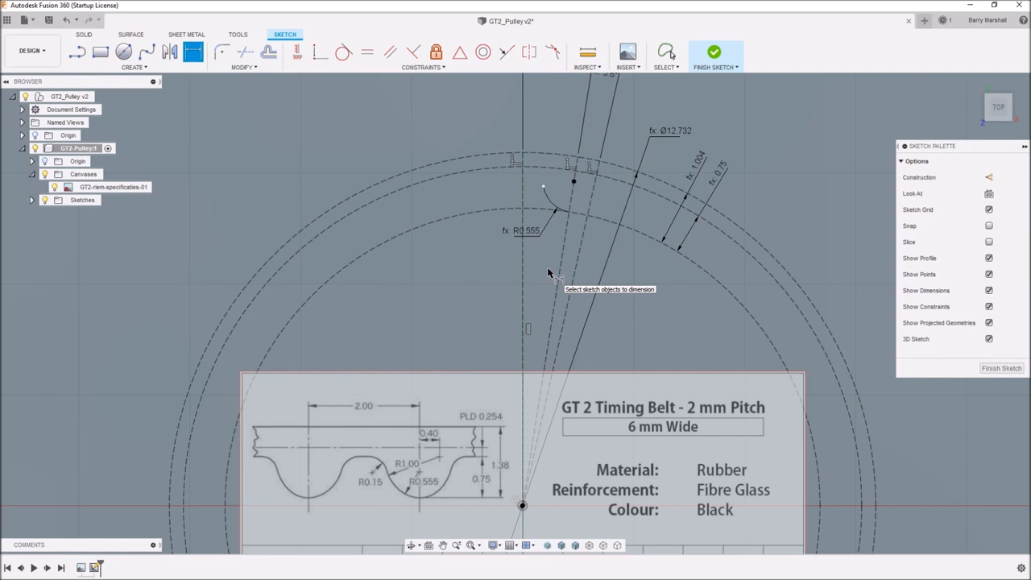
mouse_move(540, 287)
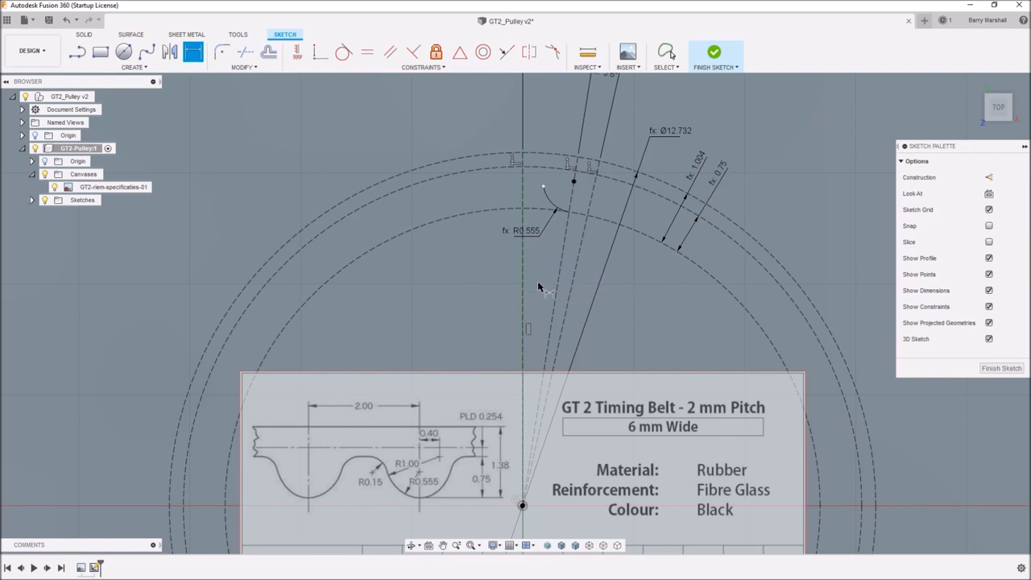
mouse_move(546, 290)
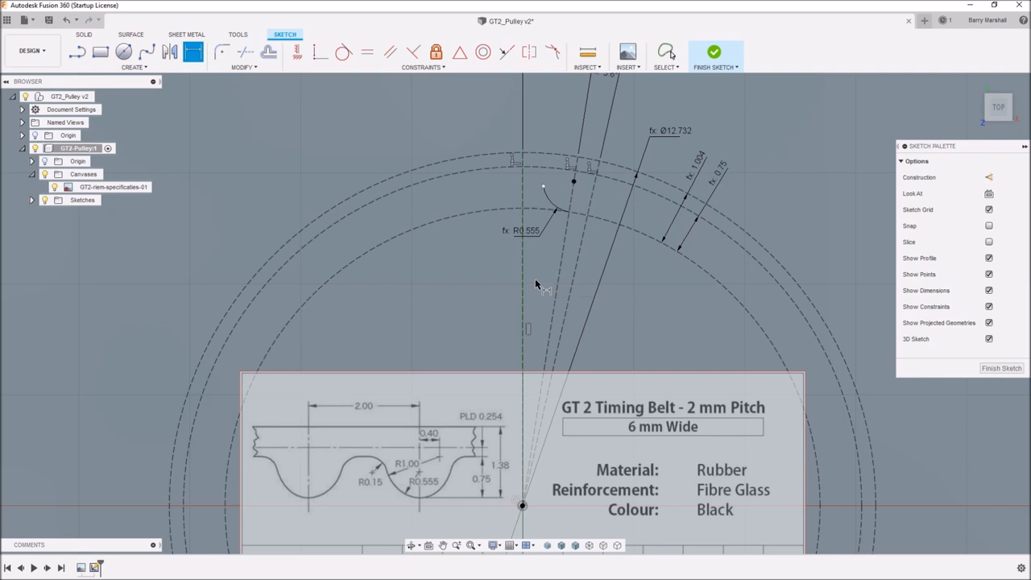
mouse_move(443, 179)
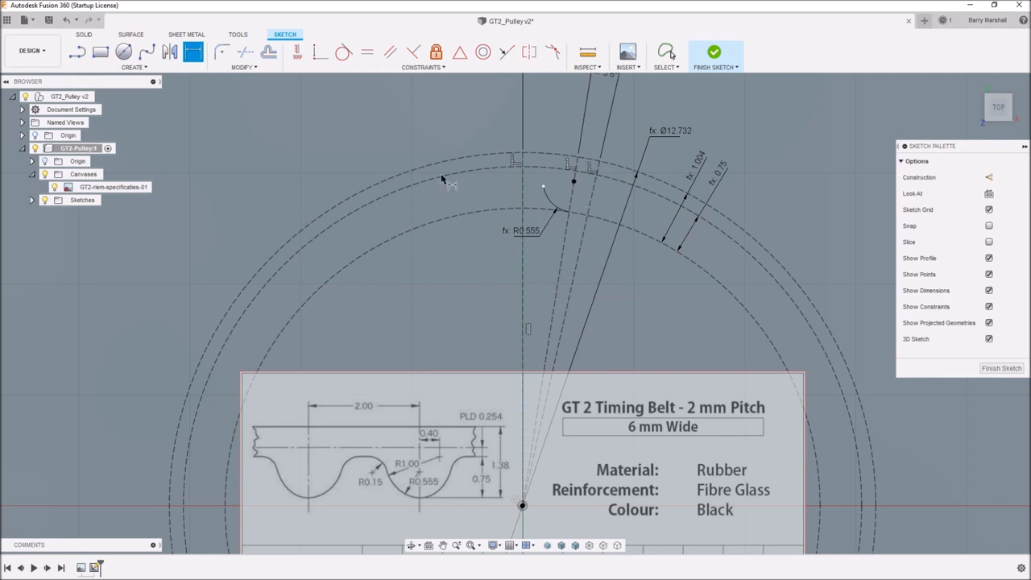
- Add a small arc at the R0.555 arc's top and constrain its end point
left_click(667, 52)
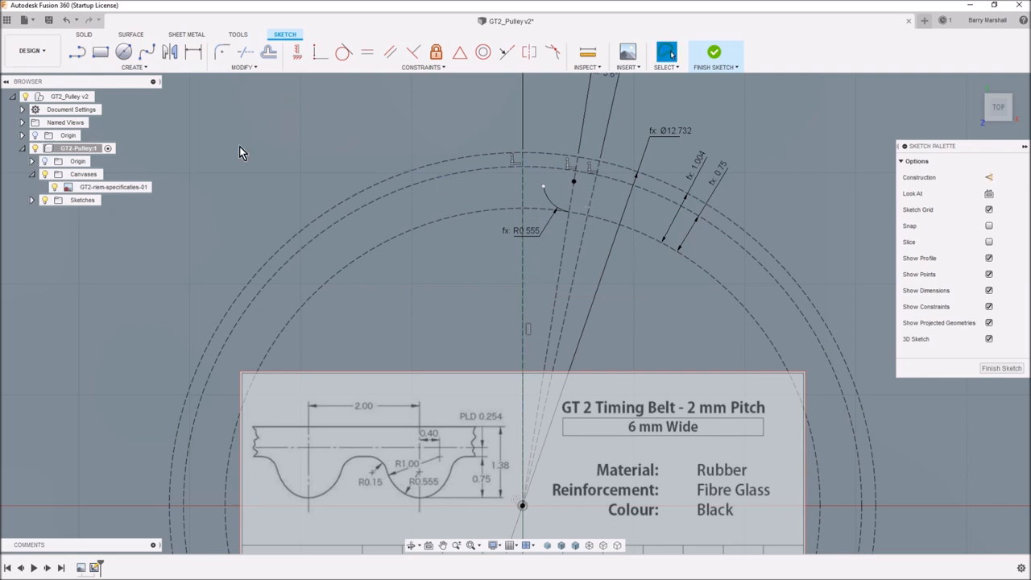
mouse_move(249, 149)
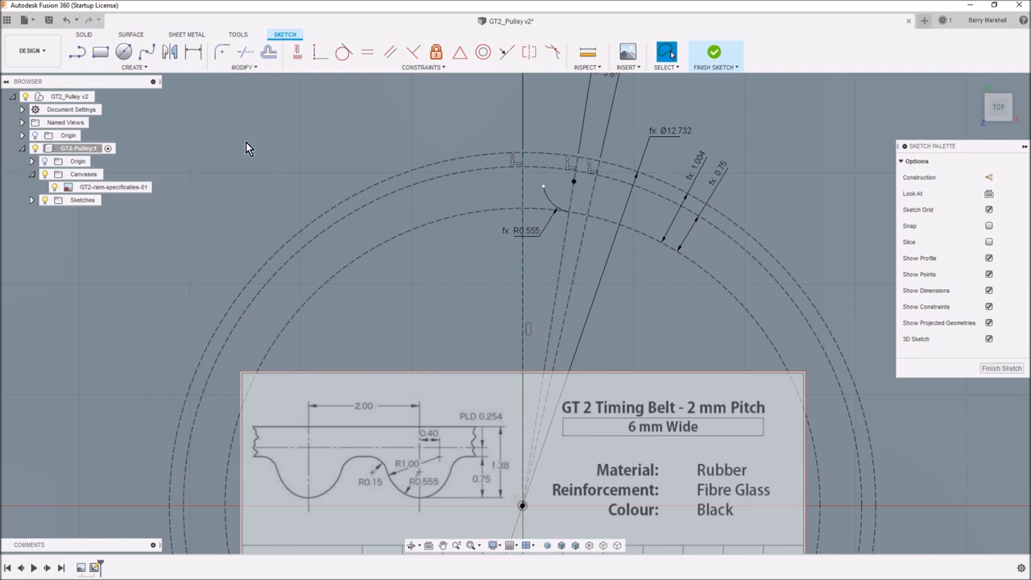
mouse_move(226, 132)
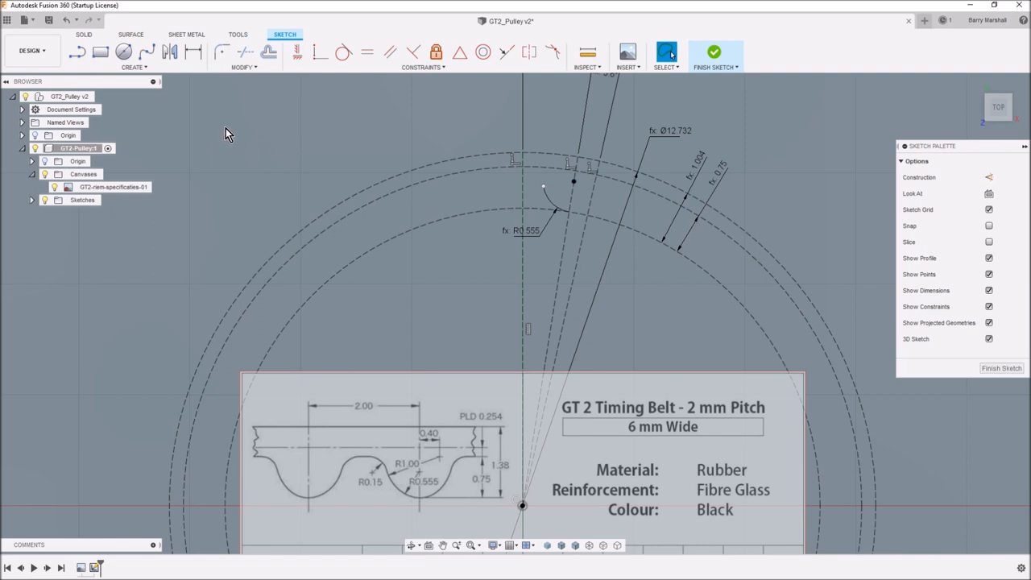
mouse_move(526, 189)
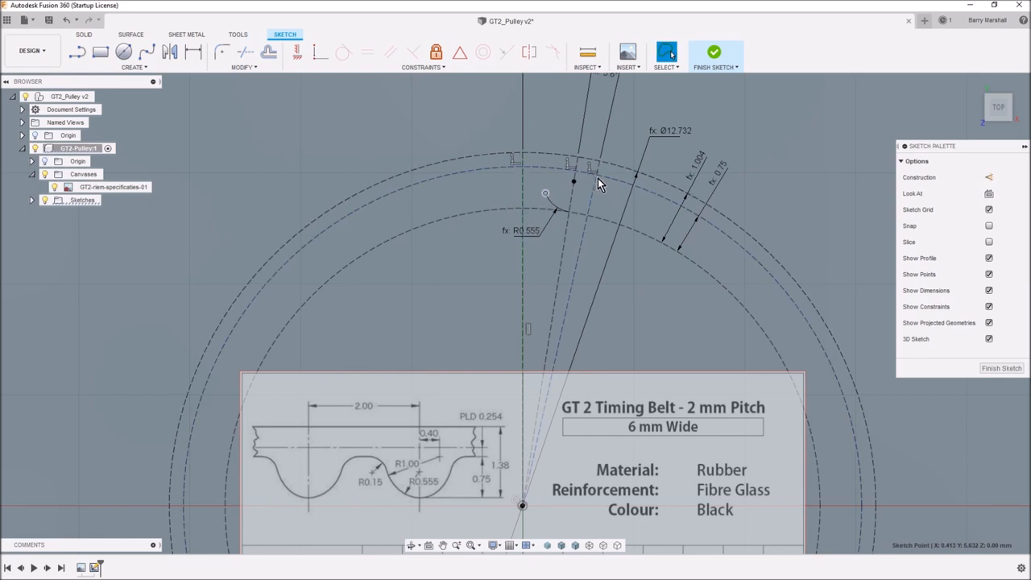
mouse_move(540, 176)
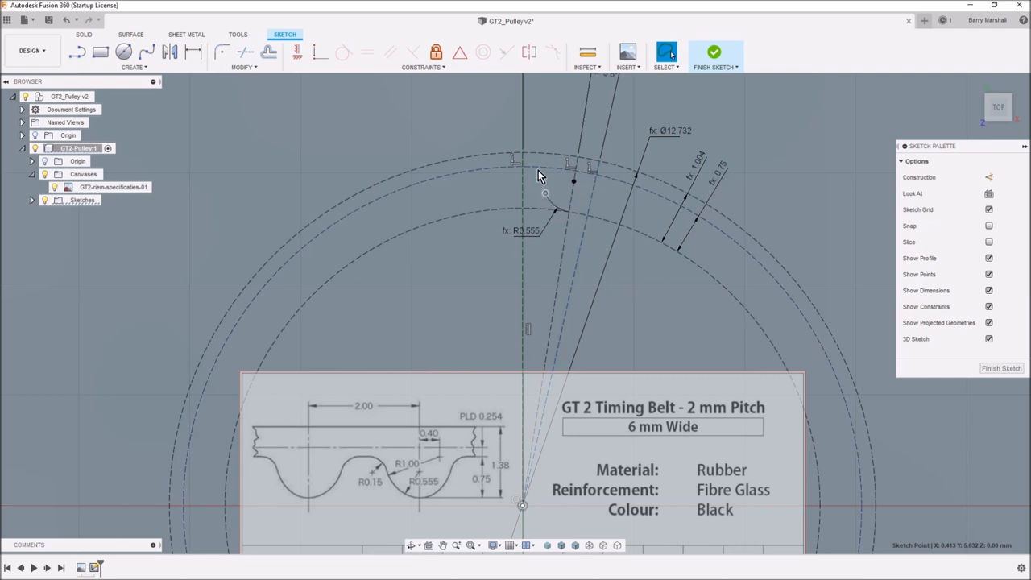
mouse_move(406, 130)
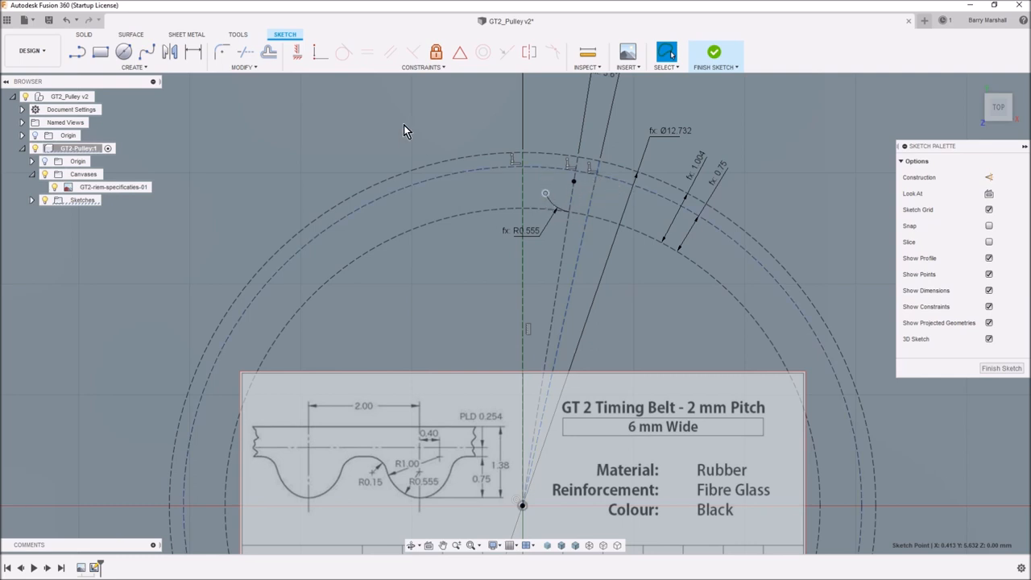
left_click(133, 55)
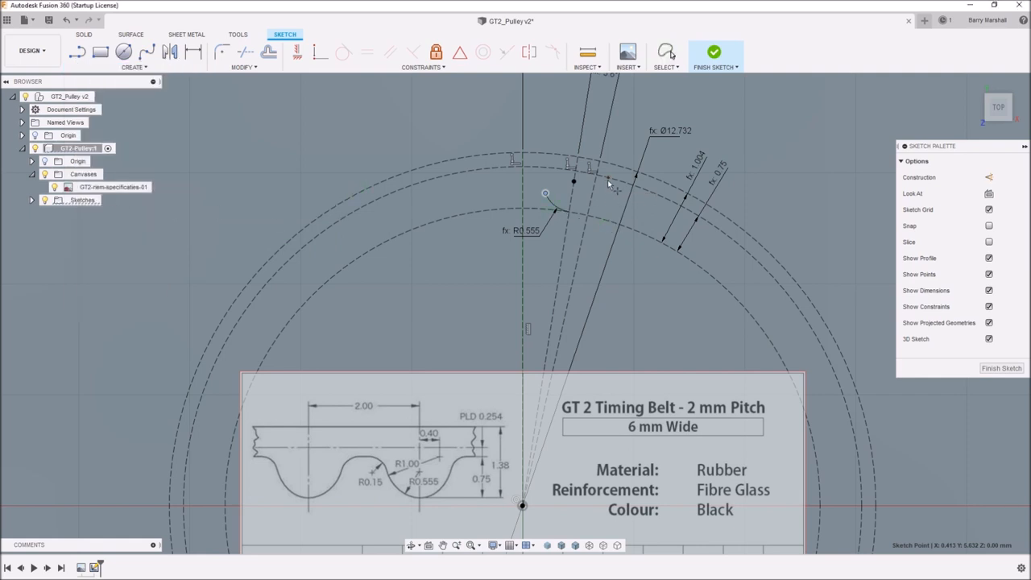
left_click(666, 51)
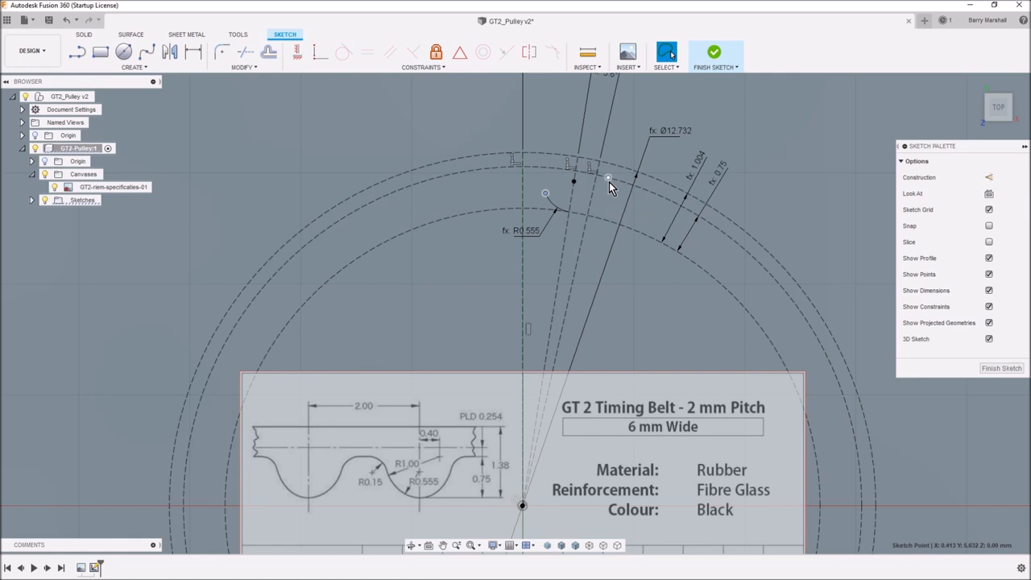
mouse_move(595, 196)
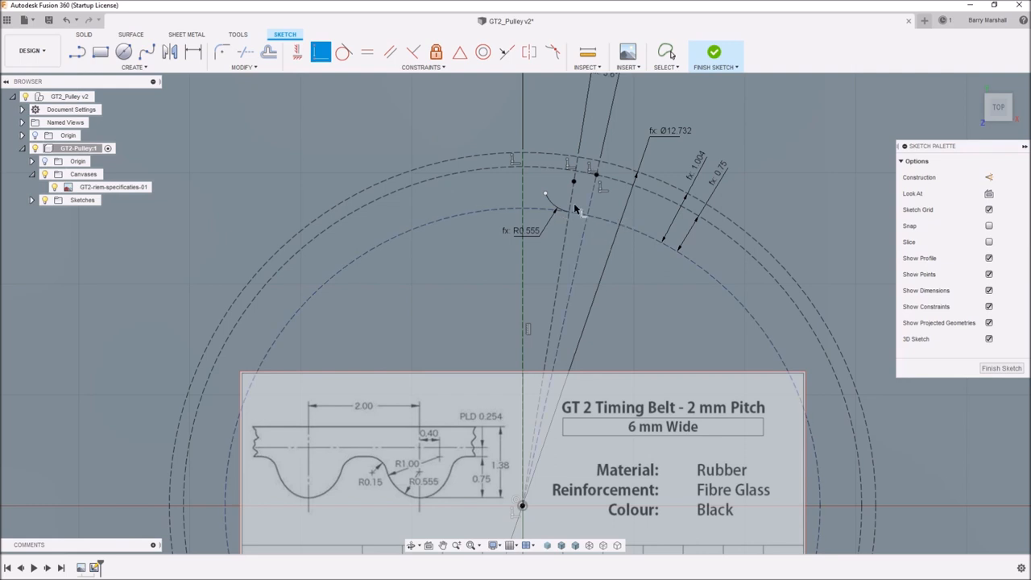
- Dimension the transition arc's radius with the TransRadius parameter, giving R1.00
left_click(133, 67)
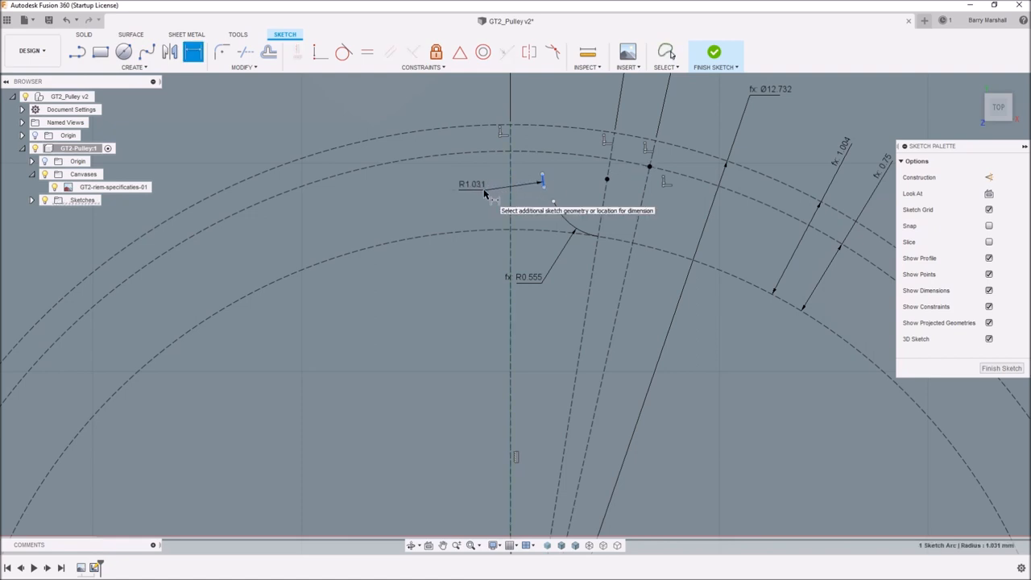
left_click(473, 183)
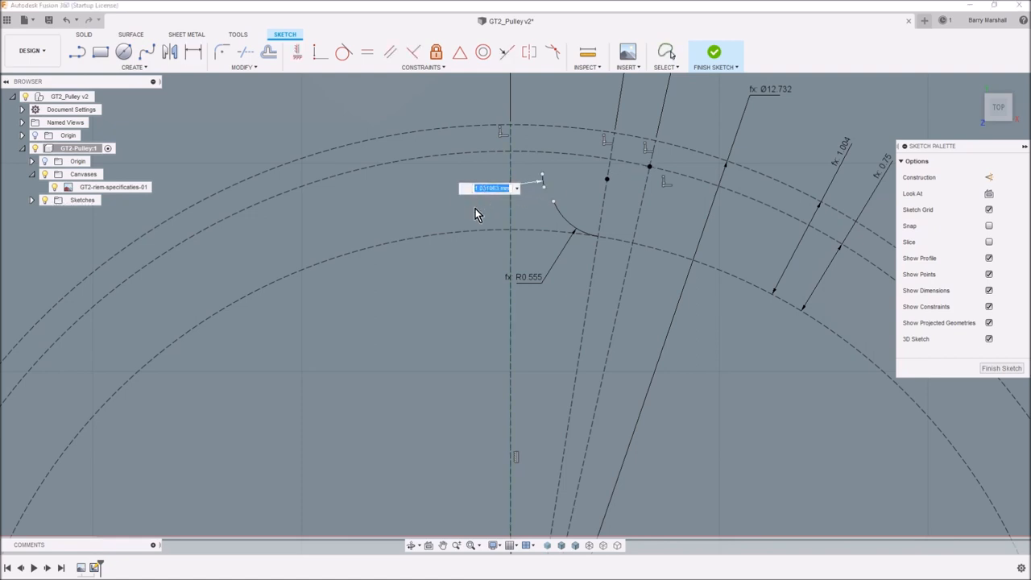
type("tr")
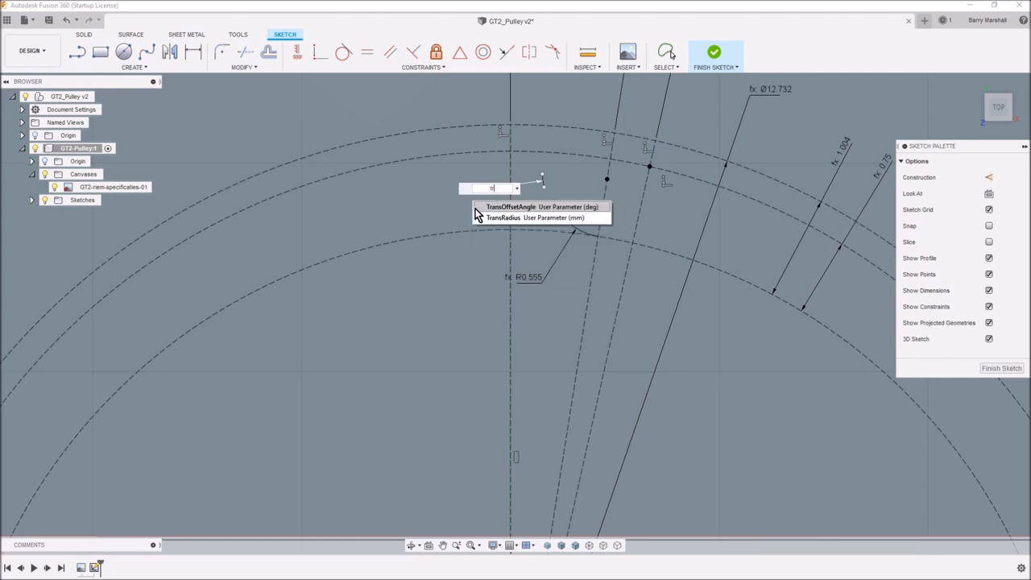
left_click(538, 218)
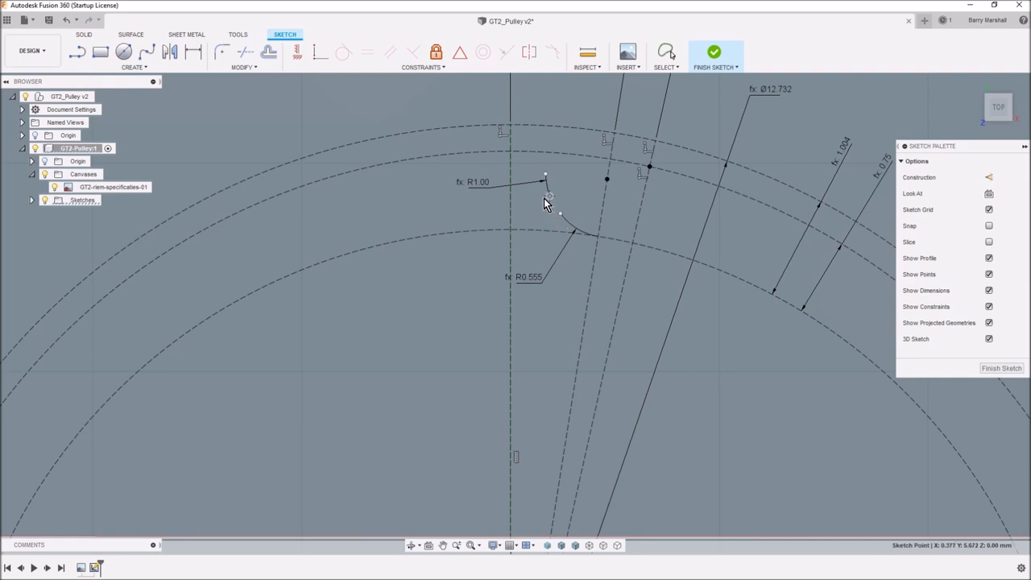
left_click(666, 52)
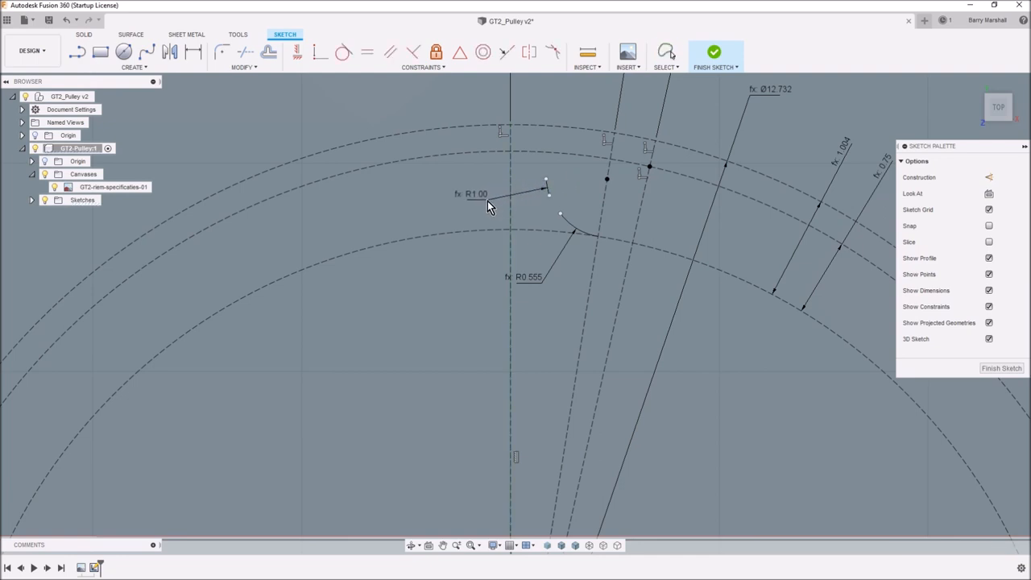
left_click(666, 52)
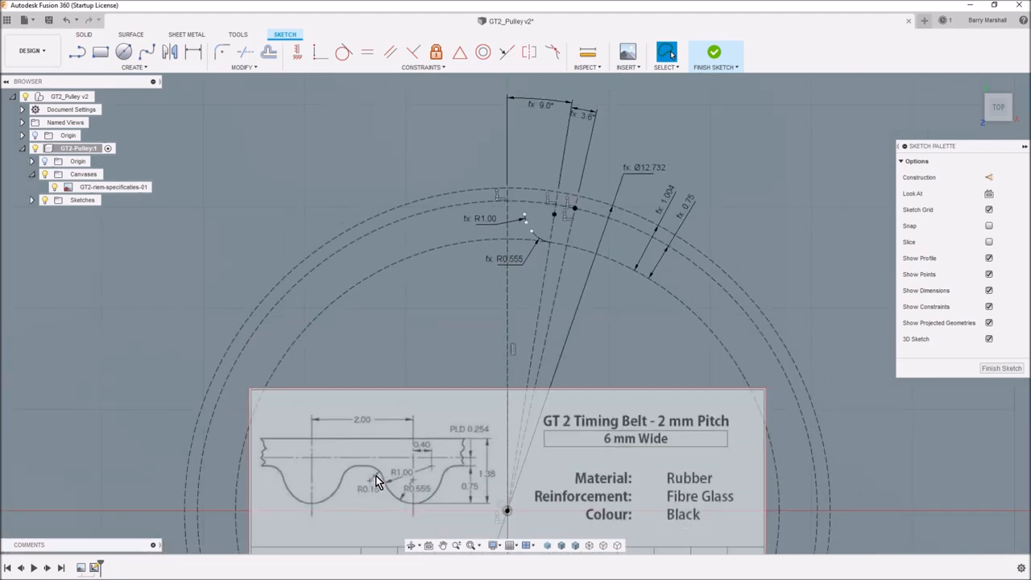
mouse_move(363, 475)
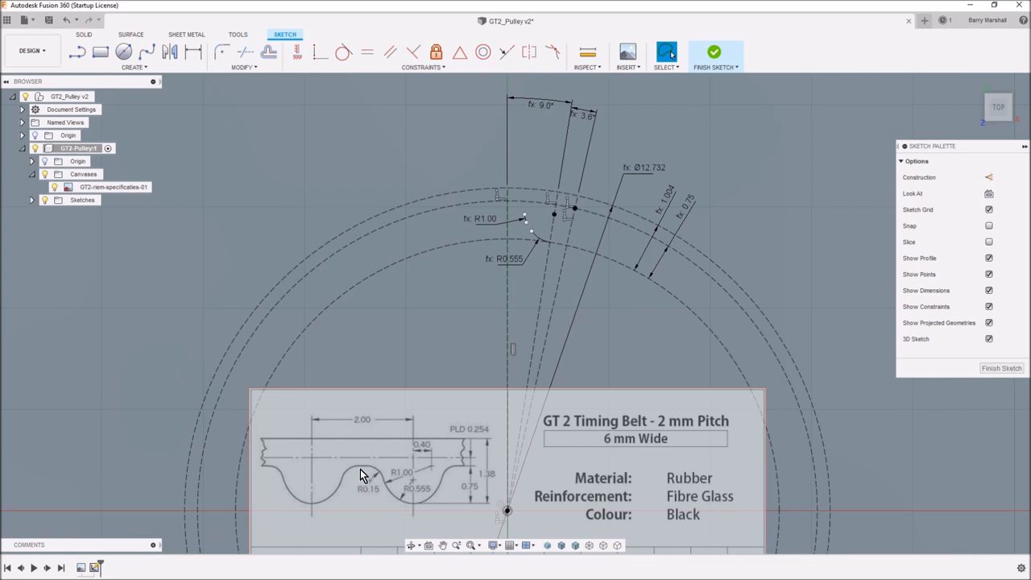
mouse_move(372, 475)
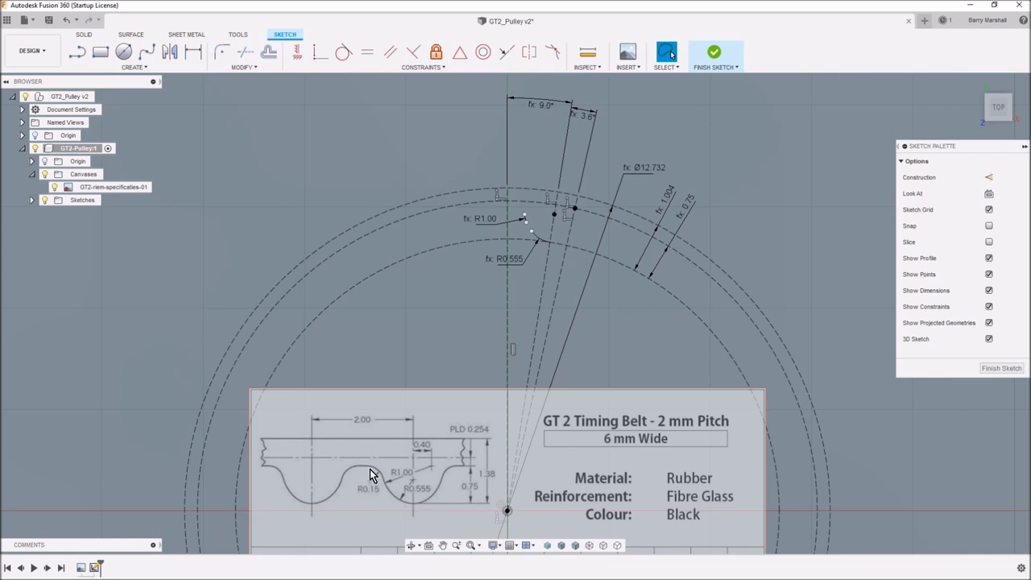
mouse_move(359, 473)
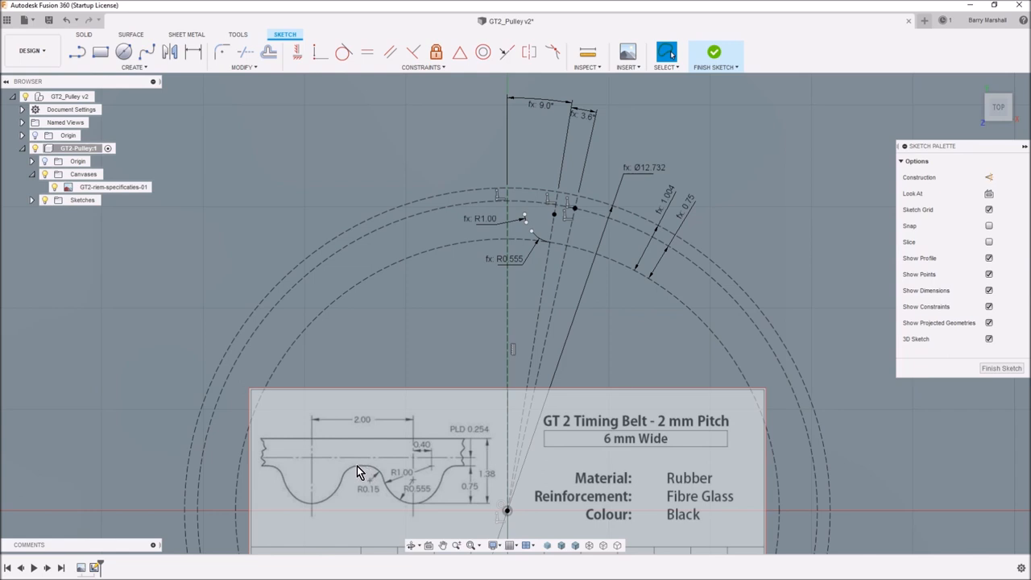
mouse_move(365, 474)
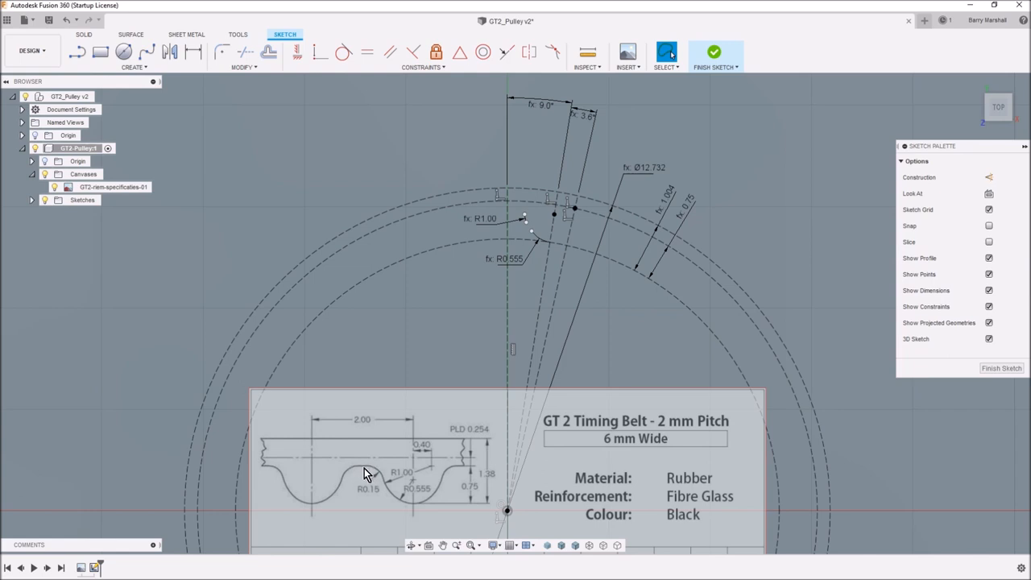
mouse_move(384, 493)
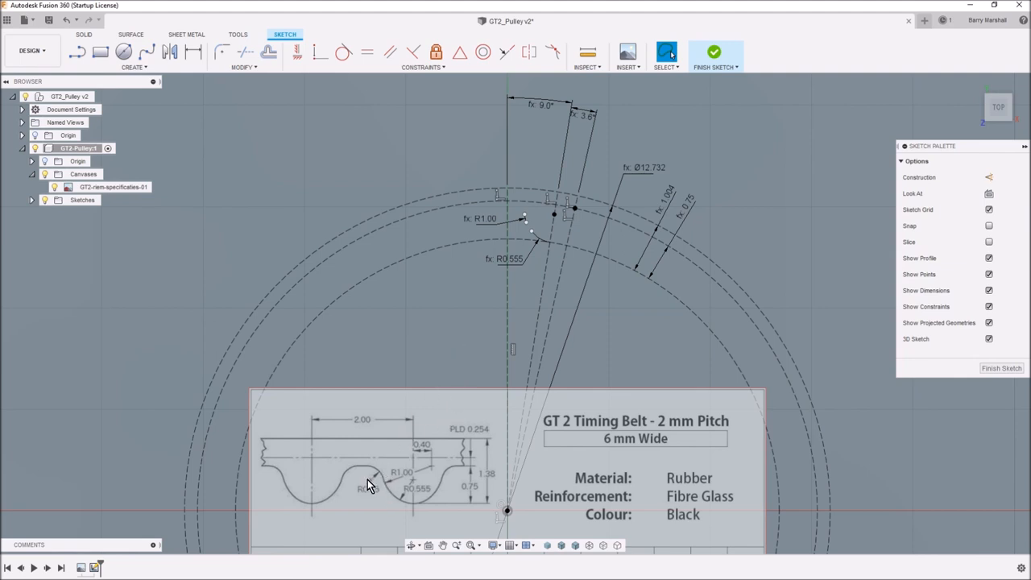
mouse_move(451, 338)
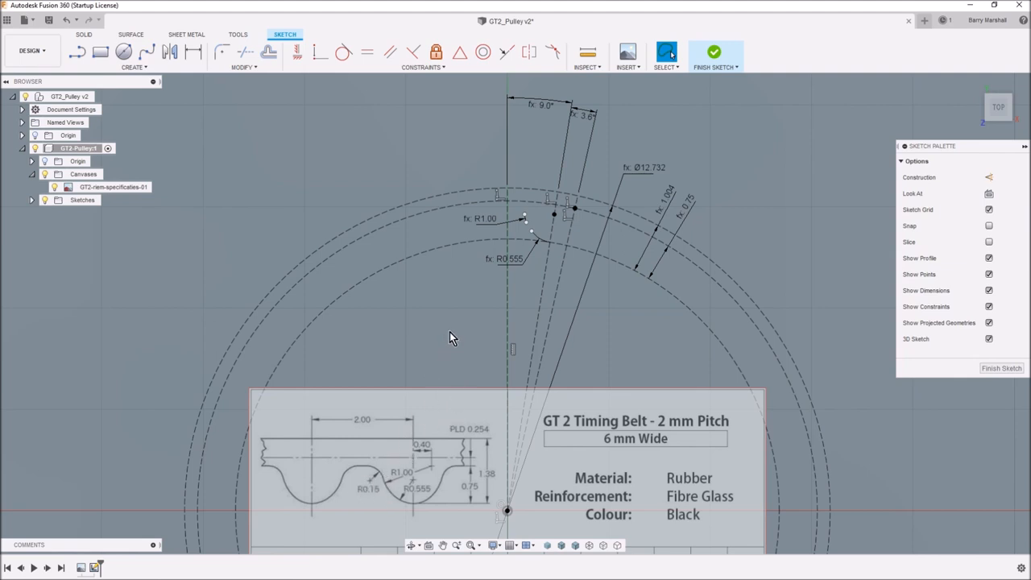
mouse_move(452, 324)
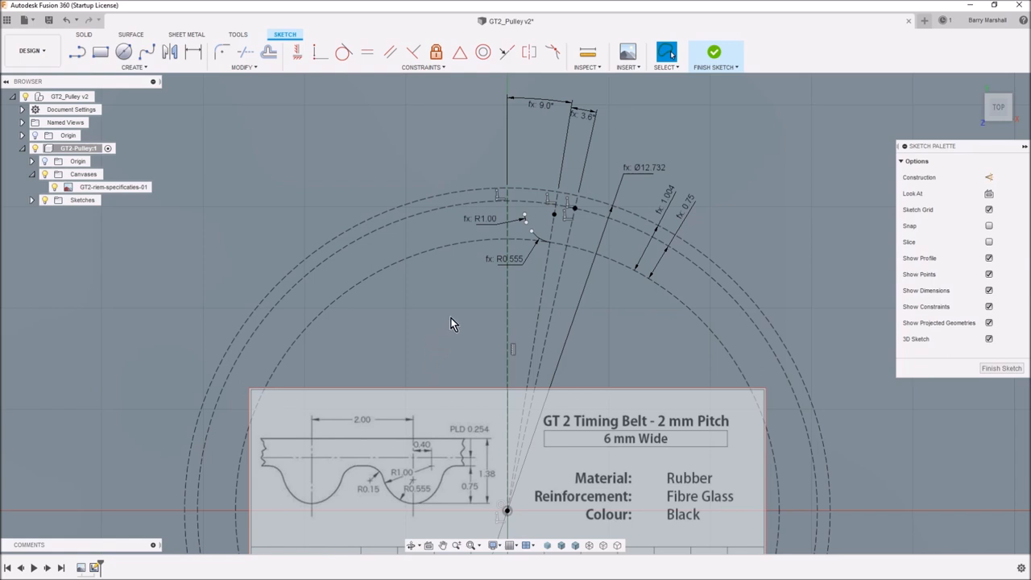
mouse_move(346, 177)
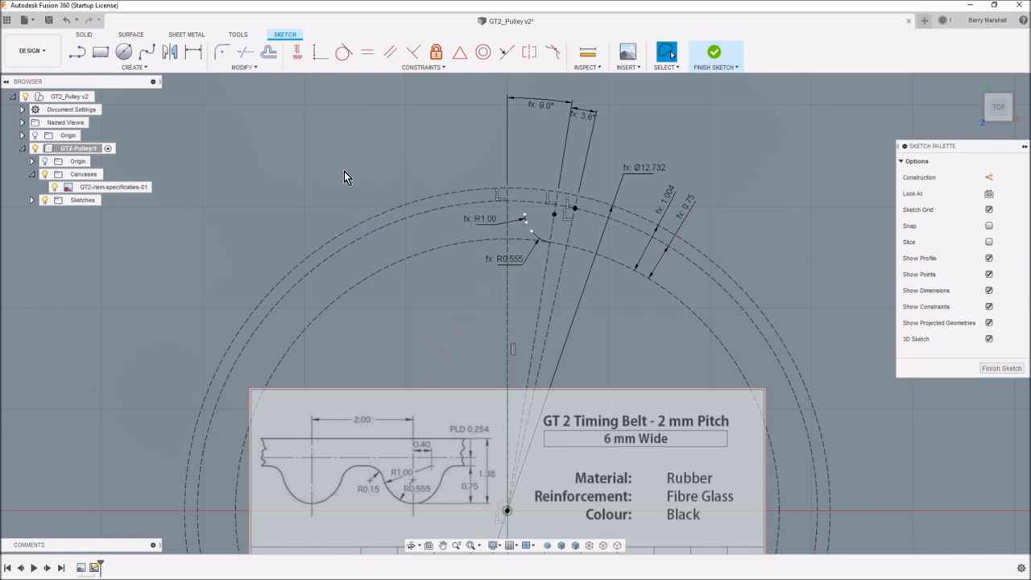
mouse_move(314, 189)
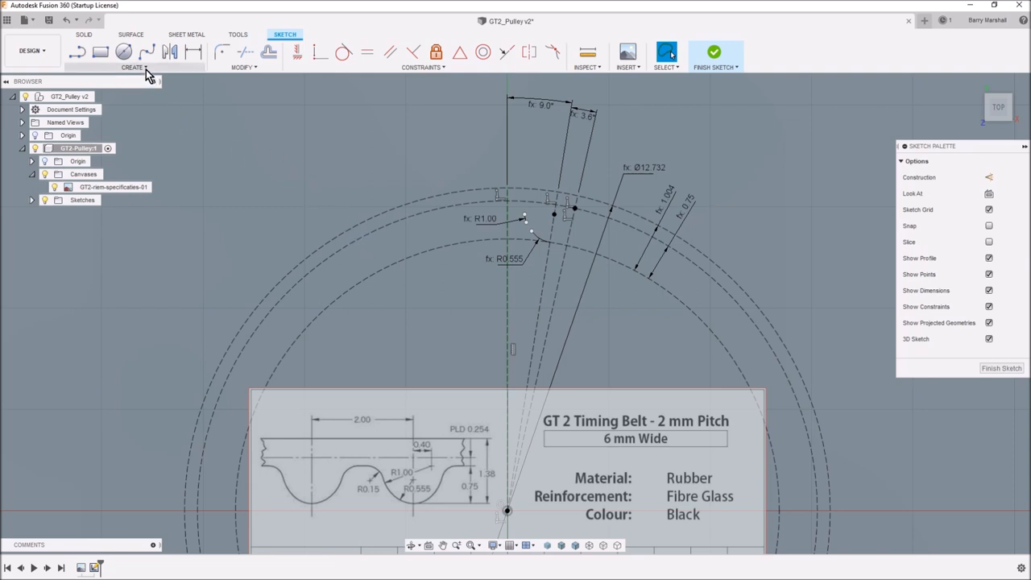
- Place a sketch point on the pitch circle
left_click(133, 67)
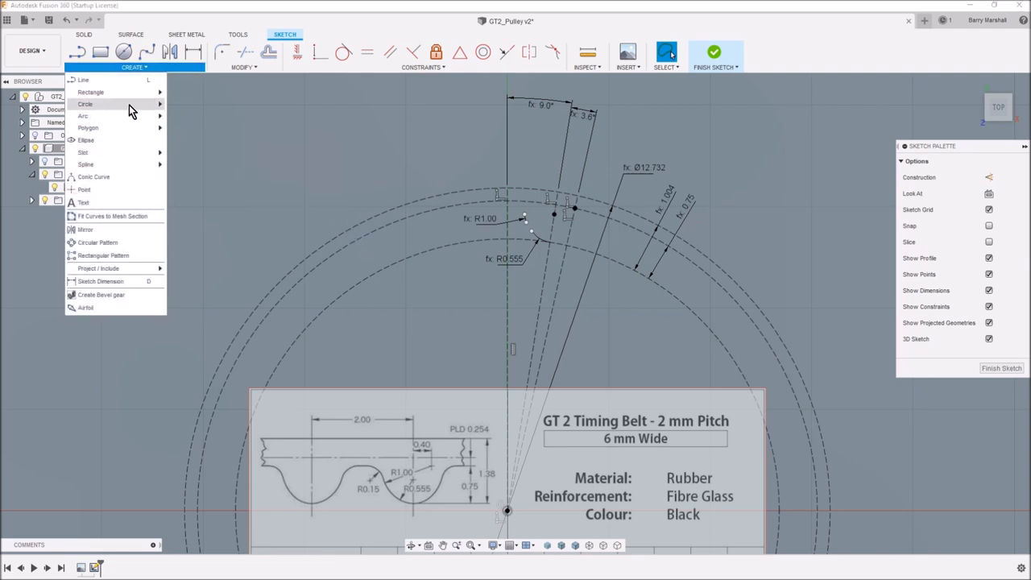
left_click(352, 223)
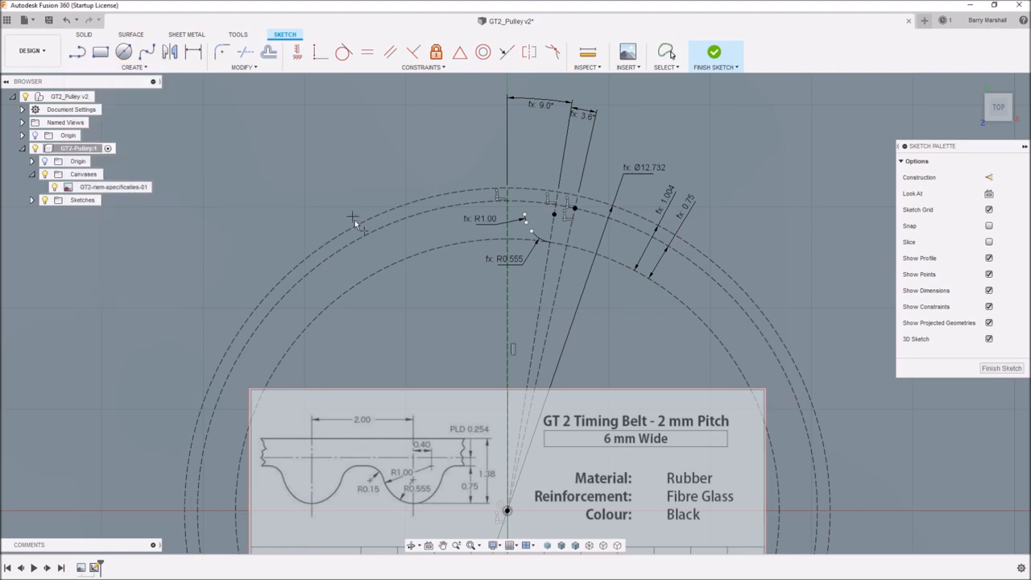
mouse_move(506, 219)
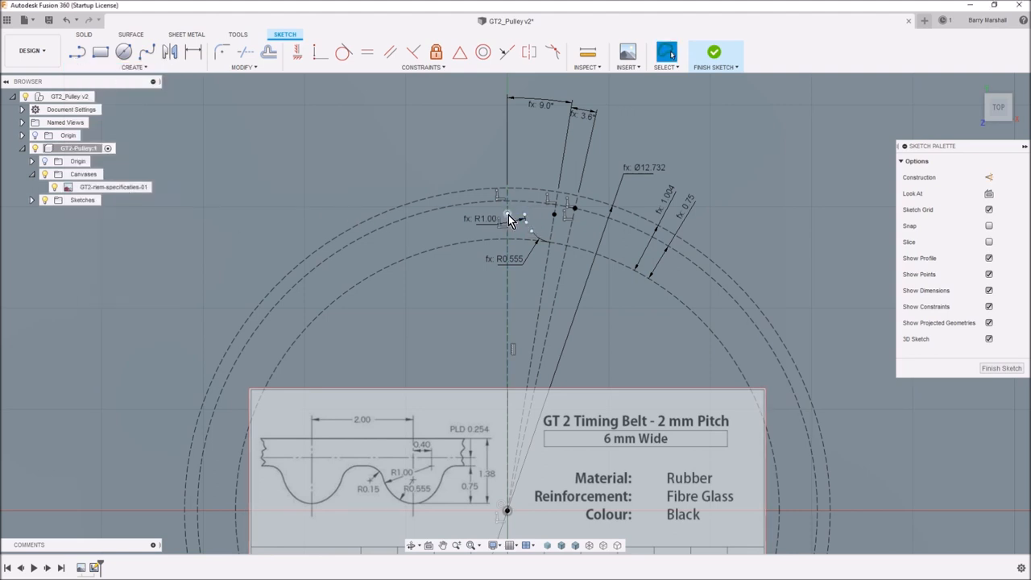
left_click(515, 205)
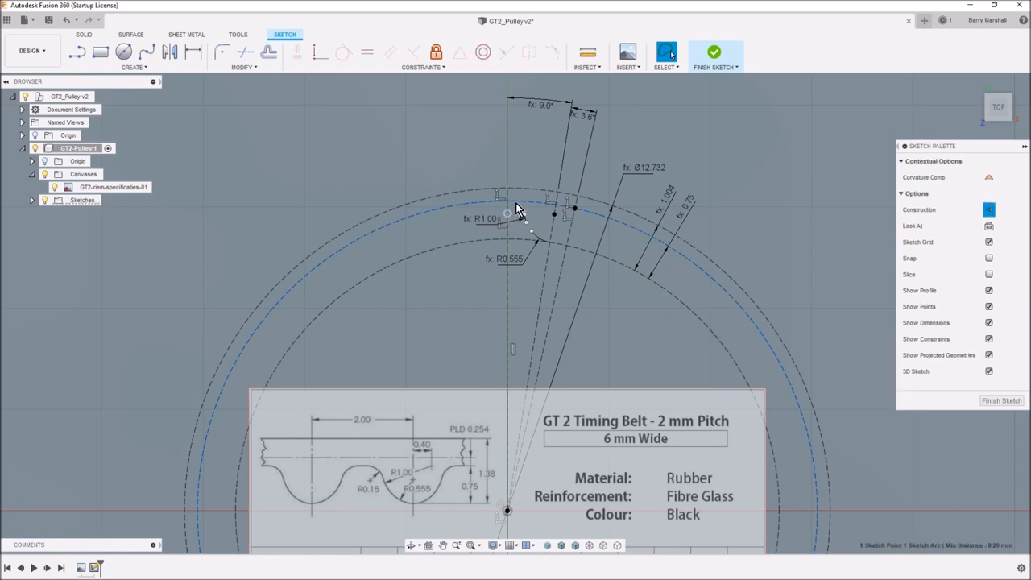
mouse_move(183, 112)
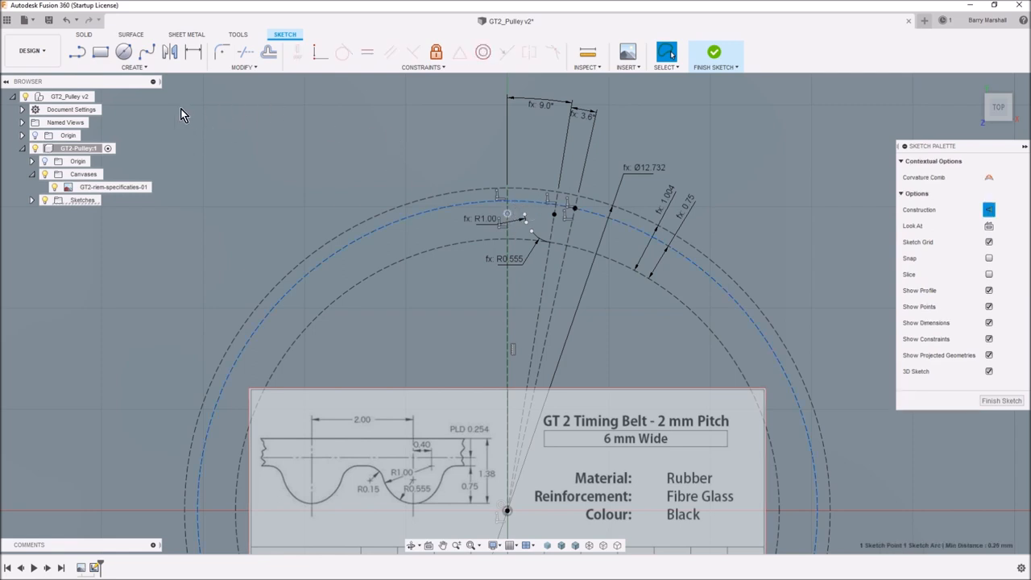
mouse_move(297, 52)
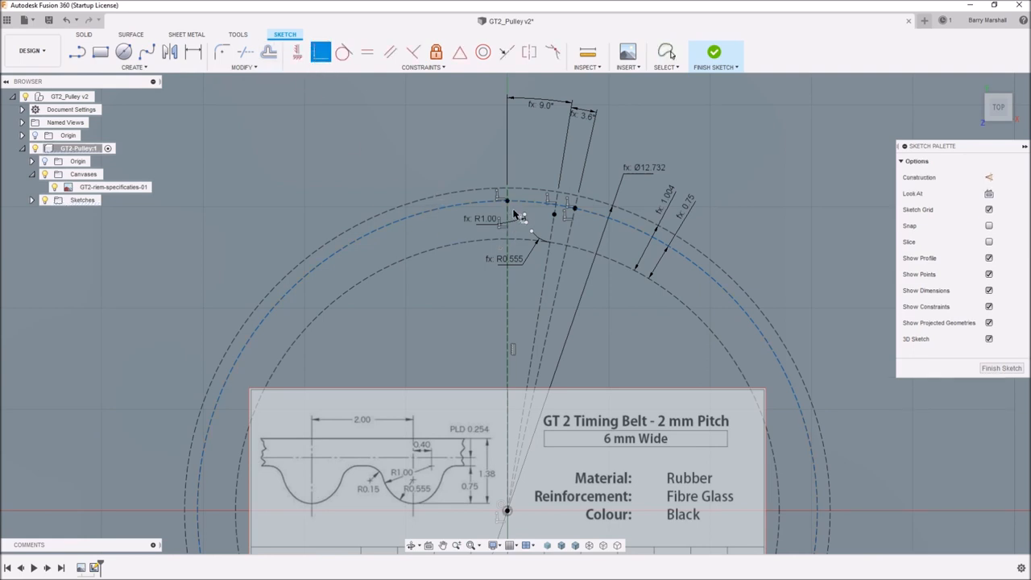
mouse_move(522, 208)
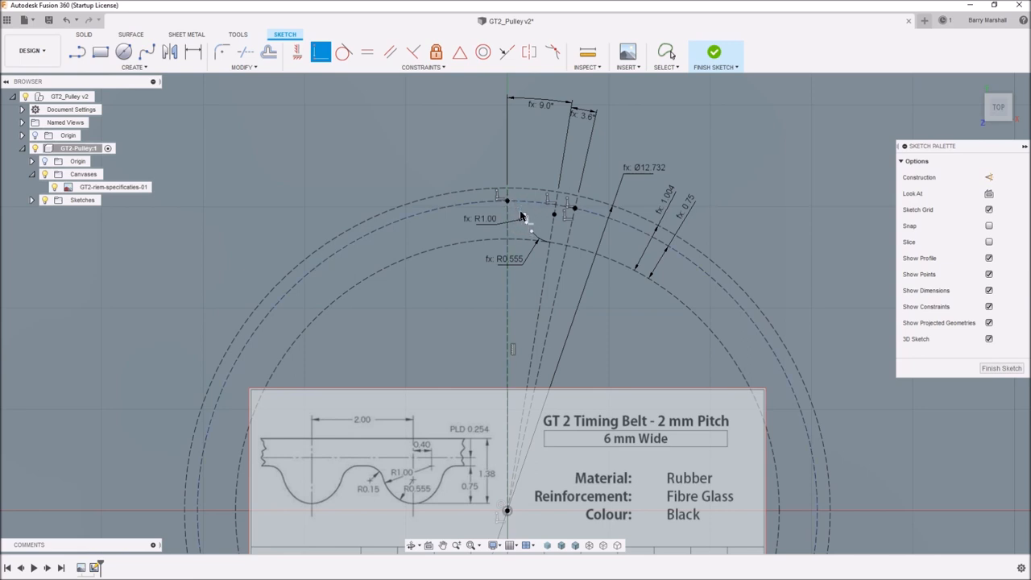
left_click(666, 52)
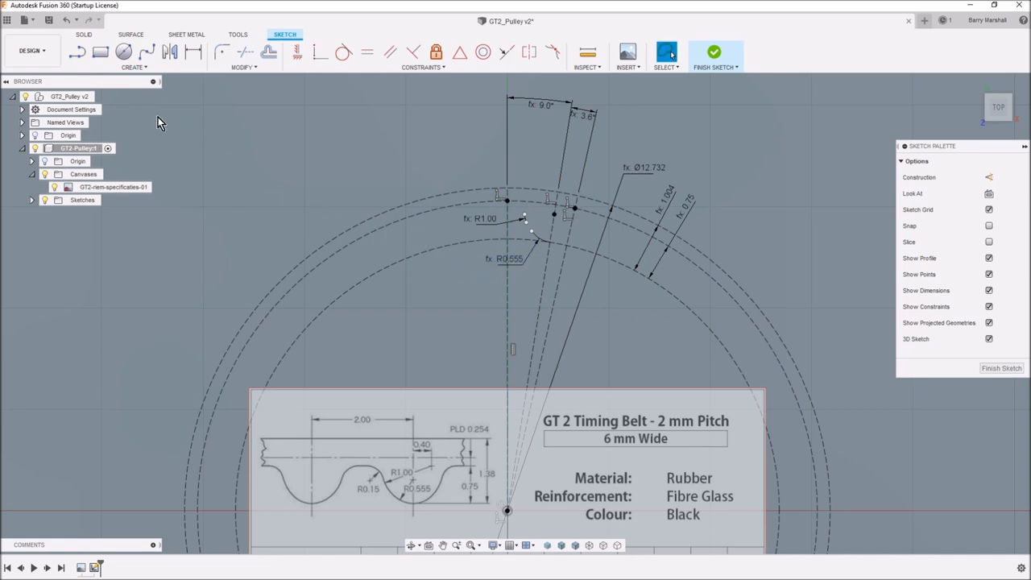
- Draw a concentric circle near the tooth top and make it construction geometry
left_click(124, 52)
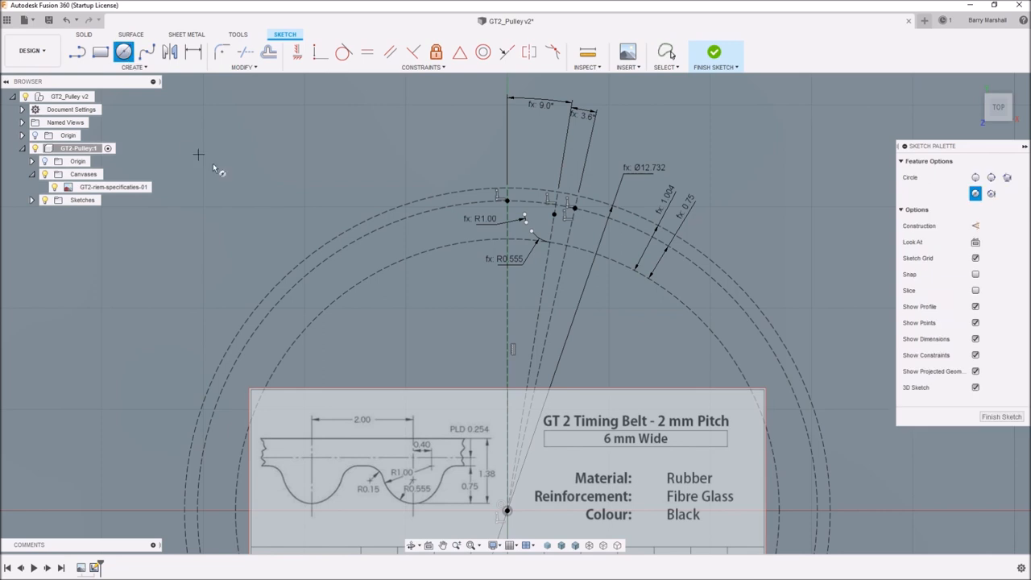
mouse_move(508, 512)
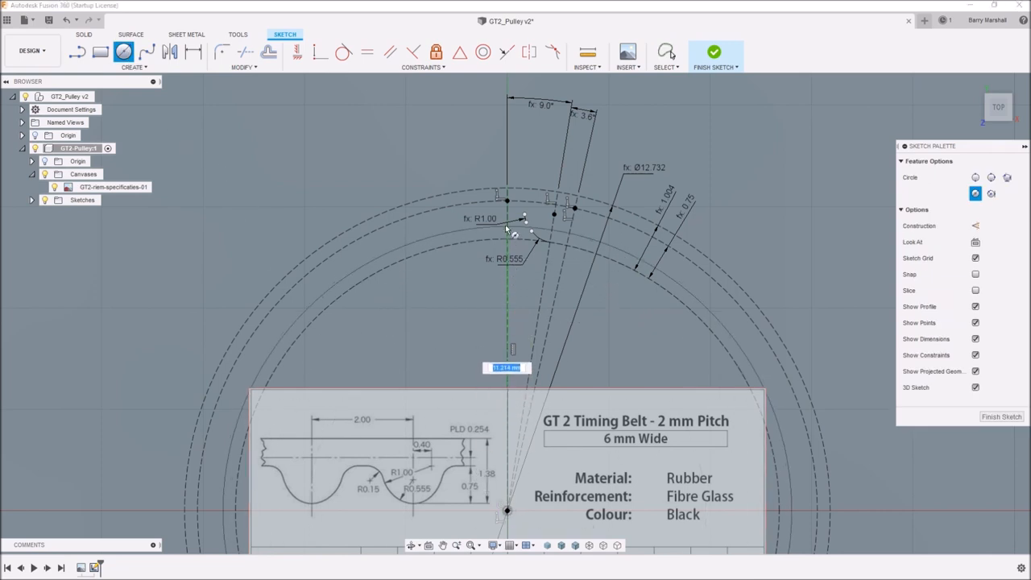
left_click(507, 234)
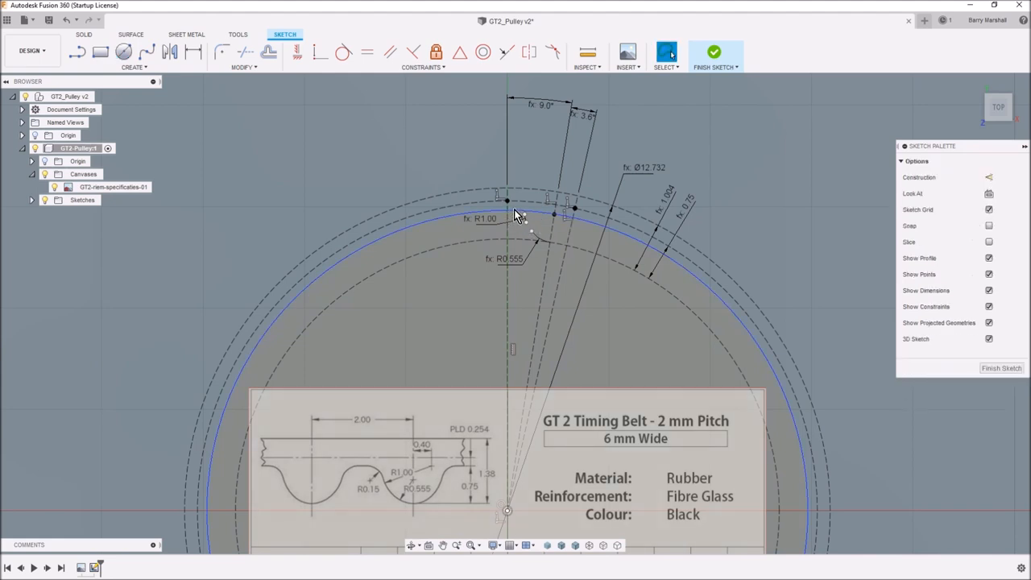
left_click(524, 218)
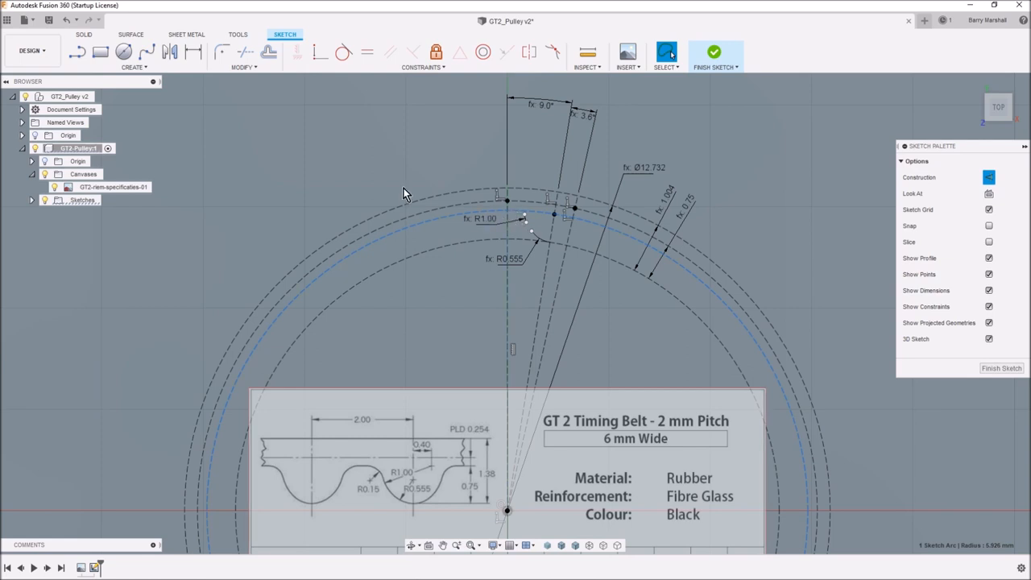
mouse_move(361, 213)
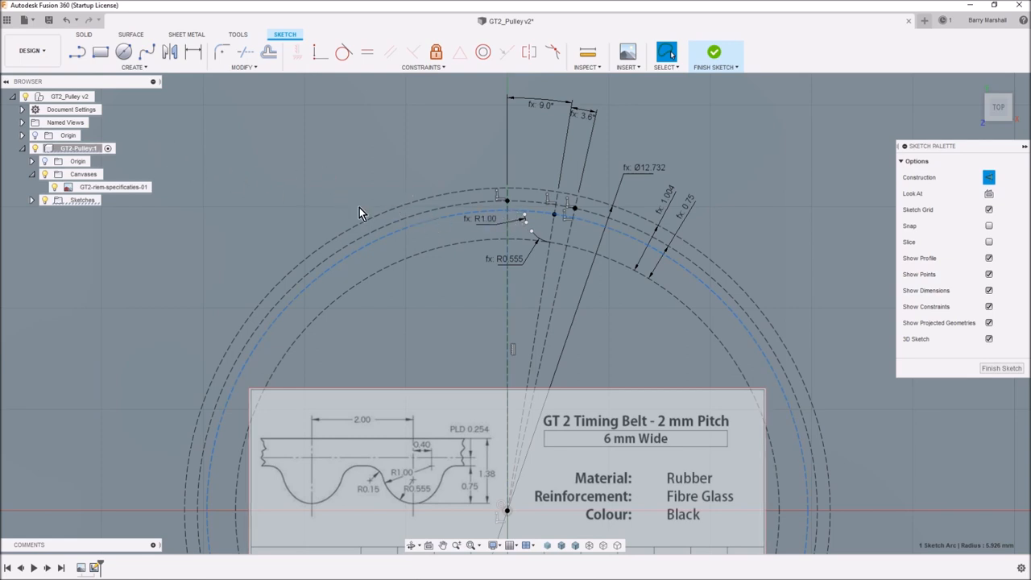
mouse_move(448, 226)
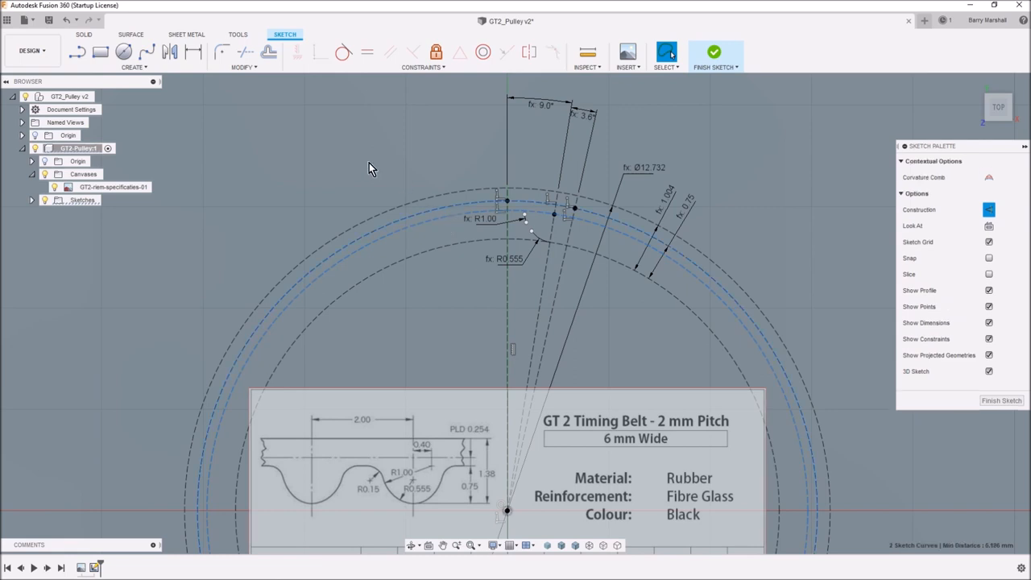
mouse_move(194, 97)
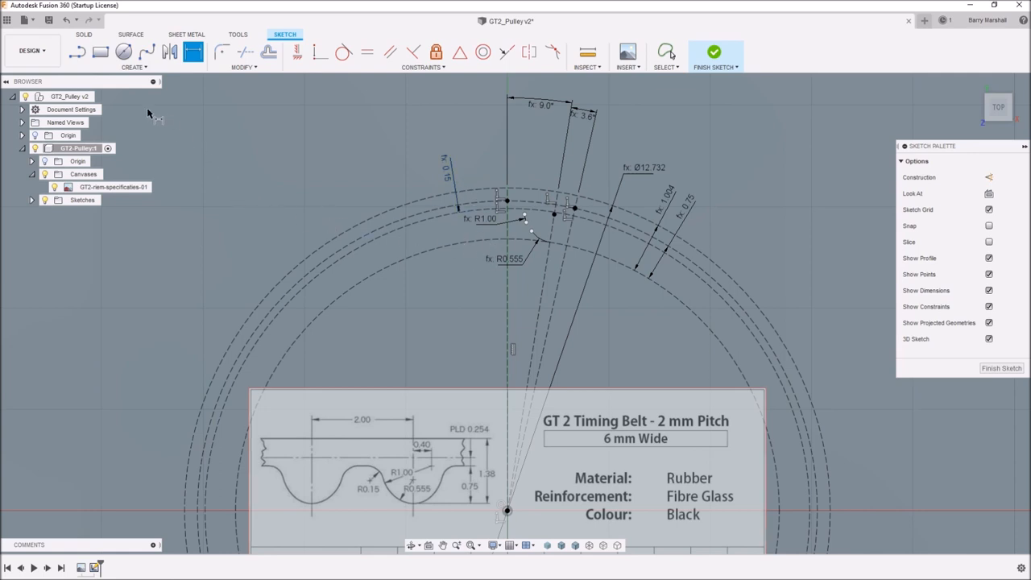
- Begin the tooth's small arcs with the 3-point and center-point arc tools
left_click(133, 67)
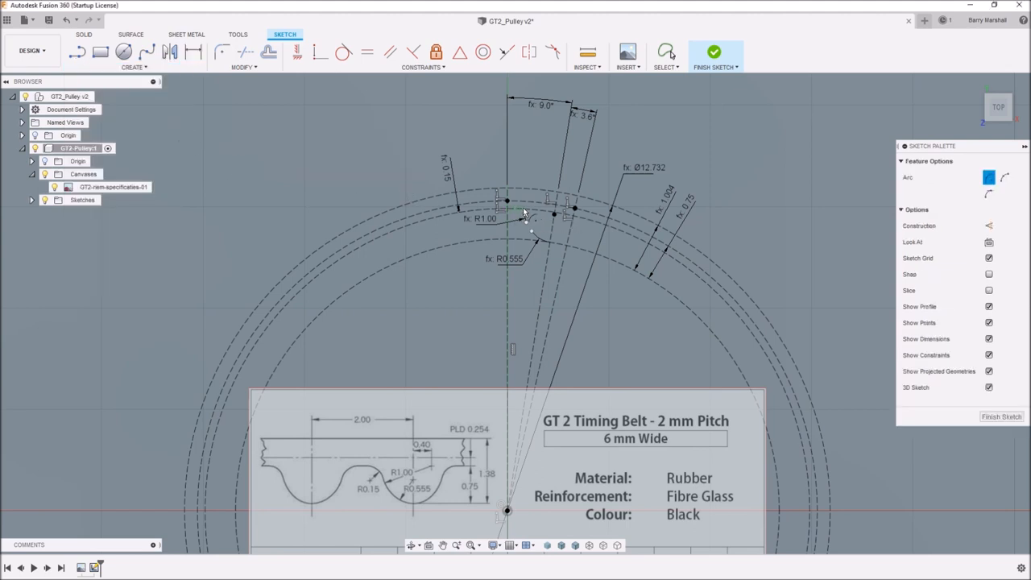
mouse_move(522, 213)
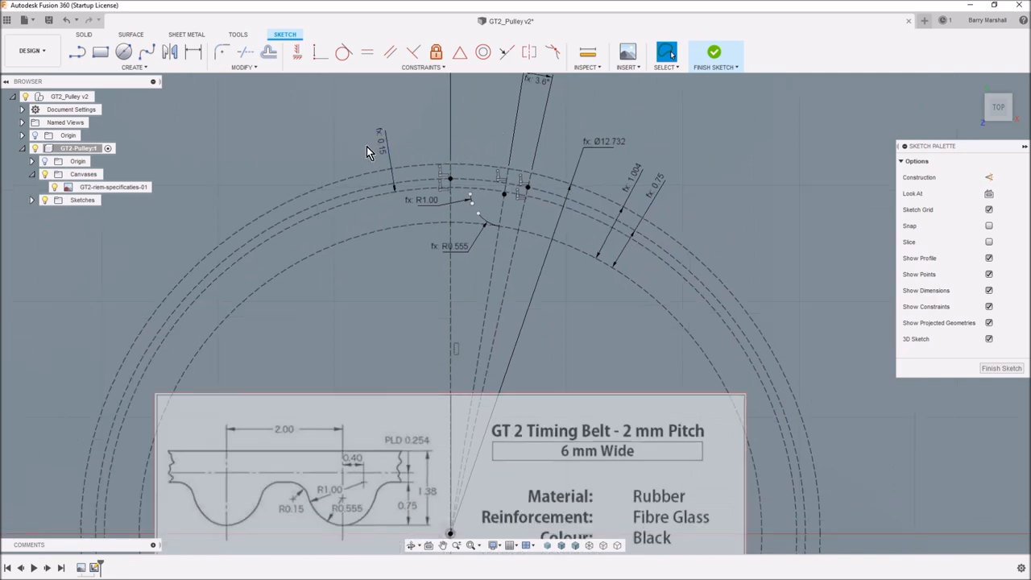
left_click(134, 57)
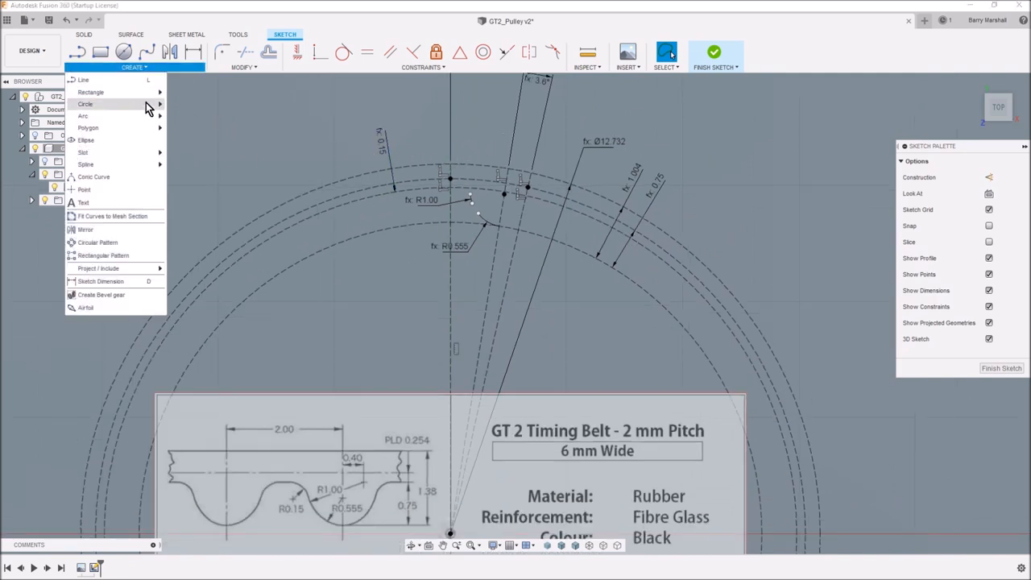
left_click(83, 116)
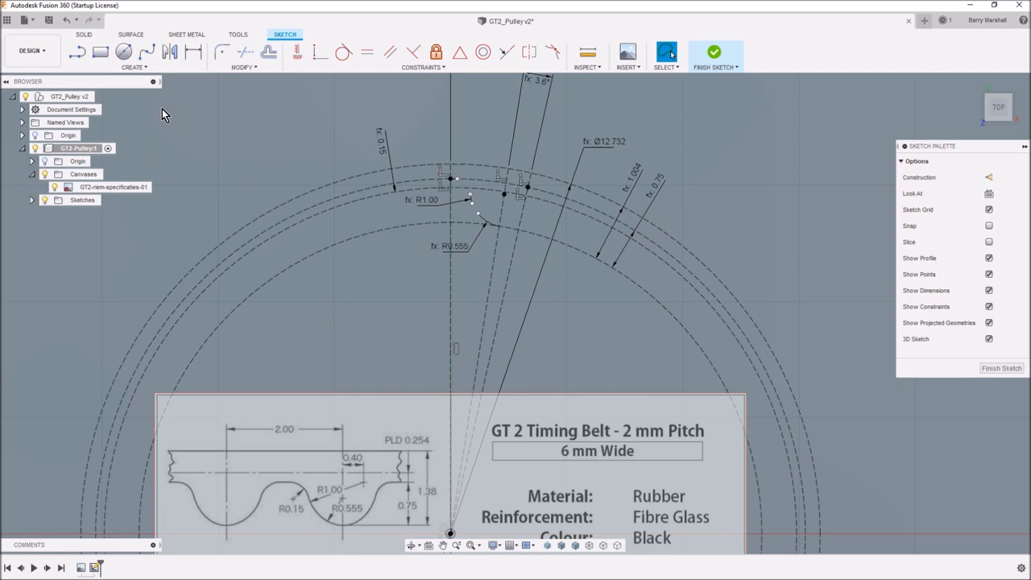
left_click(133, 56)
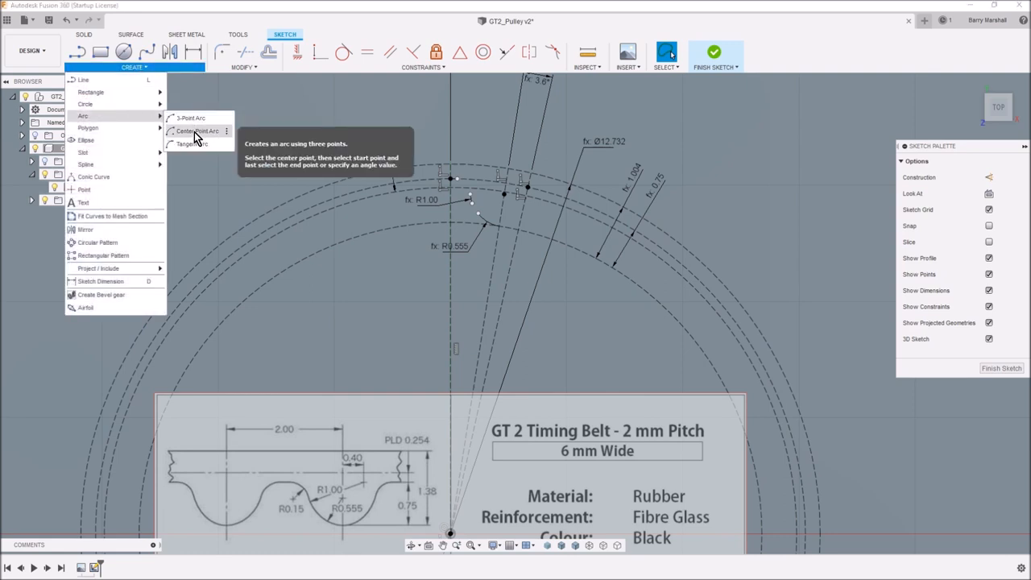
left_click(198, 130)
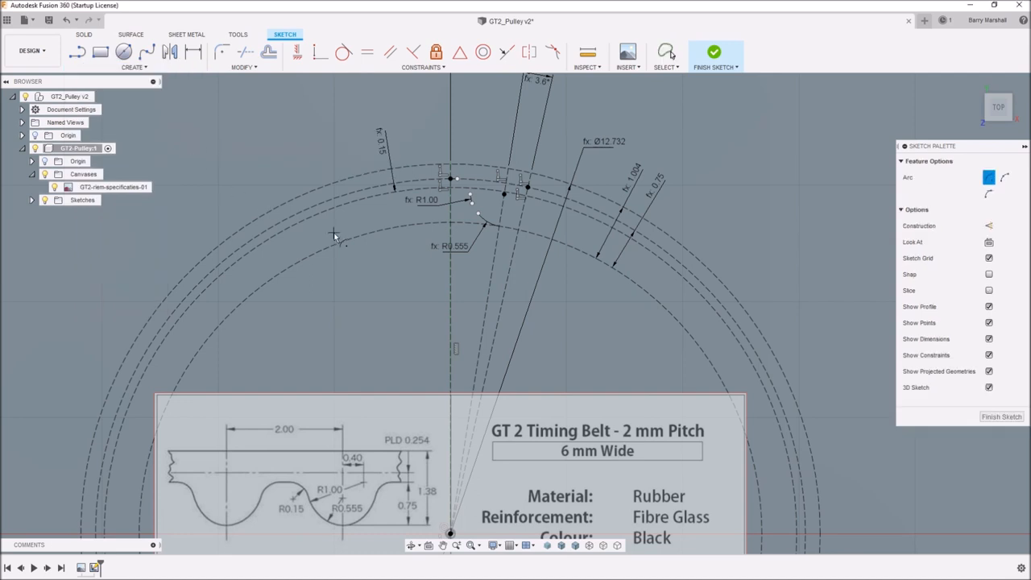
mouse_move(459, 191)
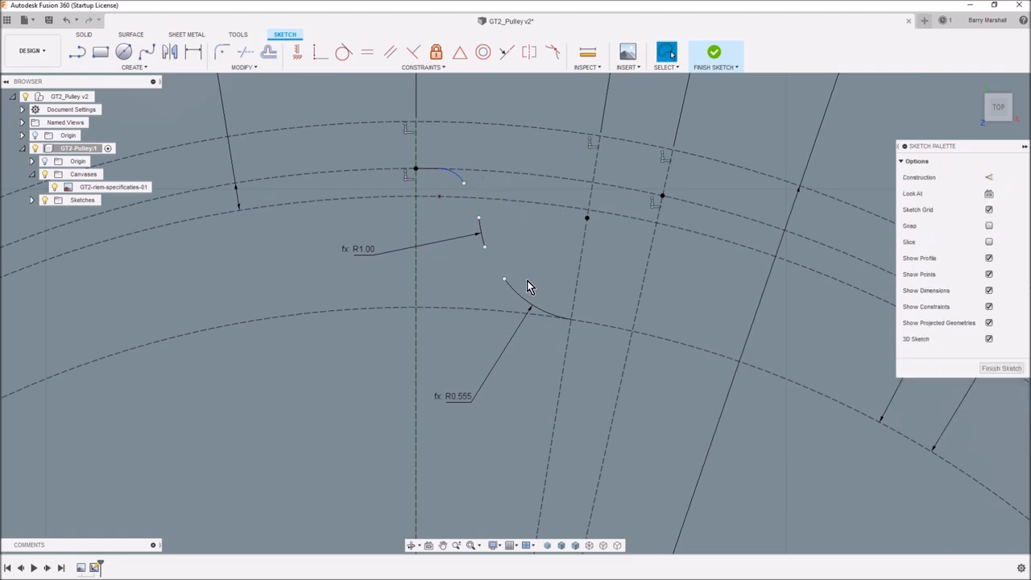
mouse_move(504, 272)
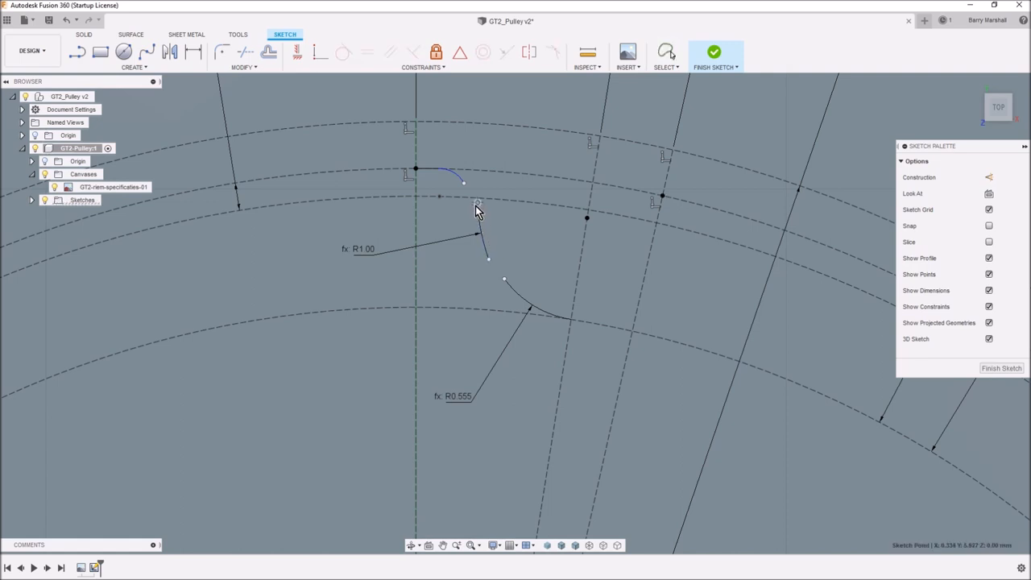
mouse_move(477, 225)
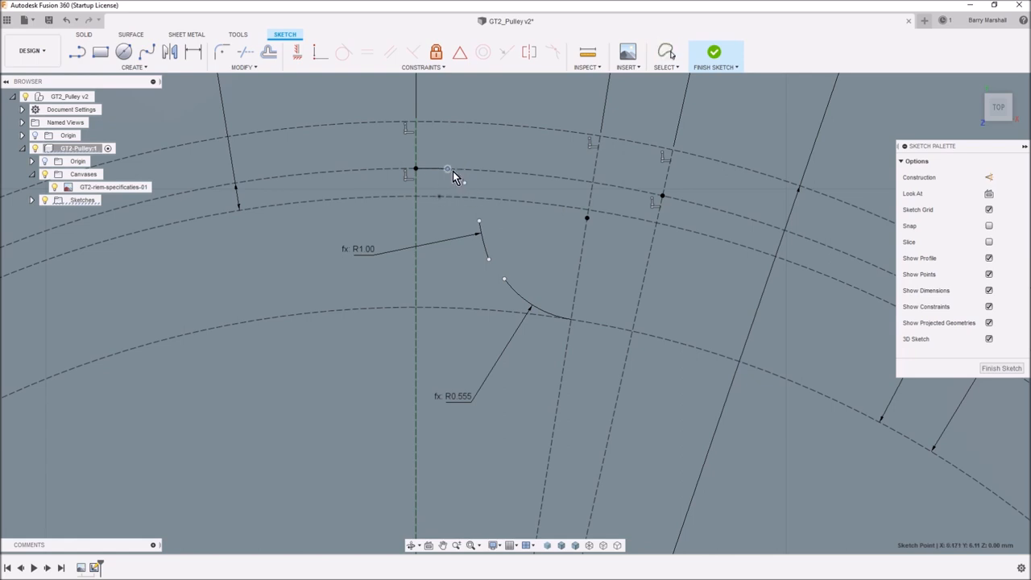
- Dimension the small corner arc at the tooth top to R0.15
left_click(666, 52)
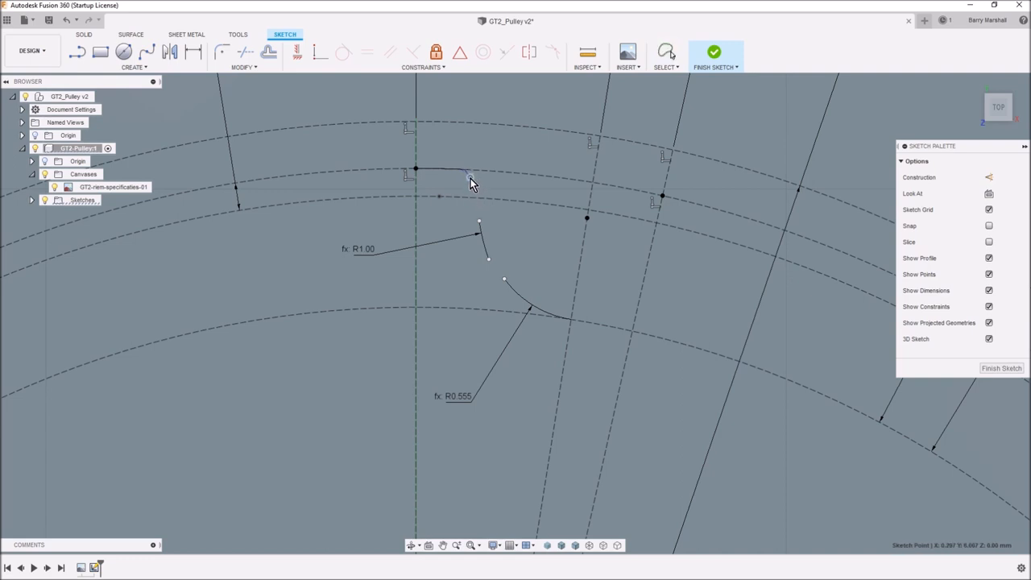
left_click(666, 52)
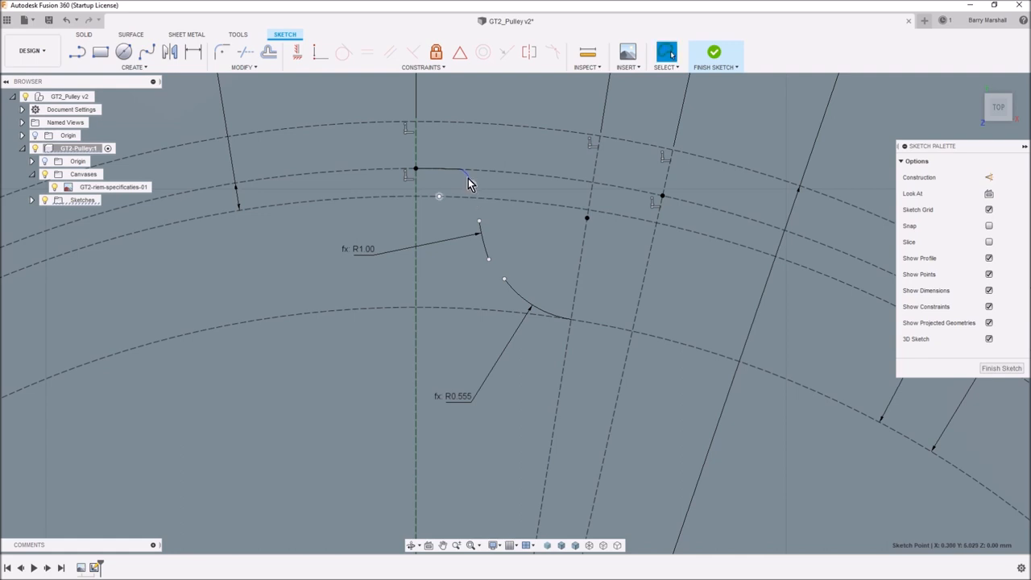
mouse_move(469, 181)
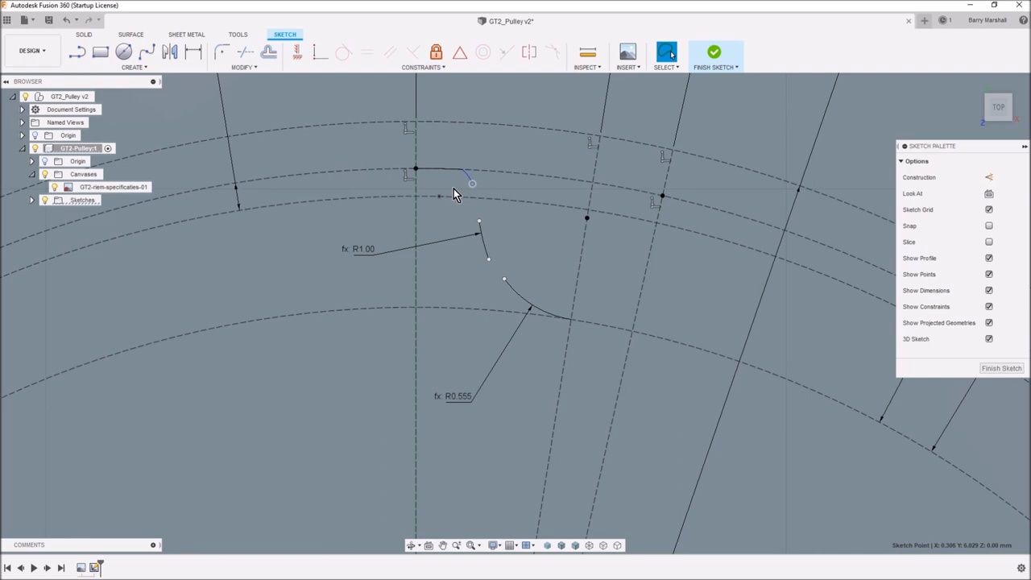
left_click(193, 51)
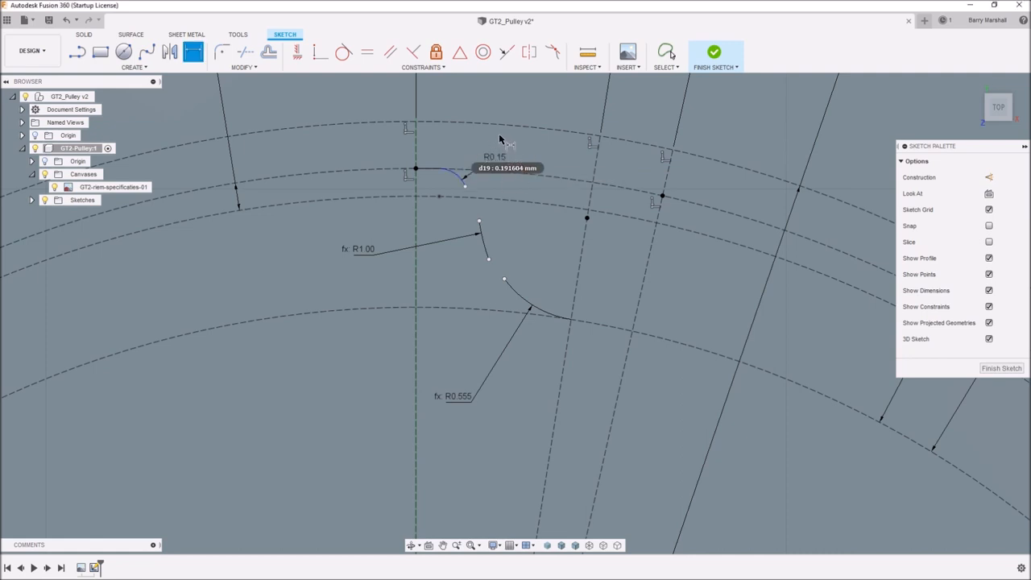
left_click(451, 177)
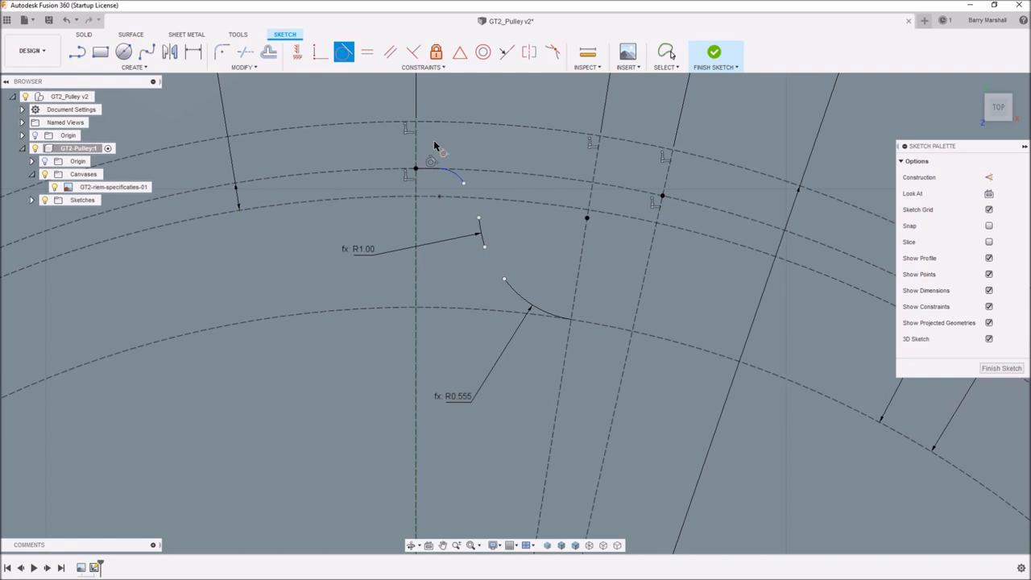
mouse_move(470, 195)
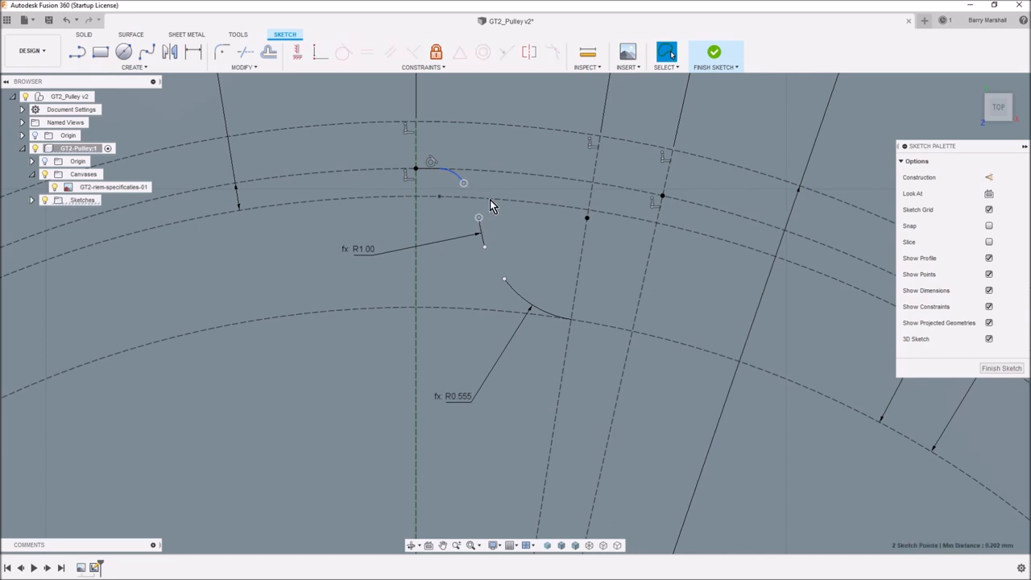
- Make the corner arc coincident and tangent with the R1.00 curve
left_click(321, 52)
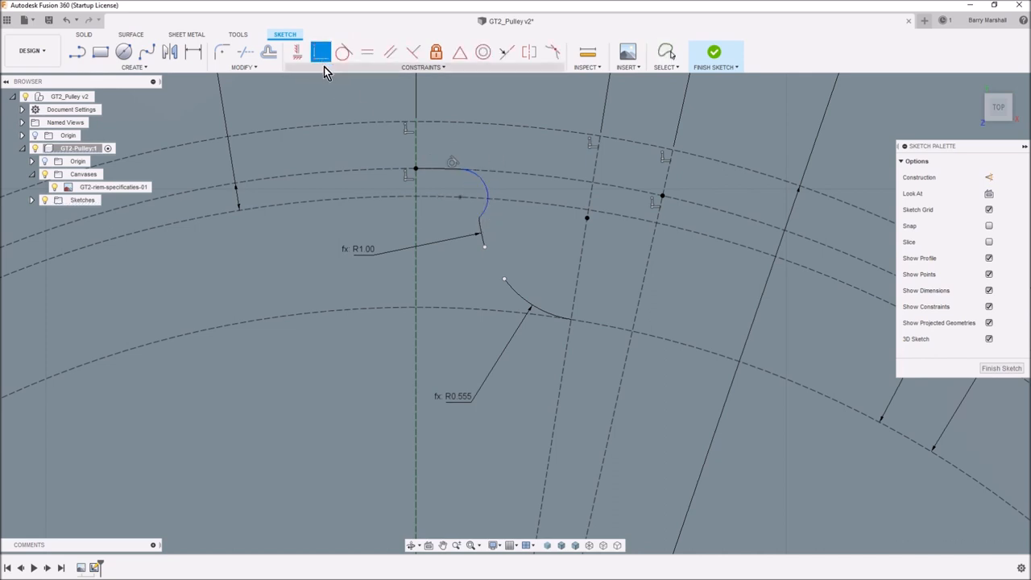
left_click(667, 52)
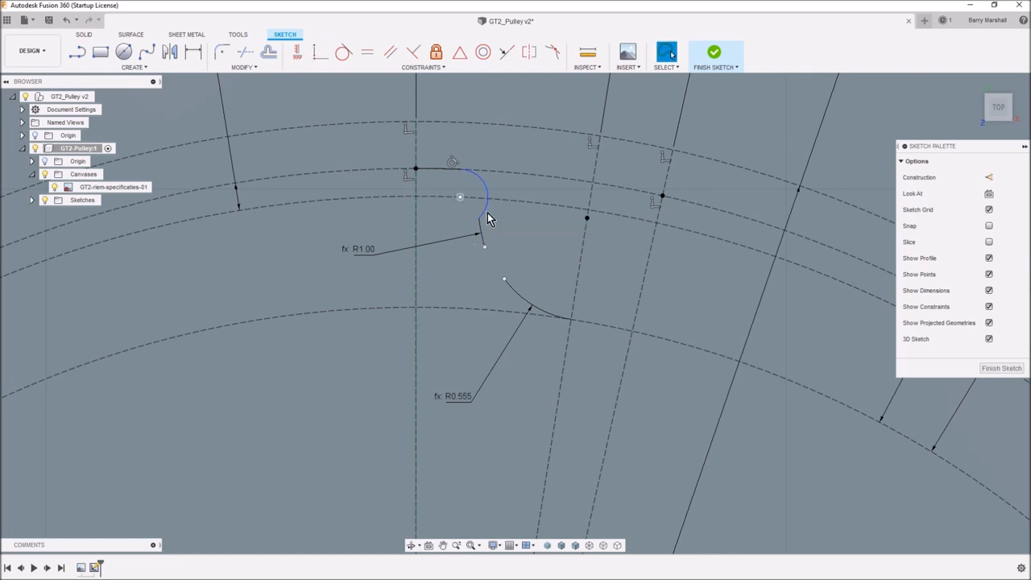
left_click(479, 217)
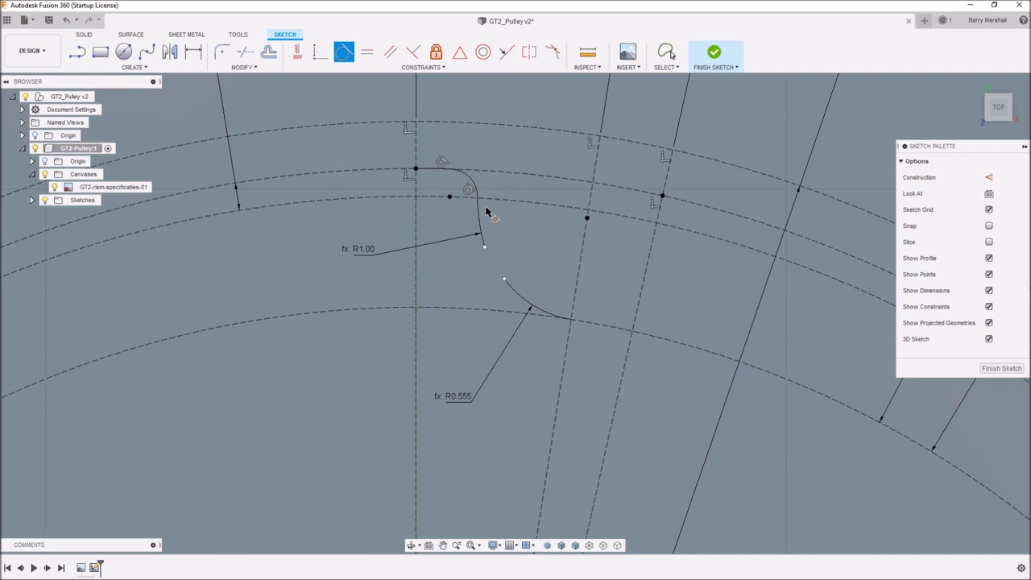
mouse_move(464, 183)
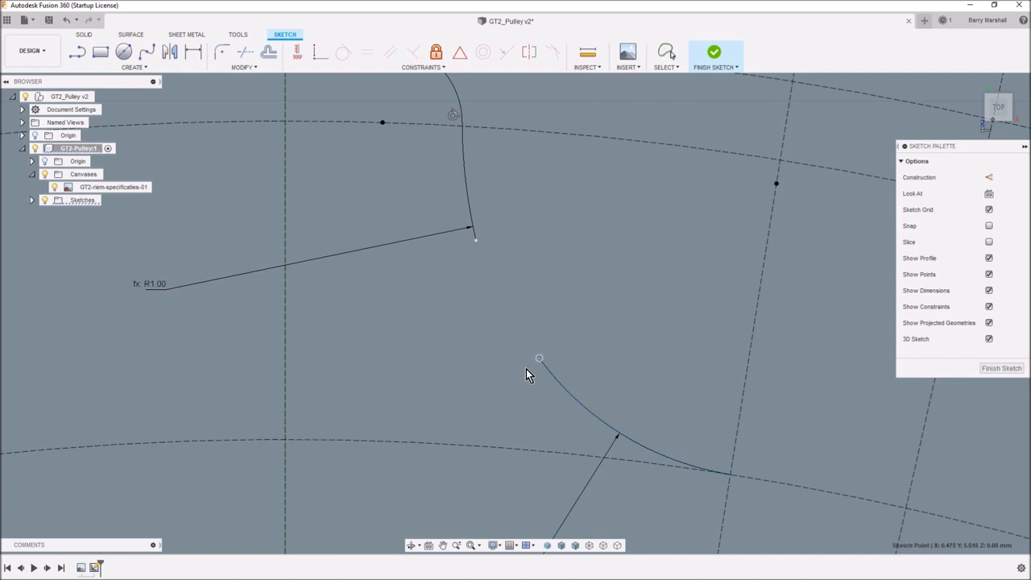
- Bridge the R1.00 curve end to the R0.555 arc end with a tangent arc
left_click(133, 52)
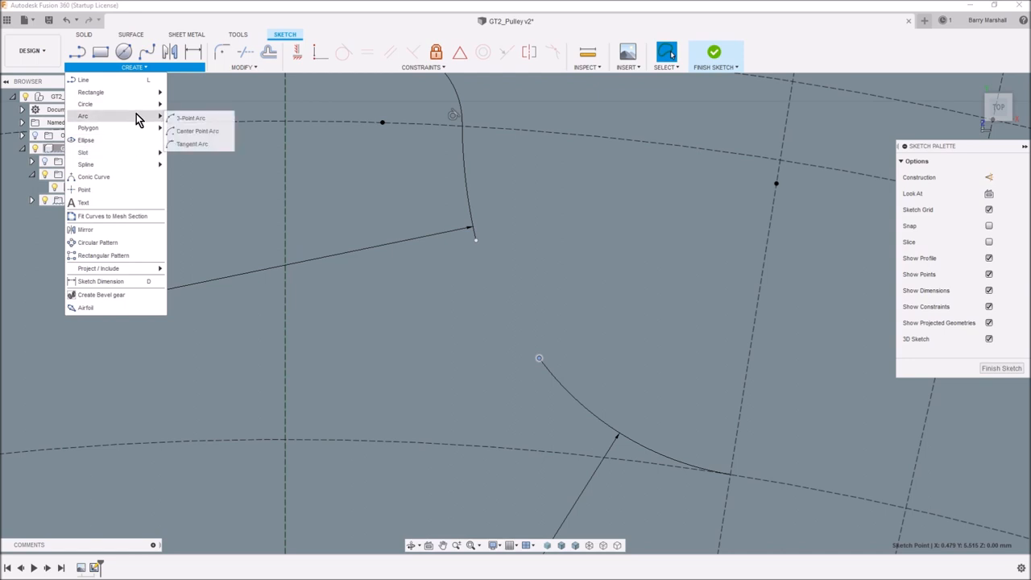
left_click(190, 118)
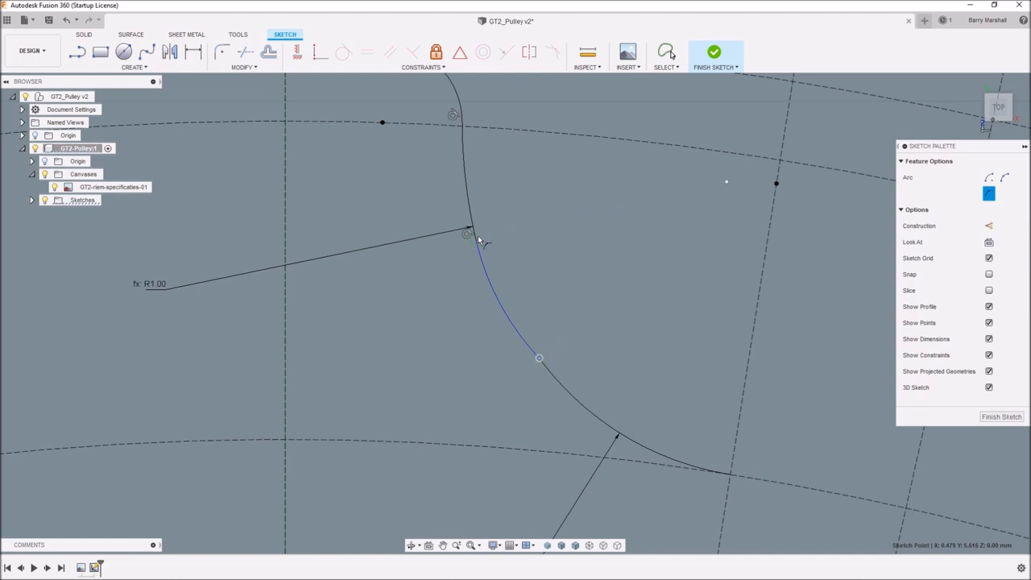
left_click(523, 338)
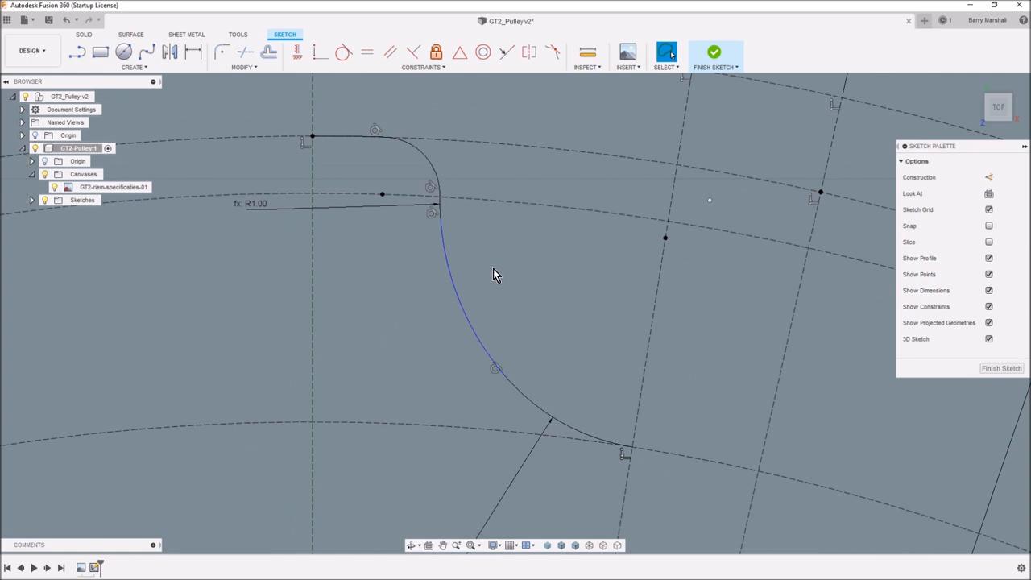
mouse_move(592, 282)
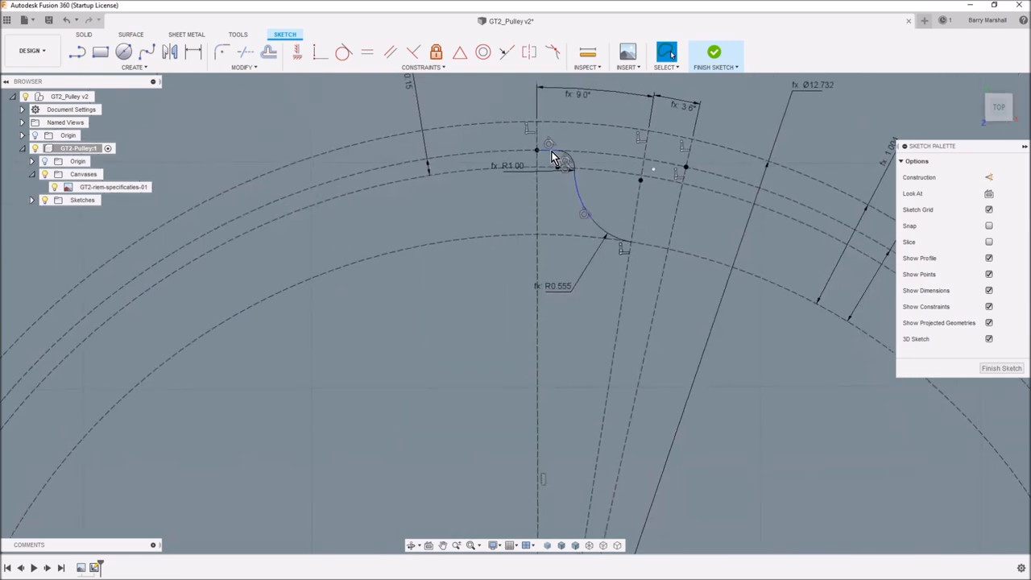
- Mirror the tooth flank curves across the vertical centreline
left_click(556, 153)
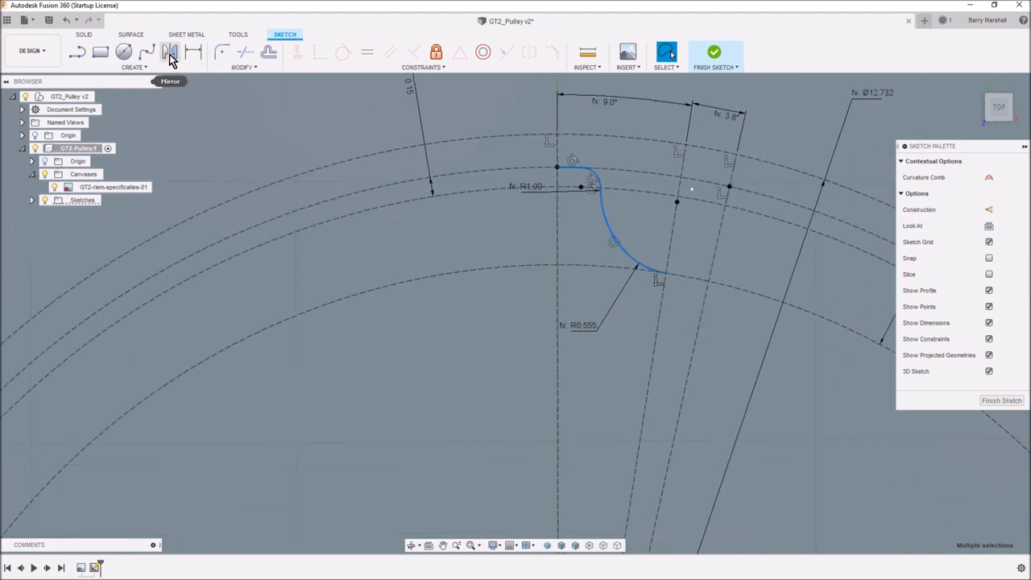
left_click(170, 51)
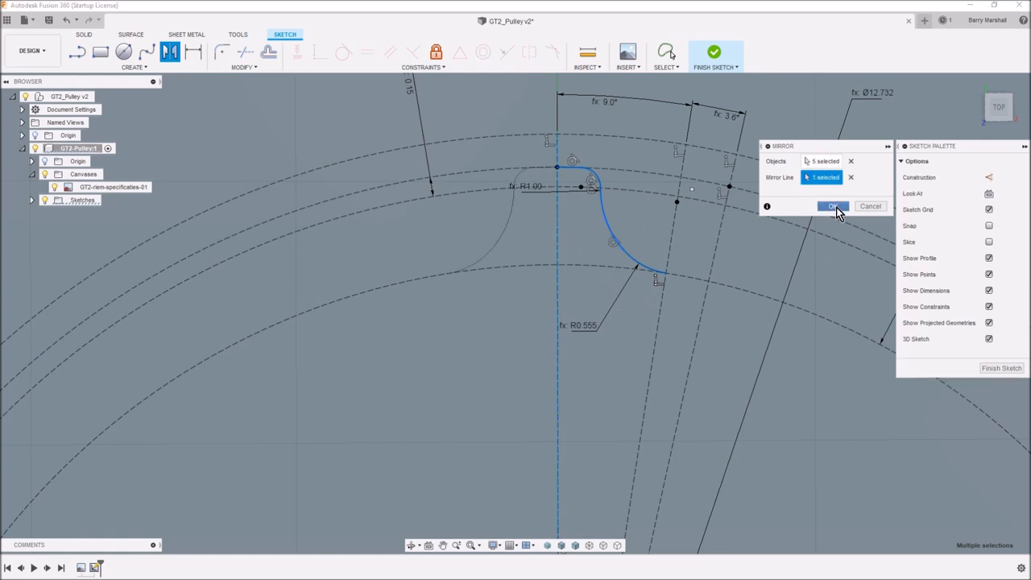
left_click(833, 206)
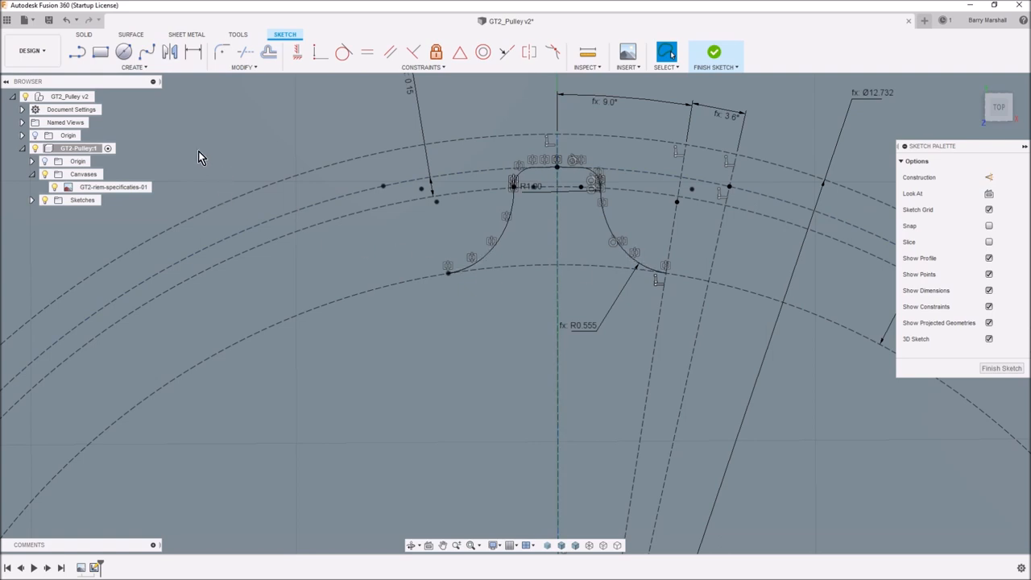
mouse_move(252, 111)
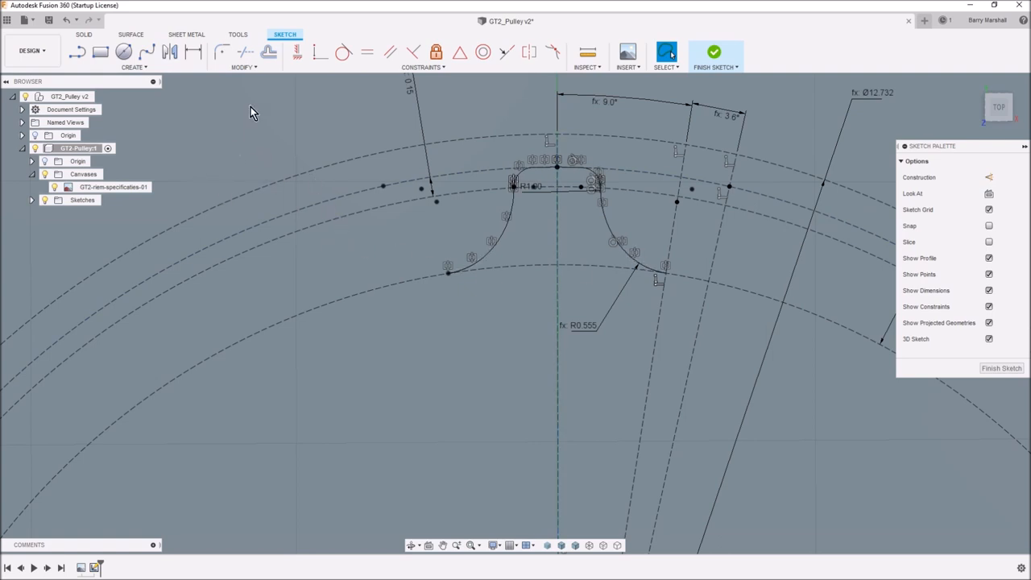
mouse_move(79, 72)
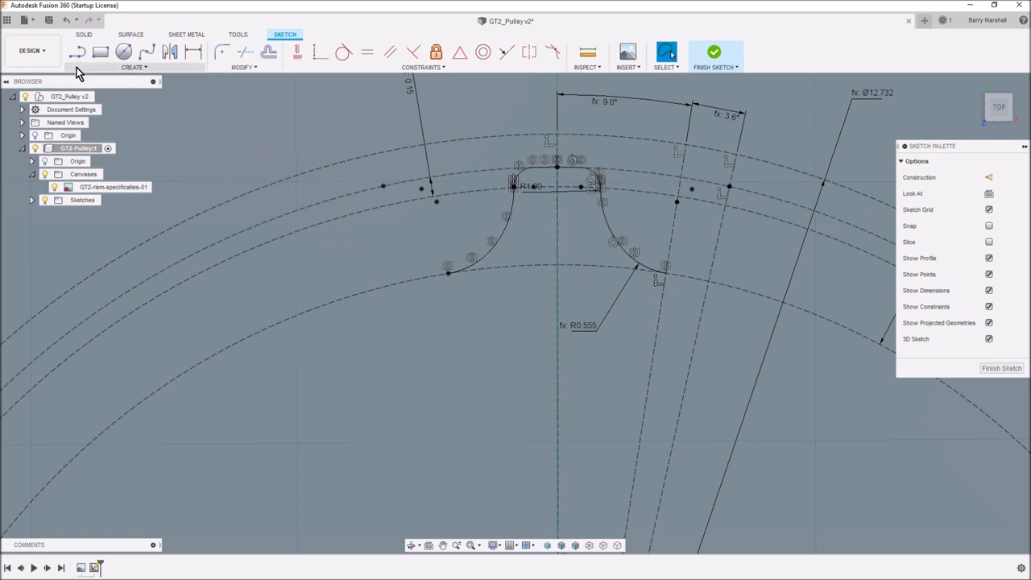
- Close the tooth with a center-point arc and hide constraints and dimensions
left_click(133, 67)
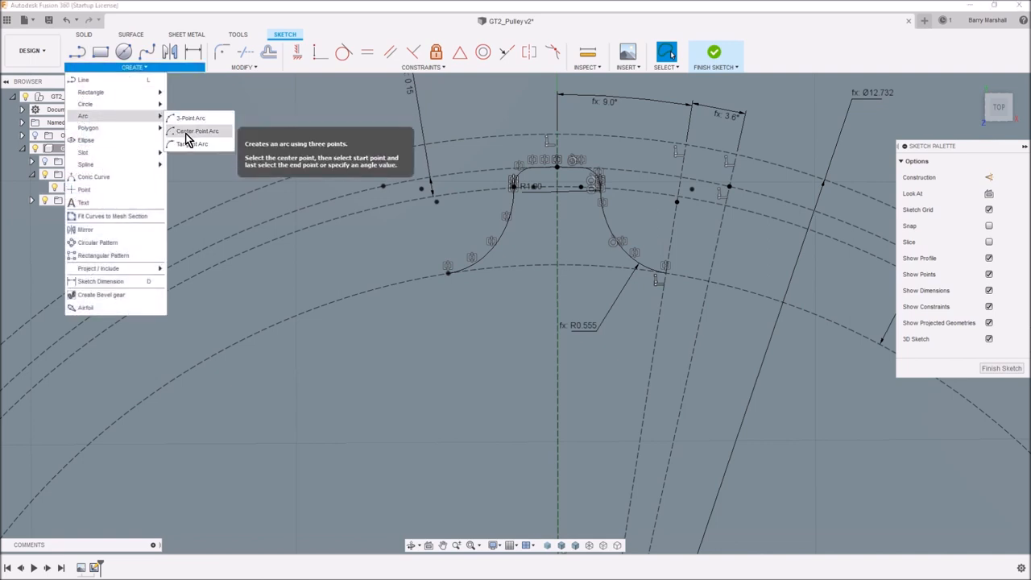
left_click(198, 131)
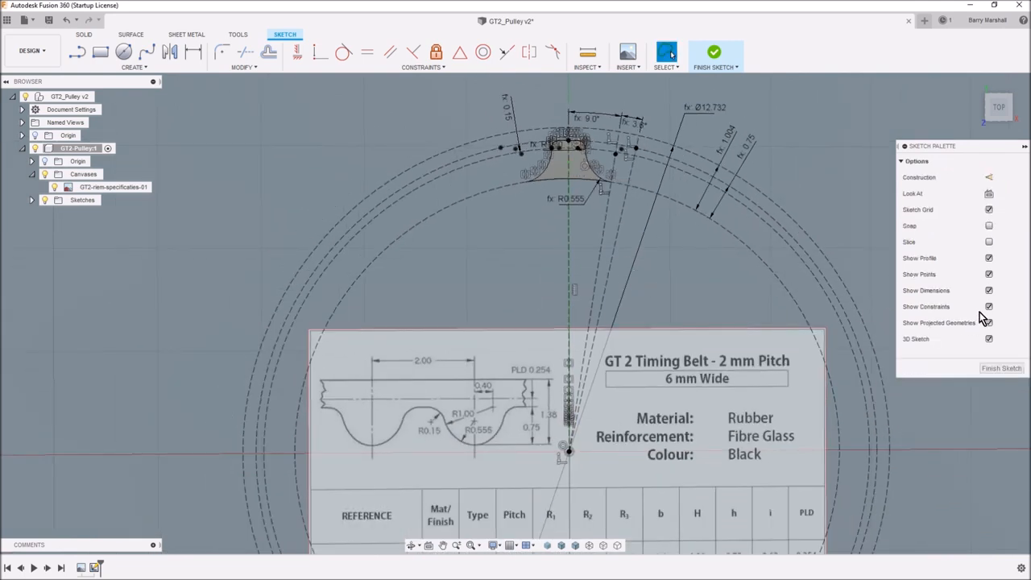
left_click(989, 290)
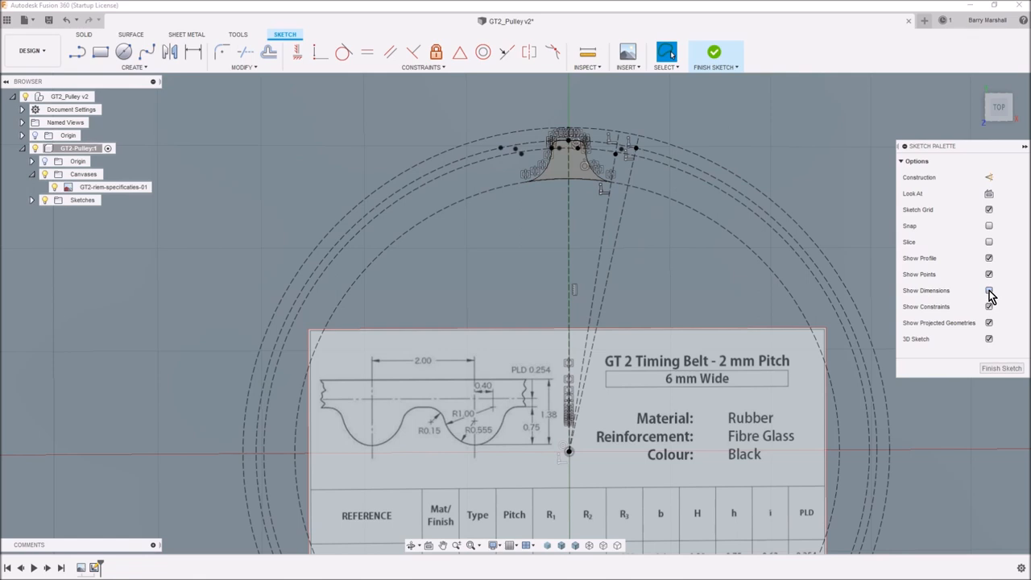
left_click(989, 293)
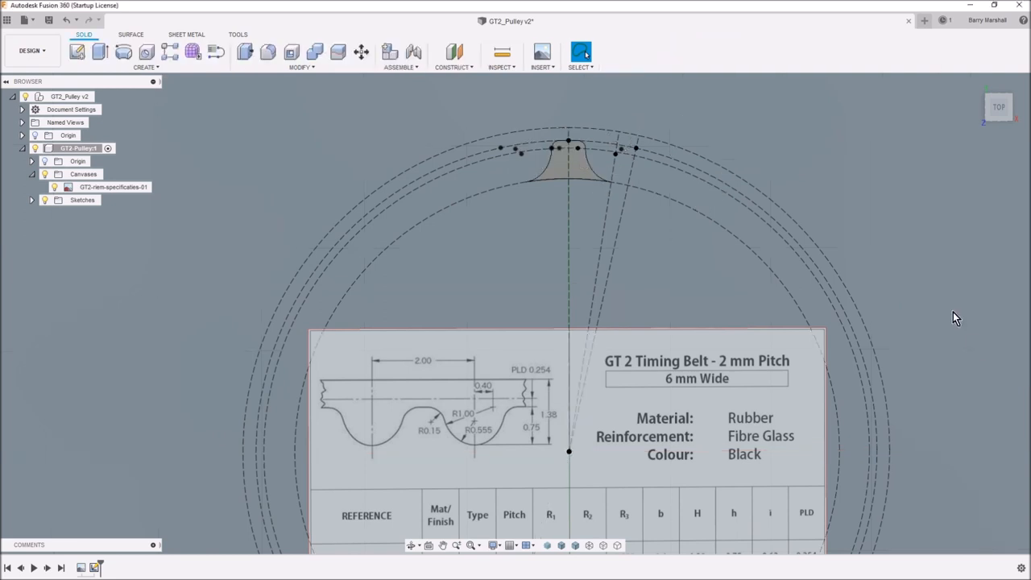
mouse_move(620, 202)
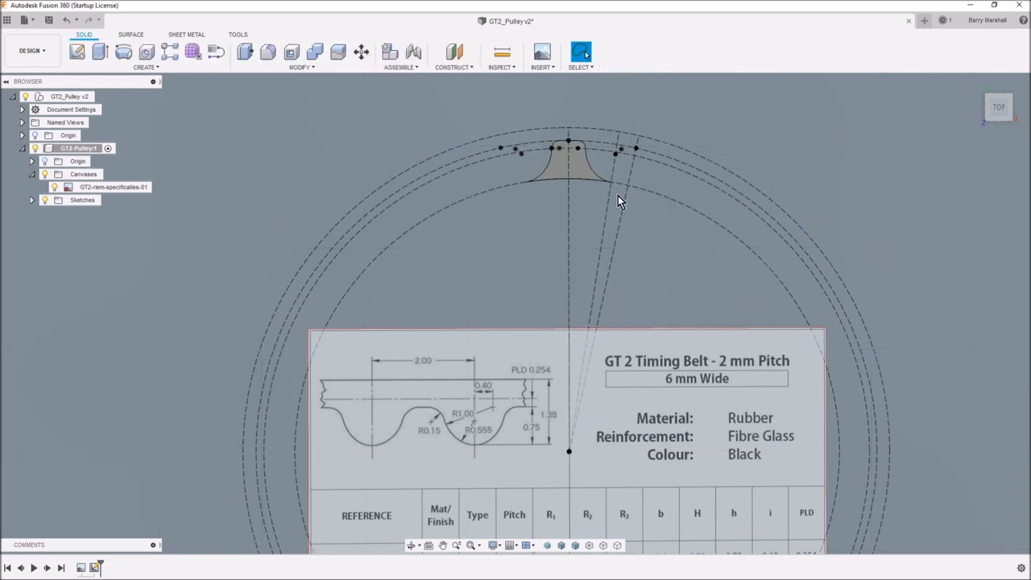
mouse_move(538, 314)
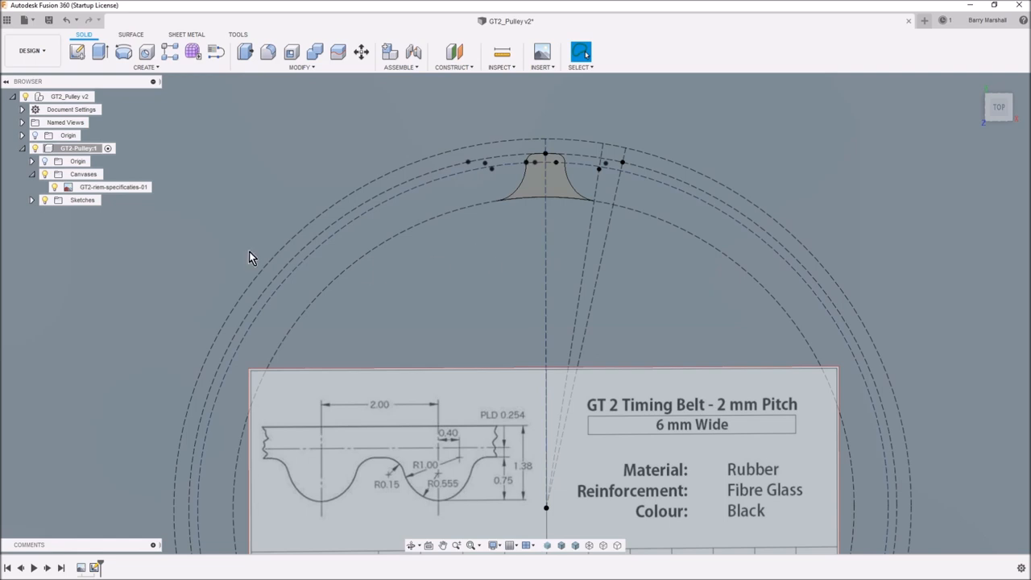
- Turn off the belt specification canvas's visibility in the Browser
left_click(113, 187)
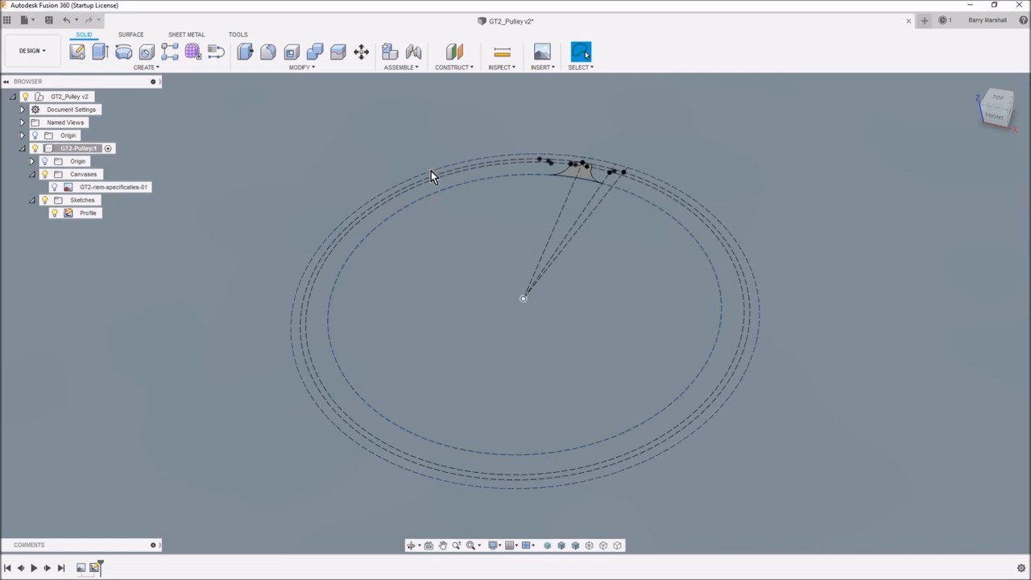
mouse_move(238, 226)
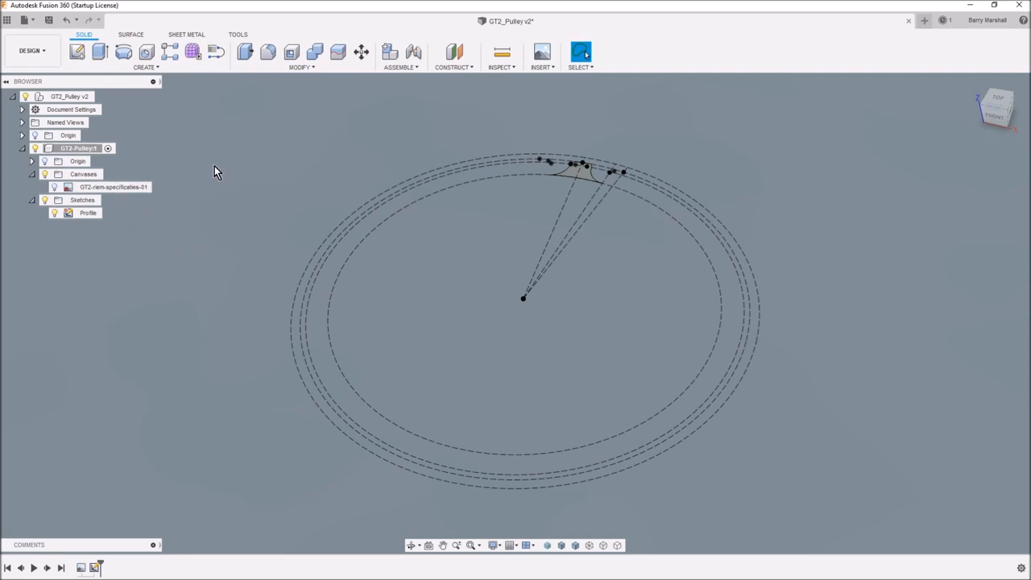
mouse_move(250, 191)
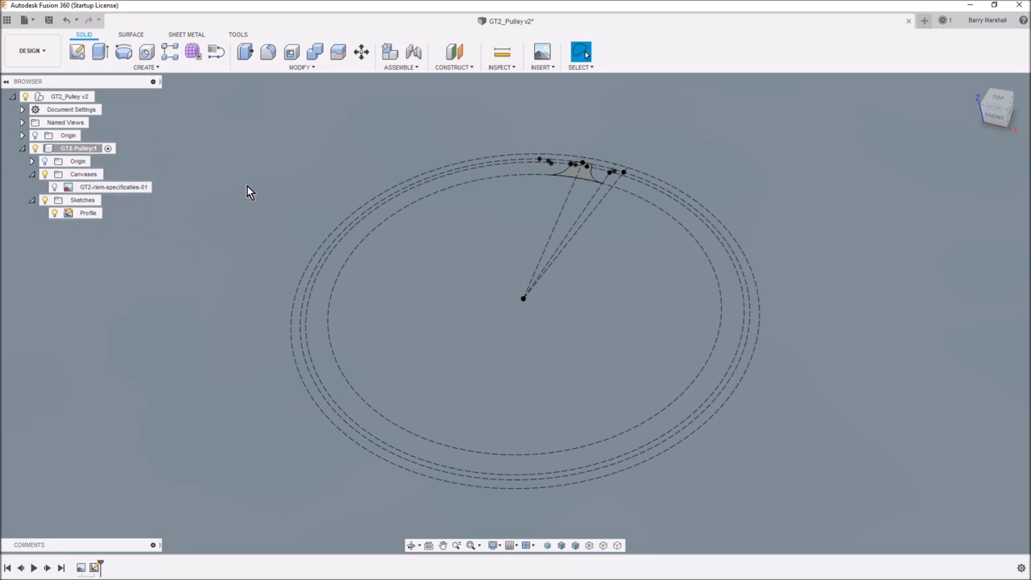
mouse_move(78, 52)
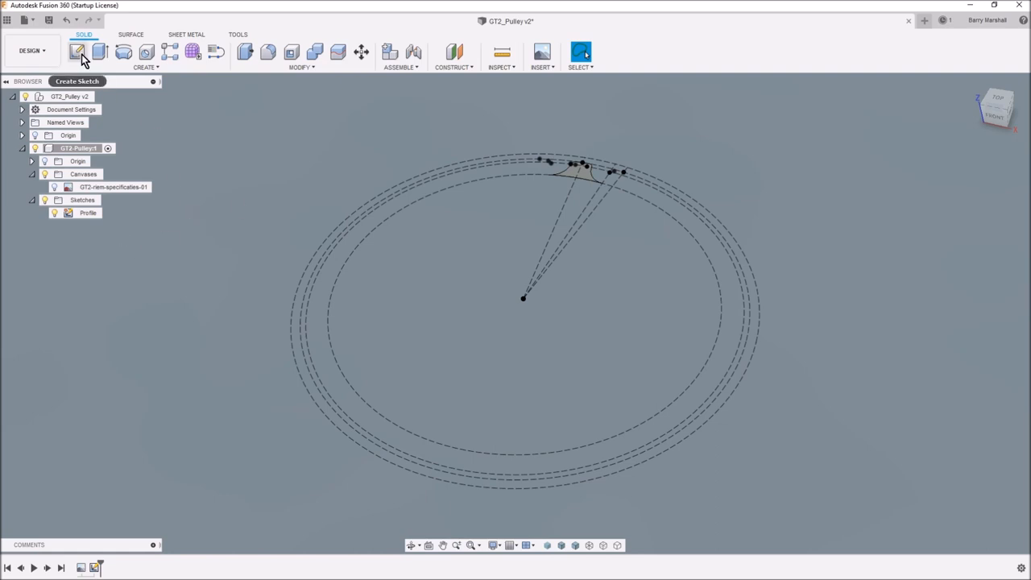
- Create a new sketch and rename it PullyCore
left_click(78, 52)
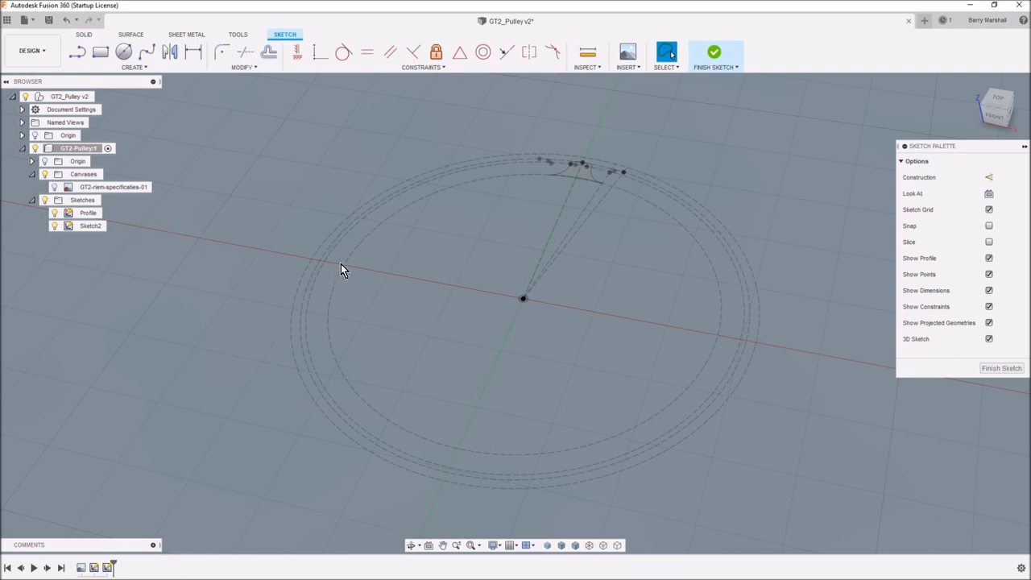
double_click(90, 226)
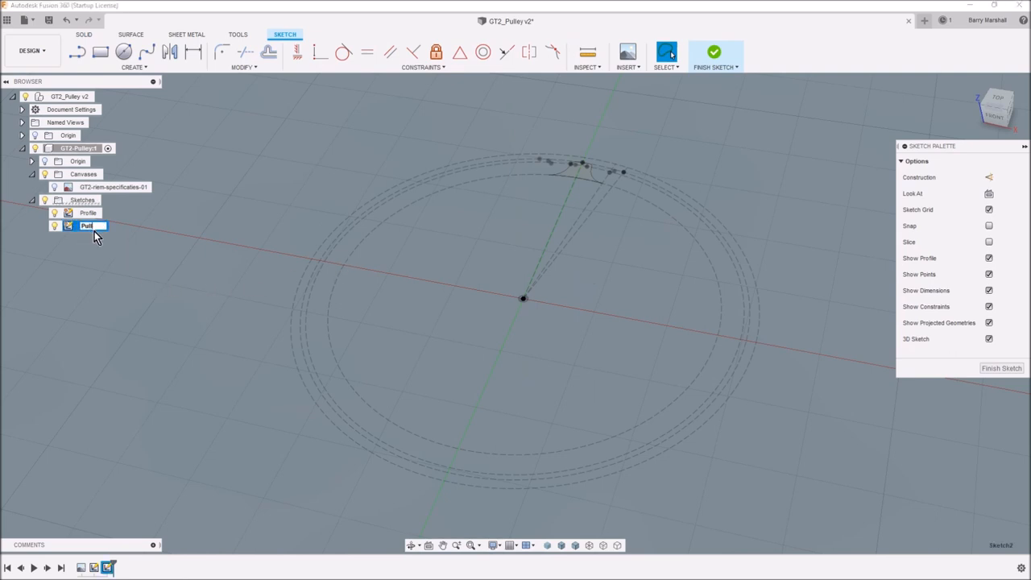
type("PullyCore")
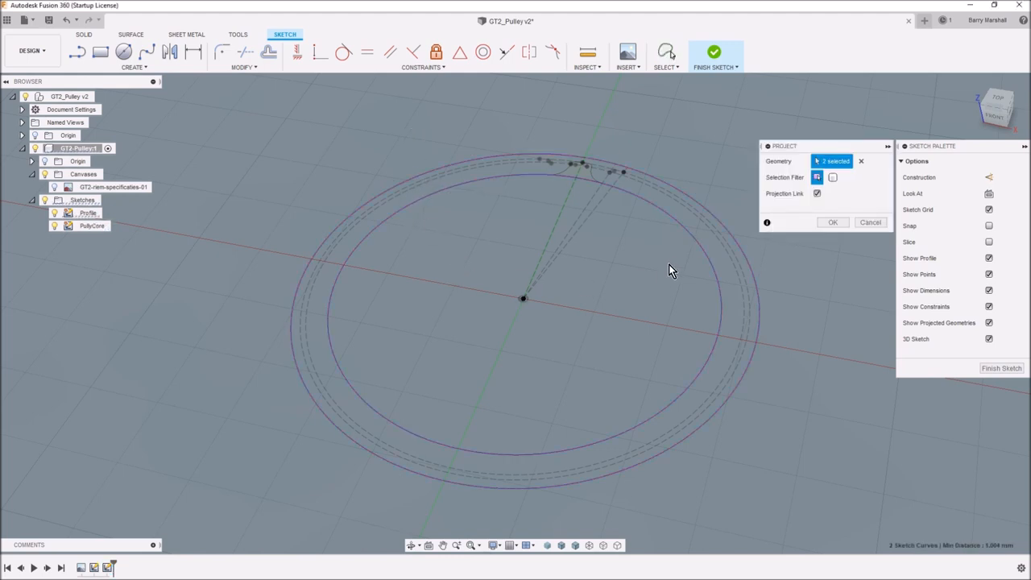
- Project the inner and outer pulley circles, finish the sketch, and select both profiles
left_click(833, 222)
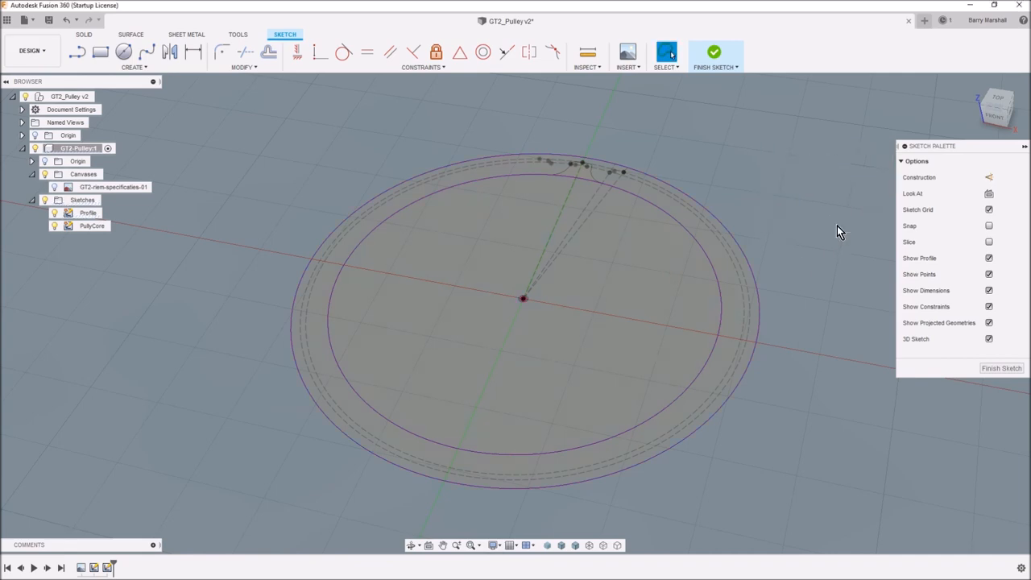
left_click(640, 301)
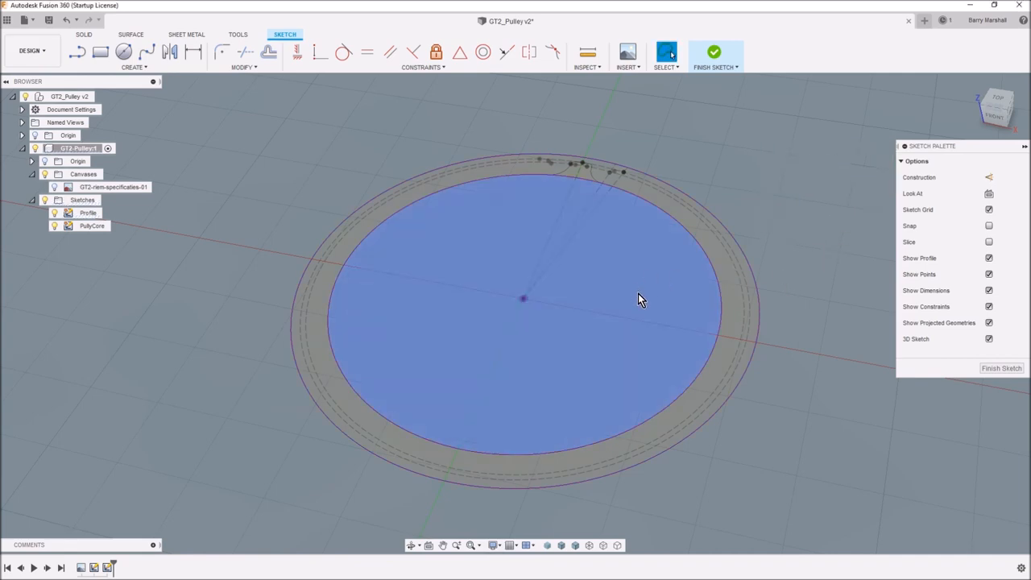
left_click(714, 53)
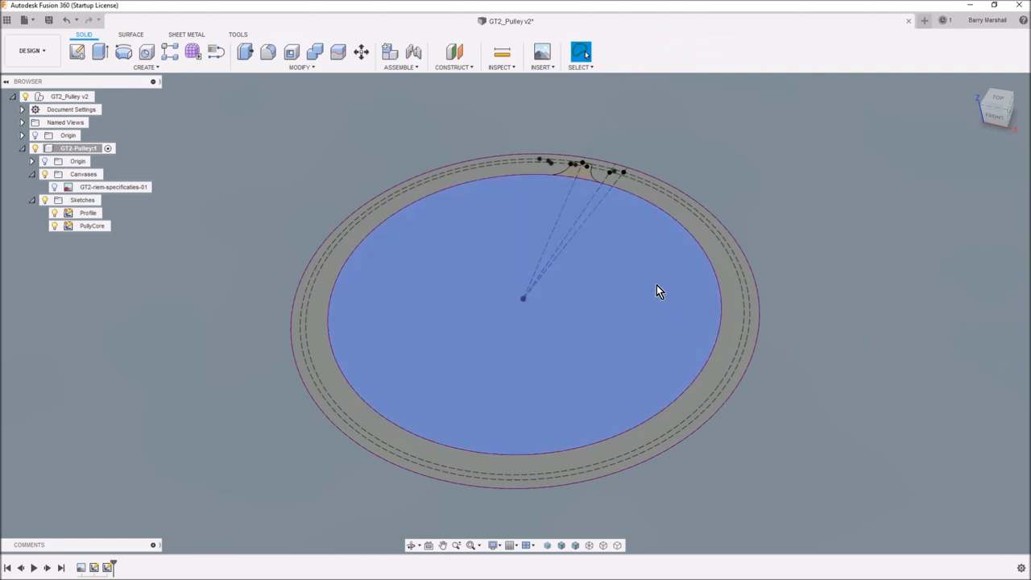
left_click(91, 226)
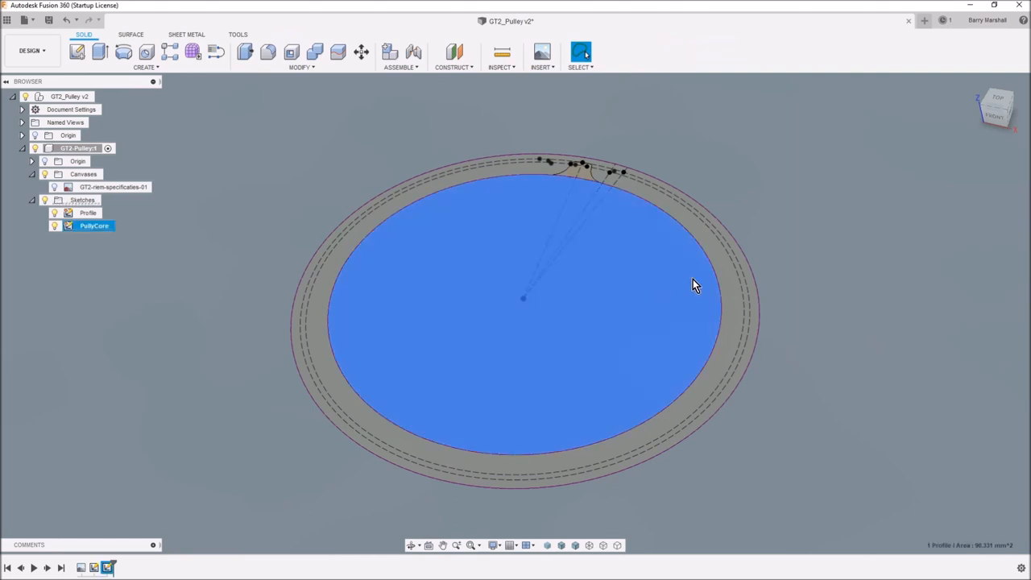
left_click(576, 263)
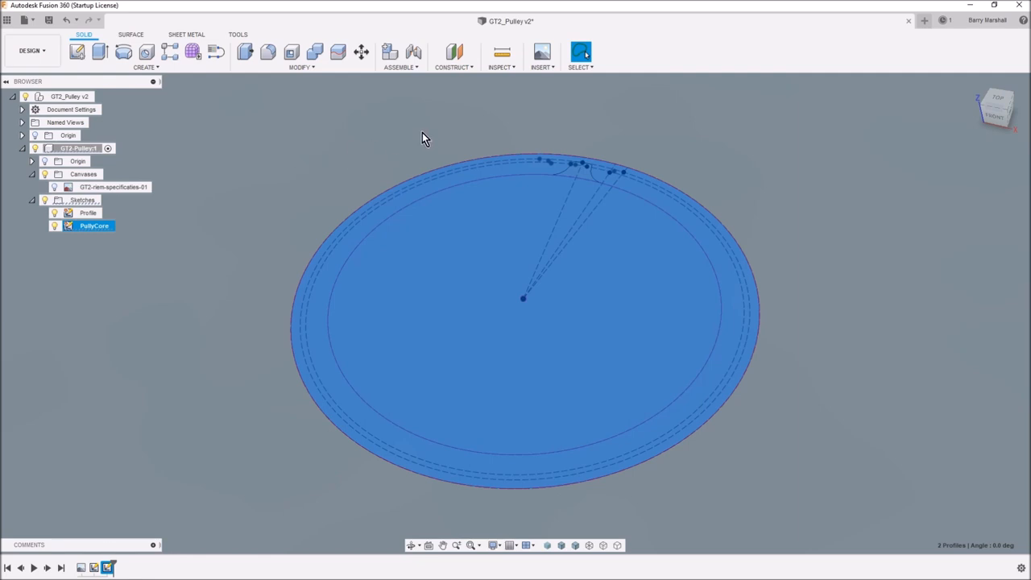
mouse_move(403, 145)
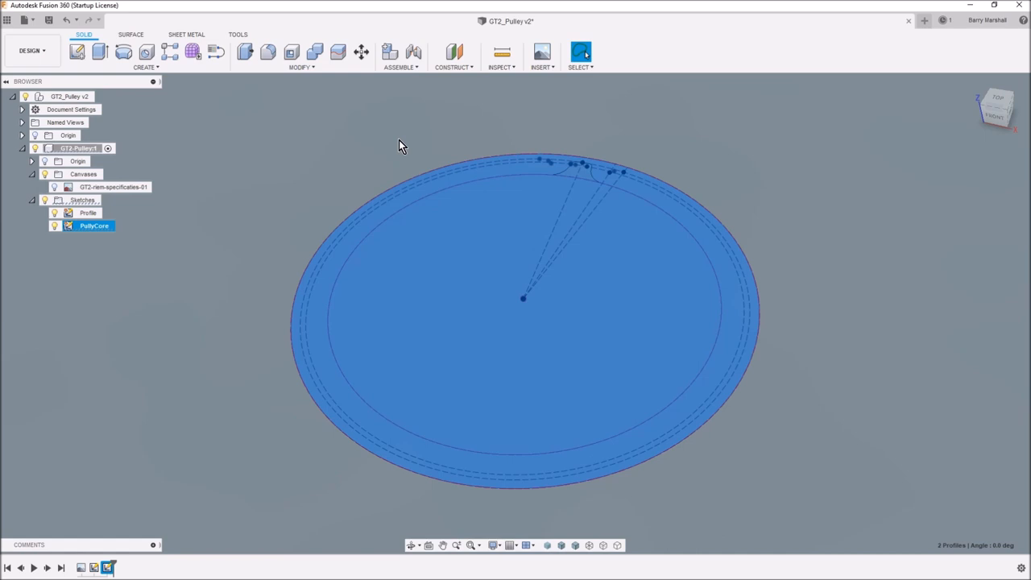
mouse_move(383, 153)
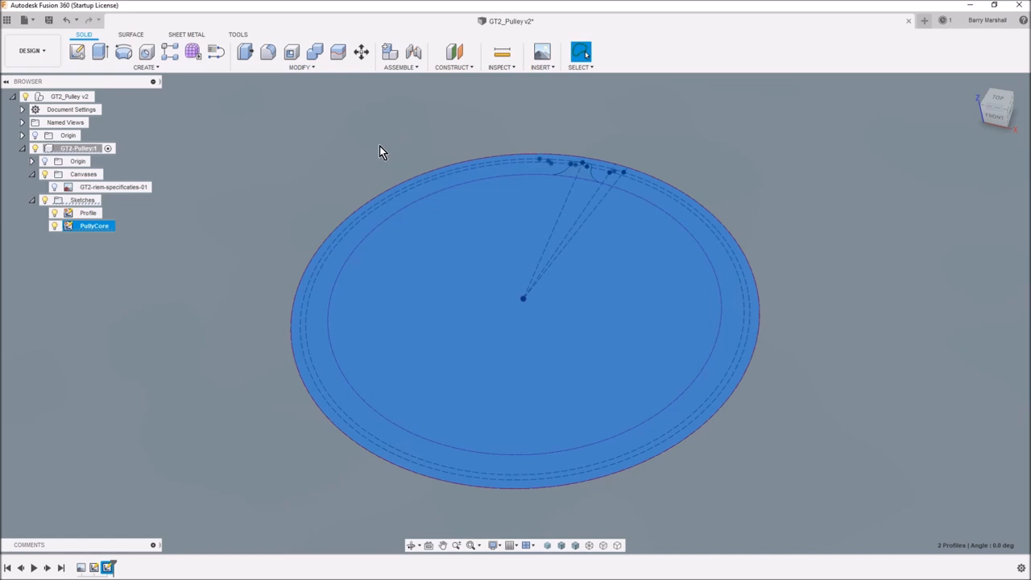
- Extrude both PullyCore profiles into solid Body1 and orbit to inspect it
left_click(100, 52)
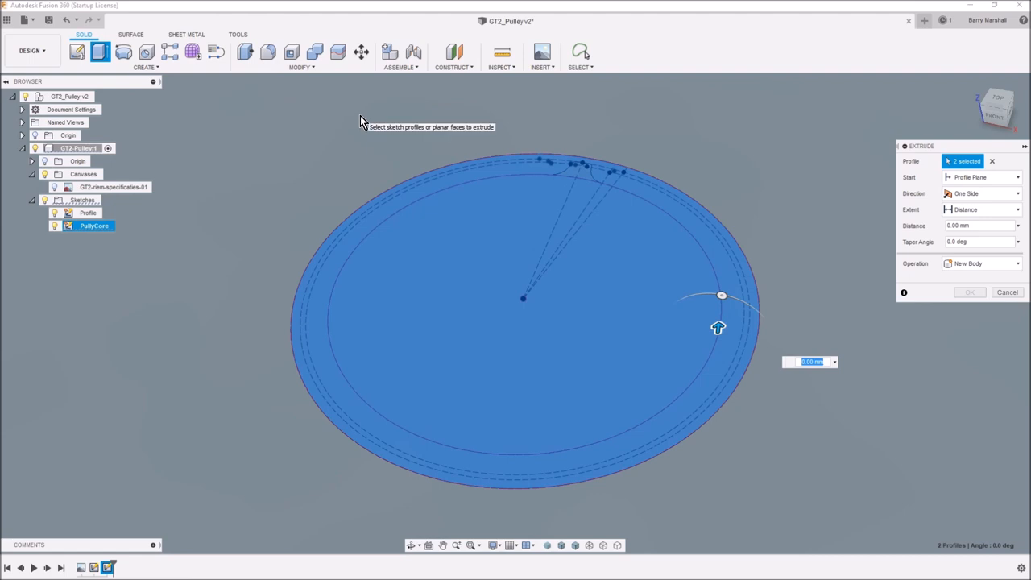
left_click(969, 292)
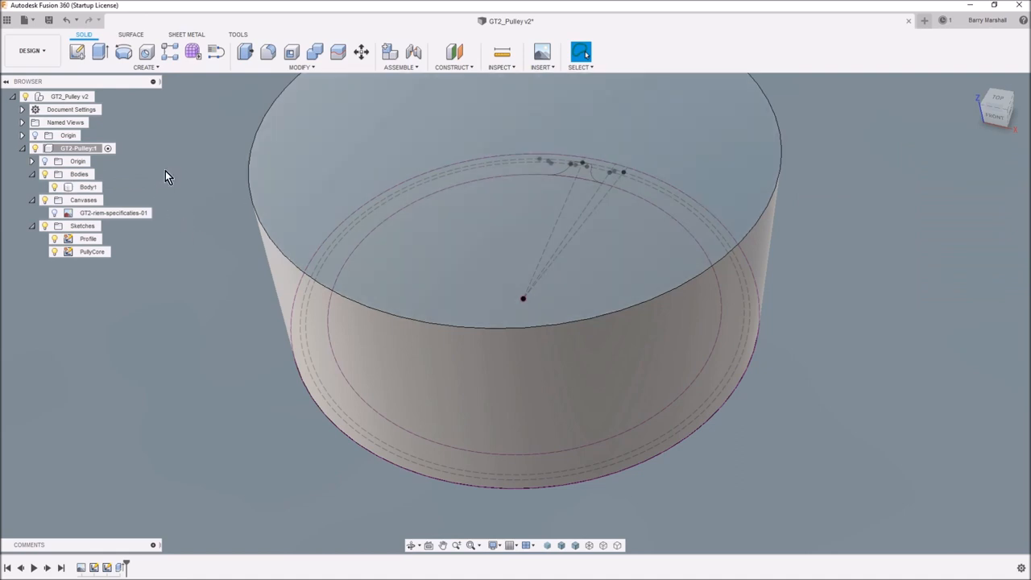
left_click(245, 52)
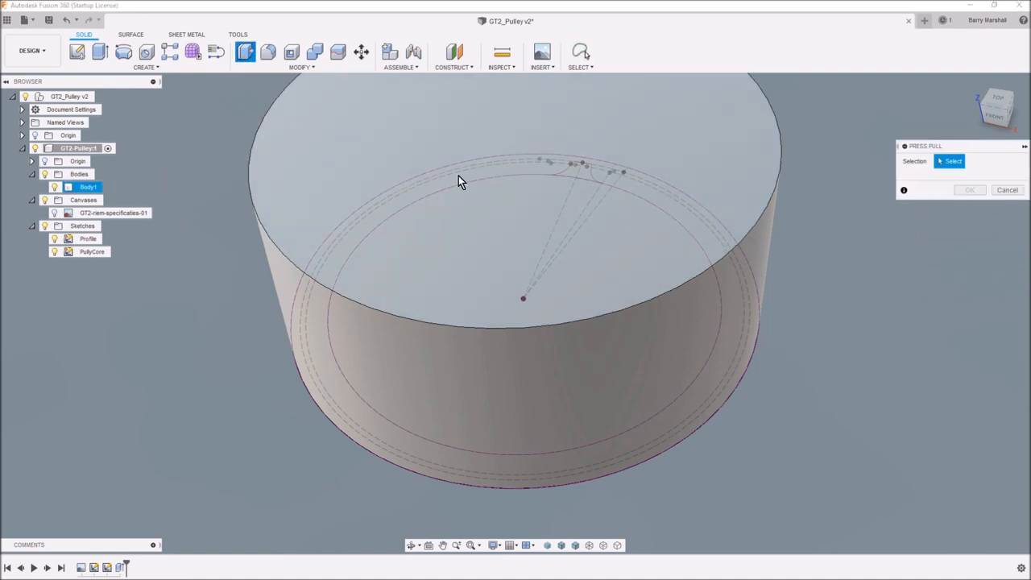
mouse_move(740, 379)
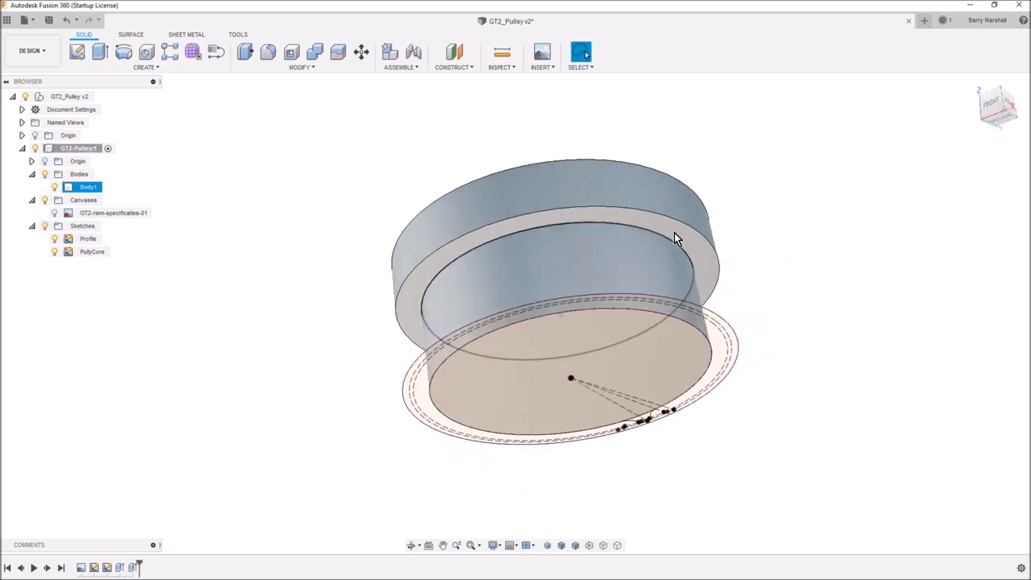
left_click_drag(677, 237, 689, 343)
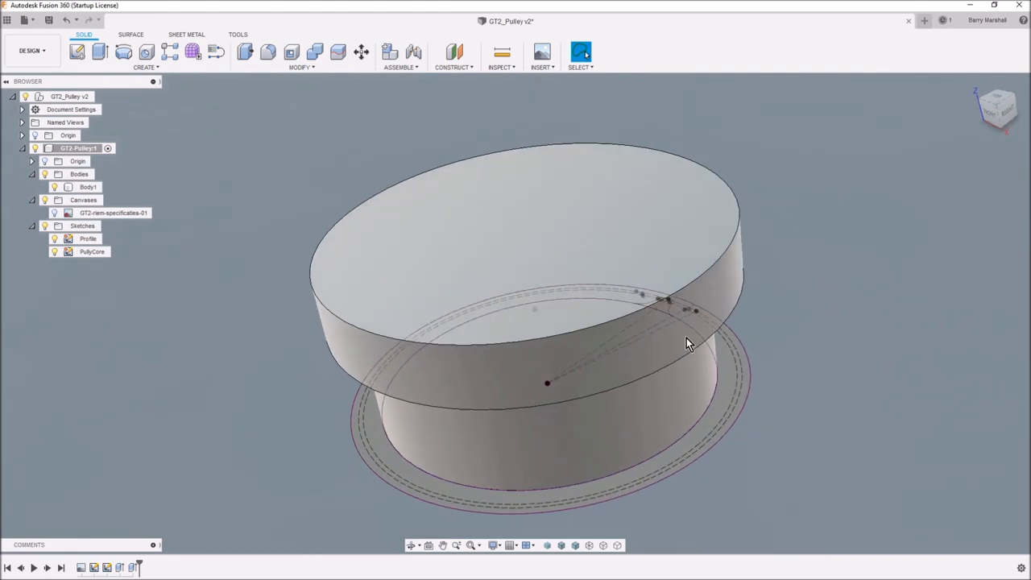
left_click_drag(689, 342, 212, 282)
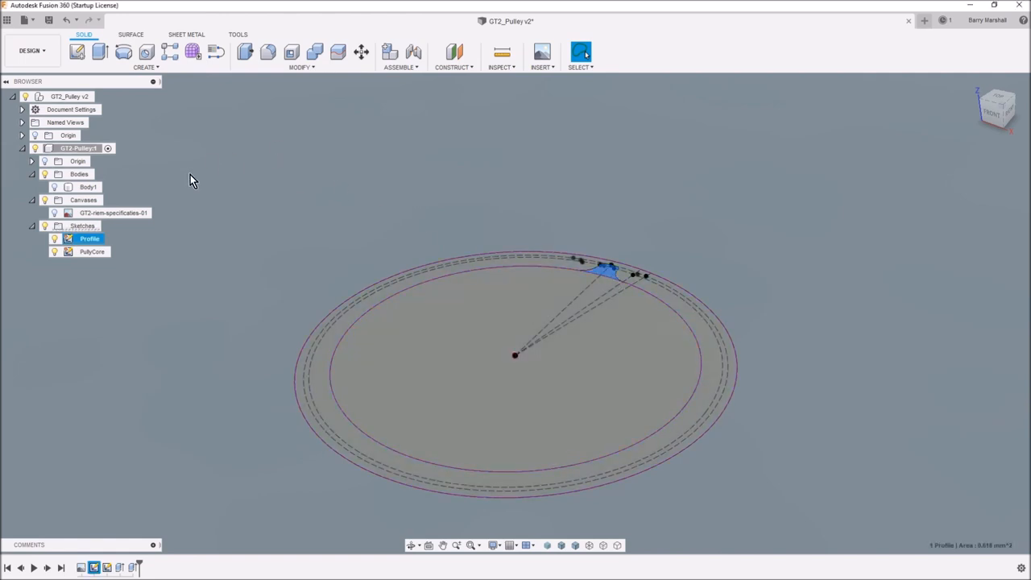
- Extrude the tooth profile 3 mm into Body2
left_click(100, 52)
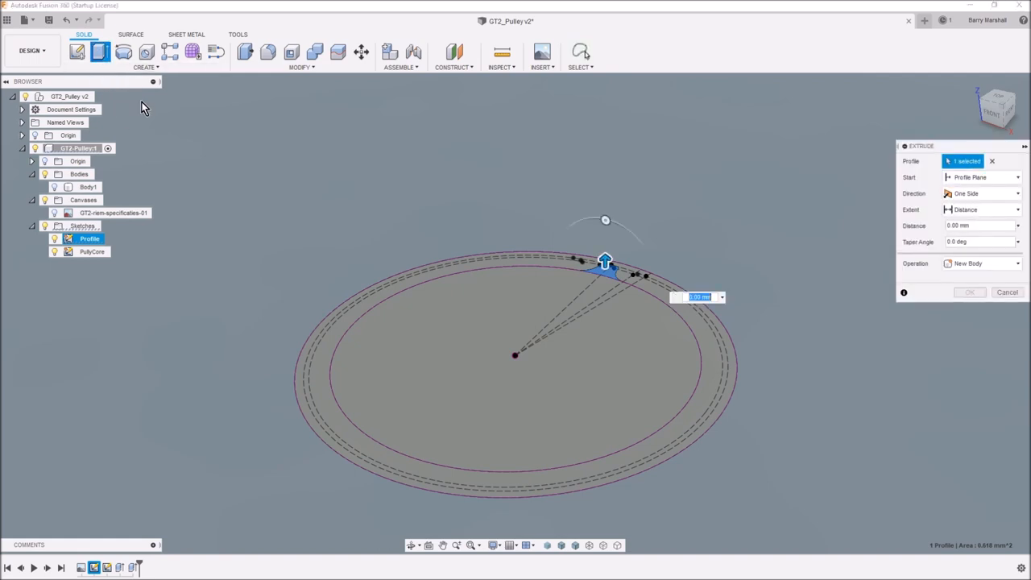
type("3.5")
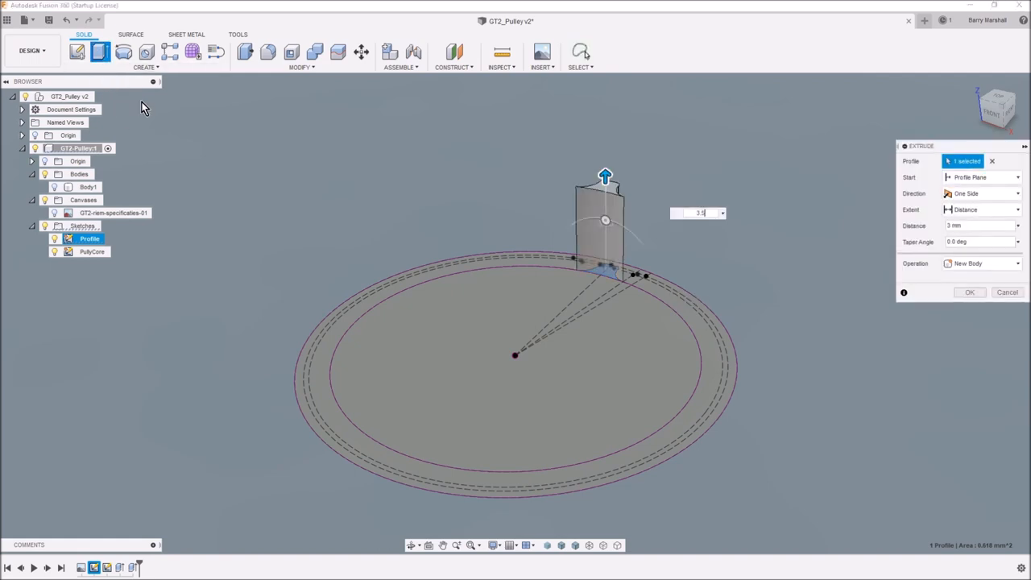
left_click(970, 292)
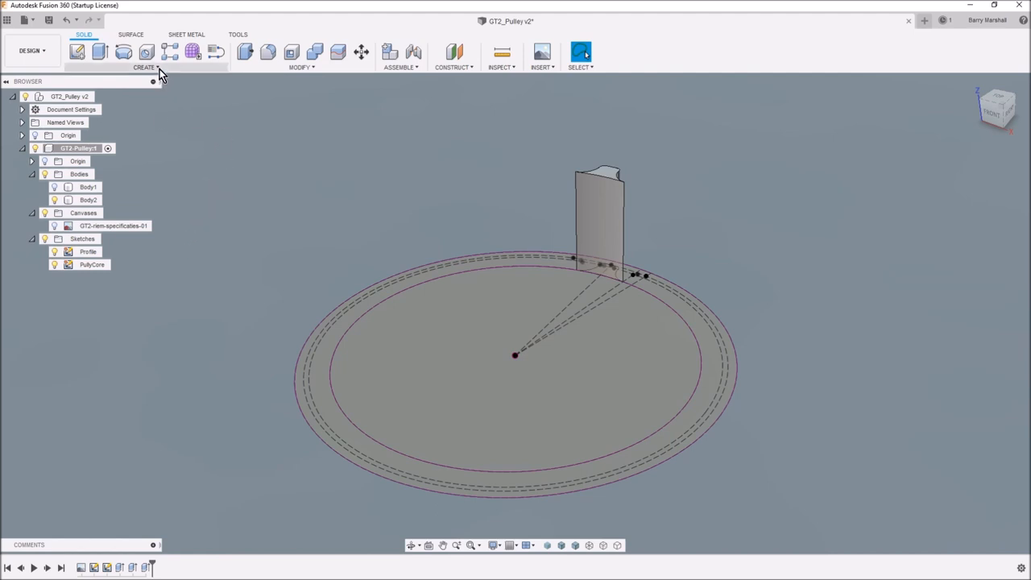
- Circular-pattern the tooth around the Z axis with Quantity NumTeeth
left_click(144, 67)
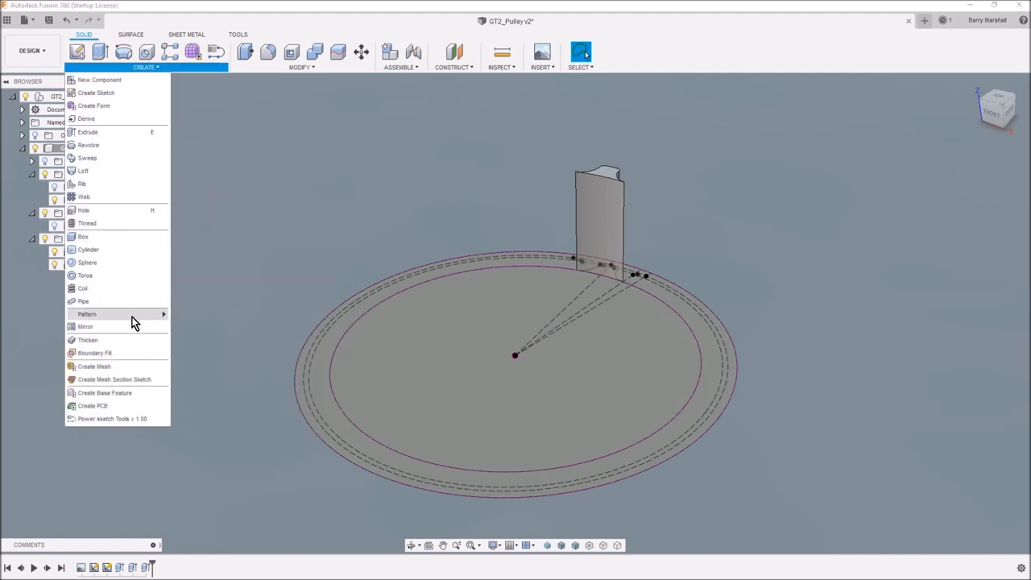
left_click(86, 313)
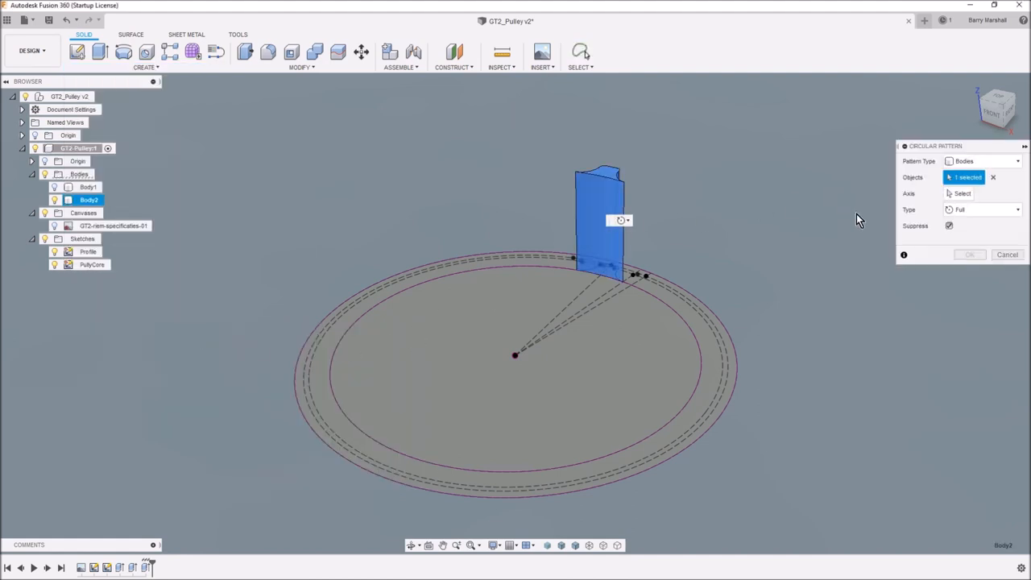
left_click(963, 194)
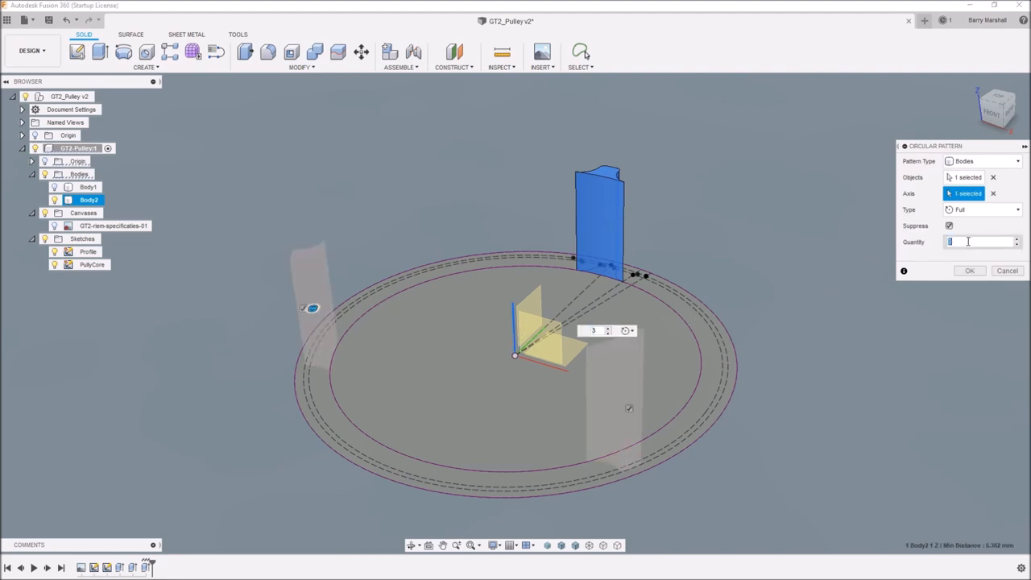
type("nu")
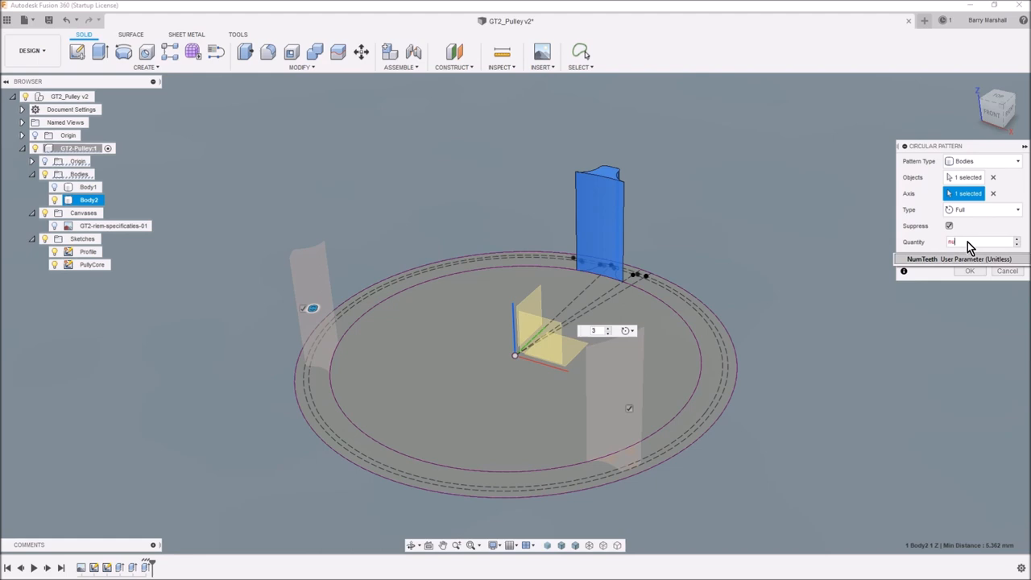
type("NumTeeth")
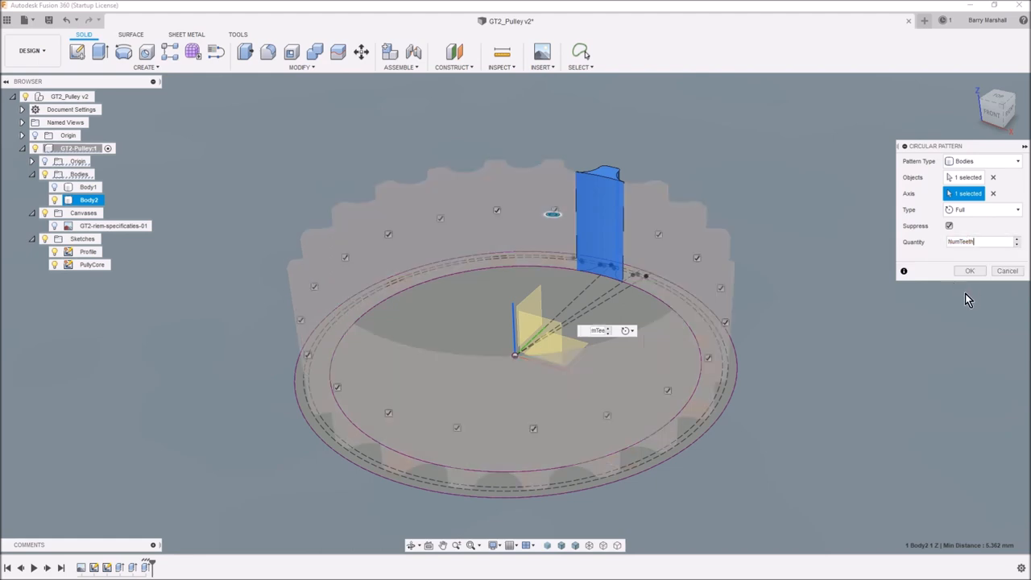
left_click(970, 271)
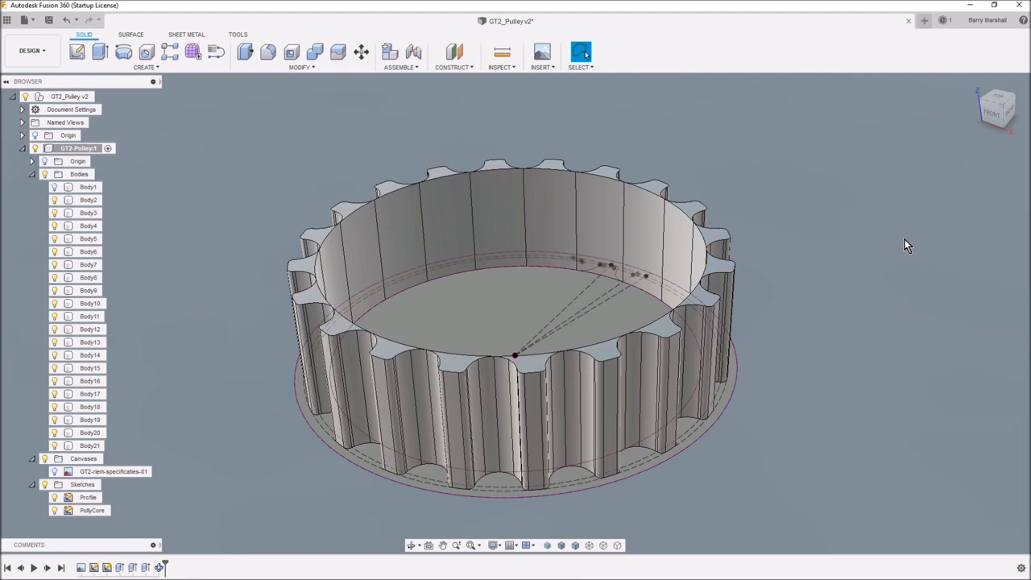
mouse_move(798, 180)
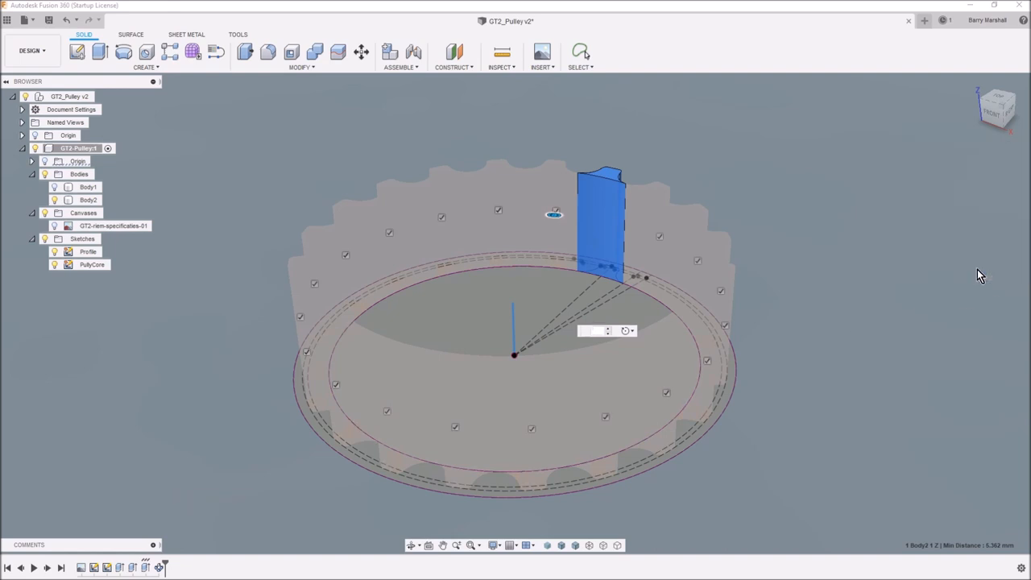
- Join tooth bodies Body1 through Body21 into the pulley core with Combine
left_click(580, 50)
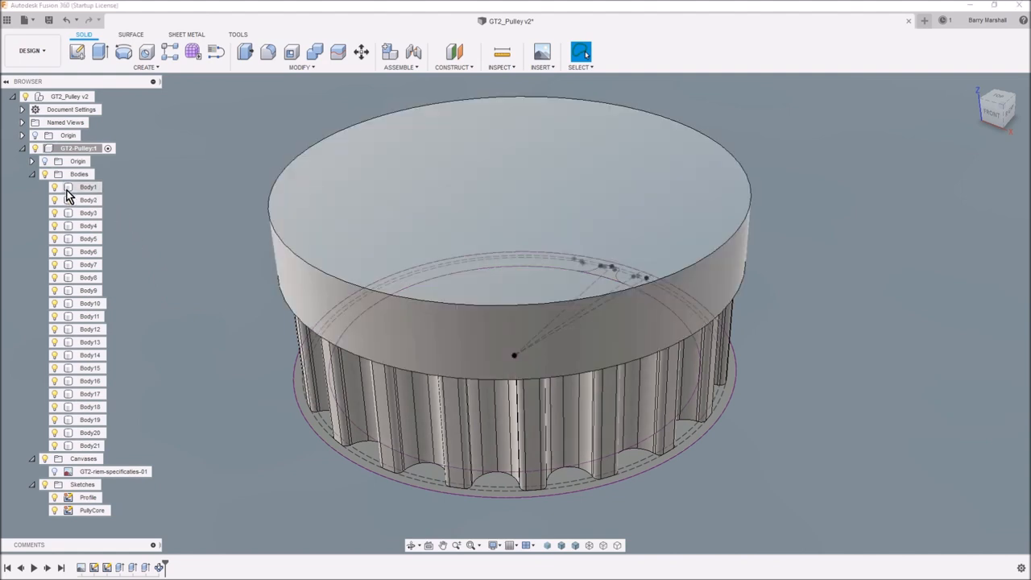
left_click(89, 187)
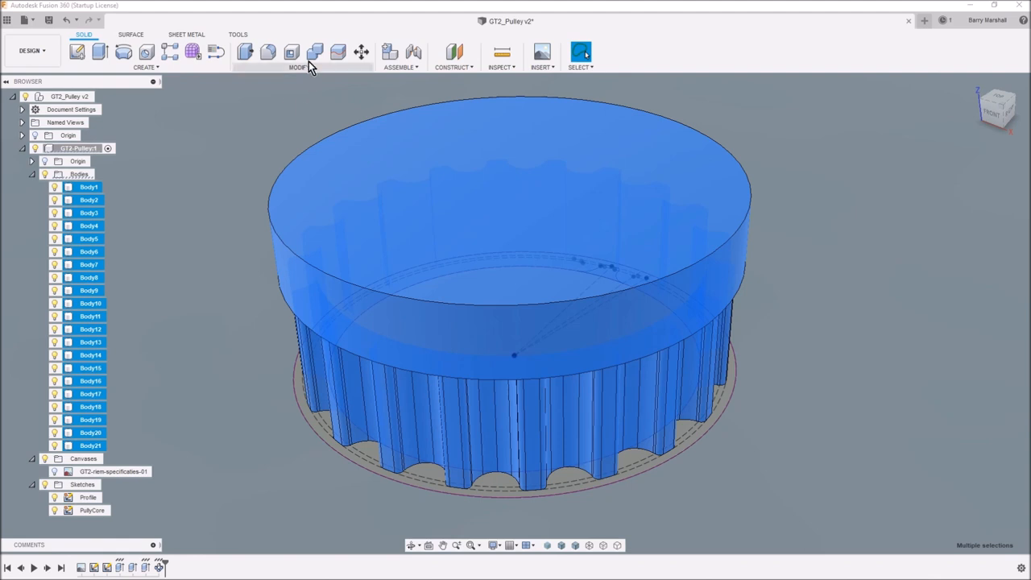
left_click(315, 51)
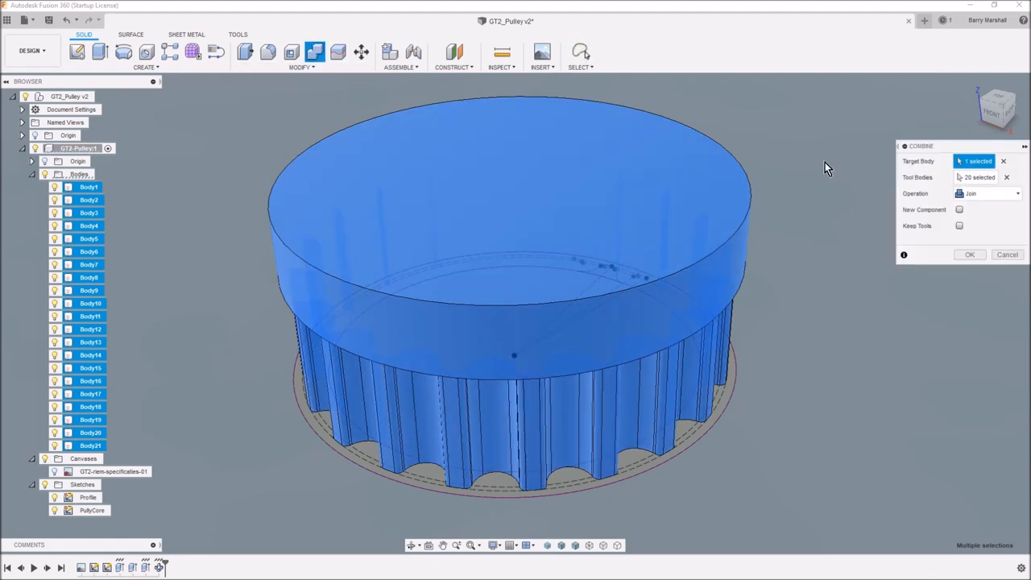
mouse_move(968, 268)
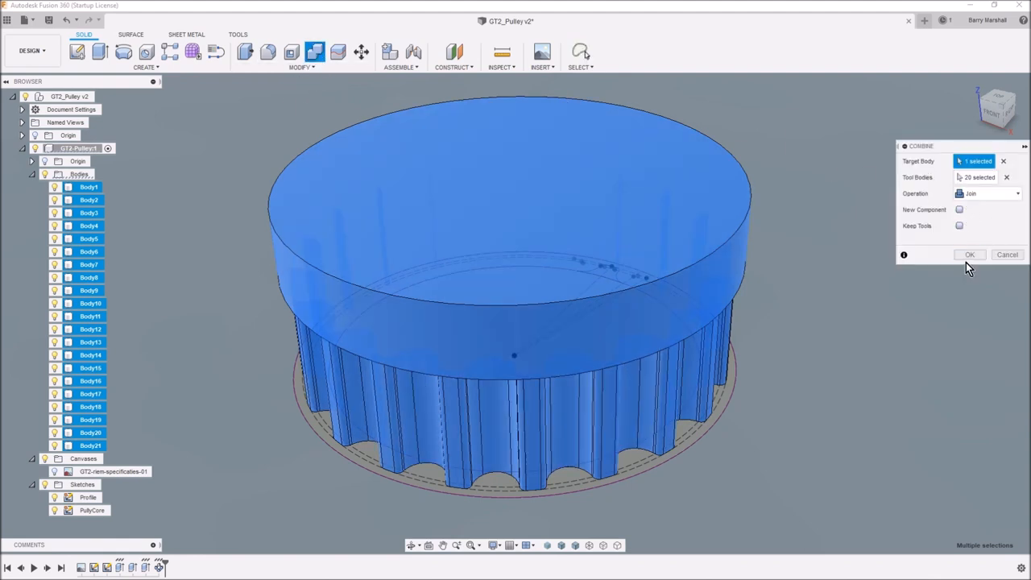
left_click(970, 255)
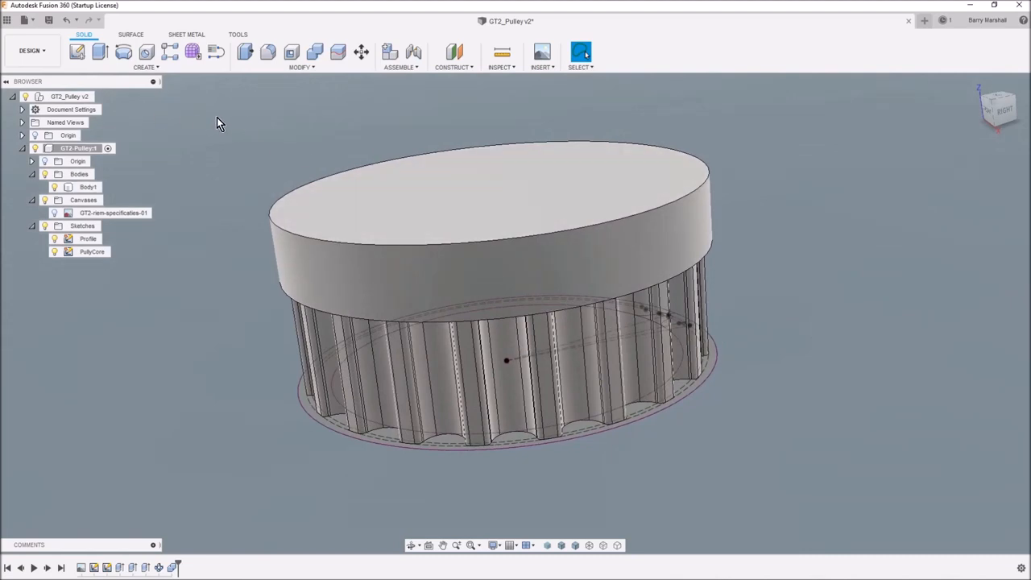
mouse_move(192, 105)
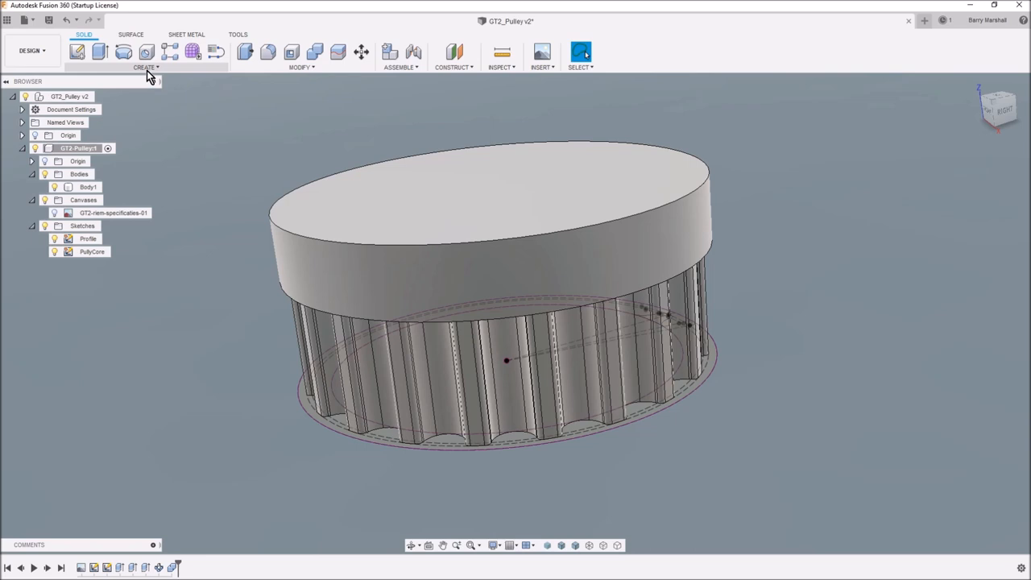
mouse_move(193, 73)
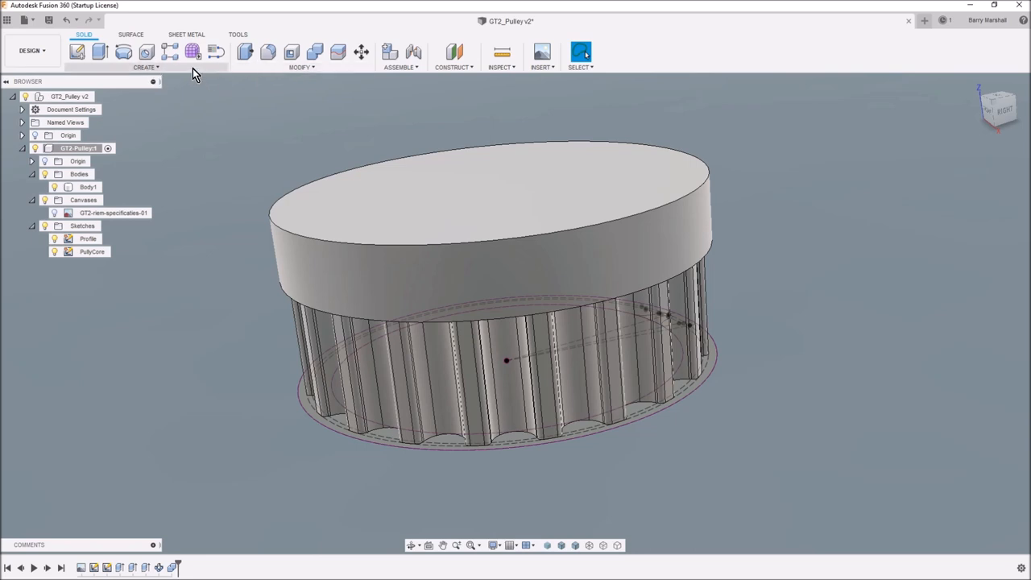
- Mirror Body1 across the chosen plane to create Body22, then orbit to check it
left_click(146, 55)
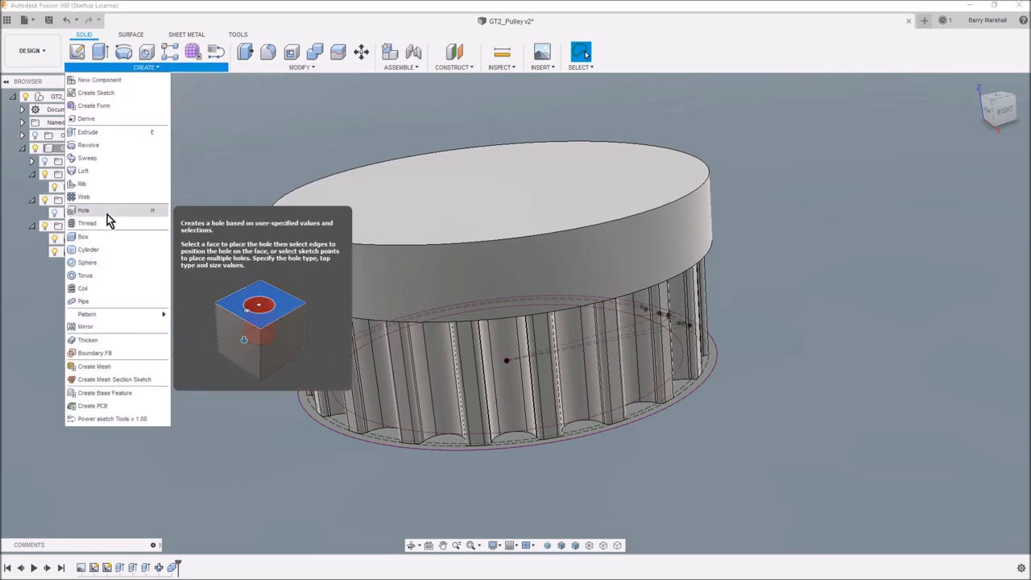
left_click(85, 326)
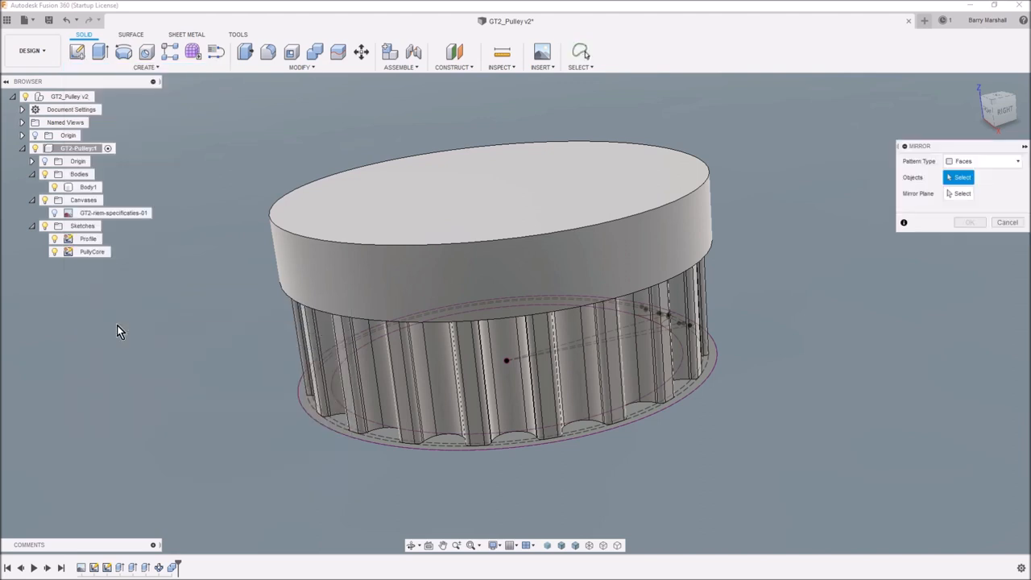
mouse_move(843, 249)
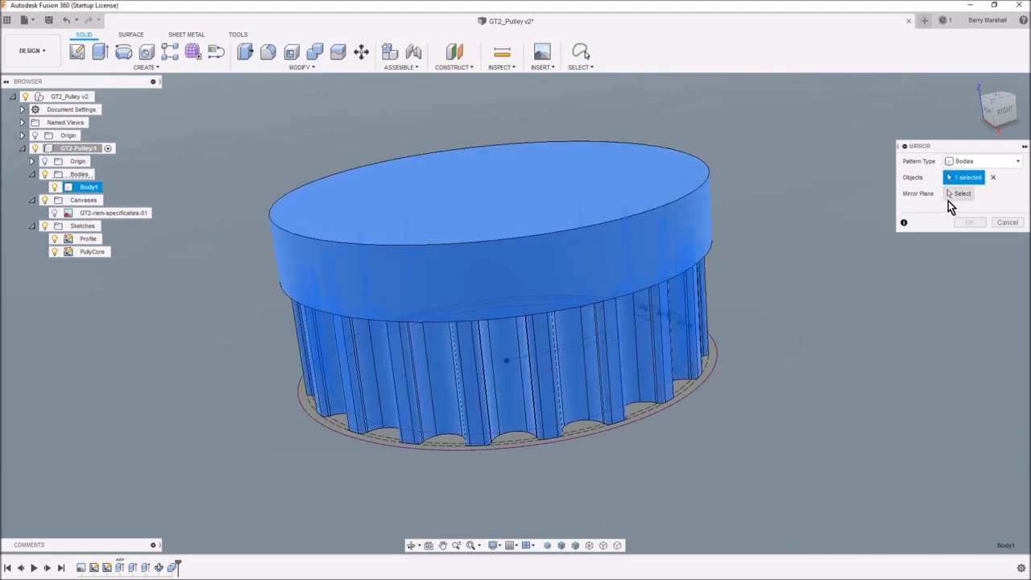
left_click(963, 193)
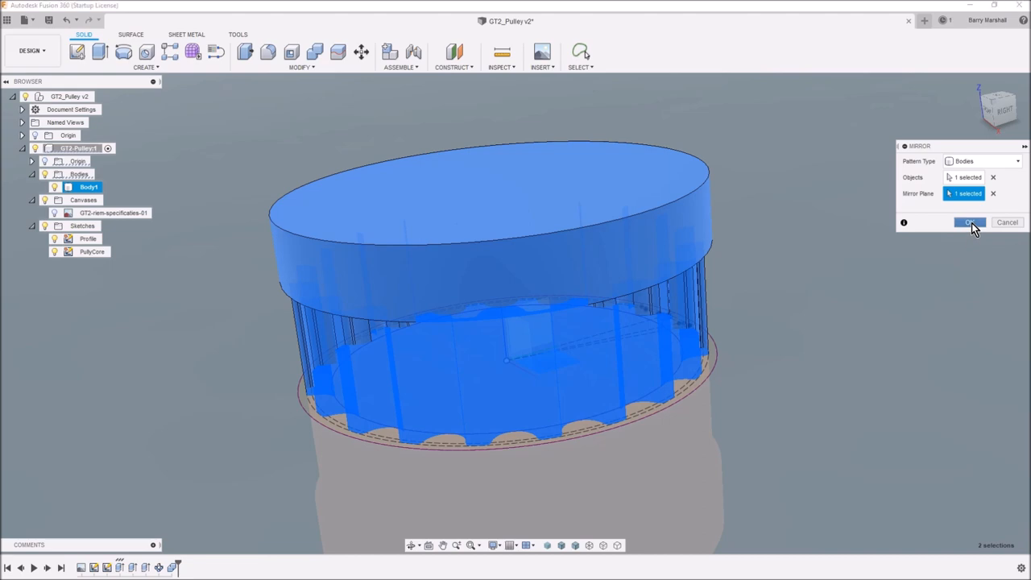
left_click(971, 223)
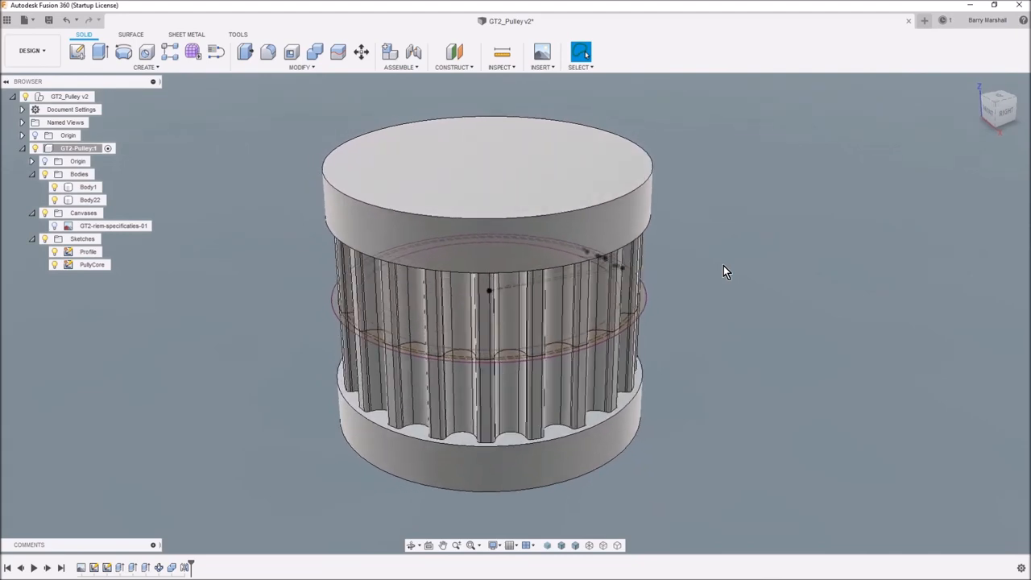
left_click_drag(484, 306, 500, 290)
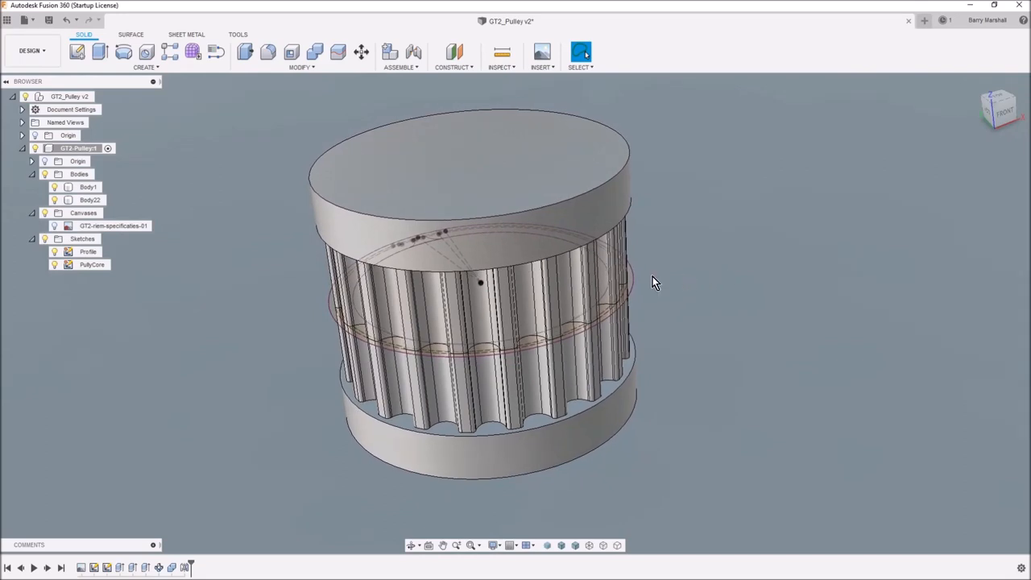
left_click(88, 187)
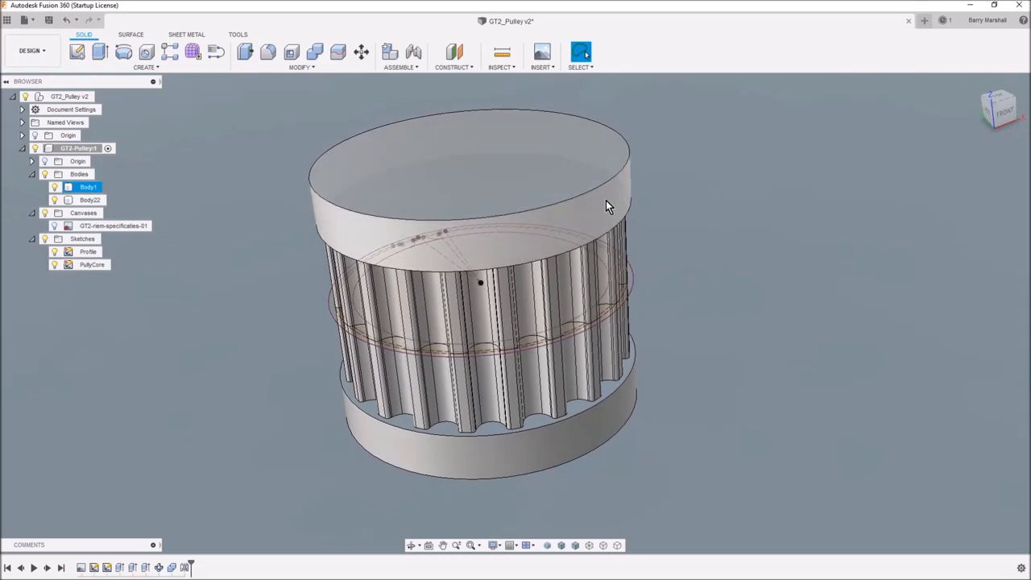
left_click(729, 192)
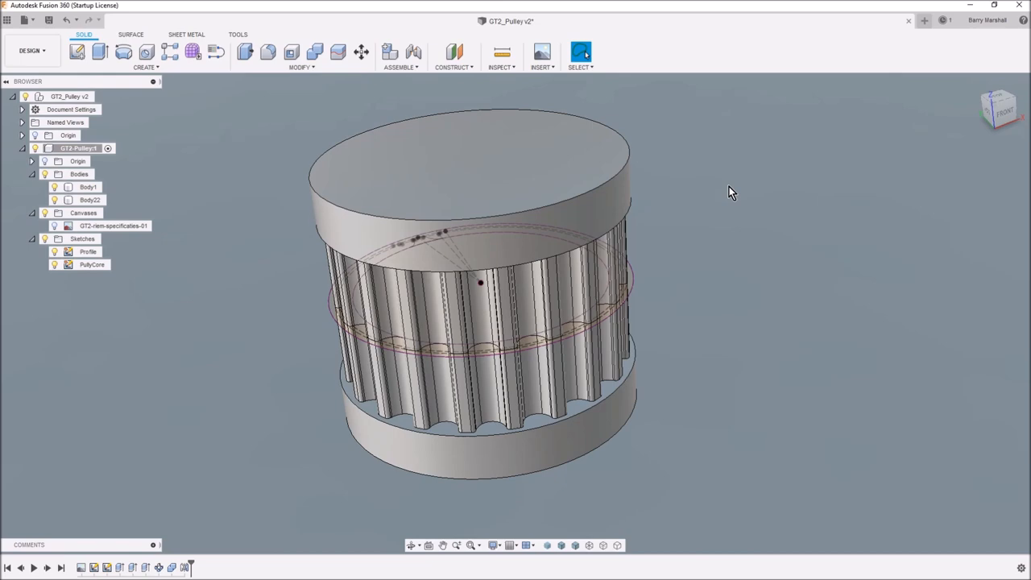